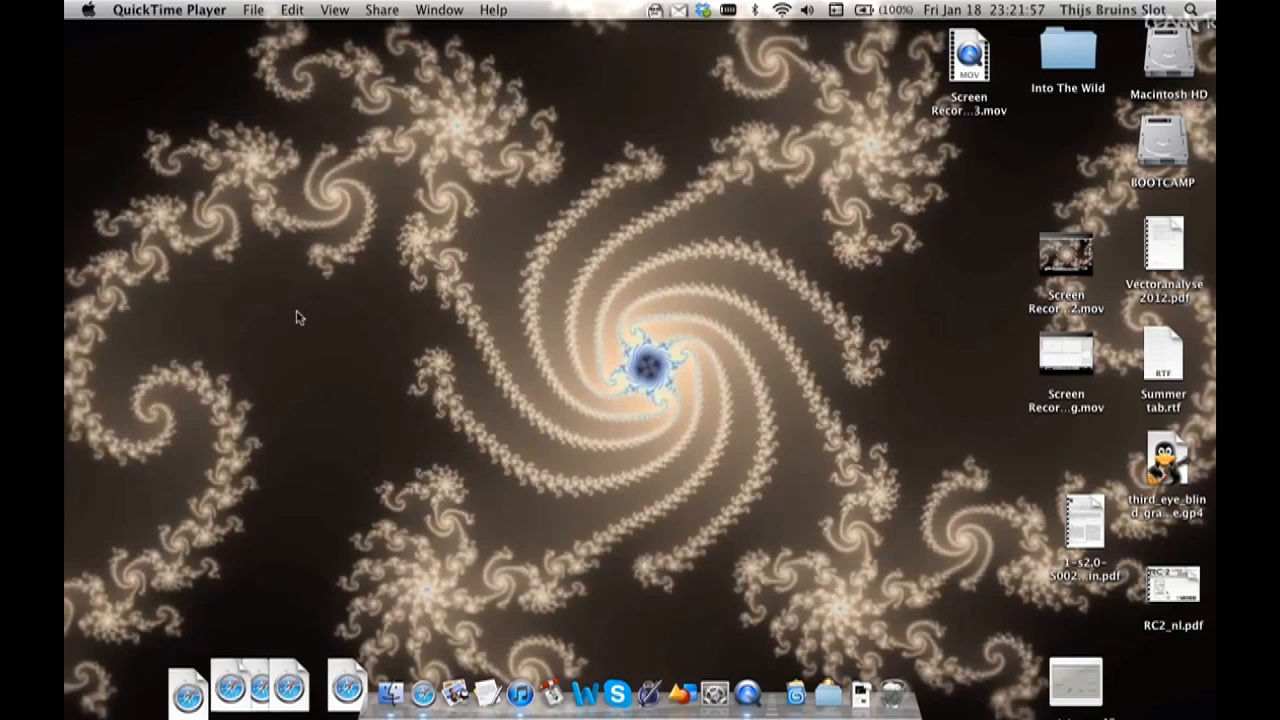
mouse_move(322, 336)
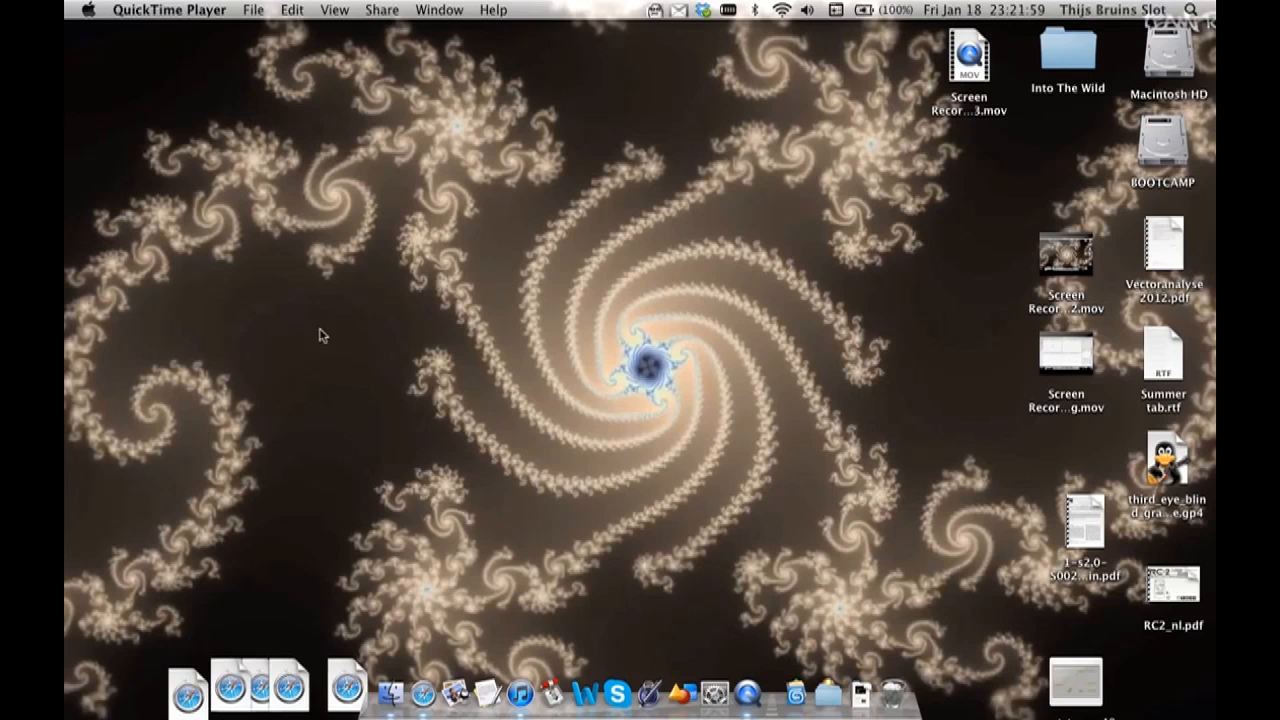
mouse_move(276, 604)
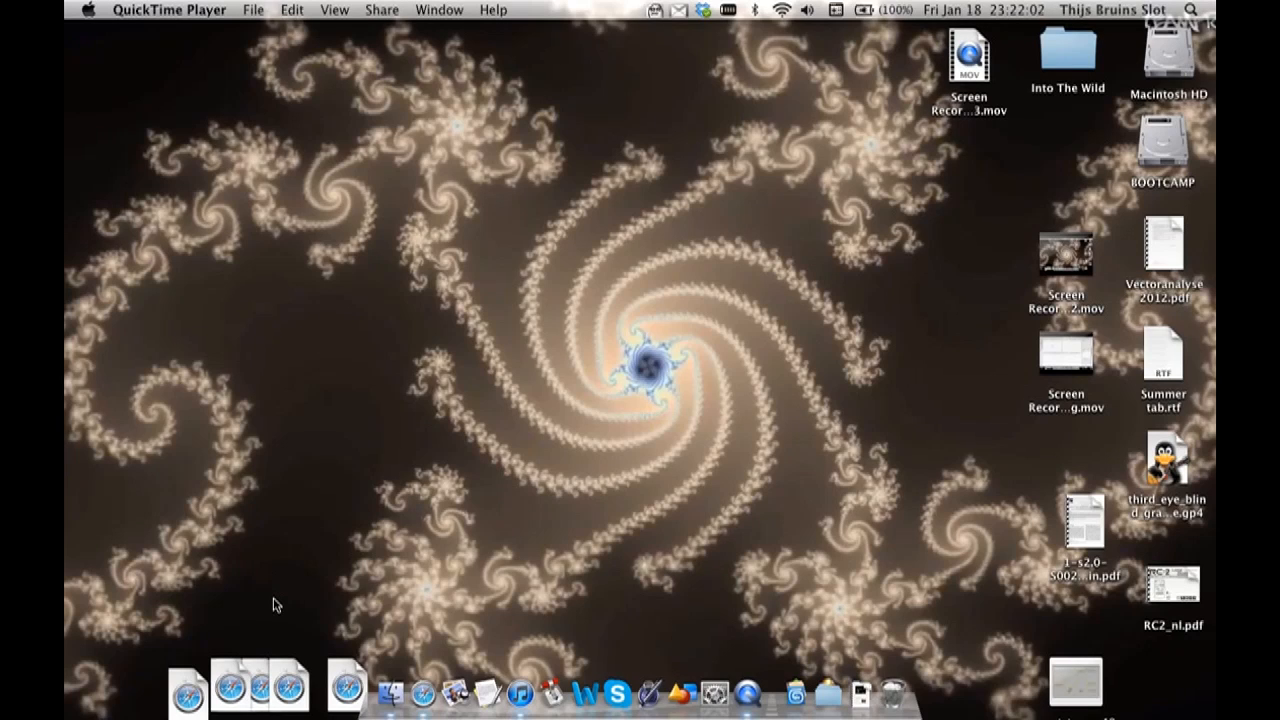
mouse_move(324, 452)
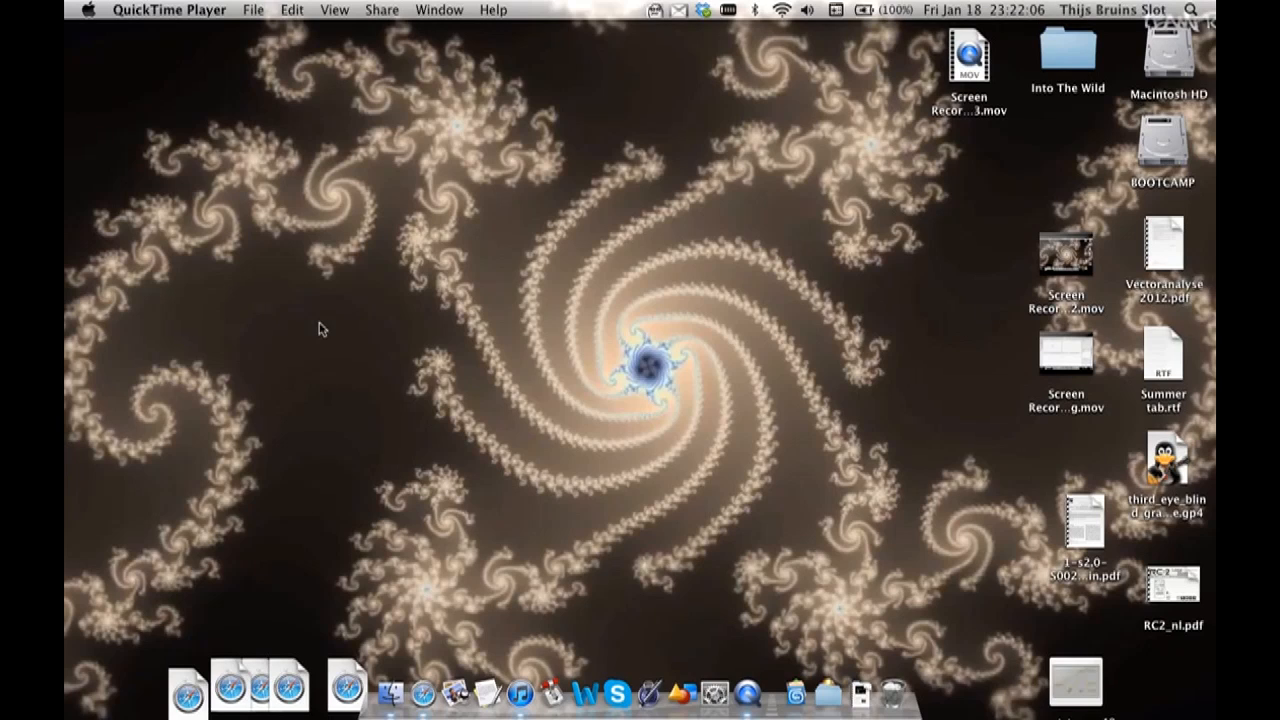
mouse_move(516, 402)
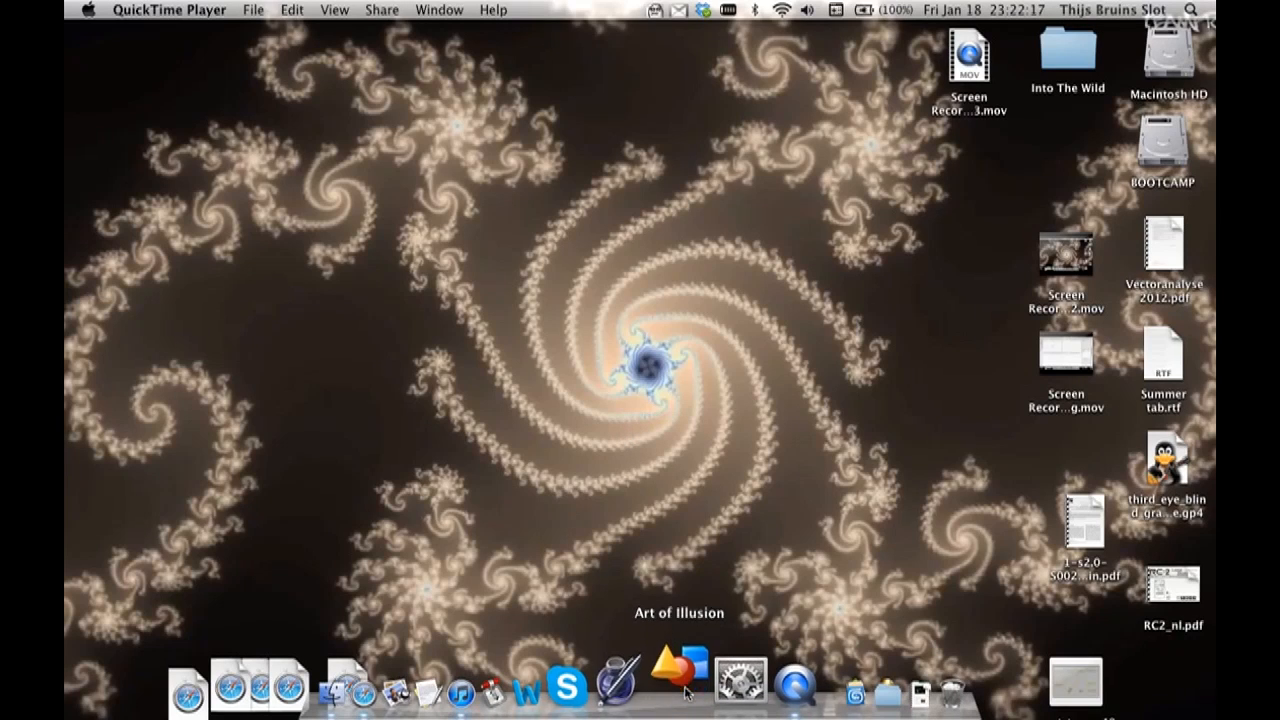
Step: Launch Art of Illusion from the Dock into a new Untitled scene
left_click(684, 664)
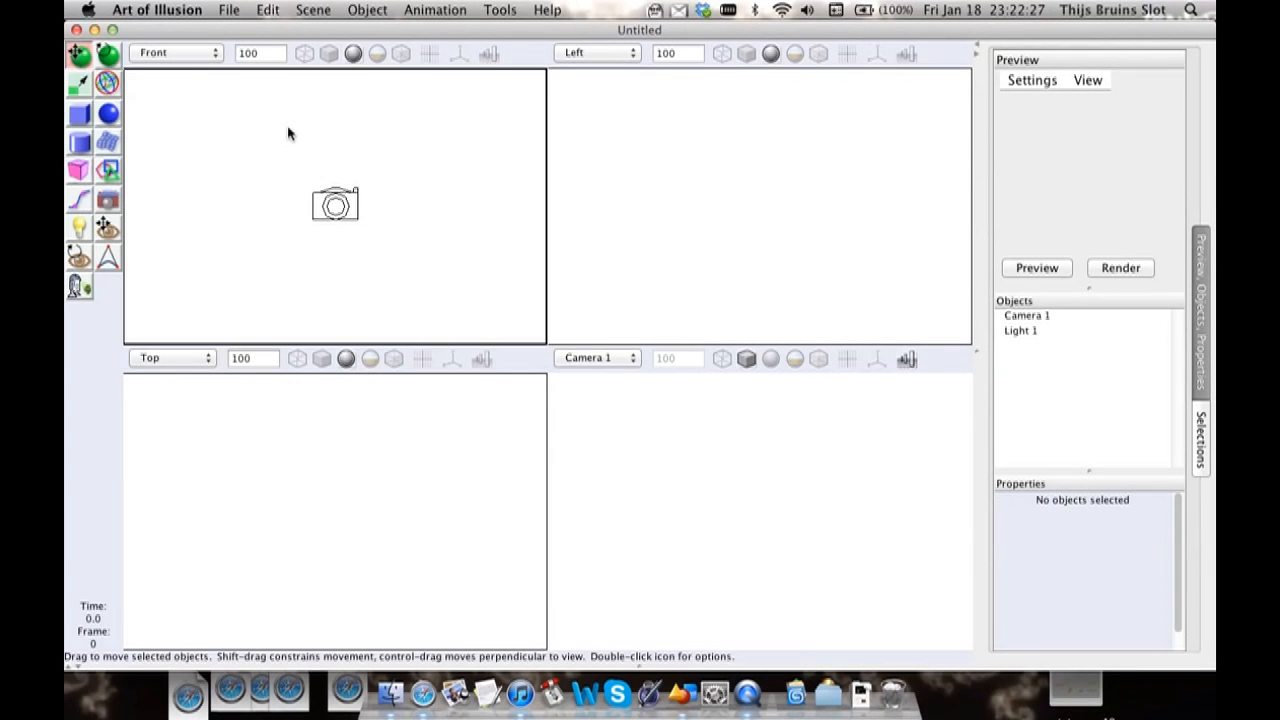
mouse_move(304, 132)
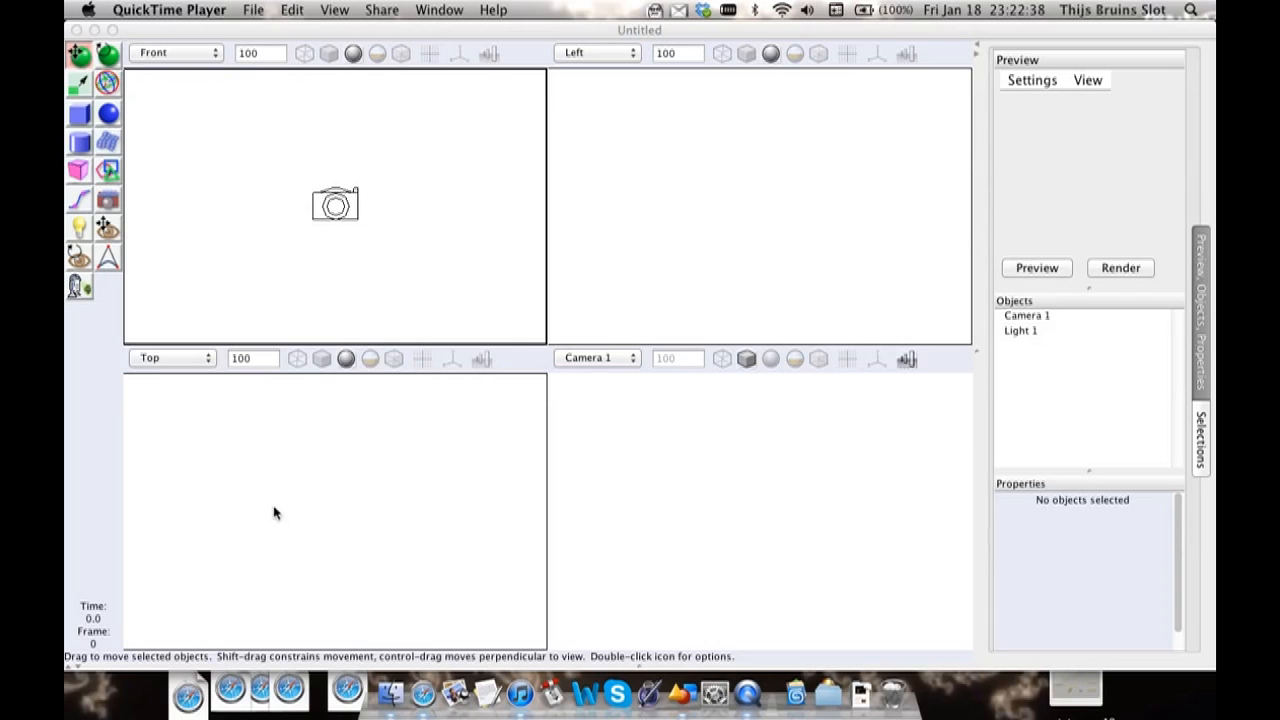
mouse_move(256, 642)
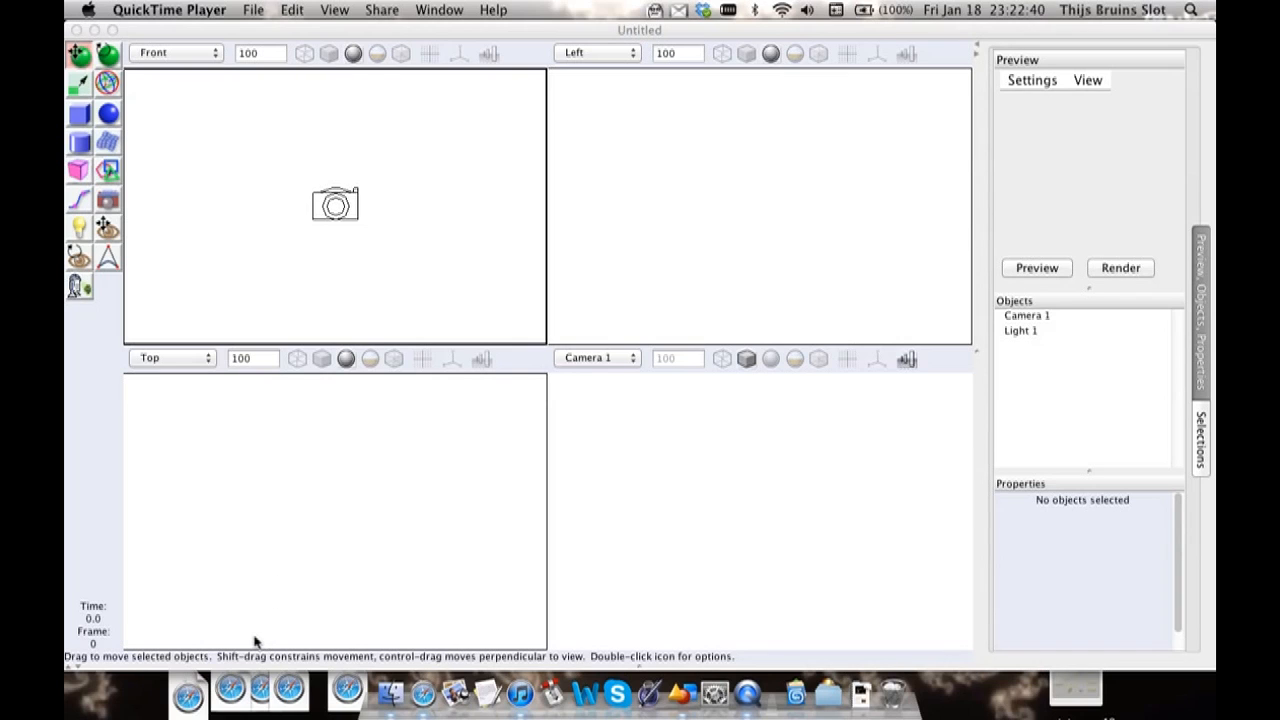
mouse_move(388, 422)
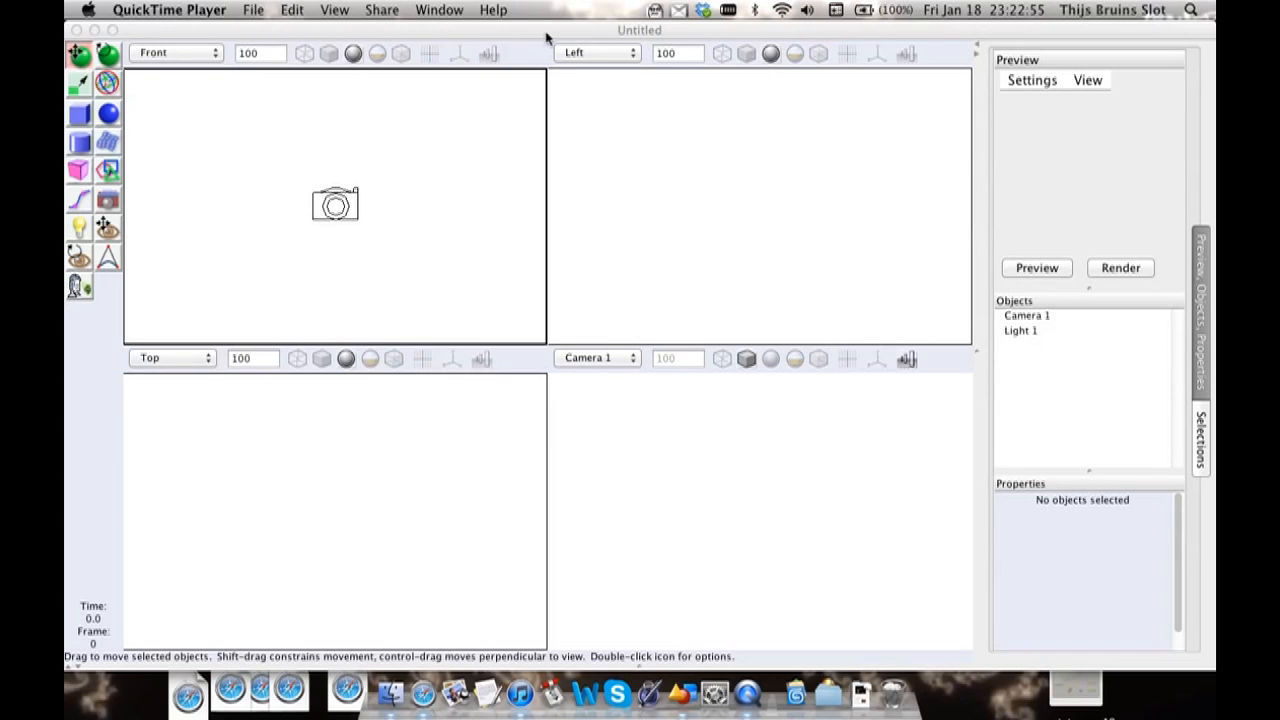
mouse_move(536, 44)
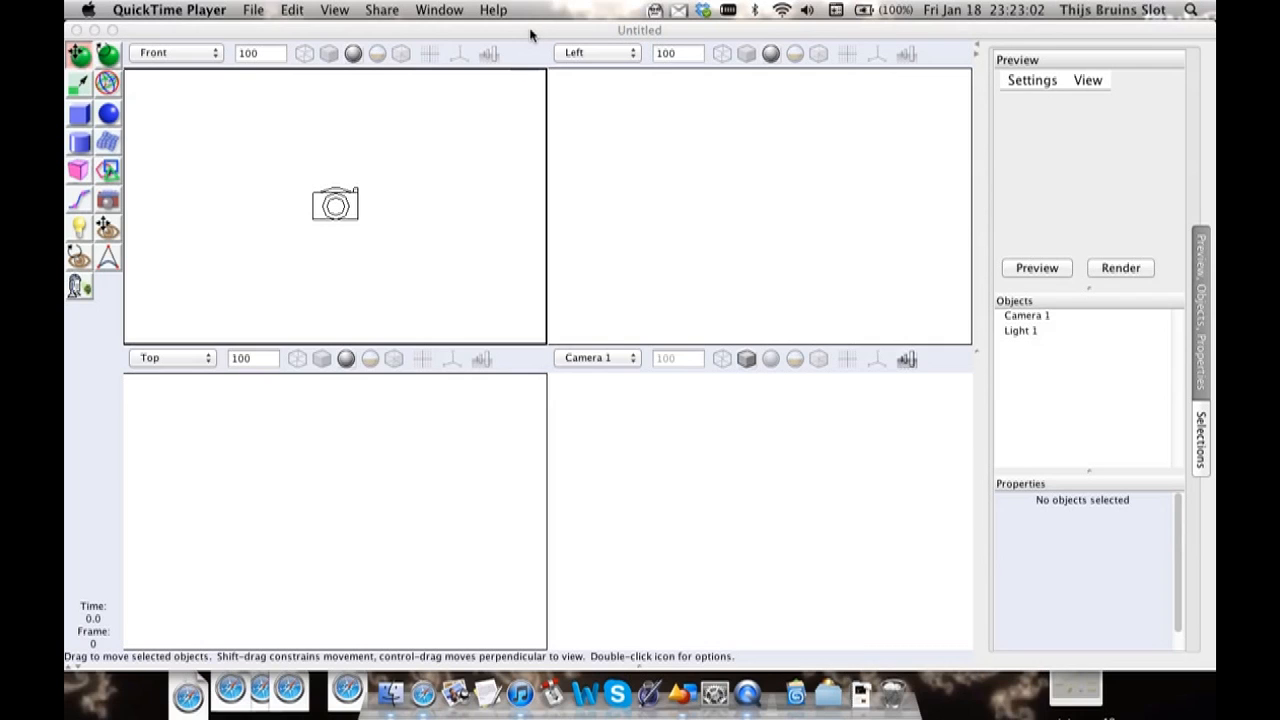
mouse_move(460, 476)
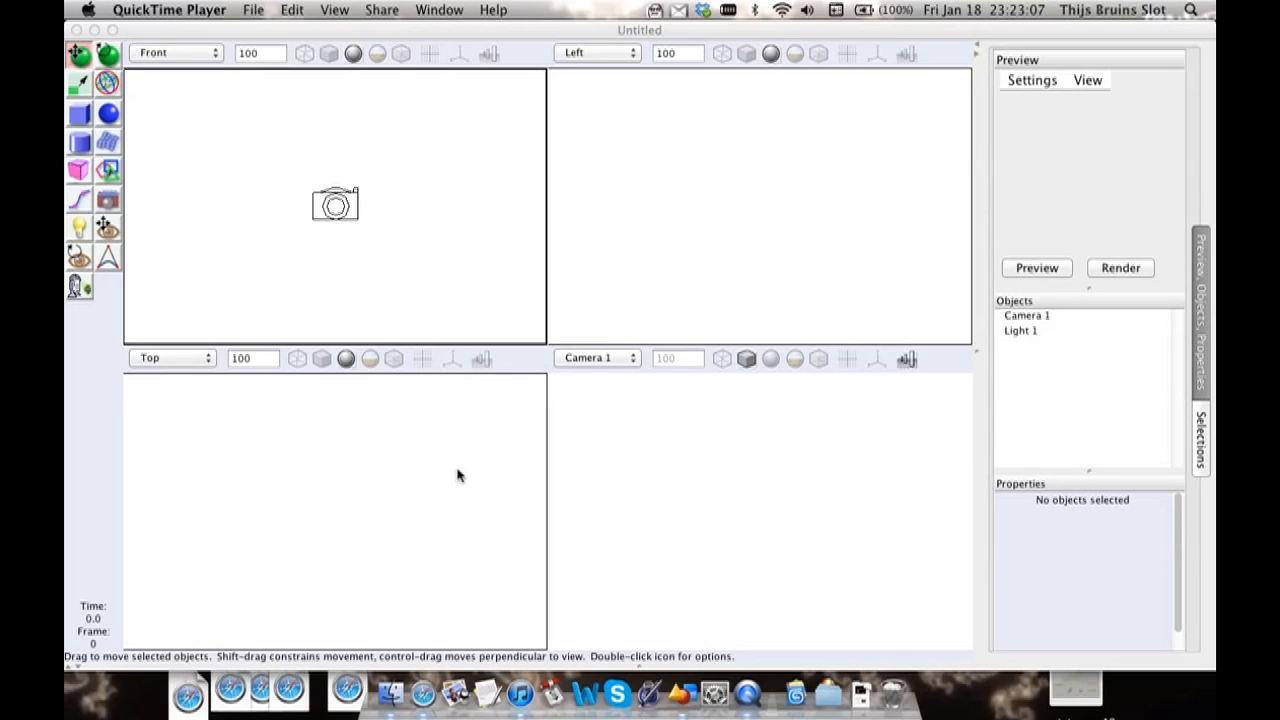
mouse_move(490, 170)
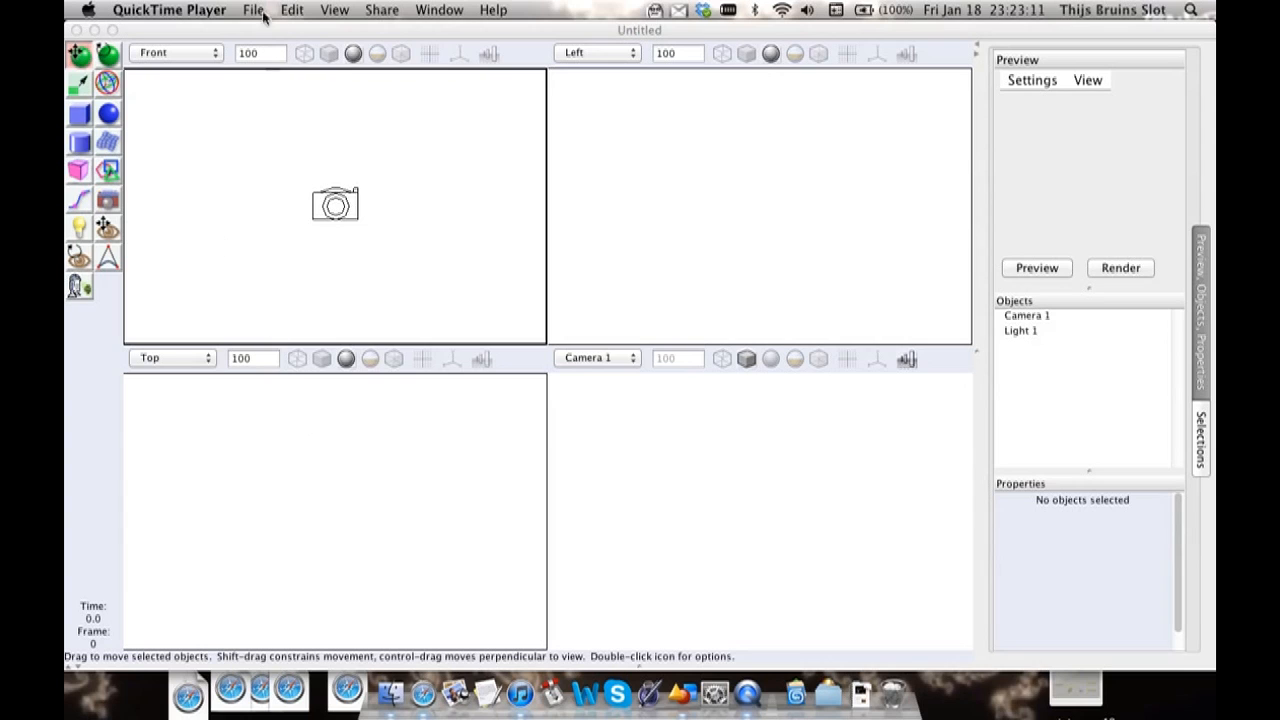
mouse_move(532, 38)
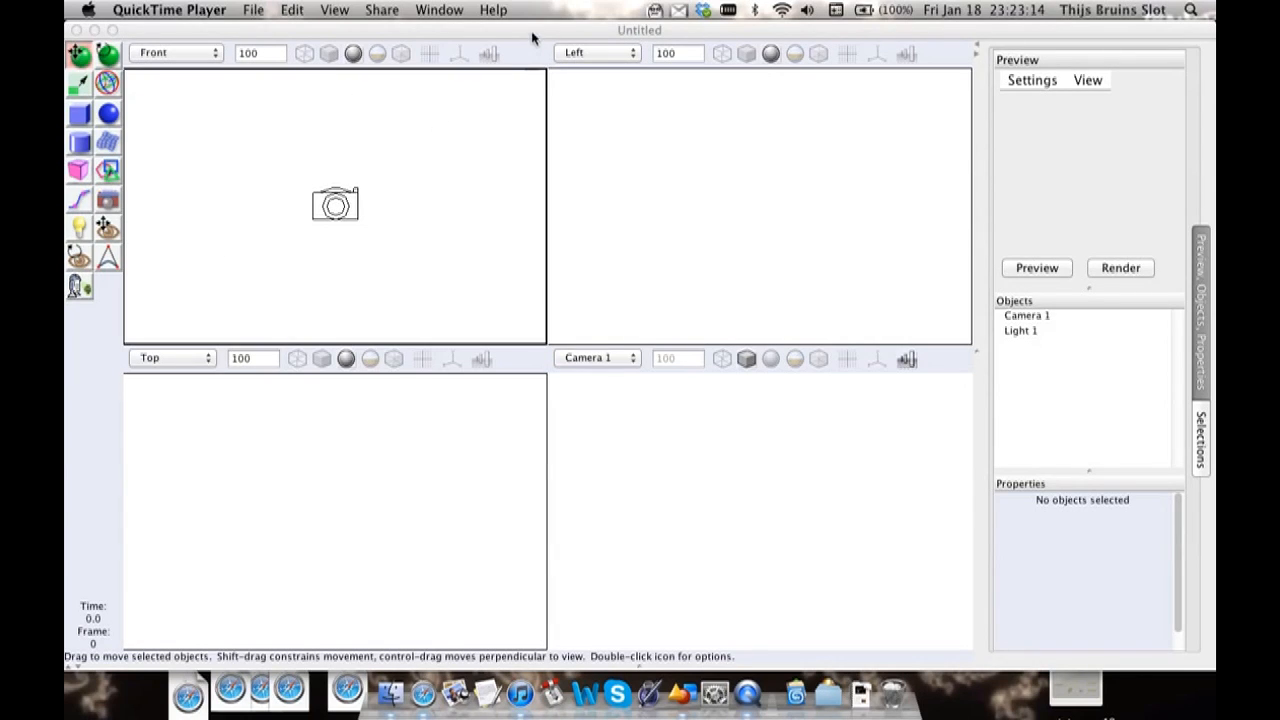
mouse_move(508, 144)
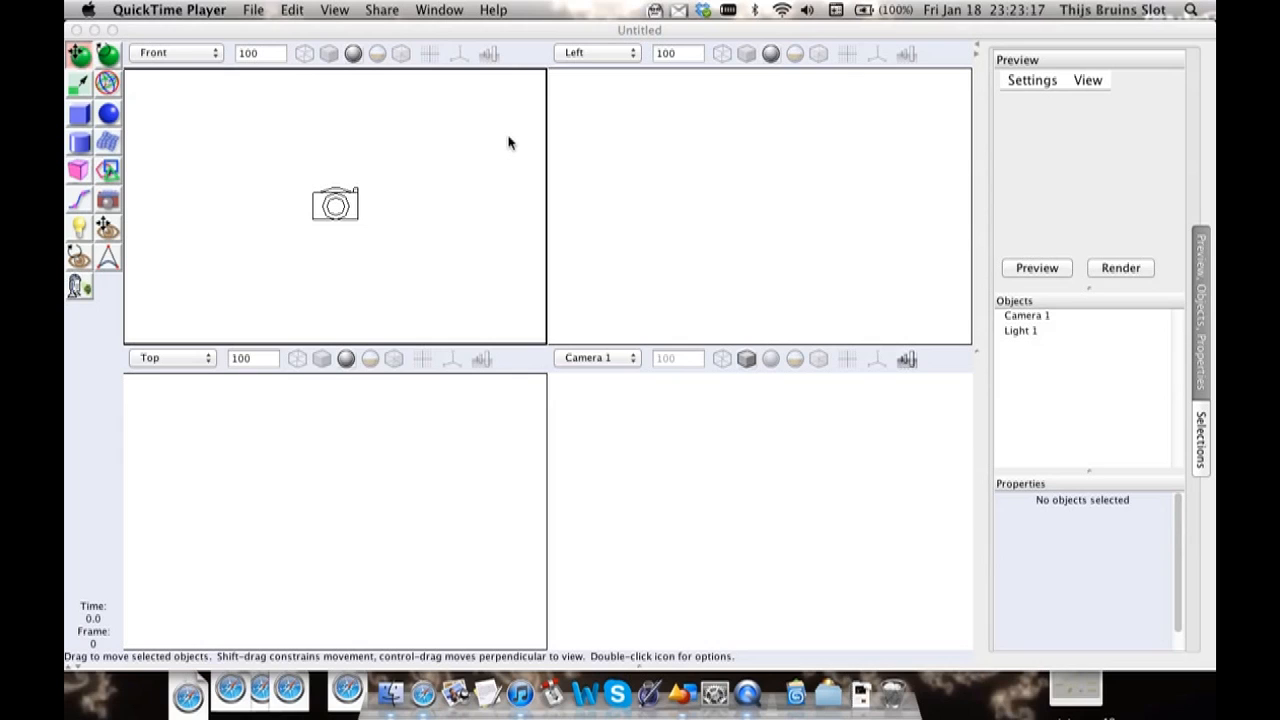
mouse_move(344, 272)
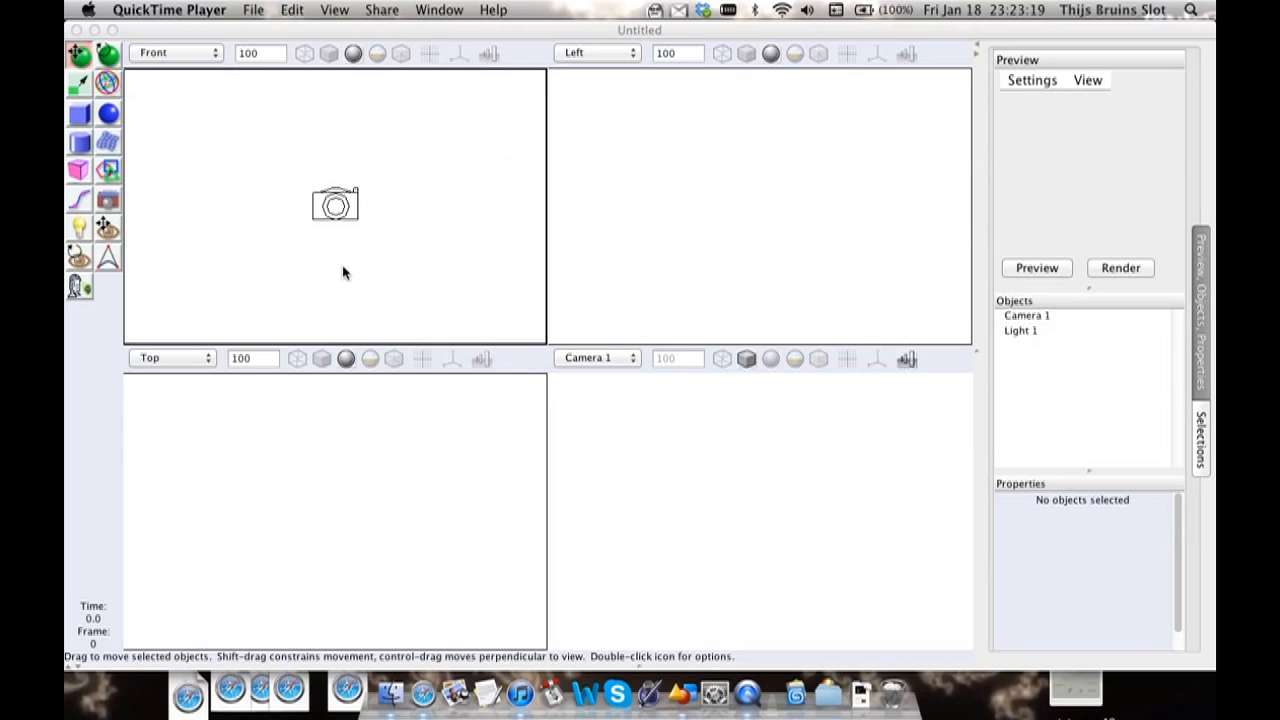
mouse_move(336, 276)
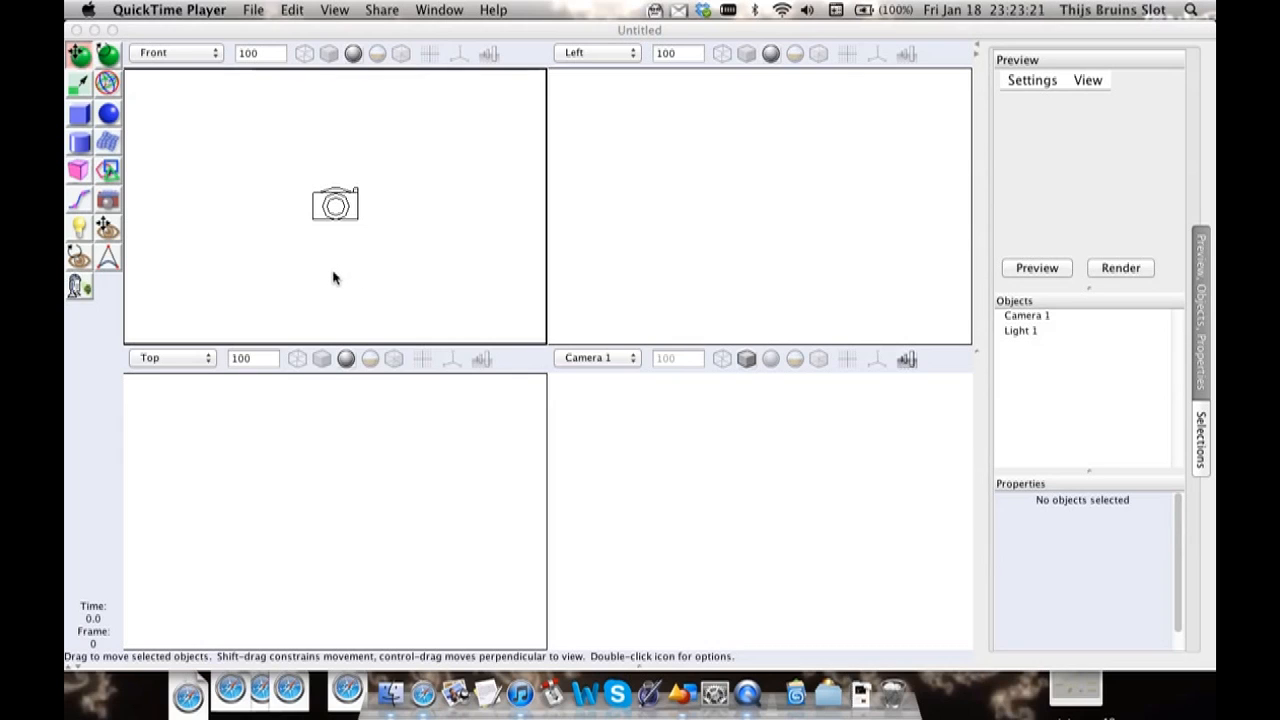
mouse_move(508, 38)
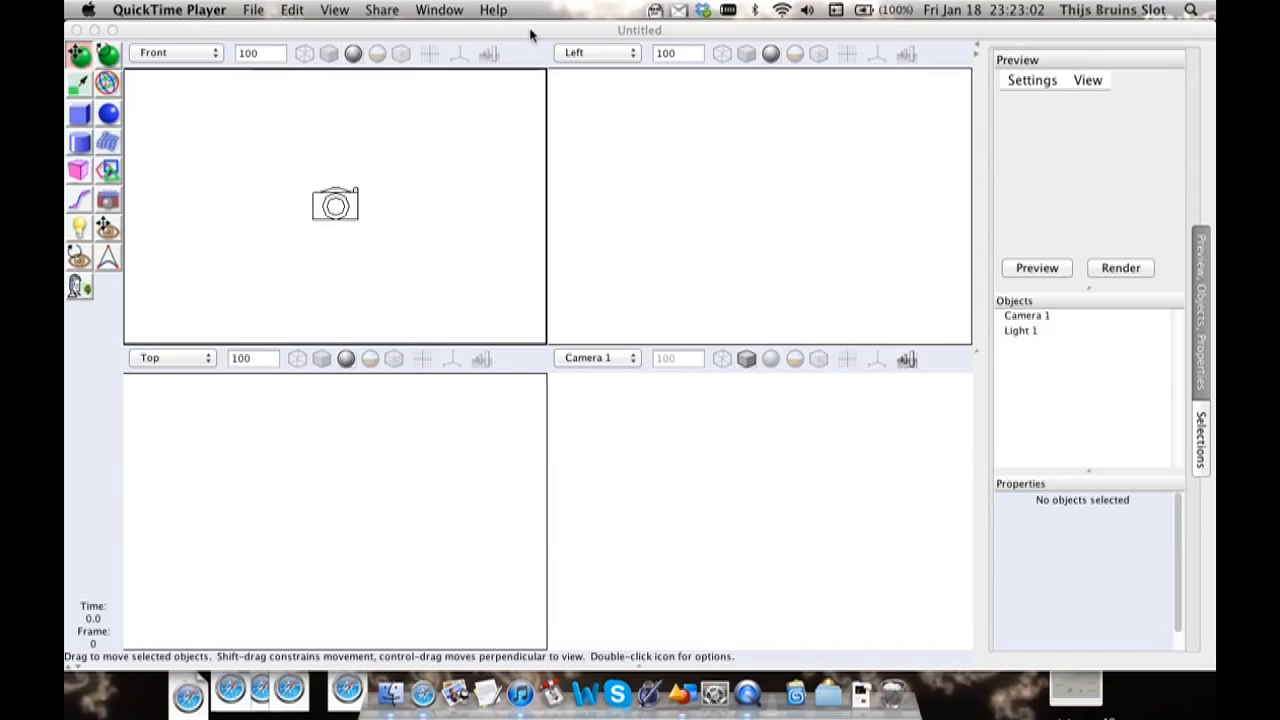
mouse_move(460, 476)
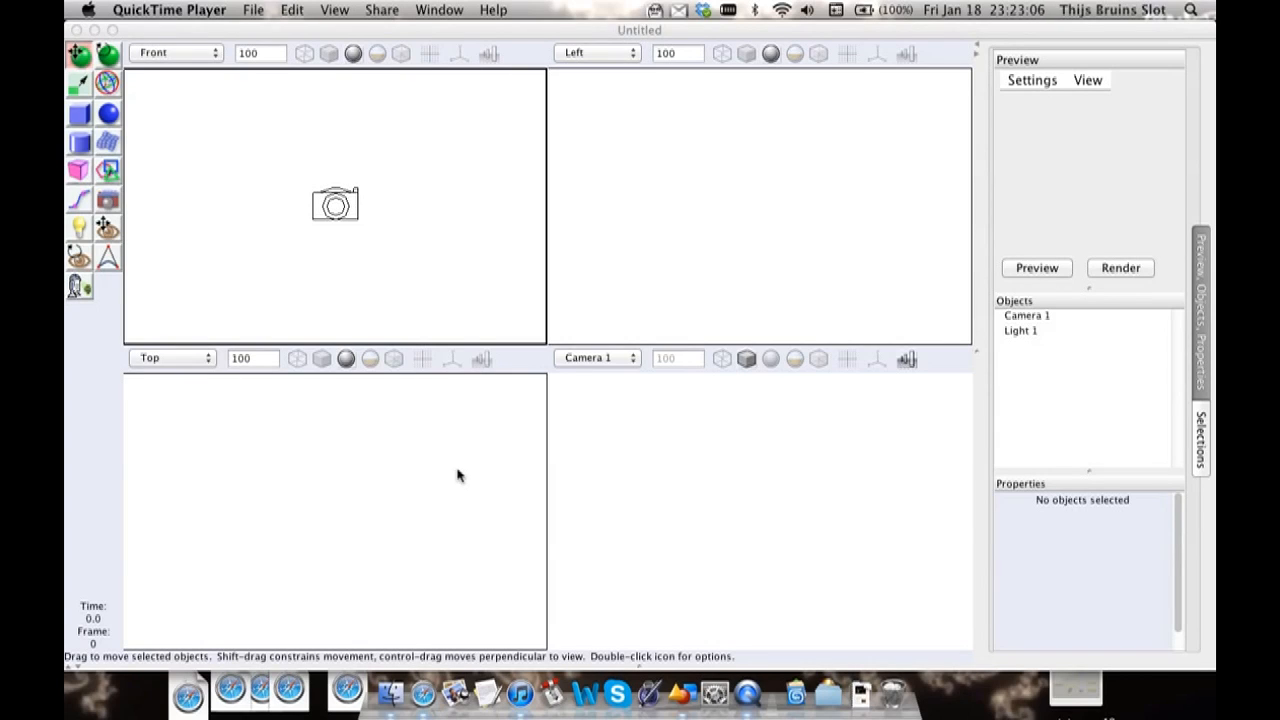
mouse_move(540, 8)
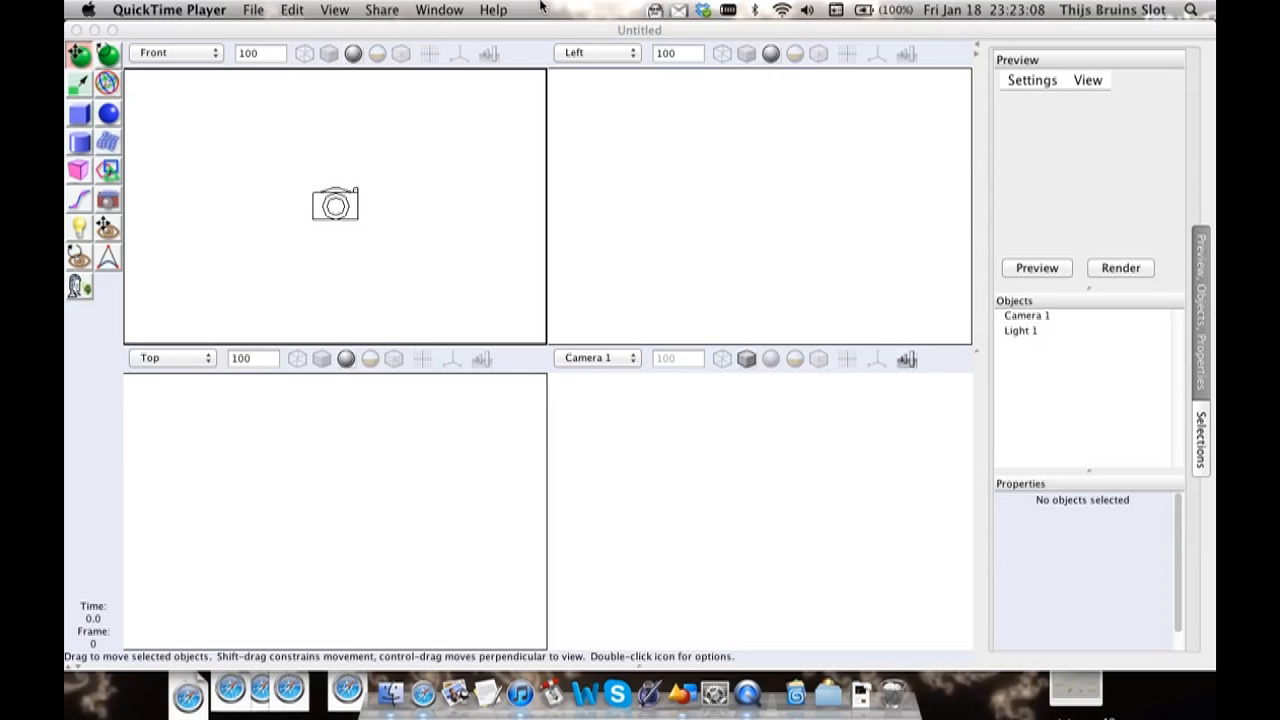
mouse_move(390, 320)
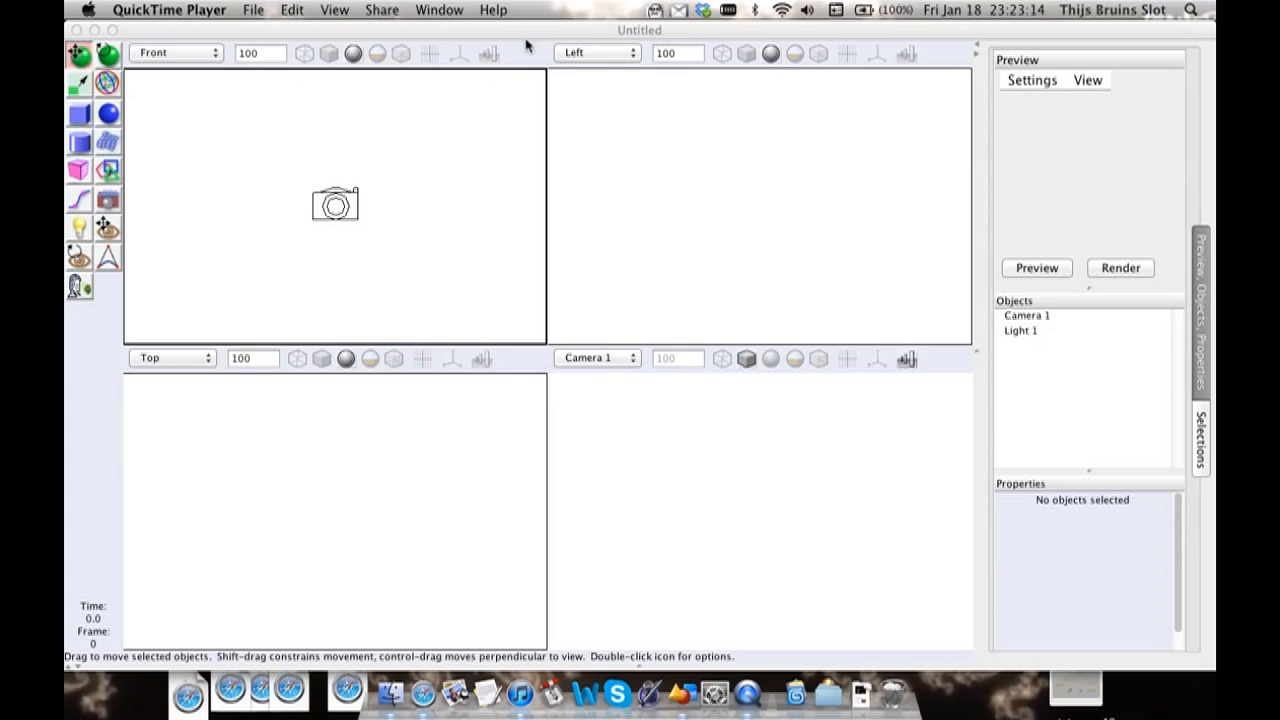
mouse_move(508, 144)
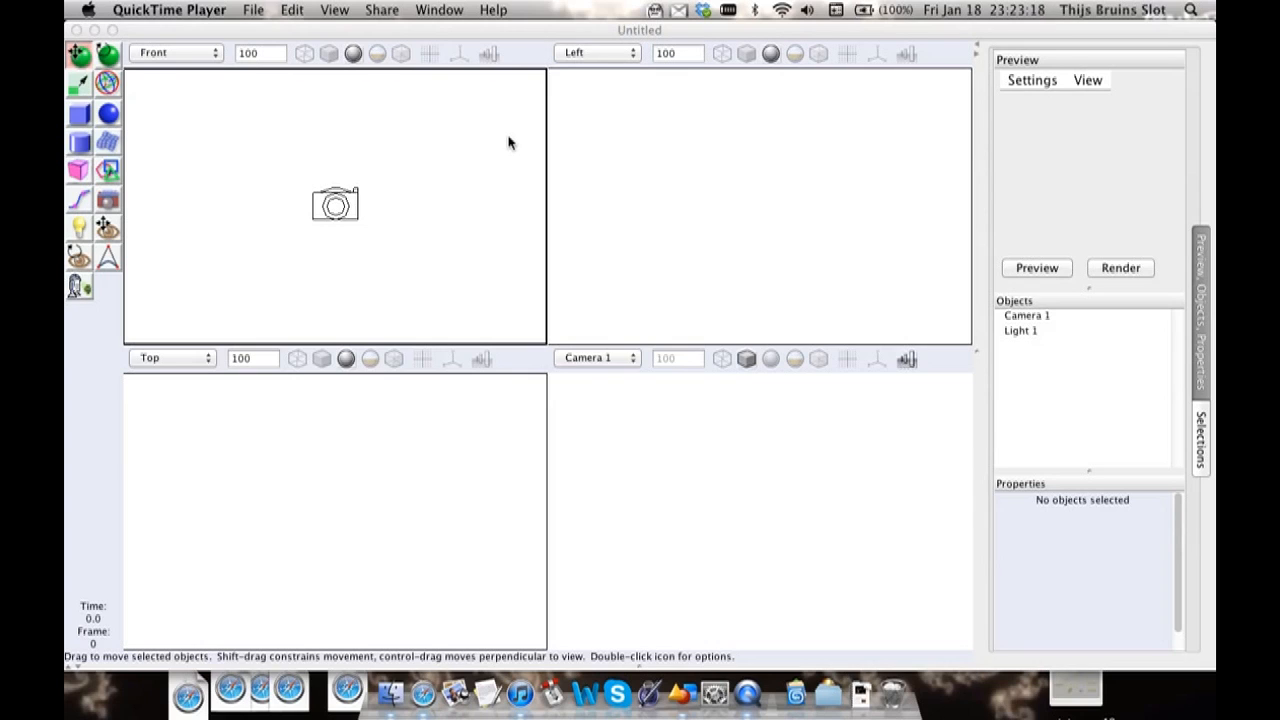
mouse_move(342, 276)
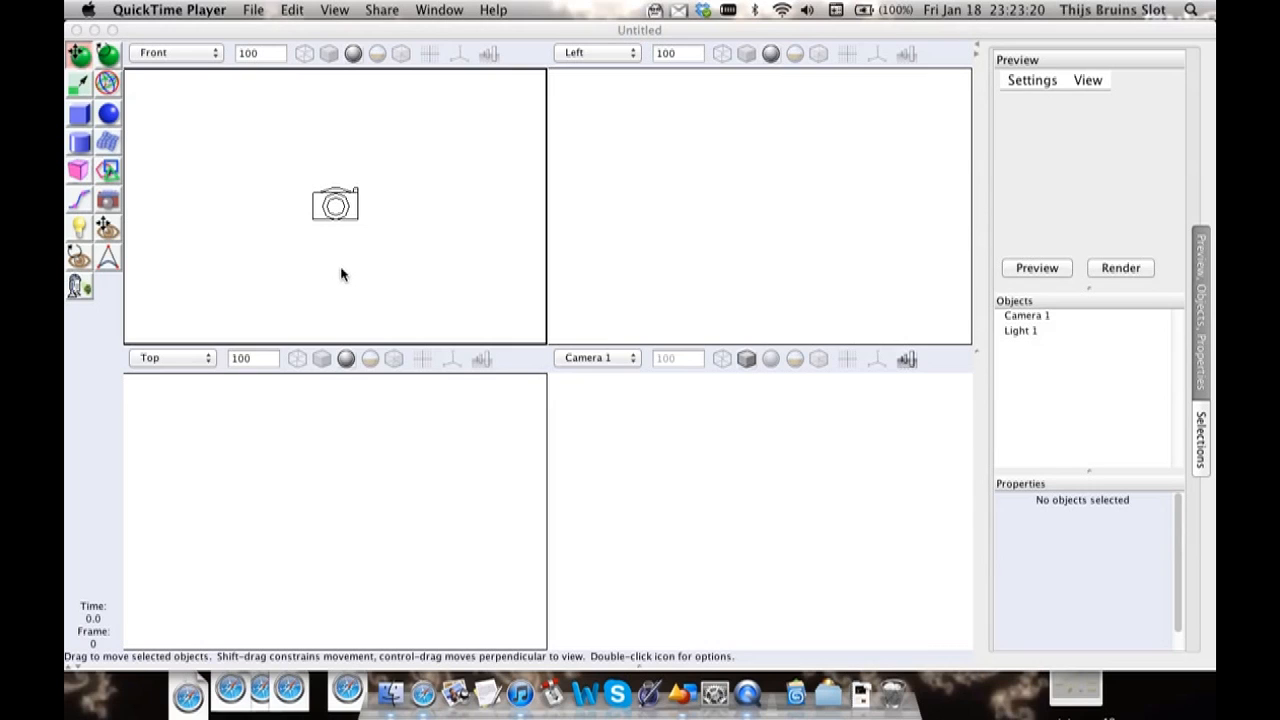
mouse_move(370, 244)
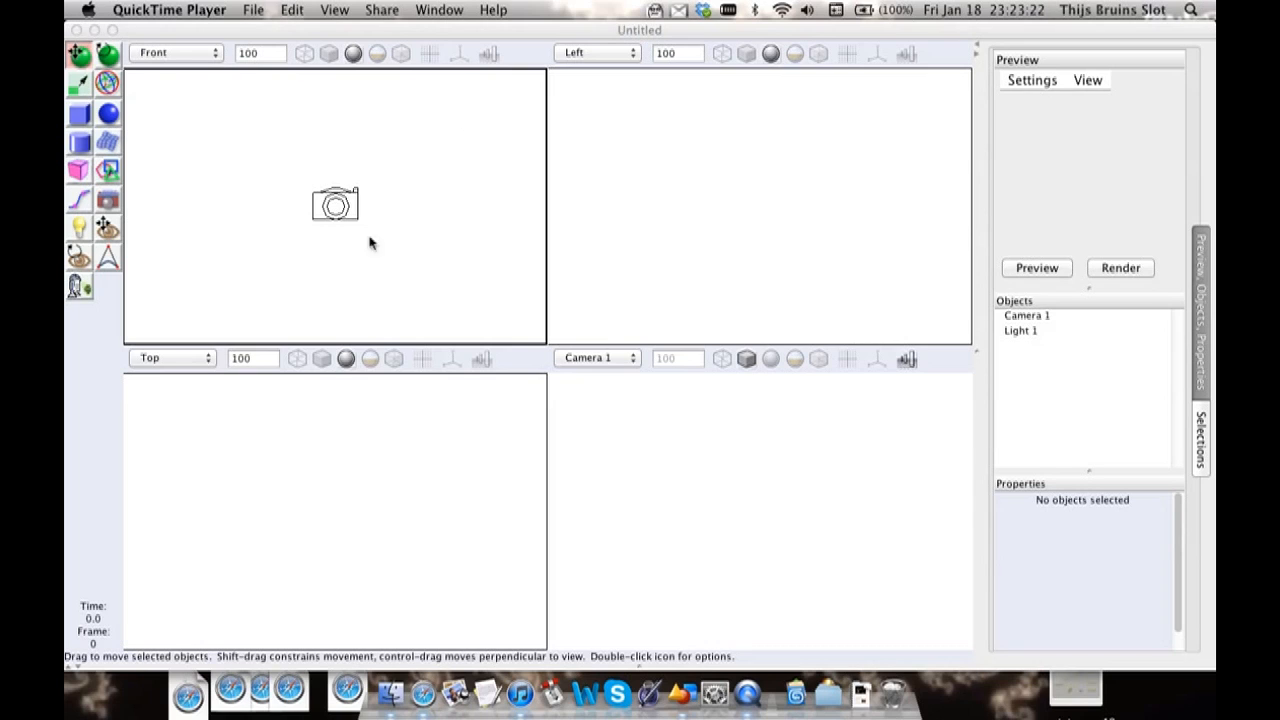
mouse_move(550, 36)
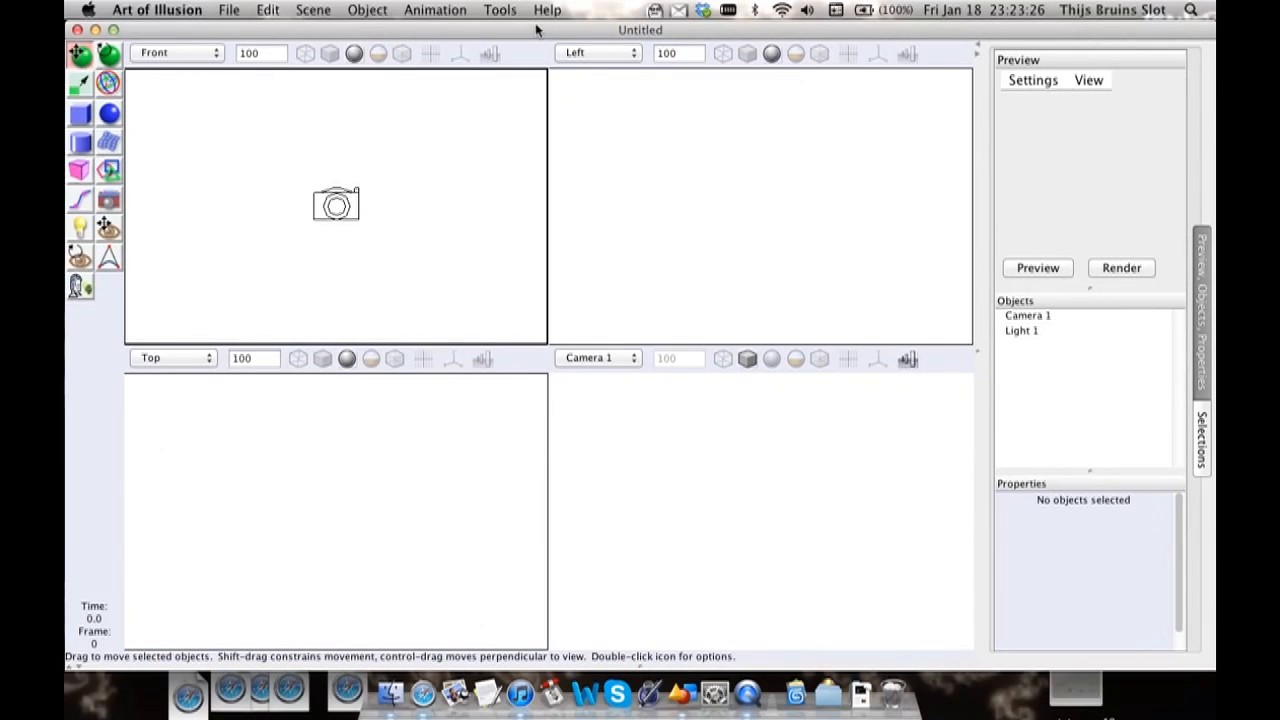
mouse_move(336, 184)
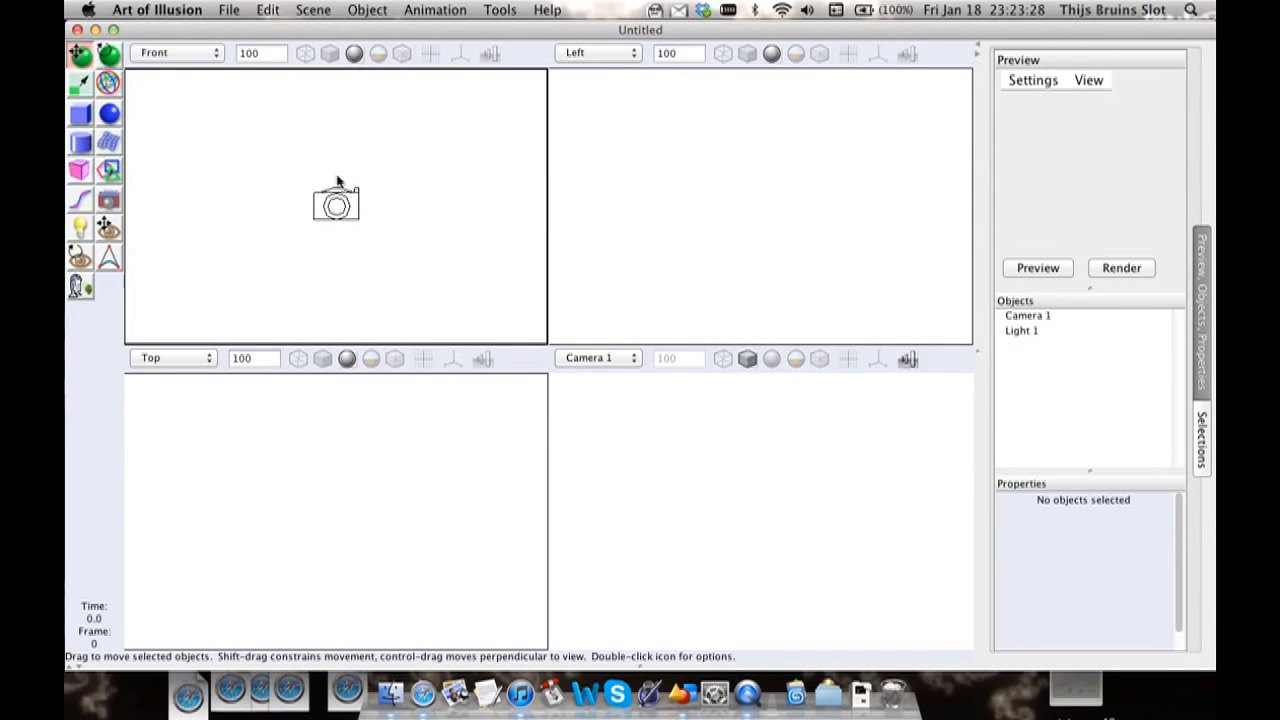
mouse_move(378, 264)
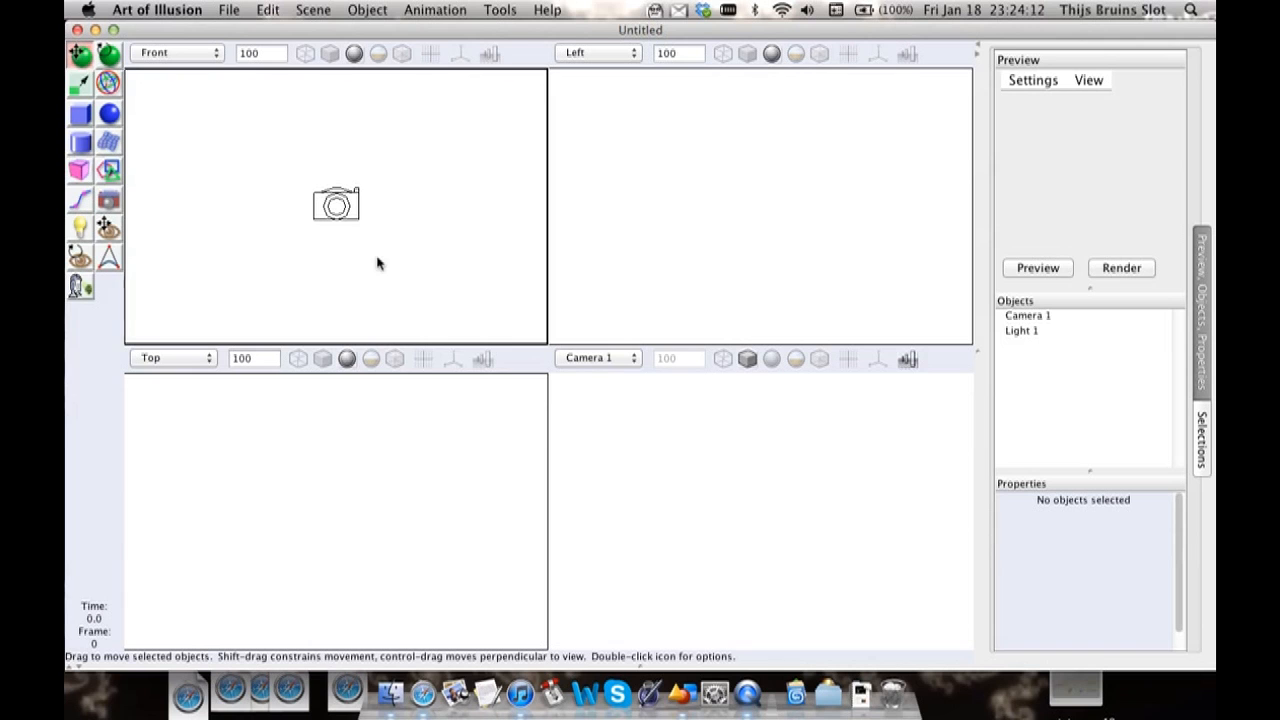
mouse_move(388, 690)
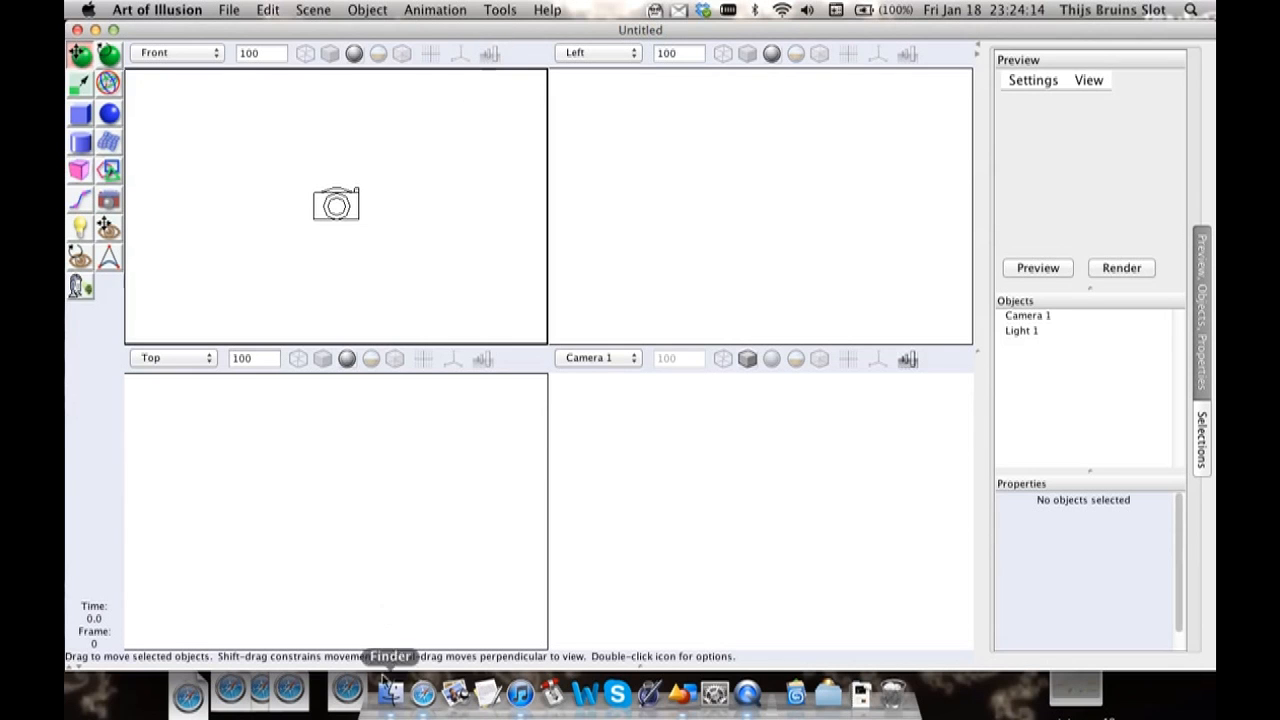
mouse_move(424, 684)
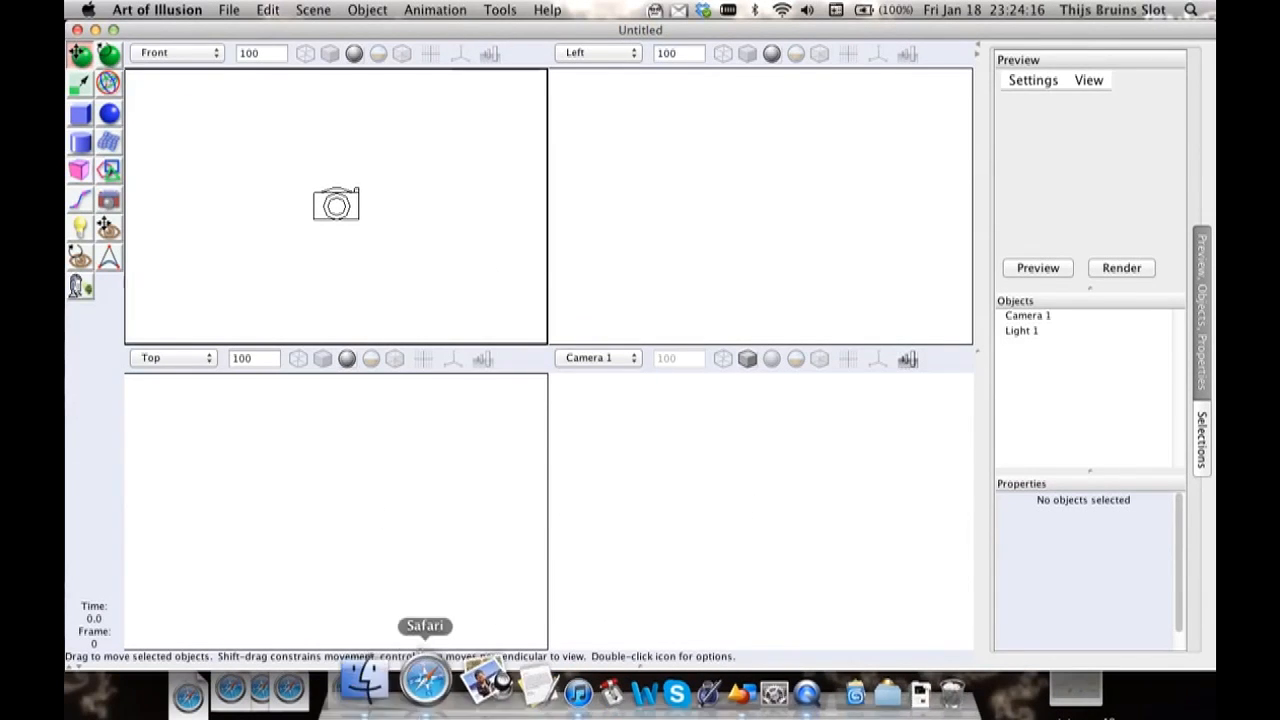
left_click(424, 680)
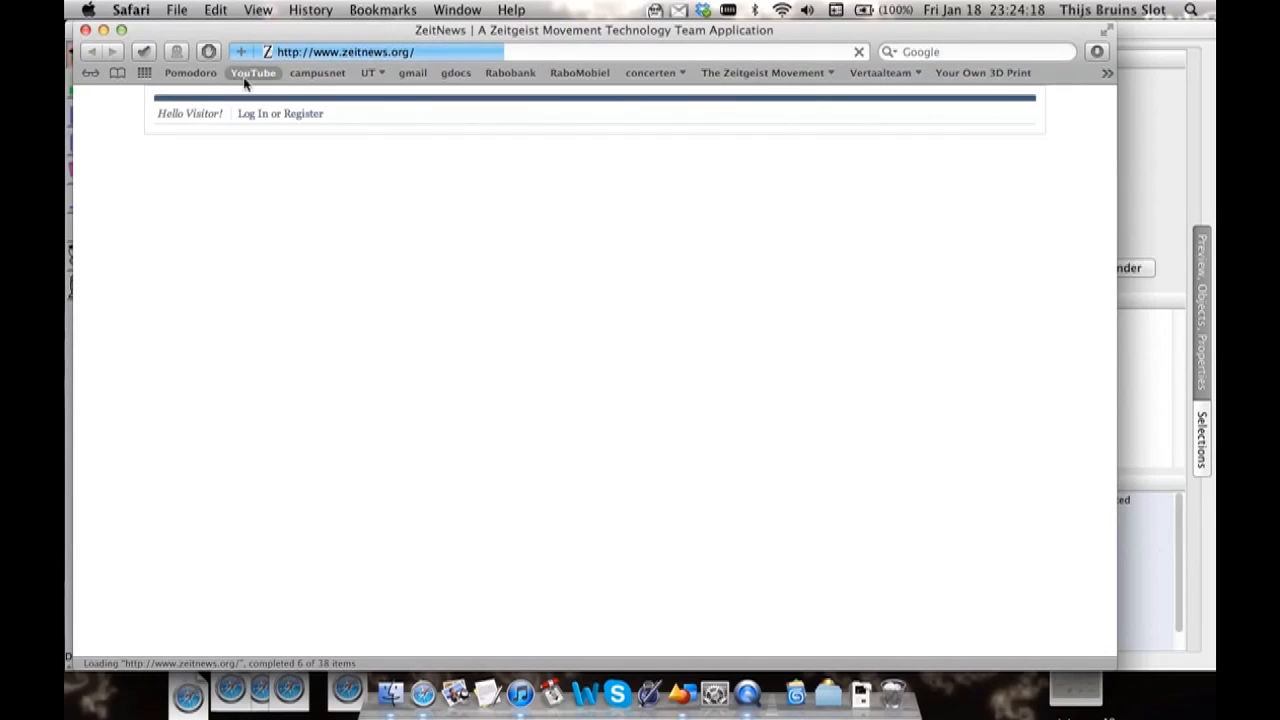
type("w")
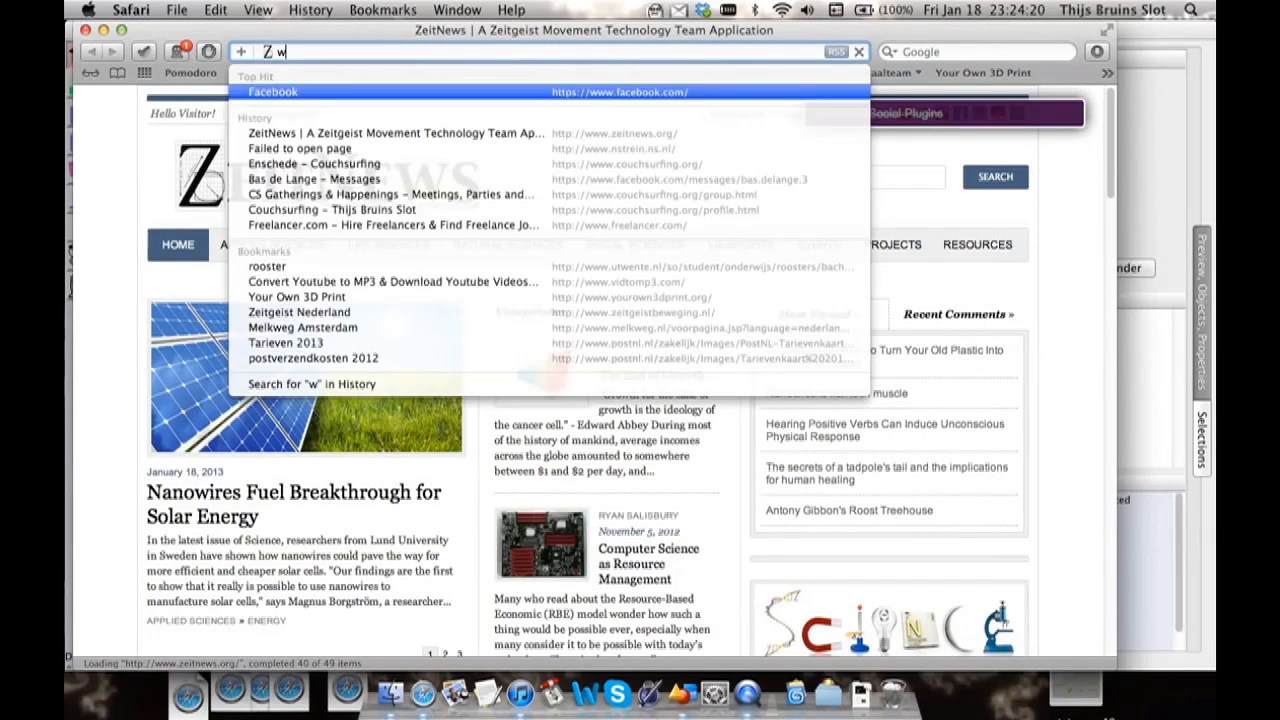
type("www.artofillusion.org/")
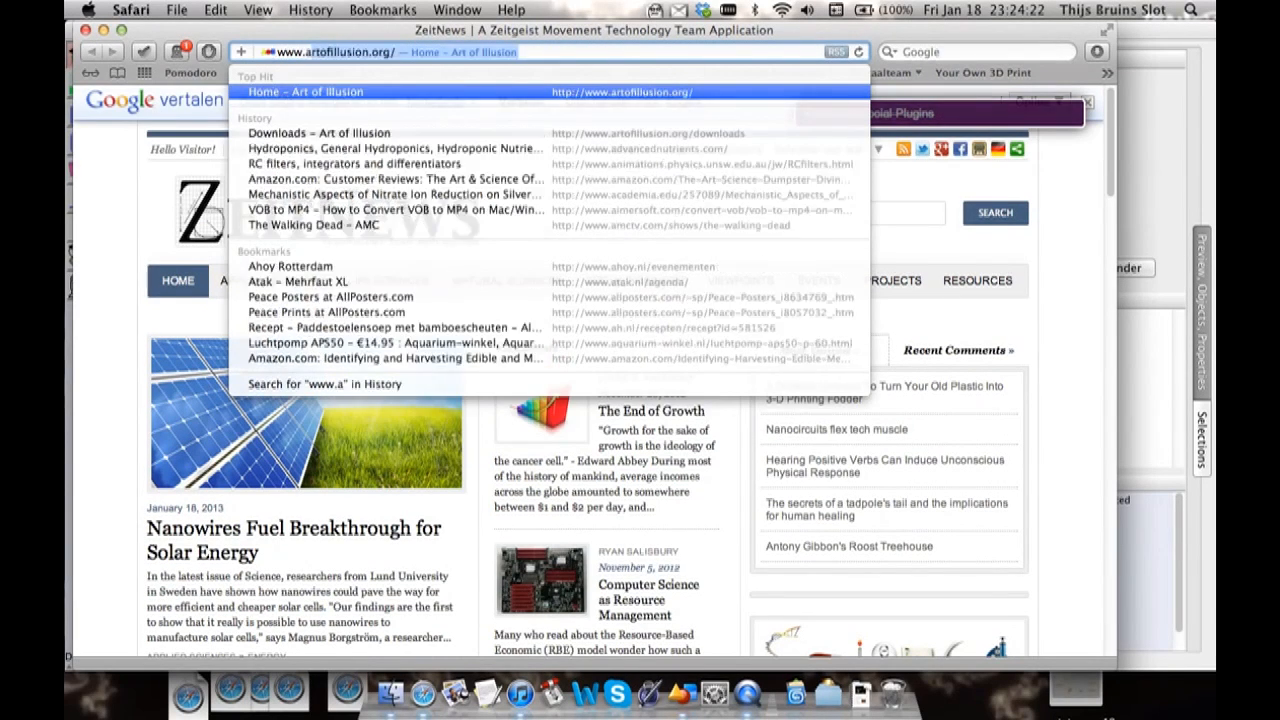
left_click(304, 92)
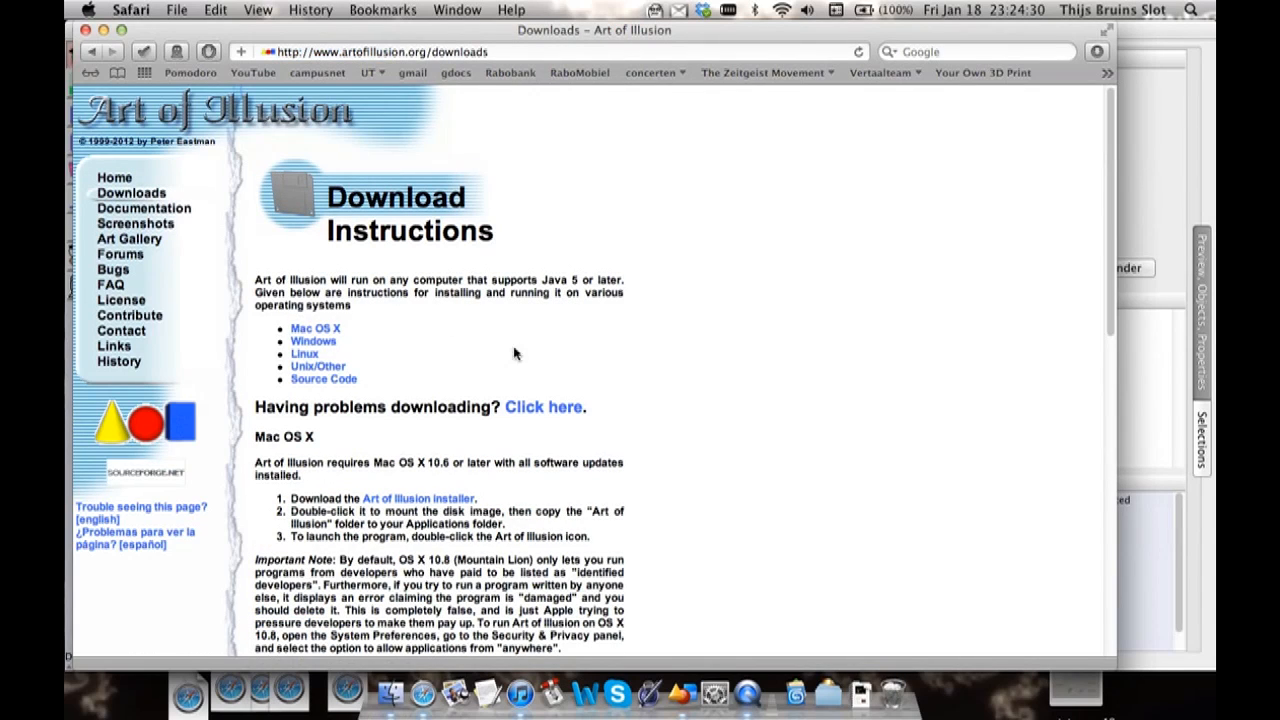
scroll("down", 3)
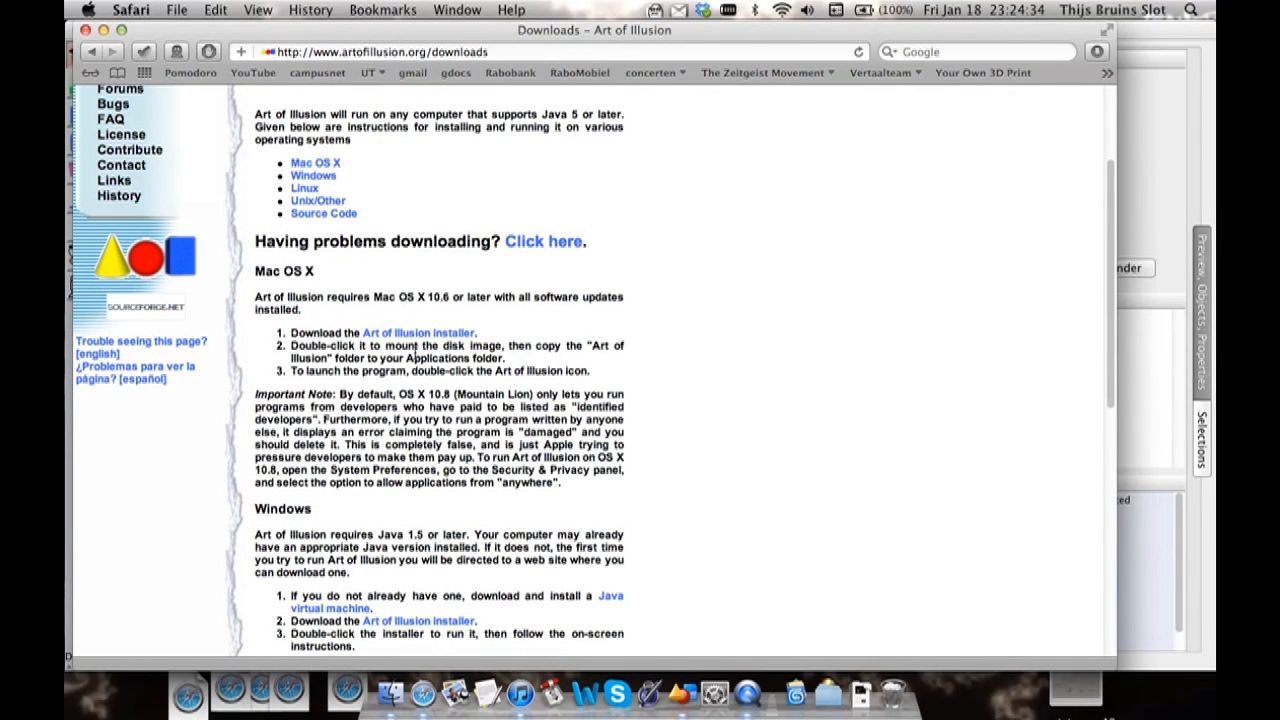
scroll("up", 3)
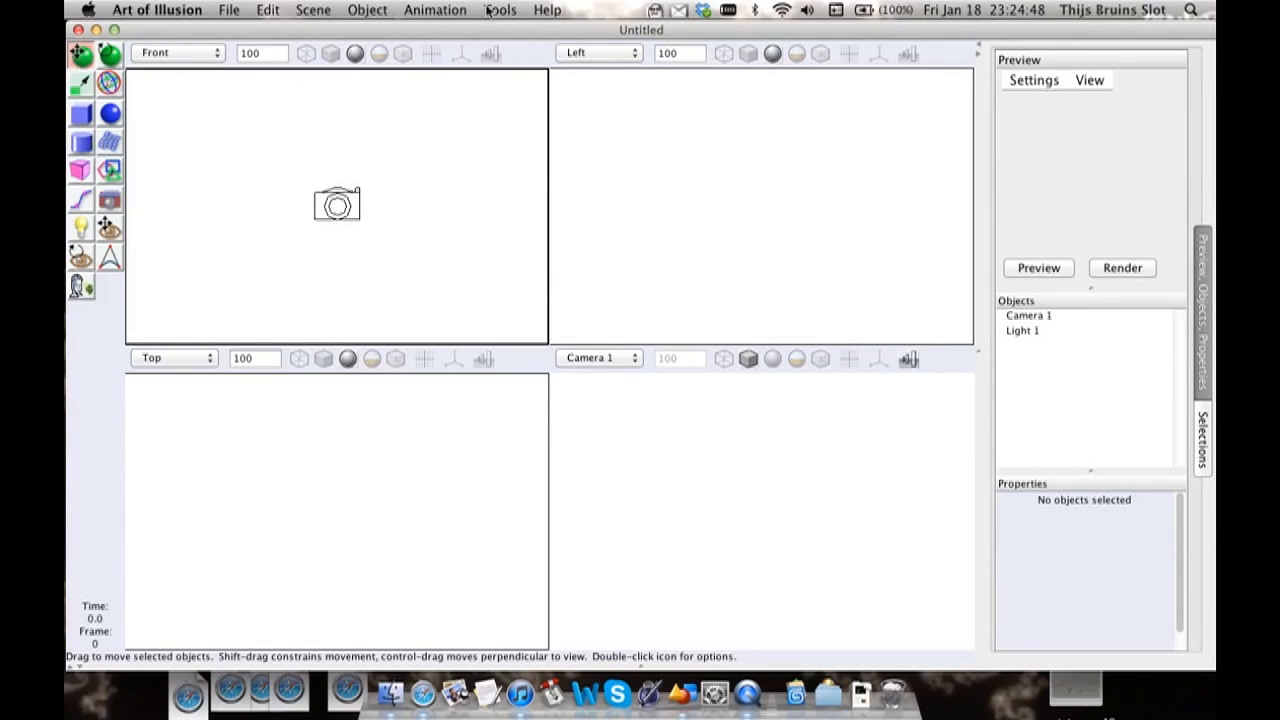
Step: Open the Tools menu to reach the Scripts and Plugins Manager
left_click(500, 10)
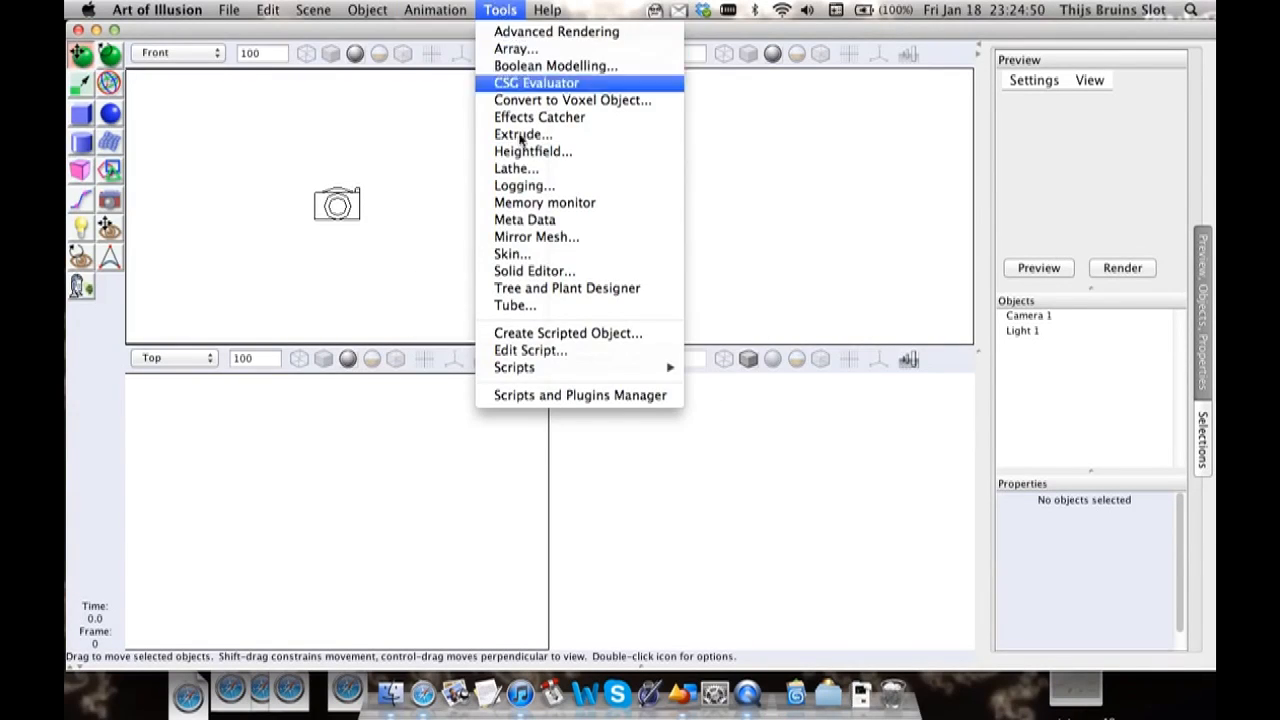
mouse_move(556, 32)
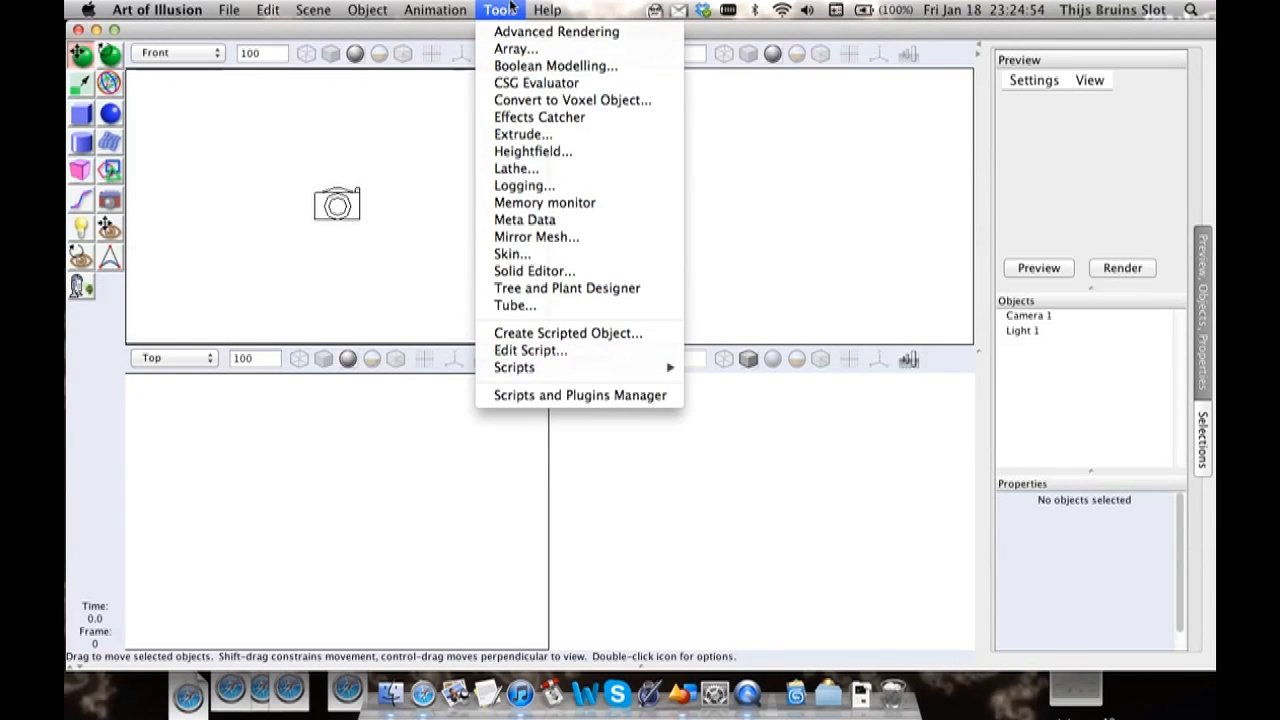
mouse_move(580, 396)
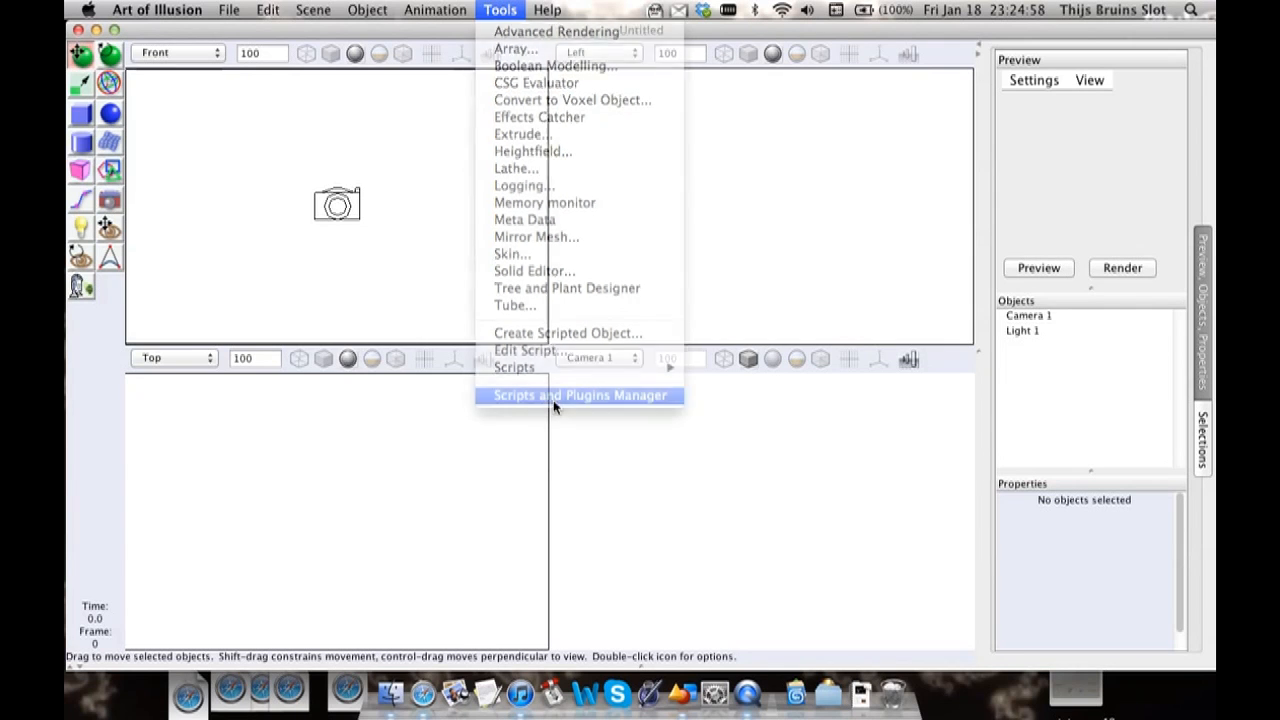
Step: In the Scripts & Plugins Manager, expand installed Plugins then start the Install remote scan
left_click(580, 396)
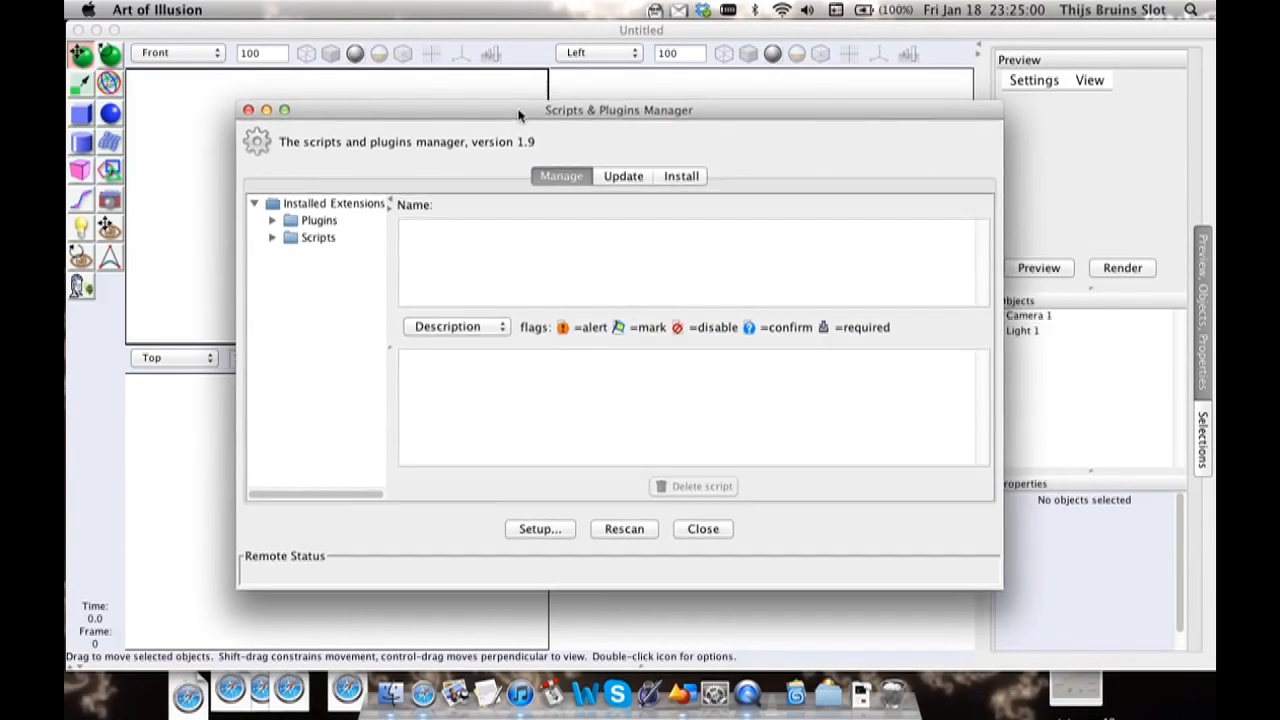
left_click_drag(618, 110, 592, 64)
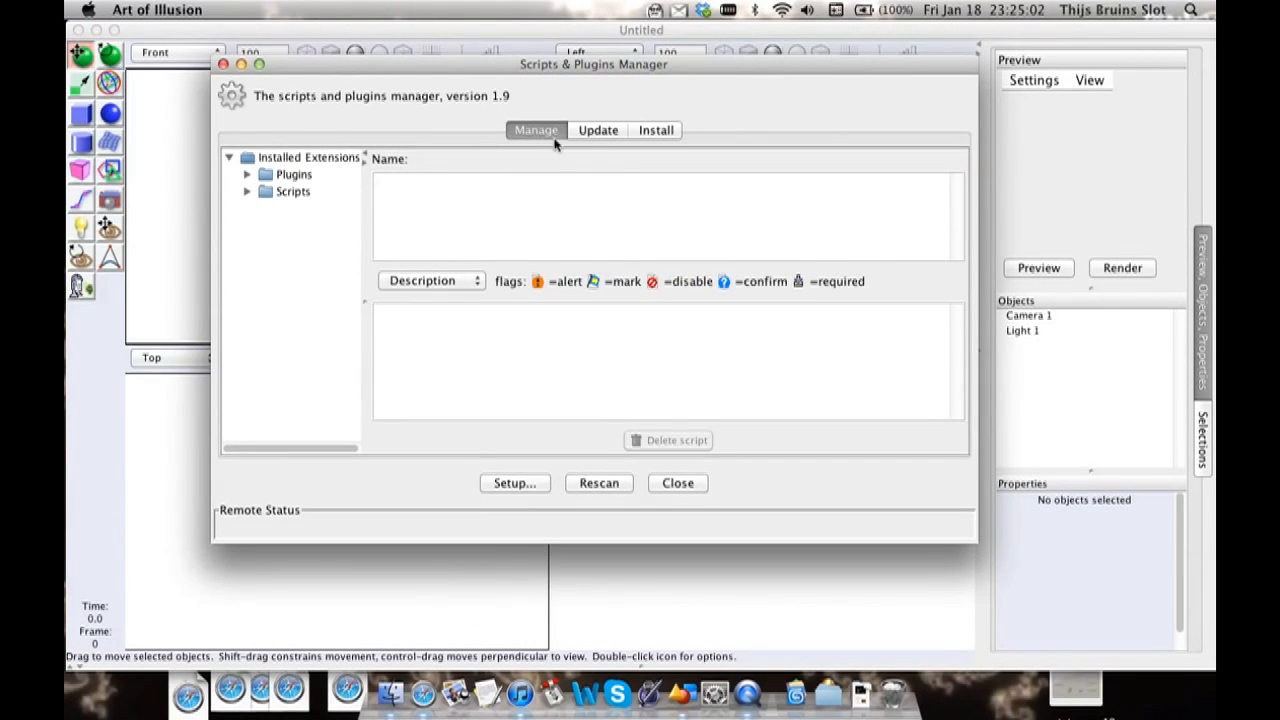
left_click(248, 174)
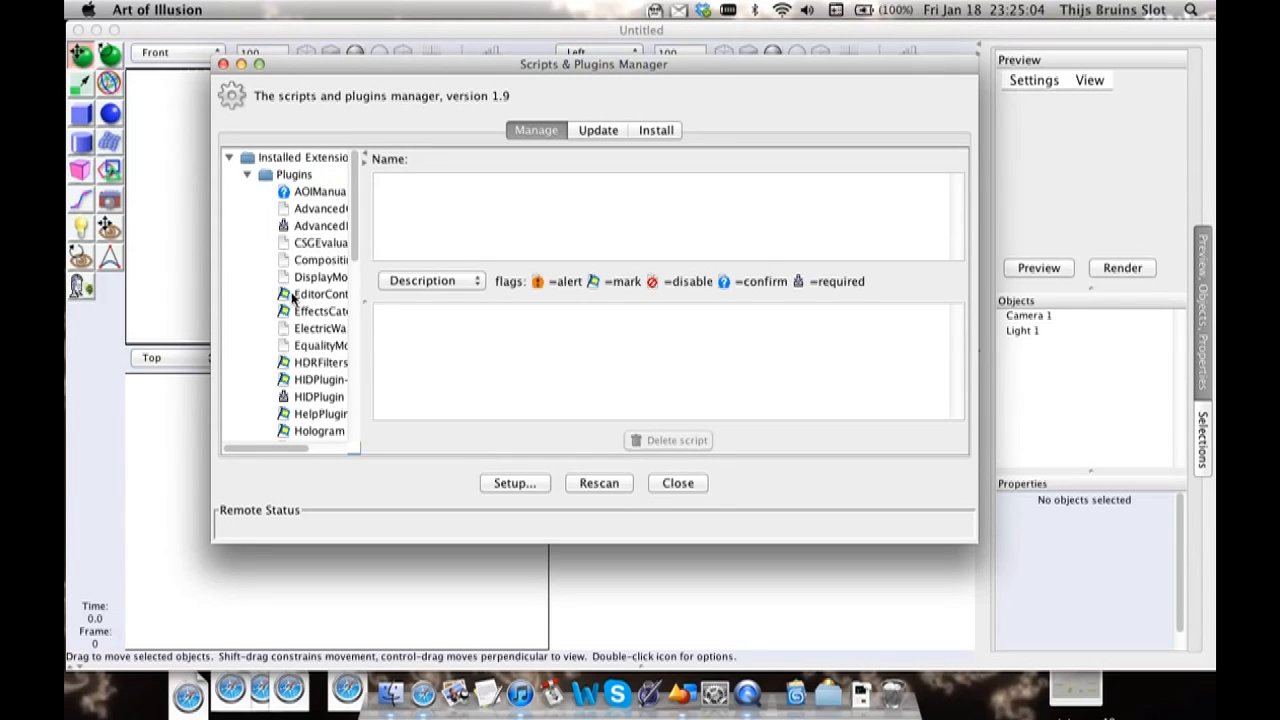
scroll("down", 3)
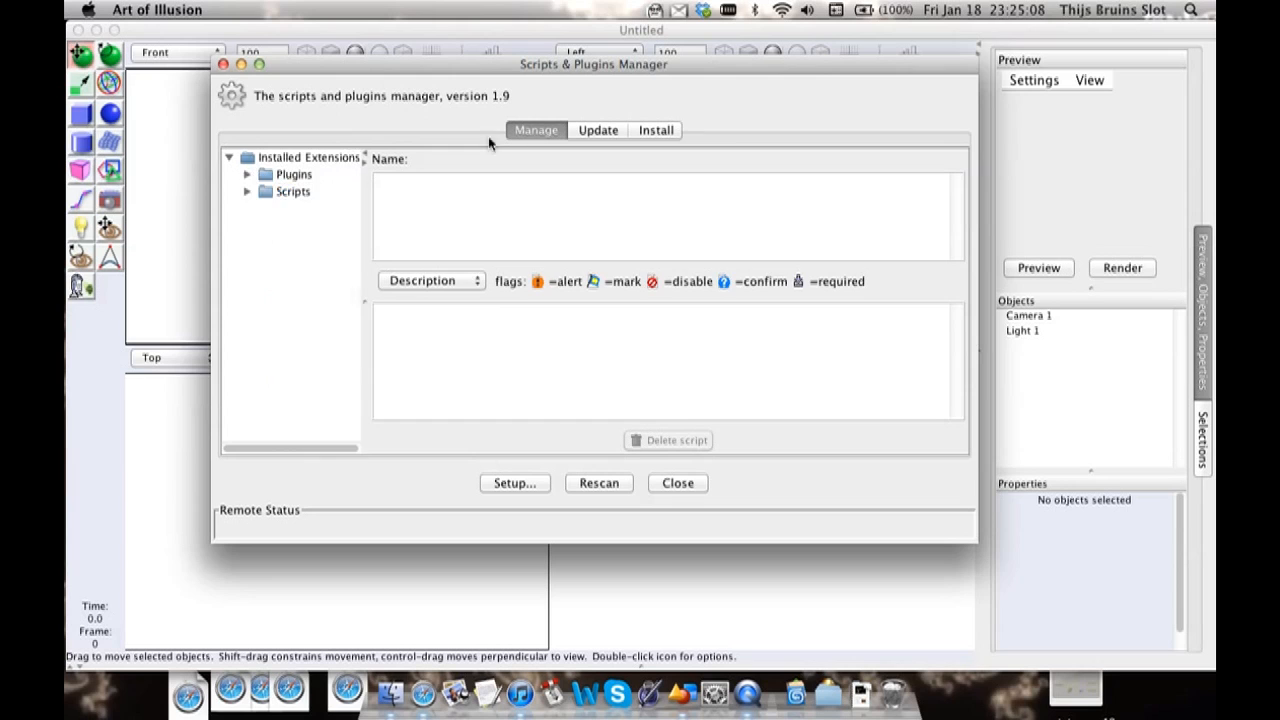
left_click(656, 130)
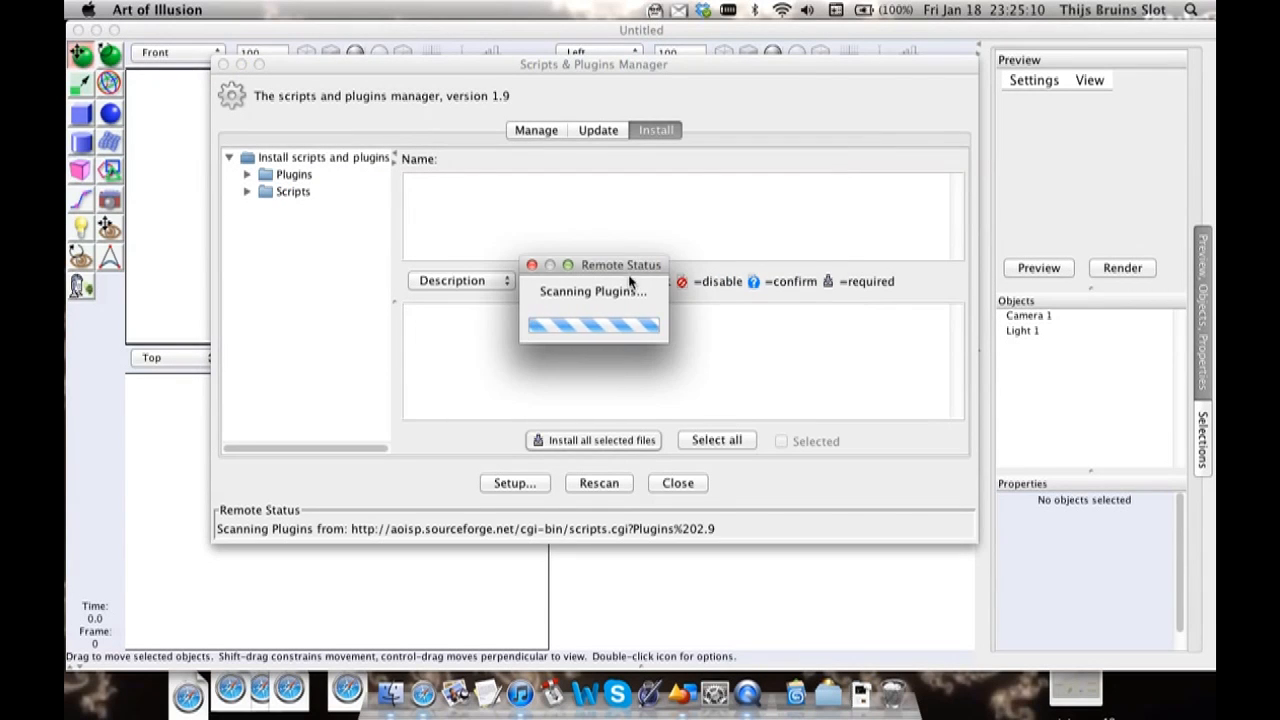
left_click_drag(620, 264, 620, 182)
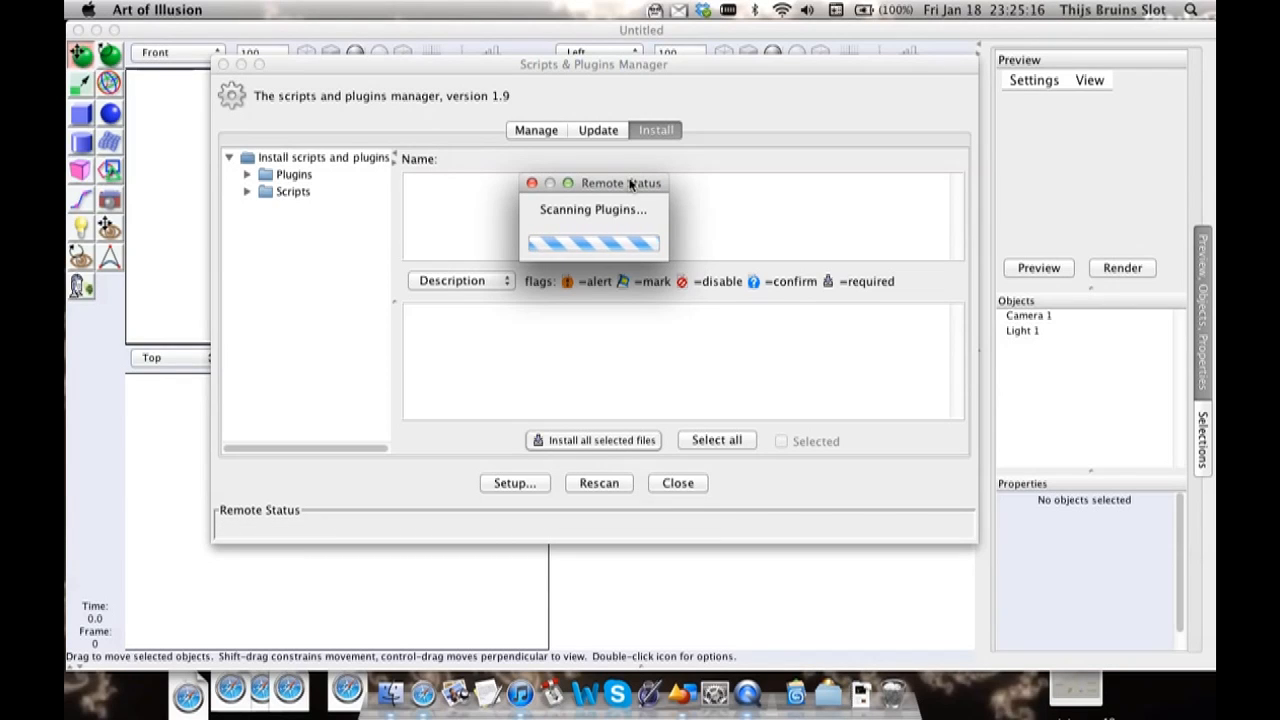
mouse_move(588, 220)
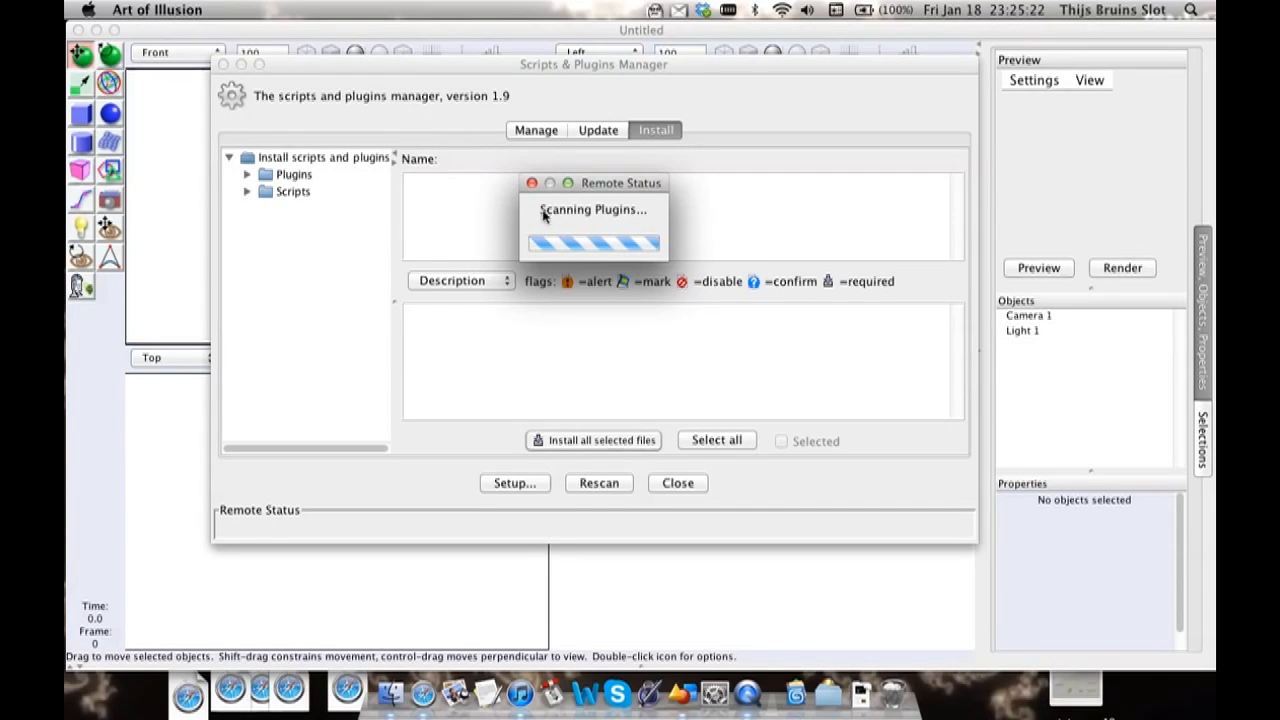
mouse_move(530, 224)
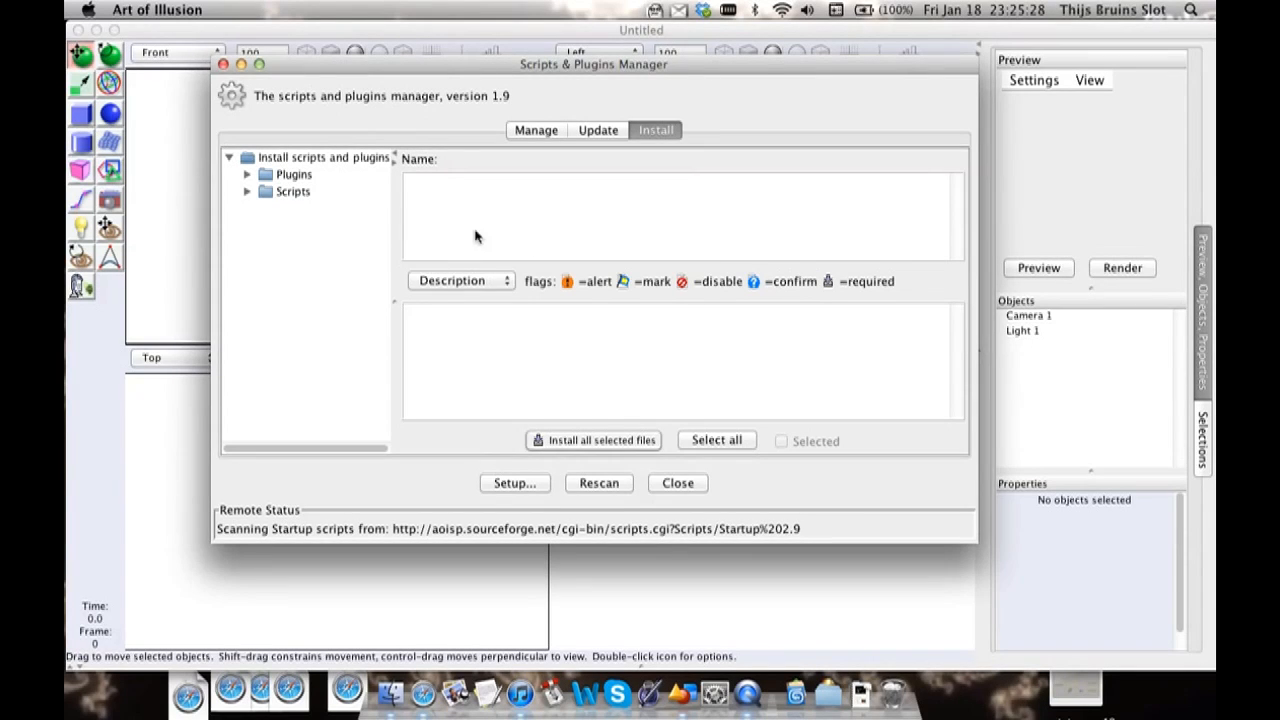
Step: Expand the installable plugins list showing ColladaTranslator and ViewLayout, then switch to Finder
left_click_drag(592, 64, 580, 80)
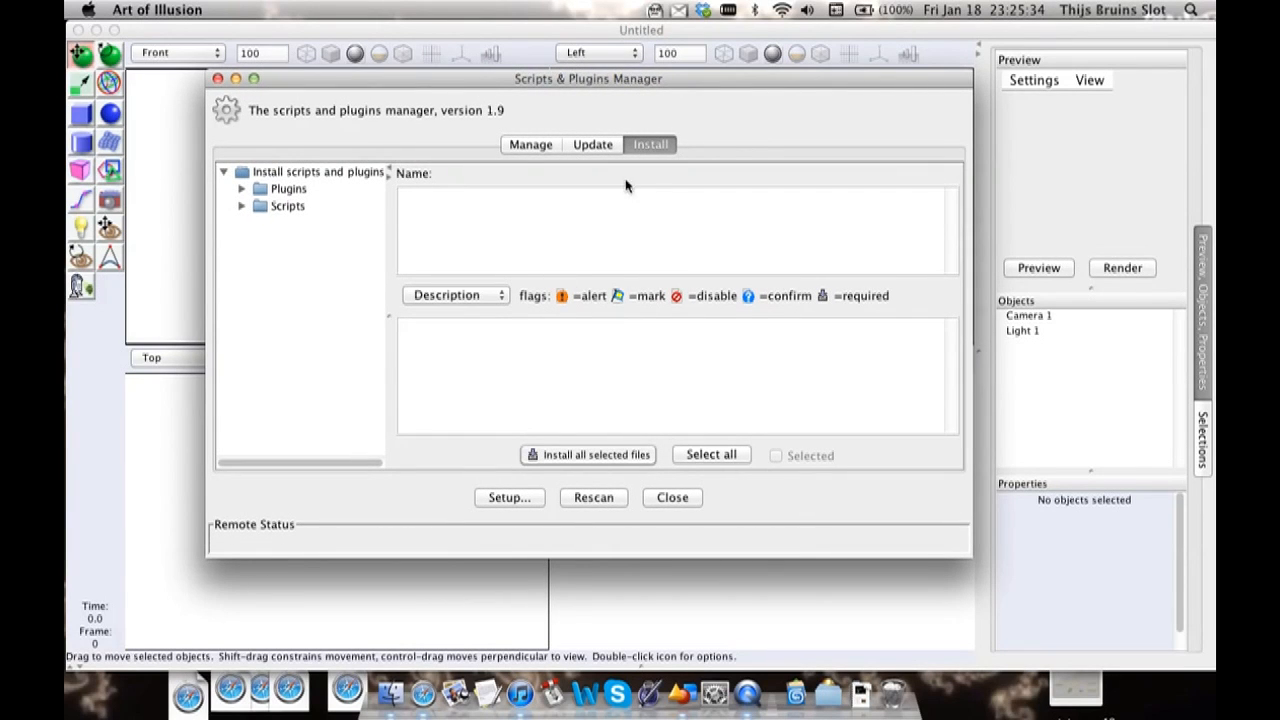
mouse_move(432, 198)
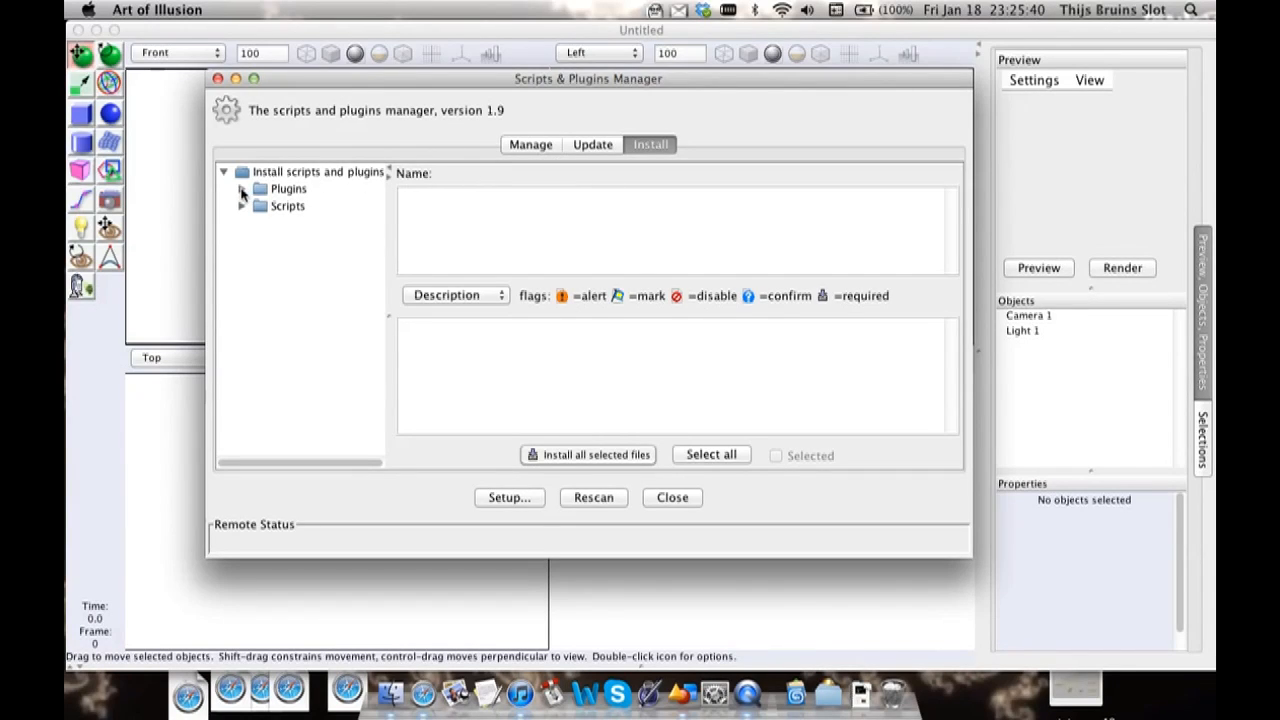
left_click(240, 188)
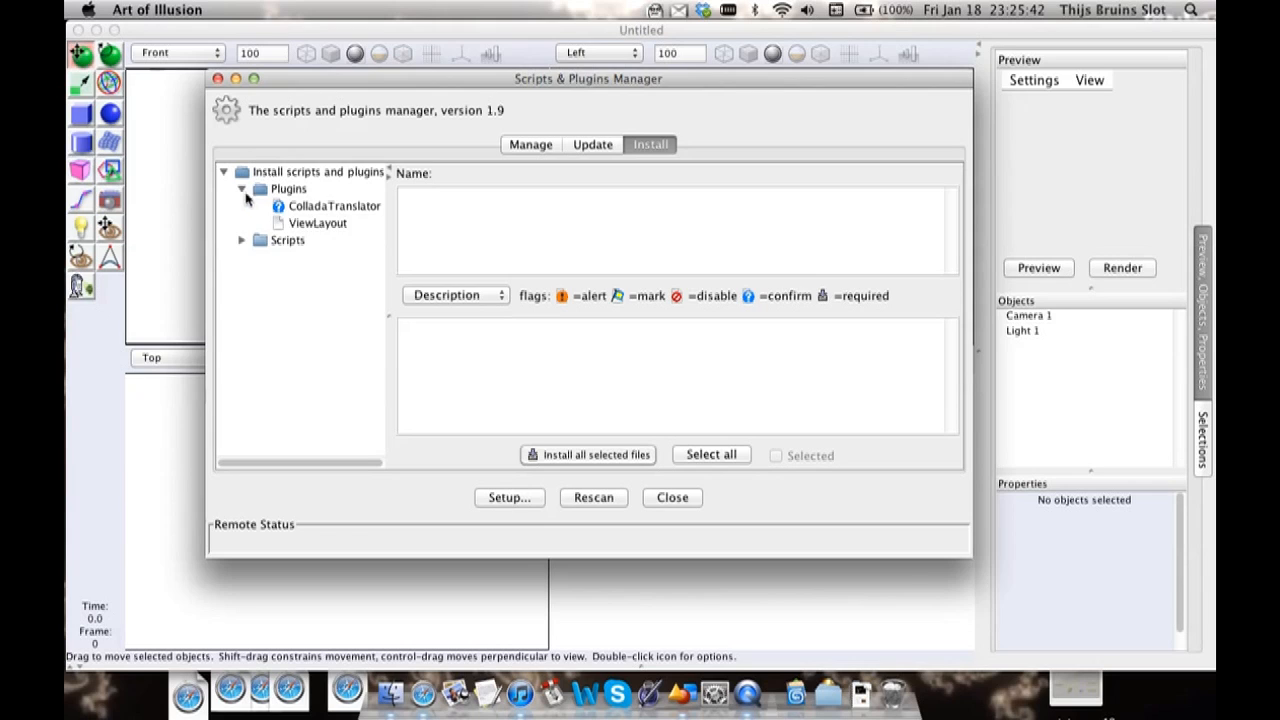
left_click(240, 188)
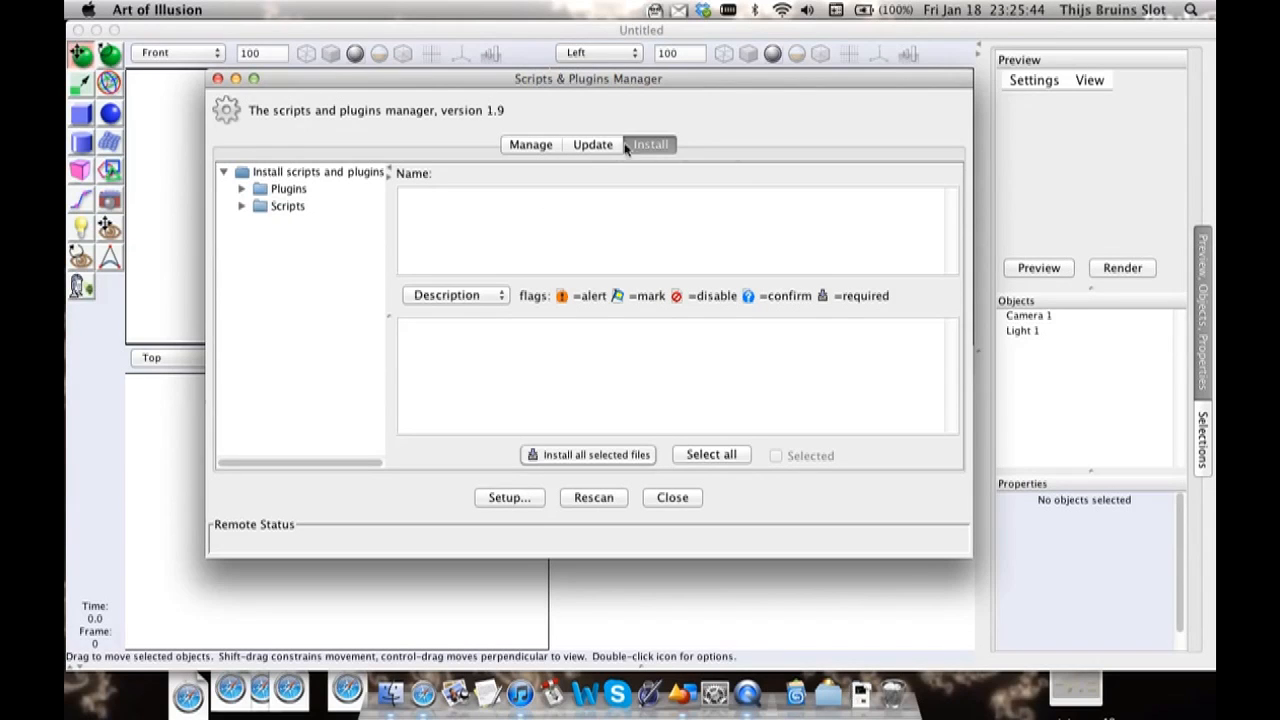
mouse_move(530, 148)
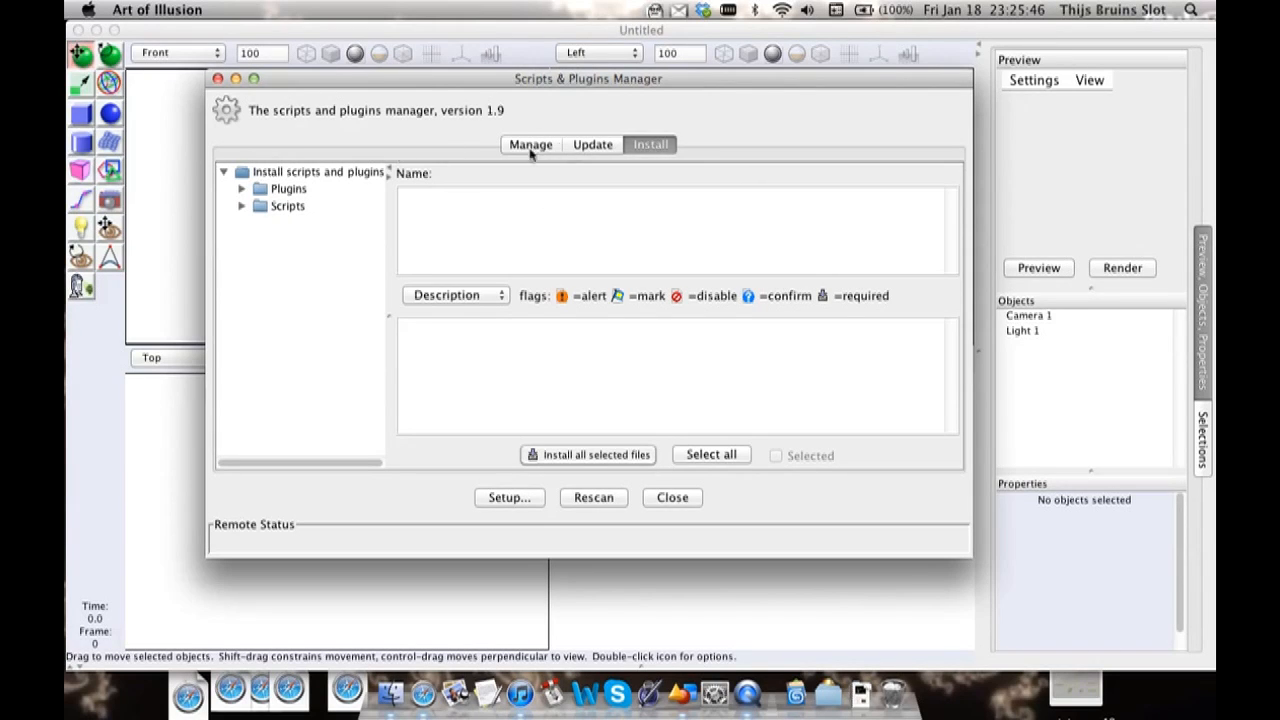
mouse_move(696, 382)
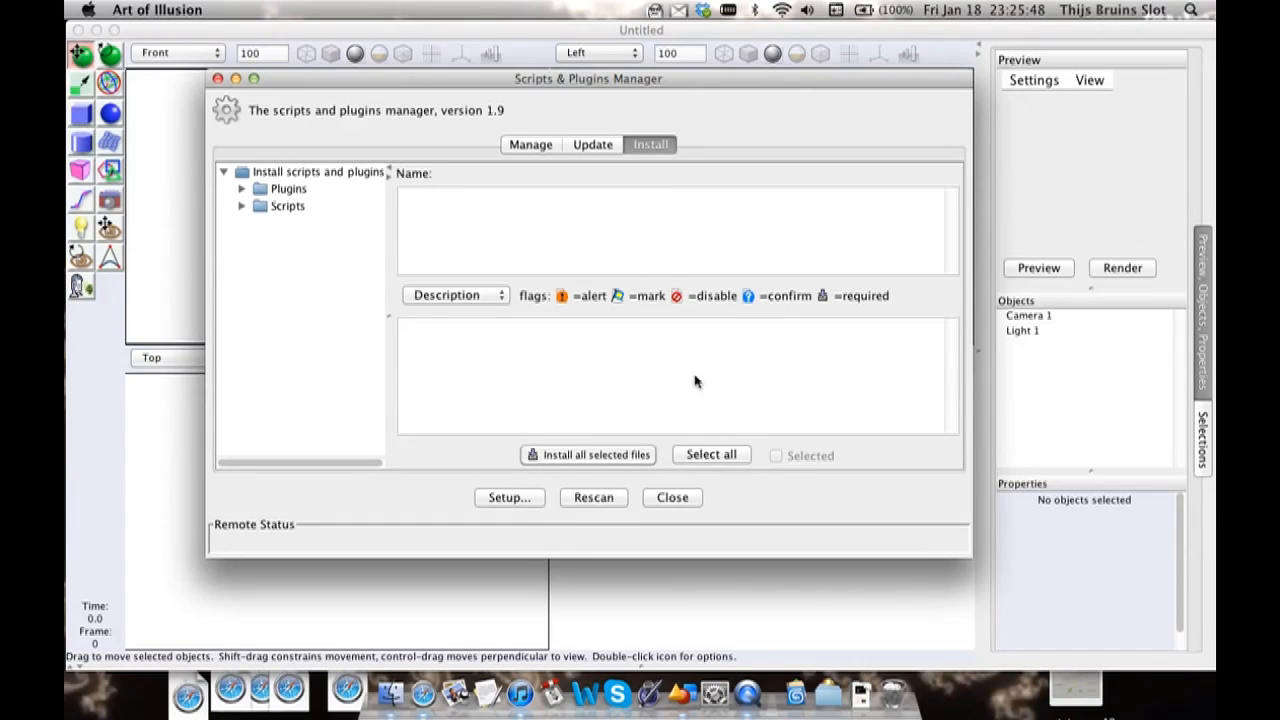
mouse_move(510, 252)
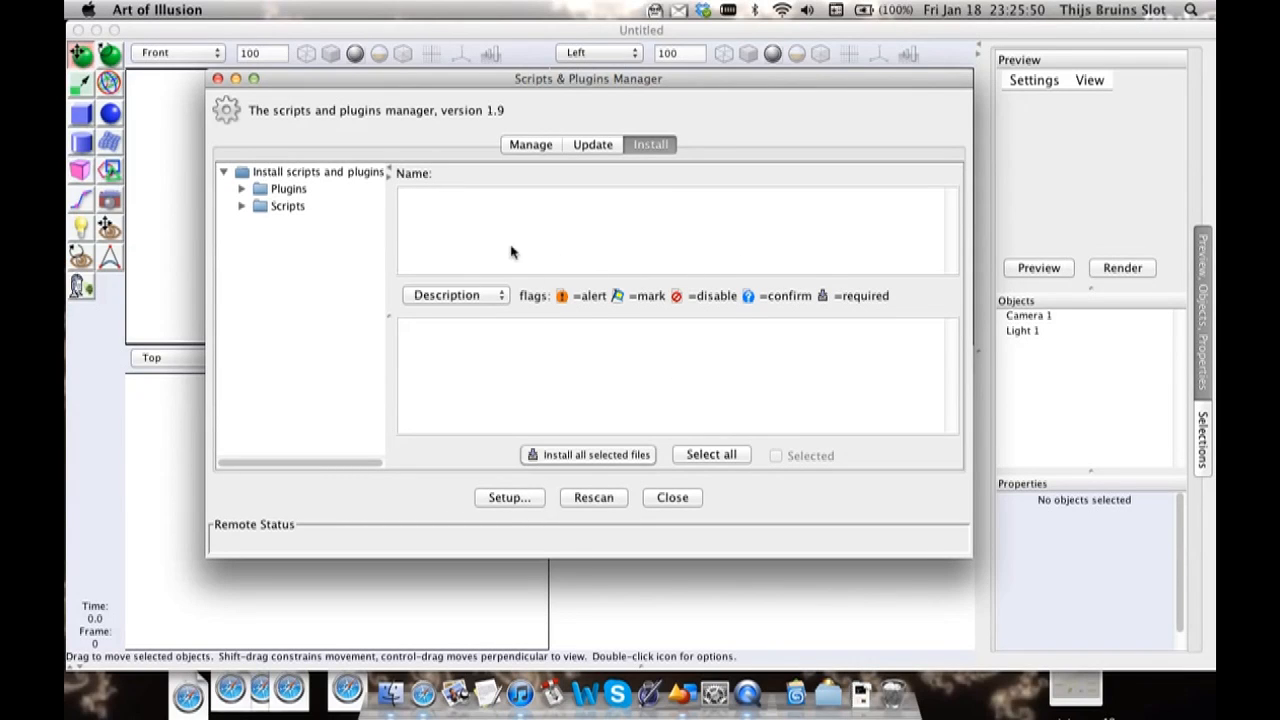
mouse_move(232, 236)
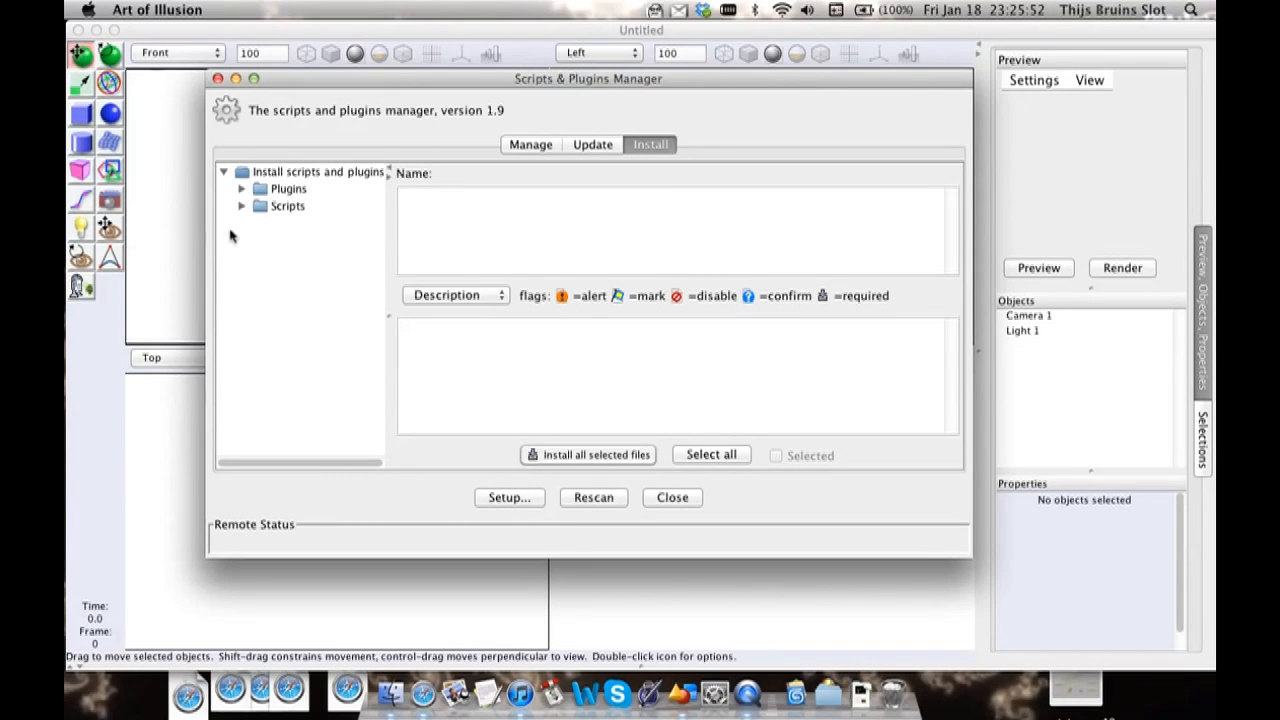
left_click(240, 188)
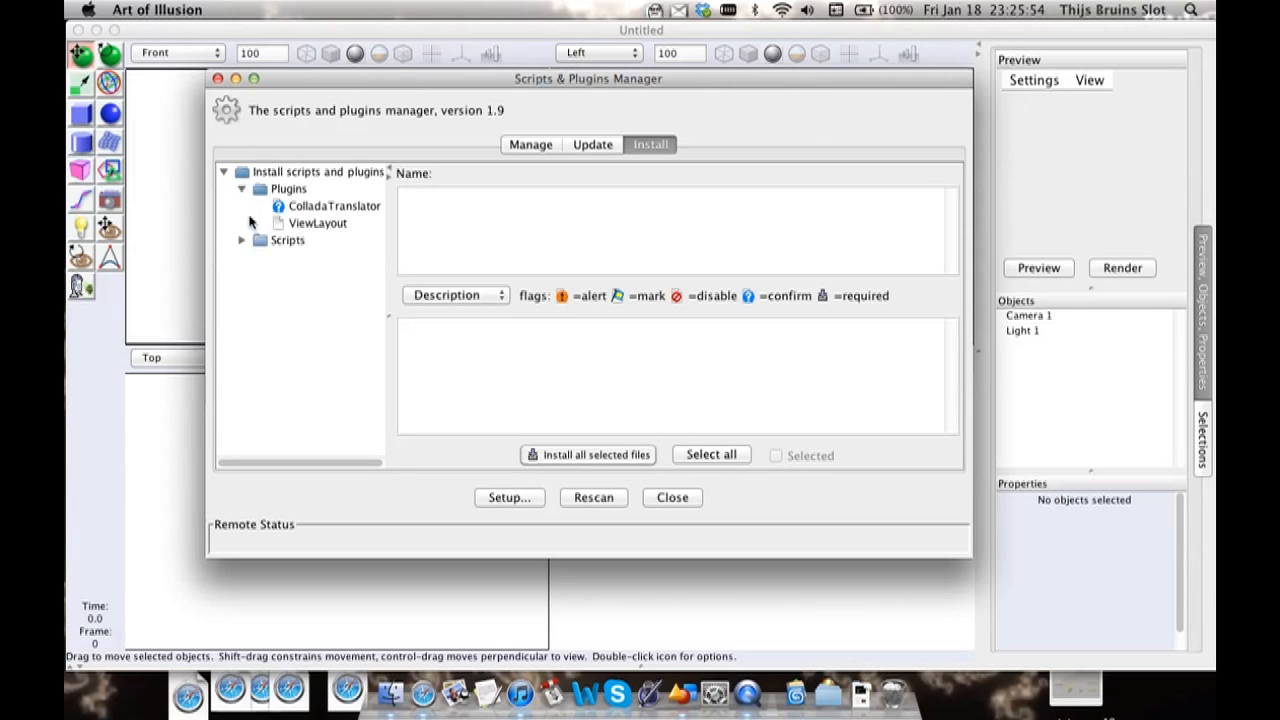
mouse_move(362, 232)
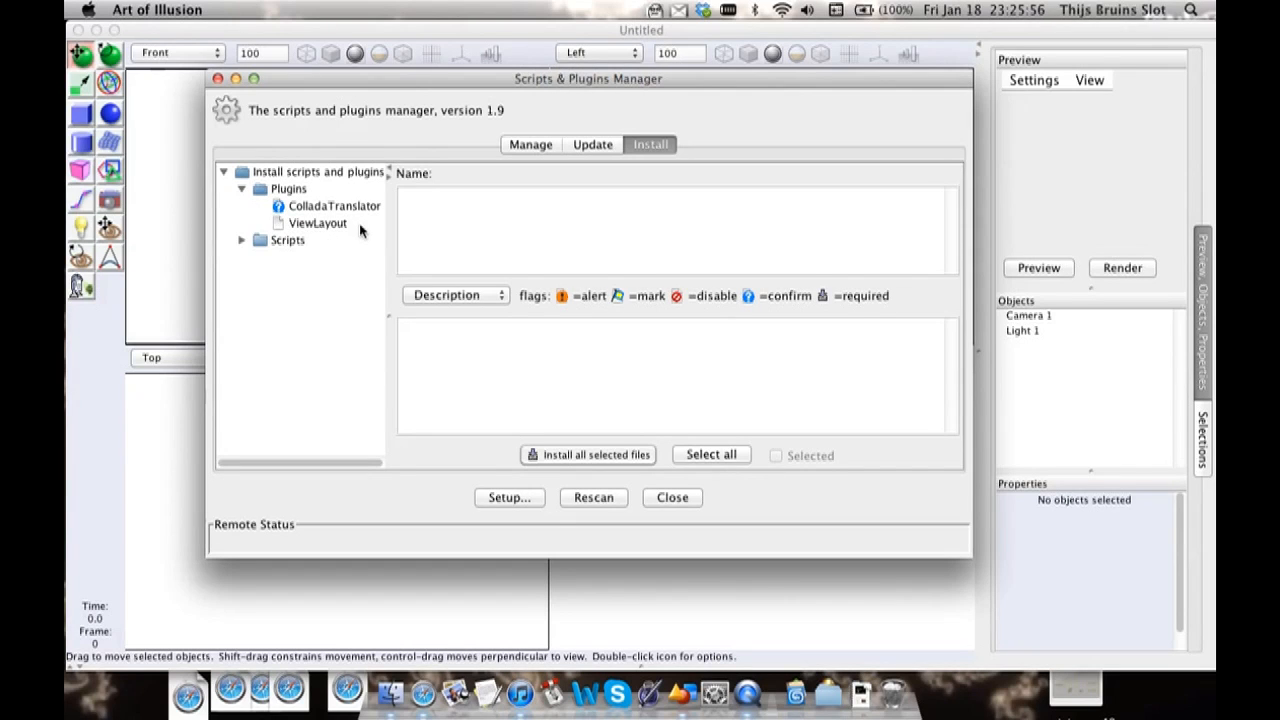
mouse_move(284, 224)
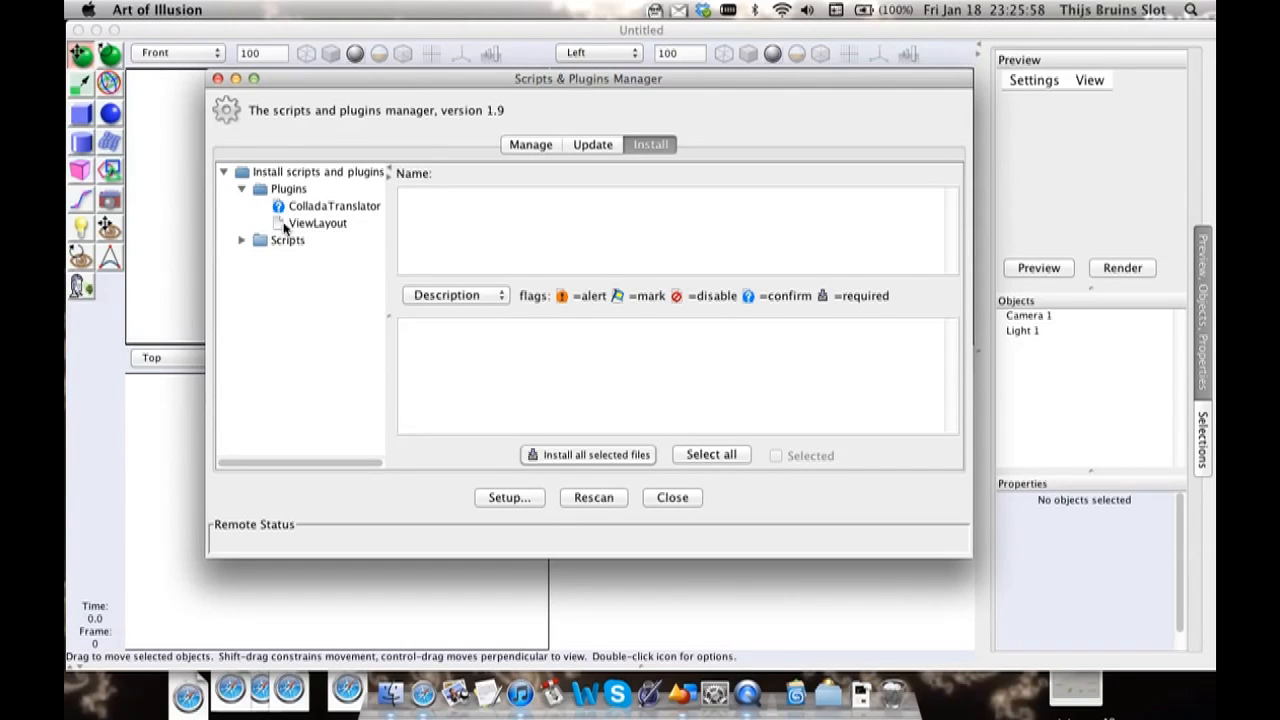
mouse_move(360, 224)
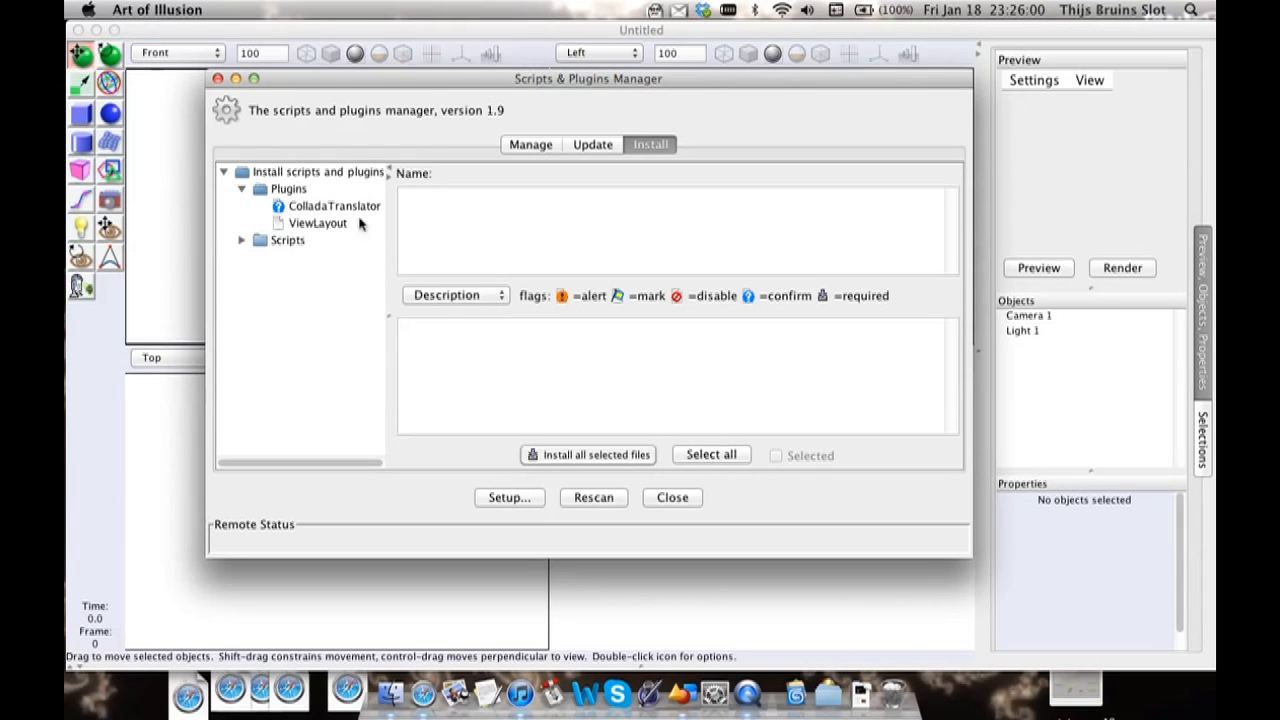
mouse_move(378, 224)
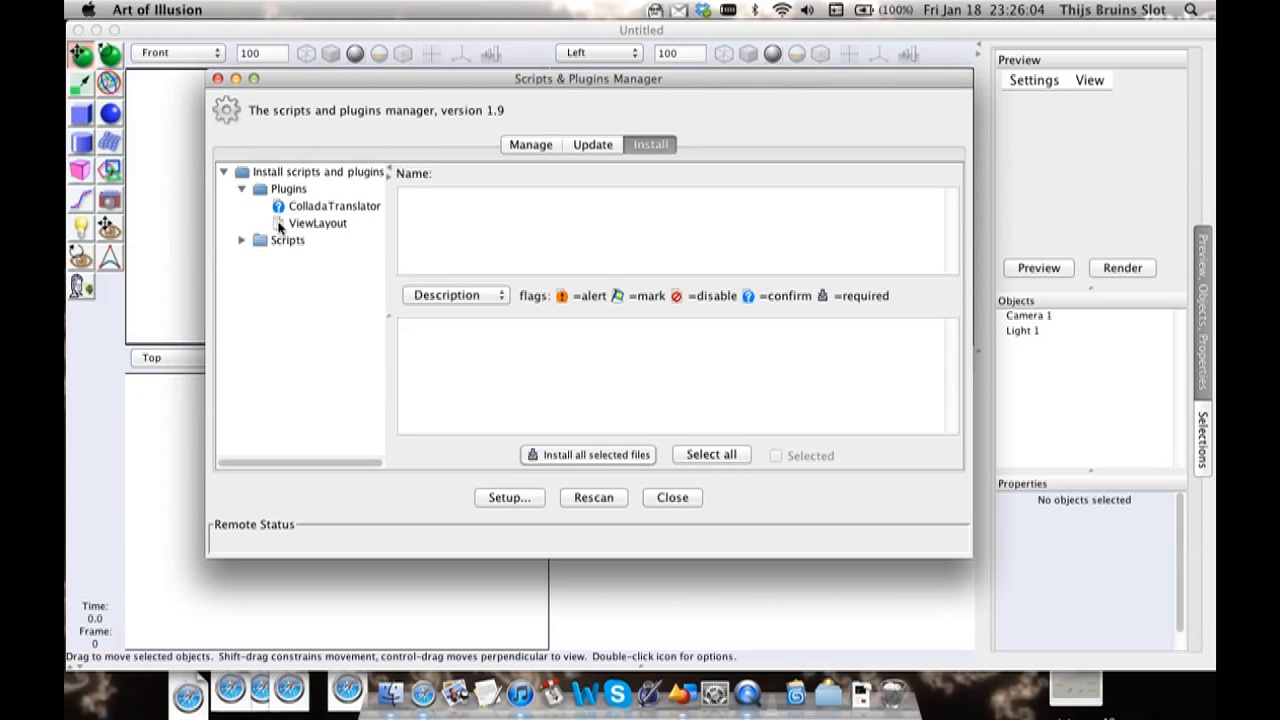
left_click(672, 496)
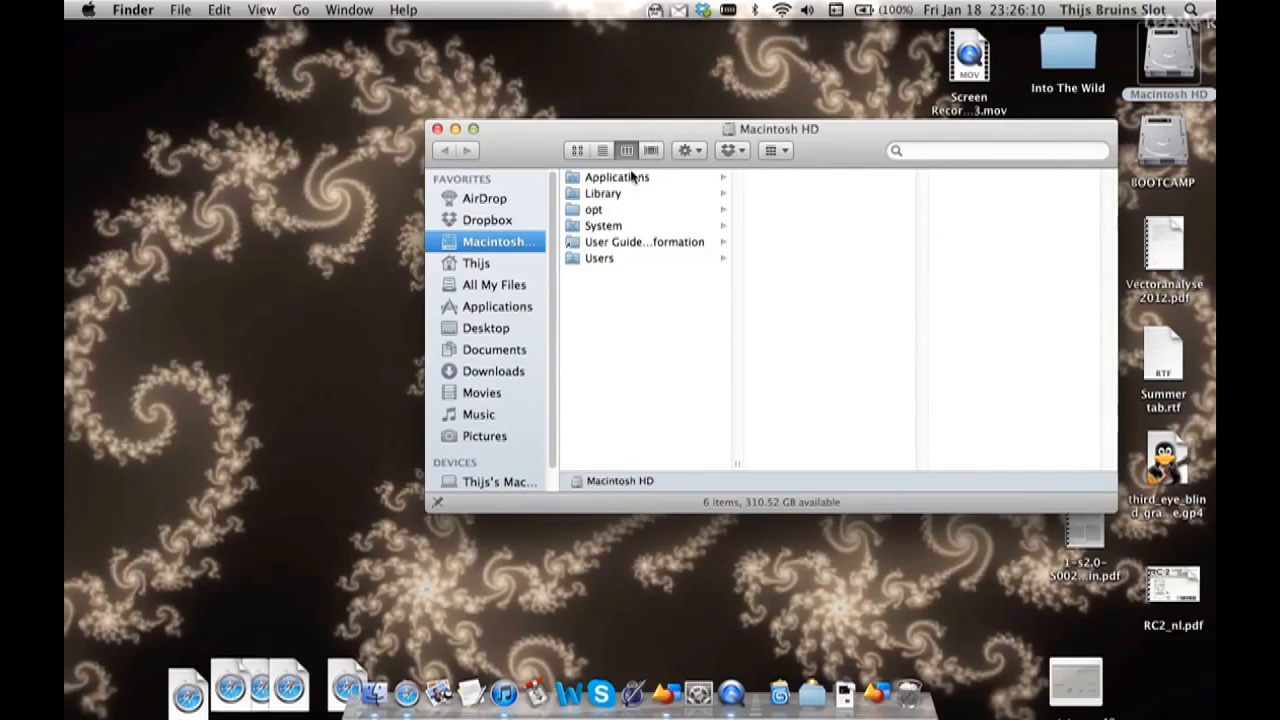
Step: Browse to Applications in Finder and select the Art of Illusion folder
left_click_drag(770, 128, 672, 44)
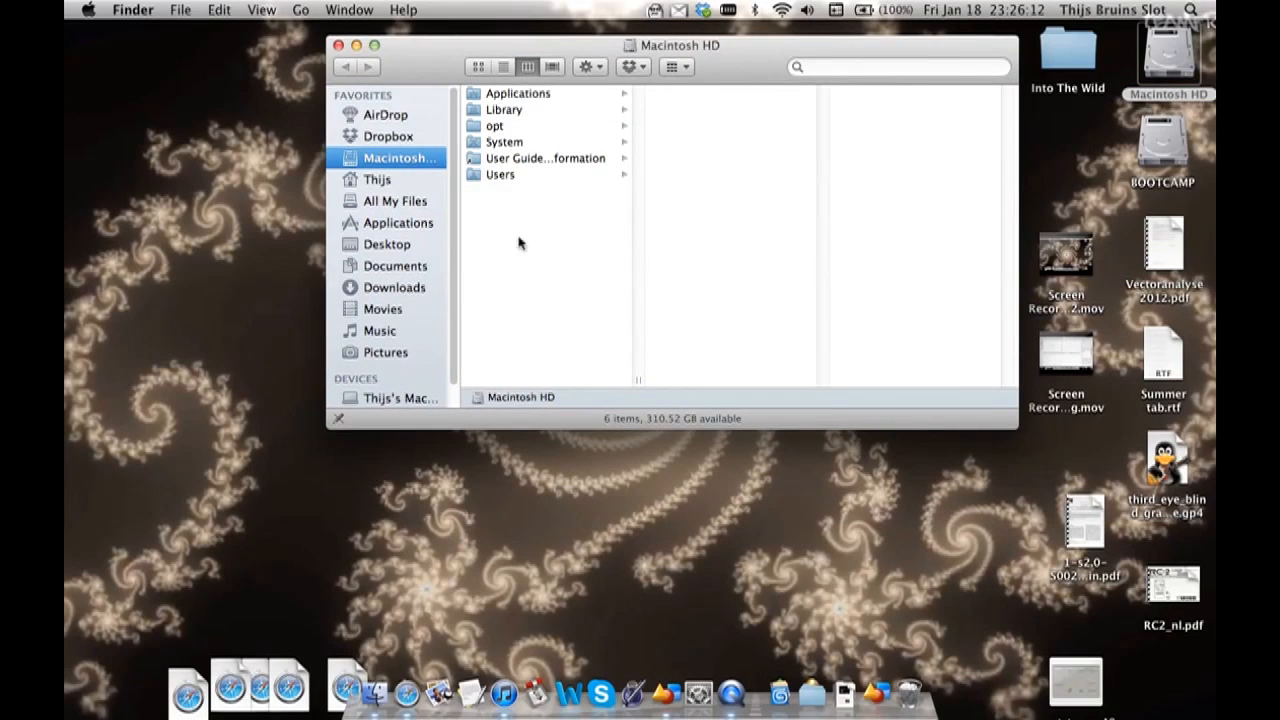
mouse_move(388, 232)
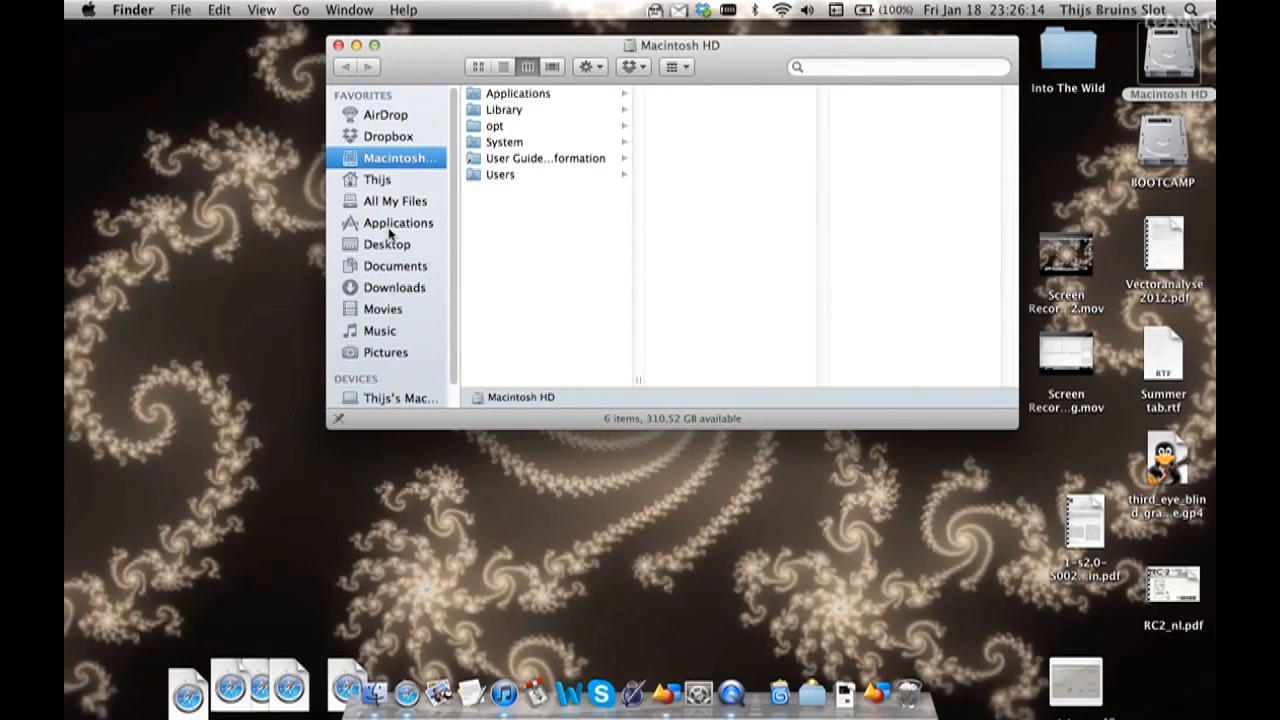
left_click(396, 222)
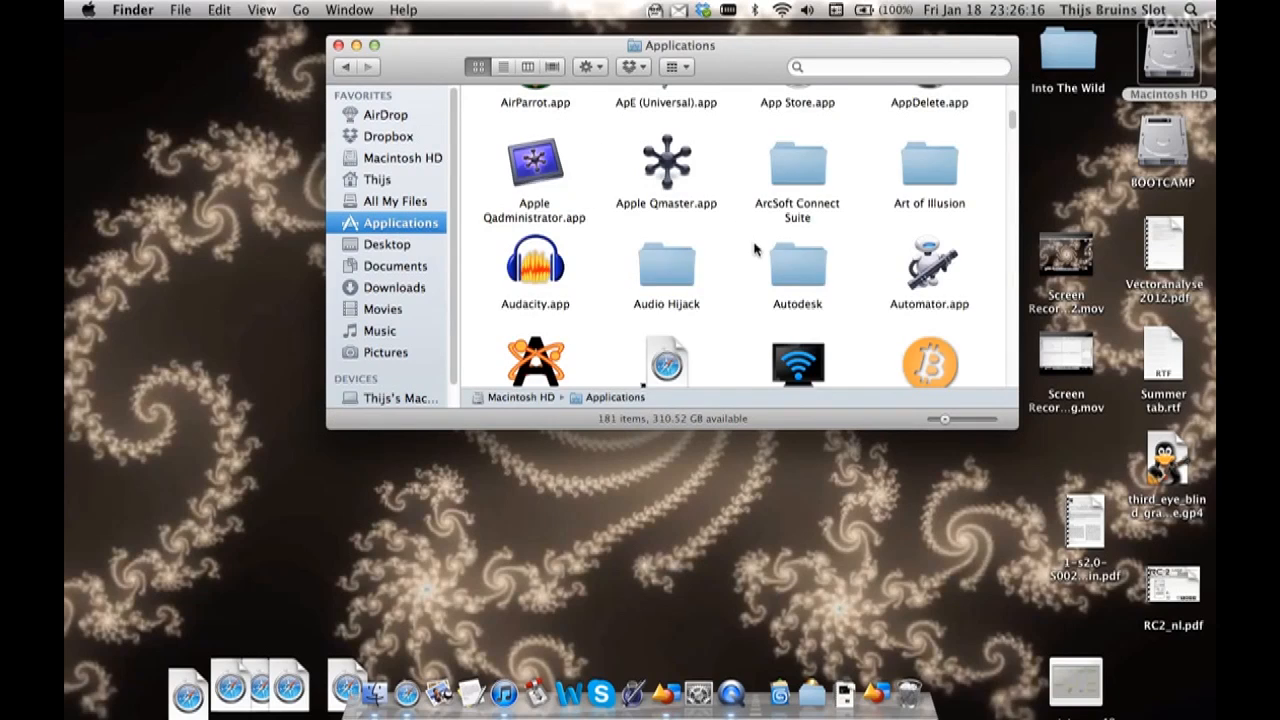
left_click(928, 150)
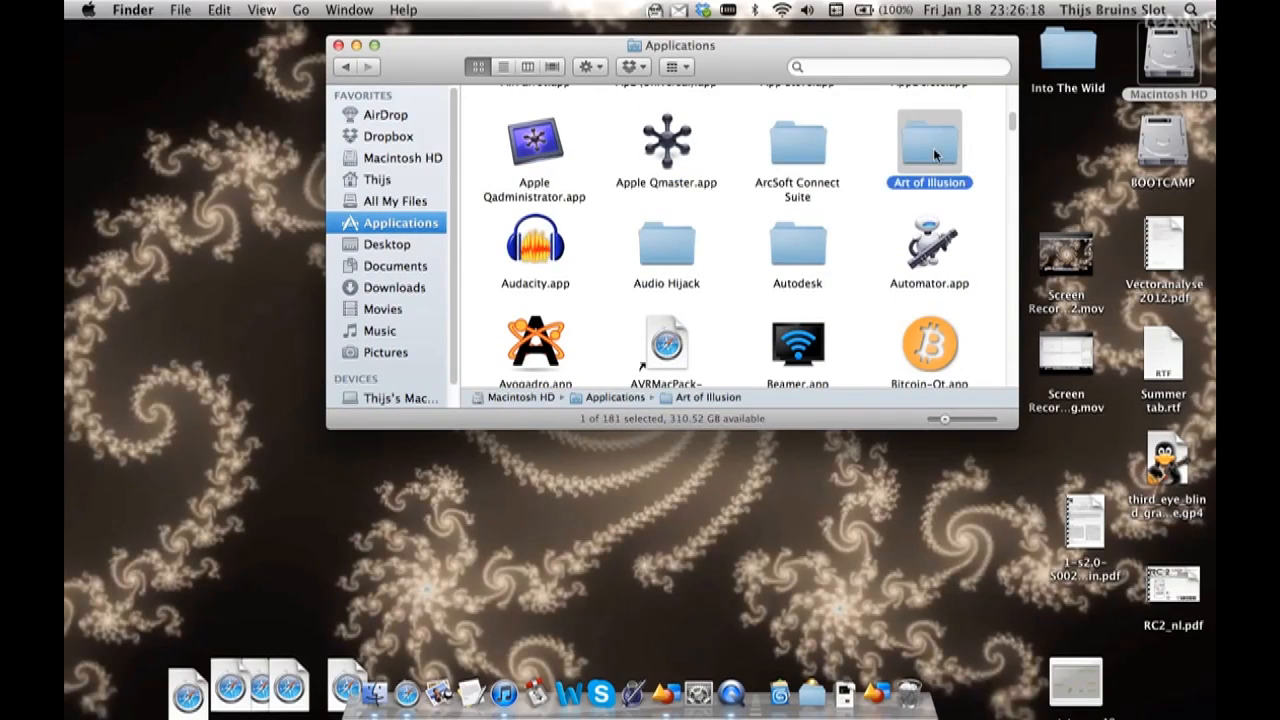
Step: Browse the jar files in Art of Illusion's Plugins folder and return to the parent folder
double_click(928, 140)
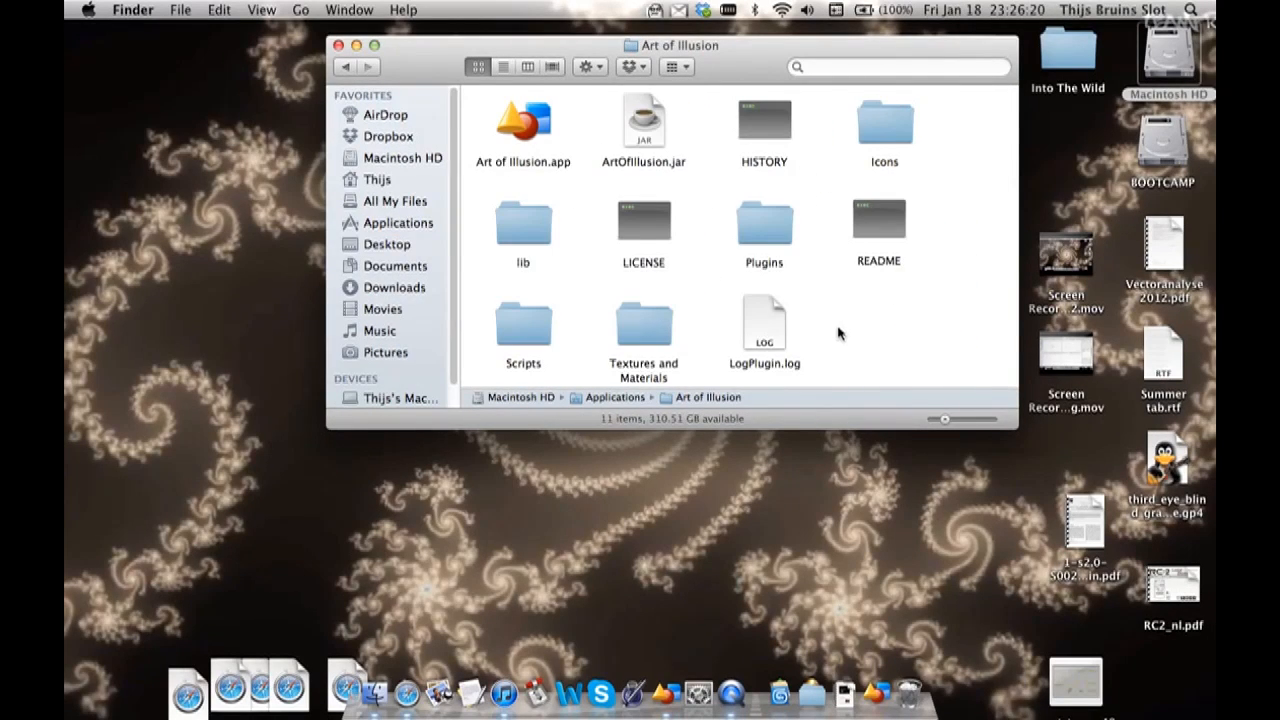
mouse_move(812, 192)
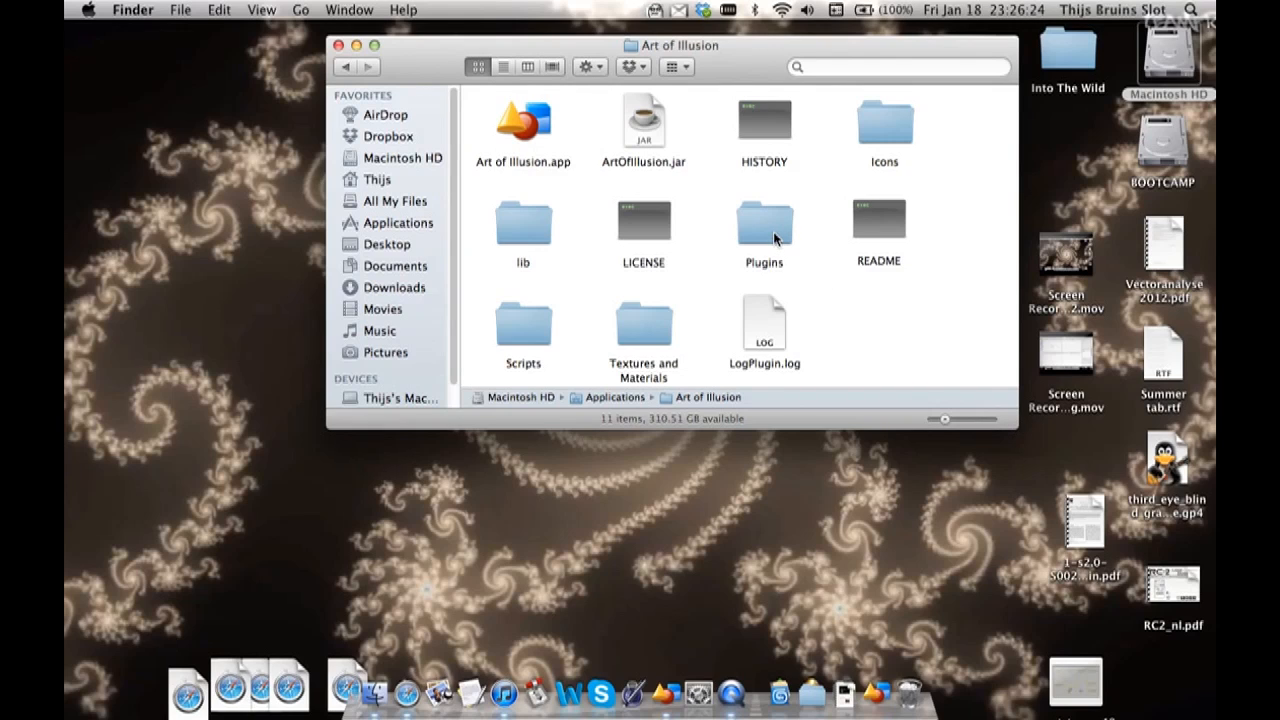
left_click(764, 220)
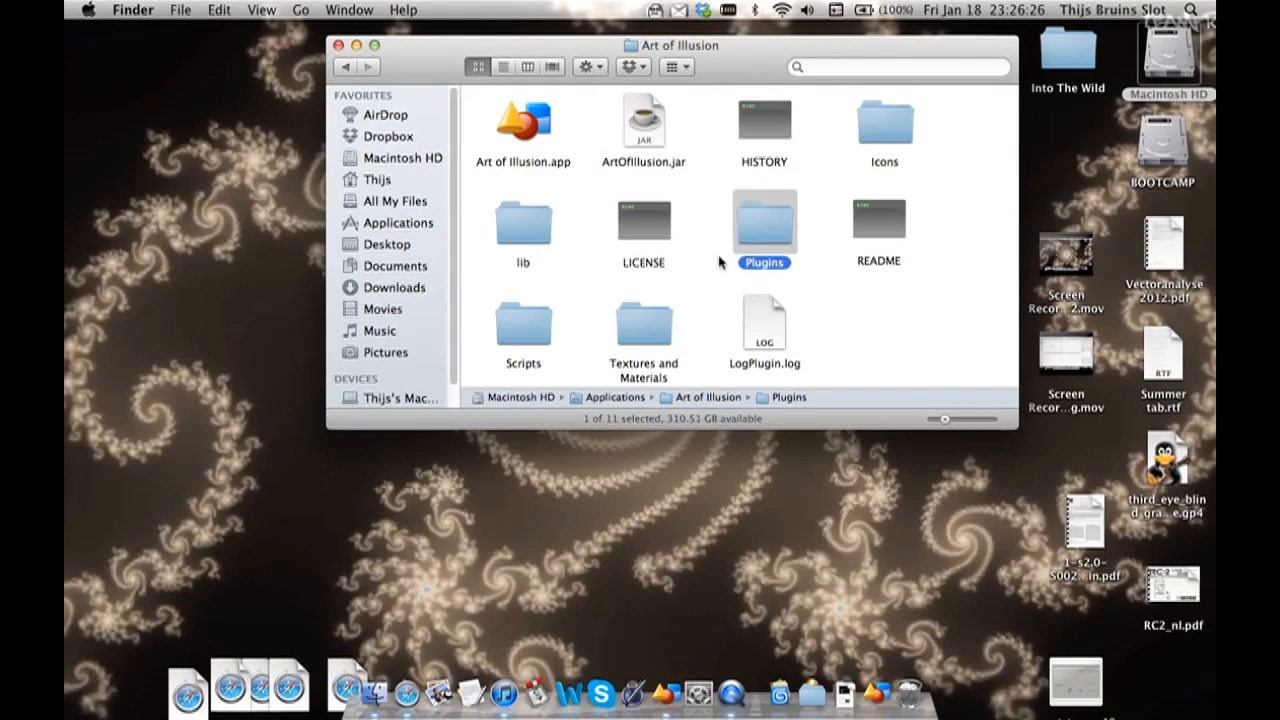
left_click(524, 324)
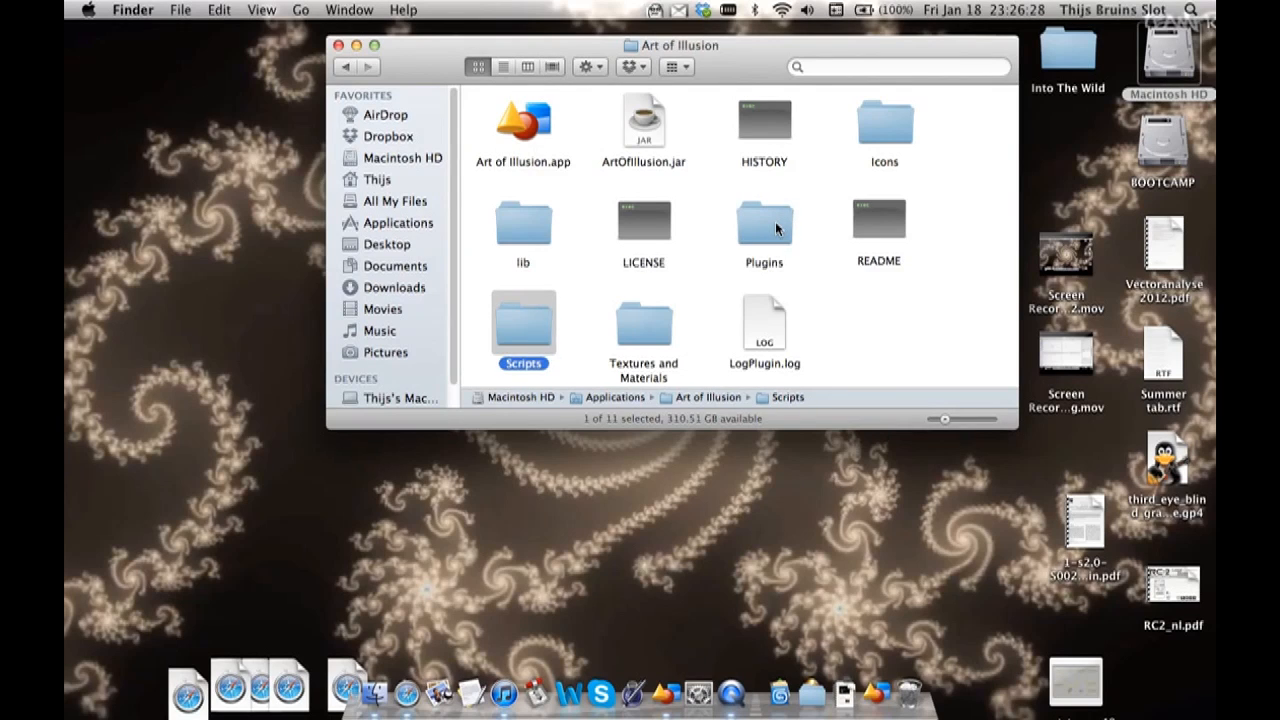
double_click(764, 220)
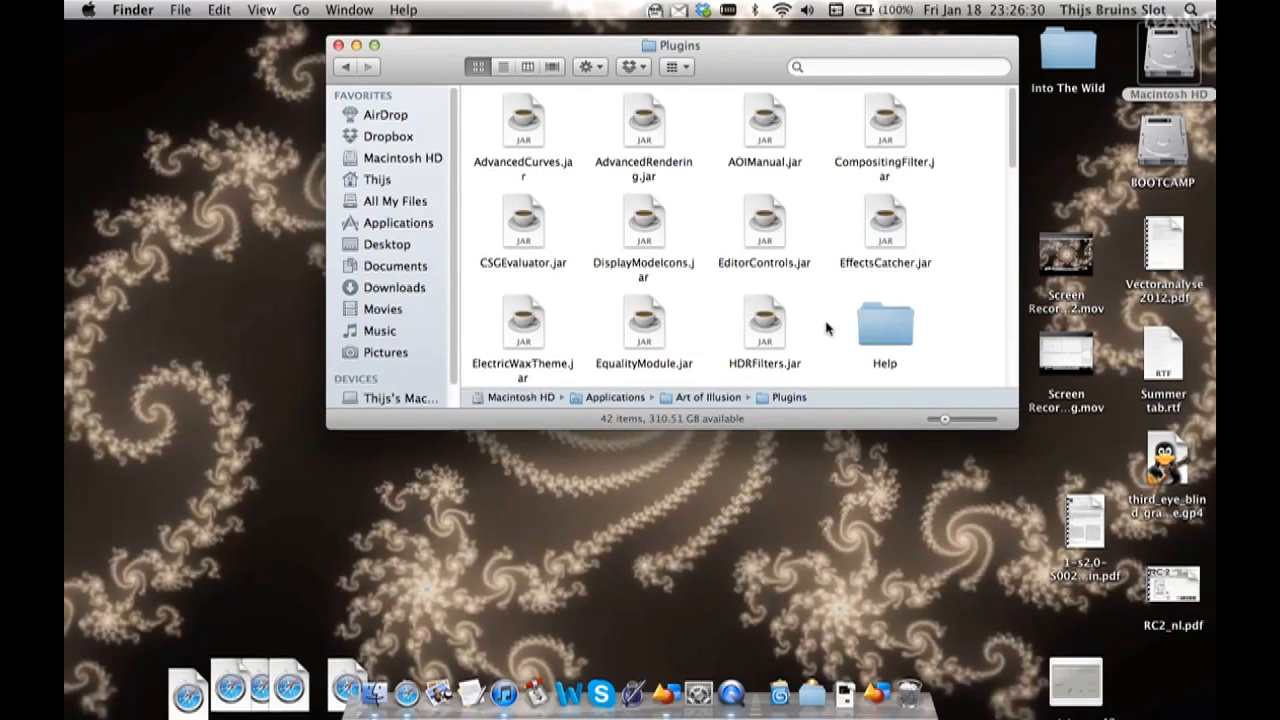
scroll("down", 3)
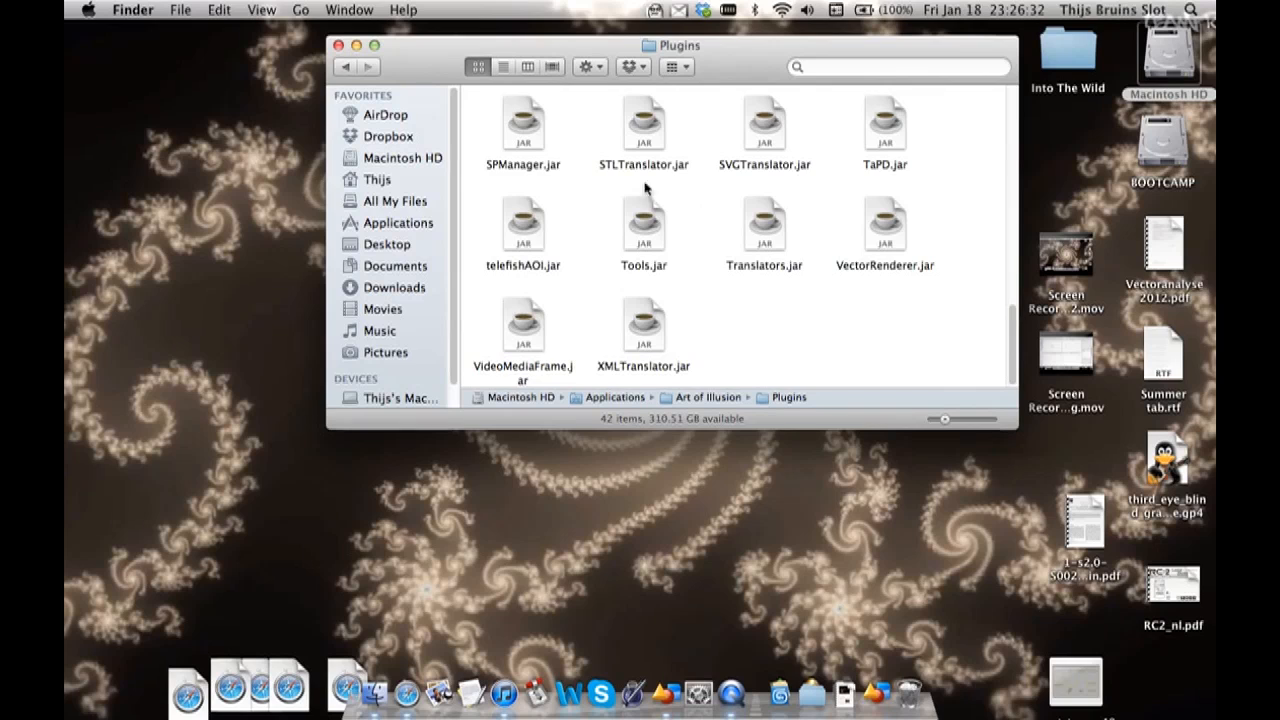
left_click(344, 66)
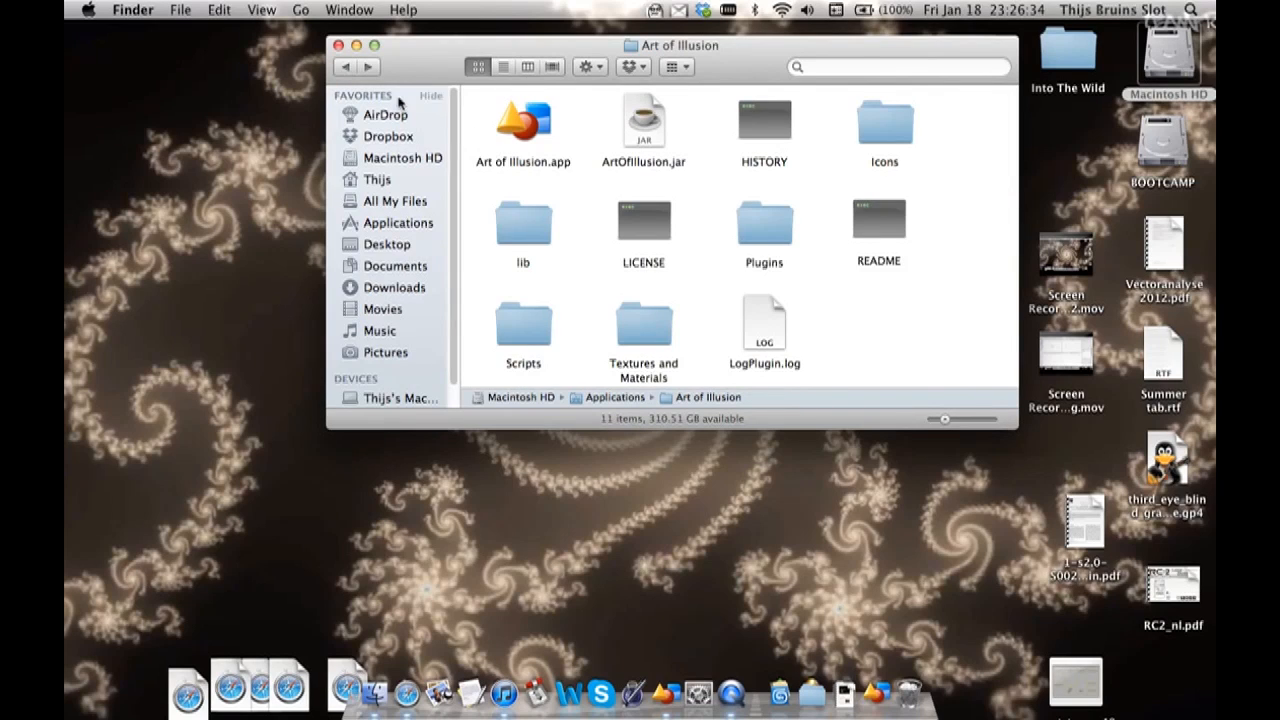
Step: View the Scripts folder's Objects, Startup and Tools subfolders, then close the Finder window
double_click(764, 220)
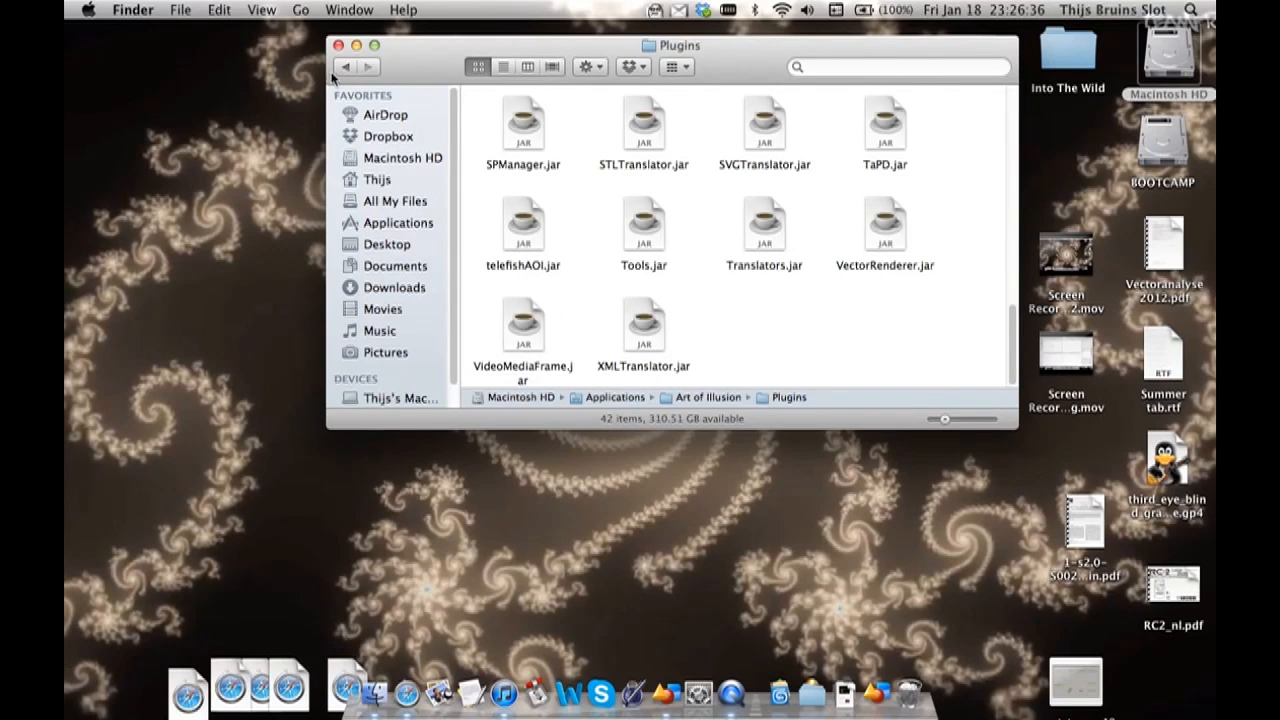
left_click(344, 66)
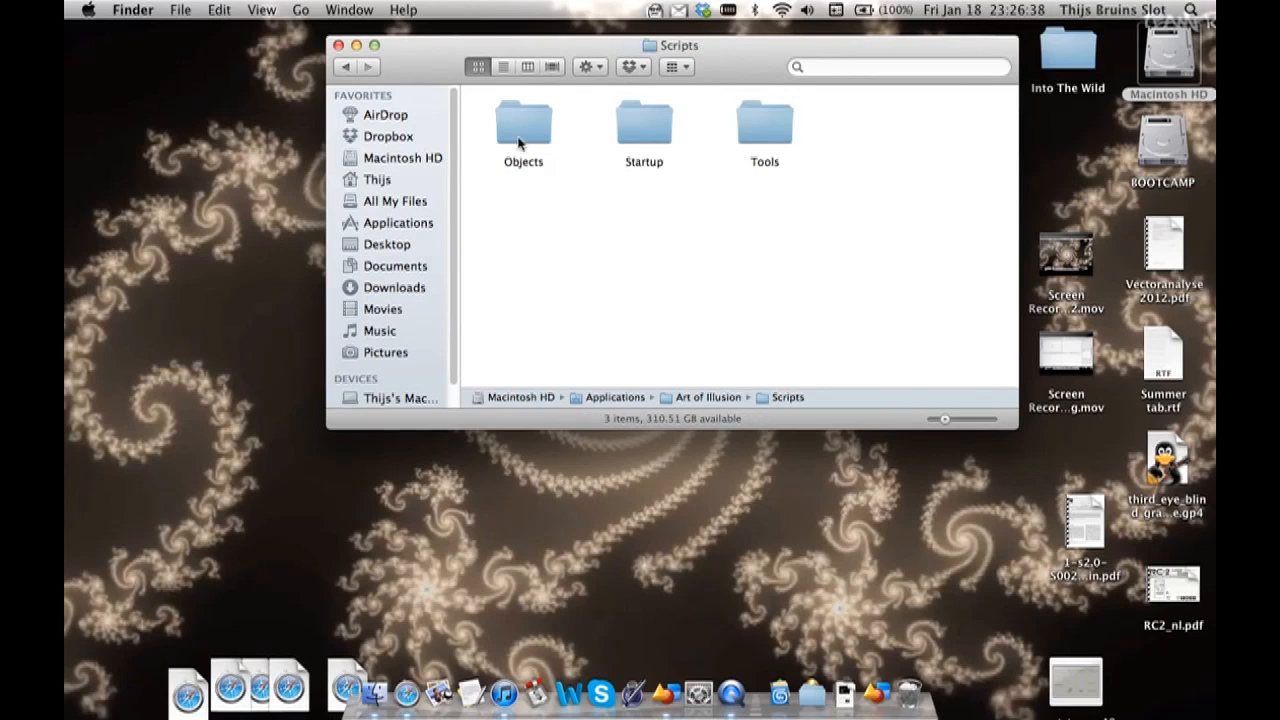
mouse_move(520, 132)
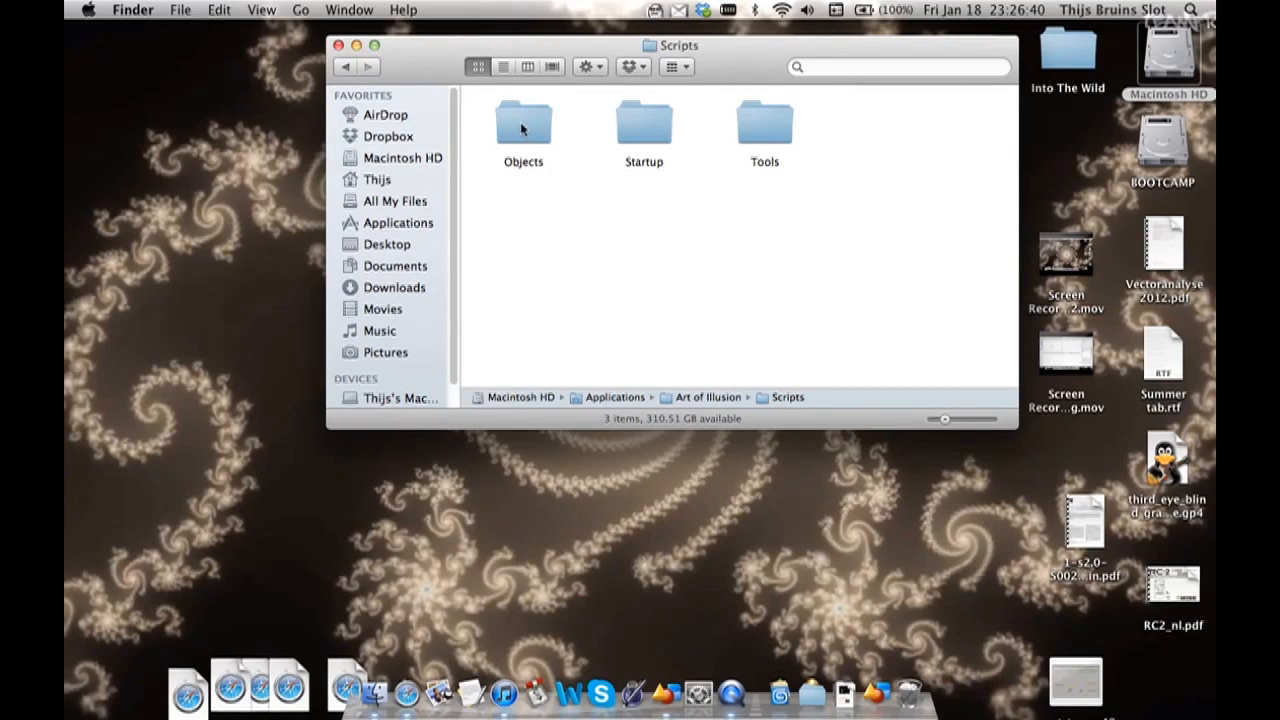
mouse_move(728, 148)
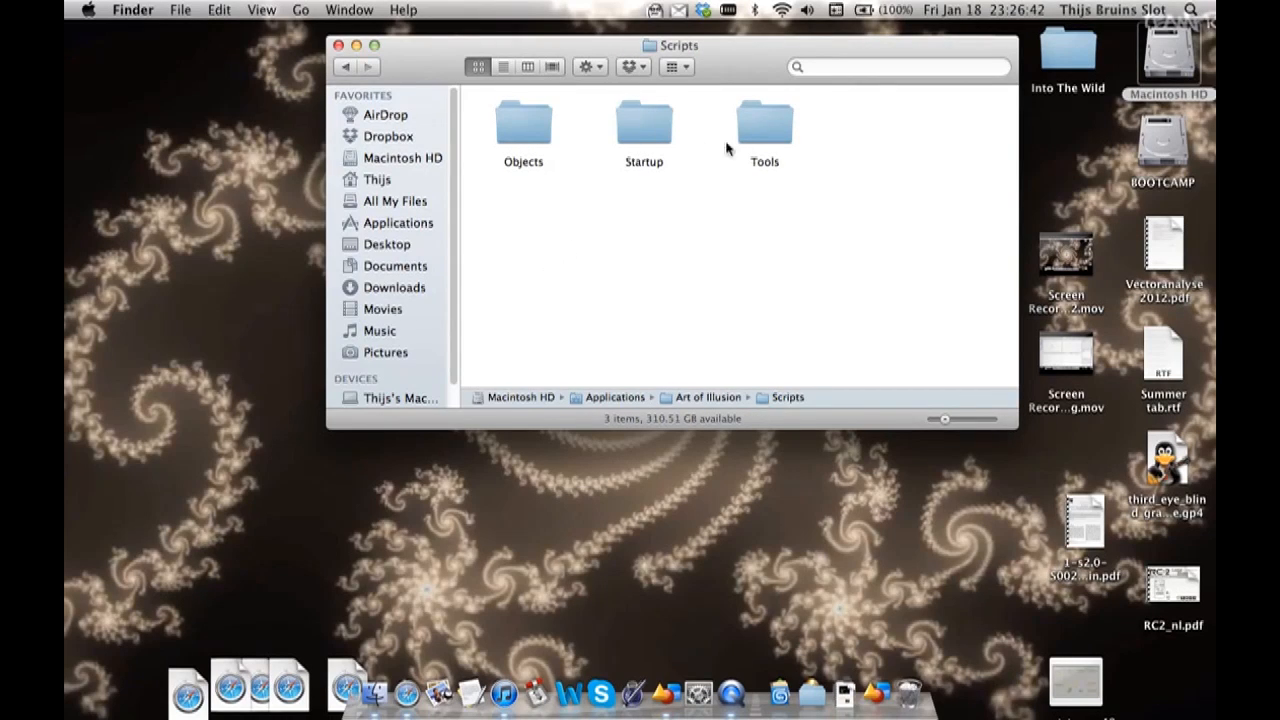
mouse_move(472, 228)
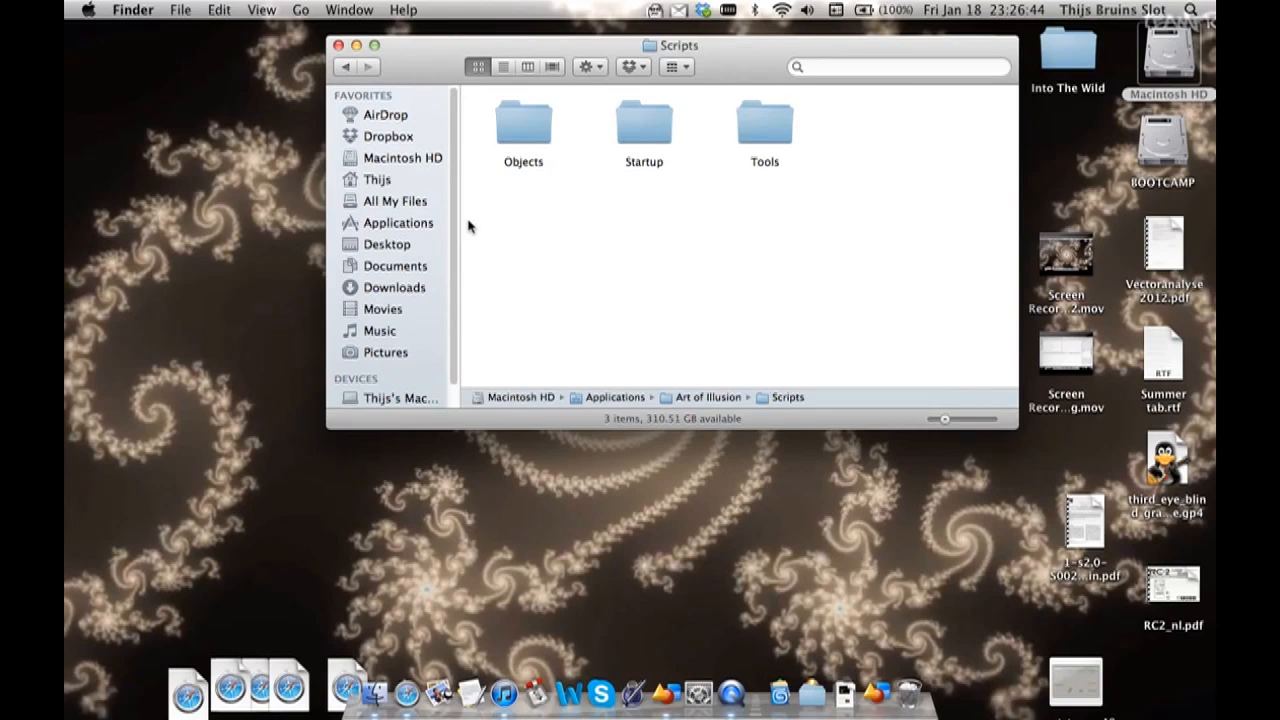
mouse_move(544, 134)
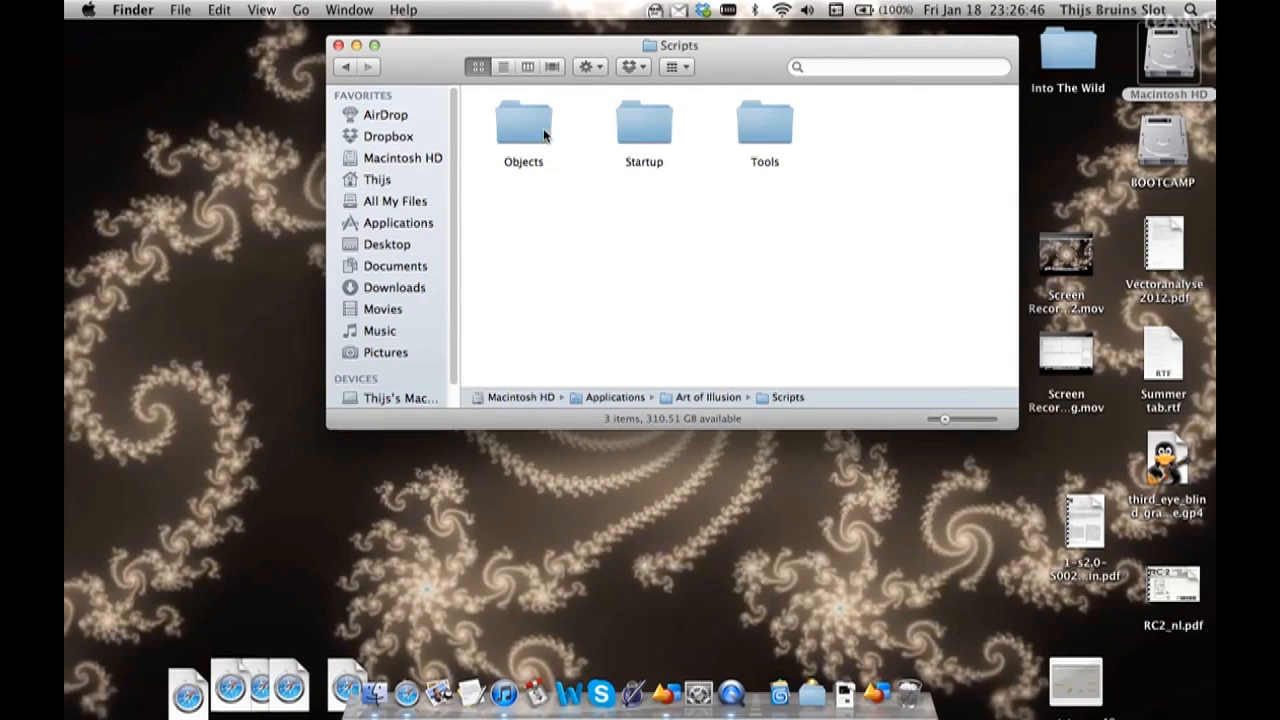
double_click(524, 124)
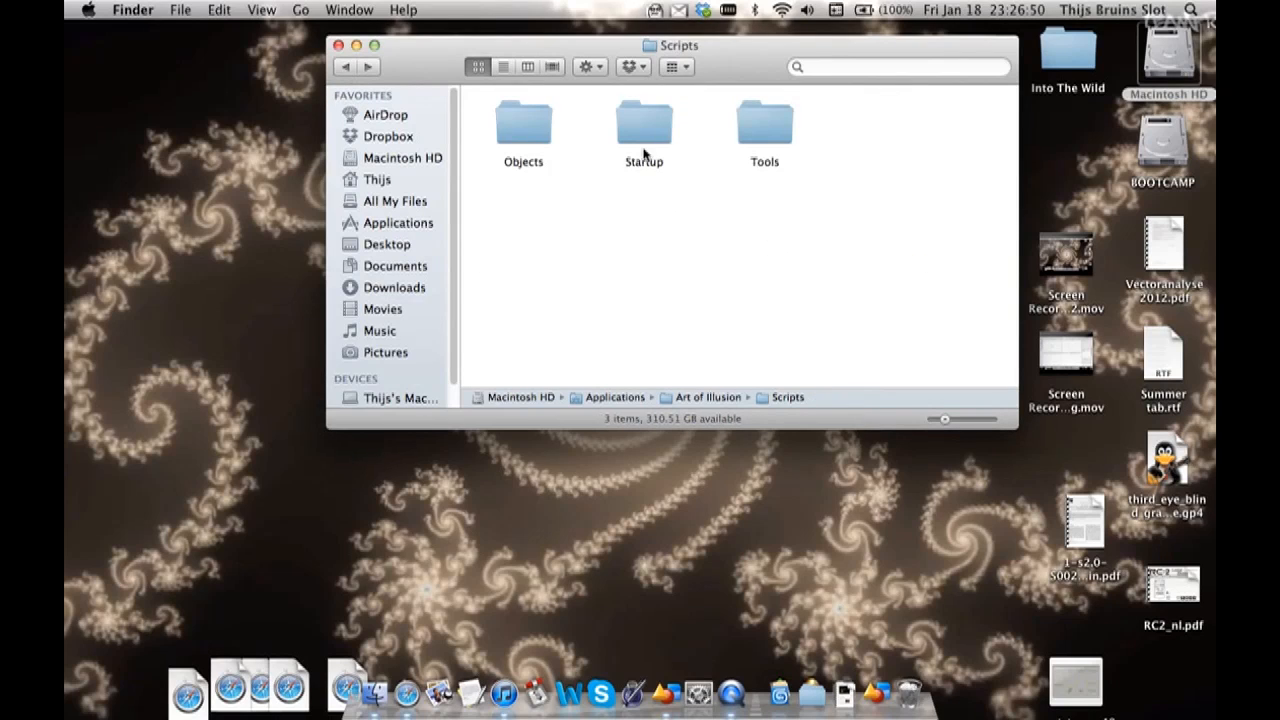
mouse_move(342, 44)
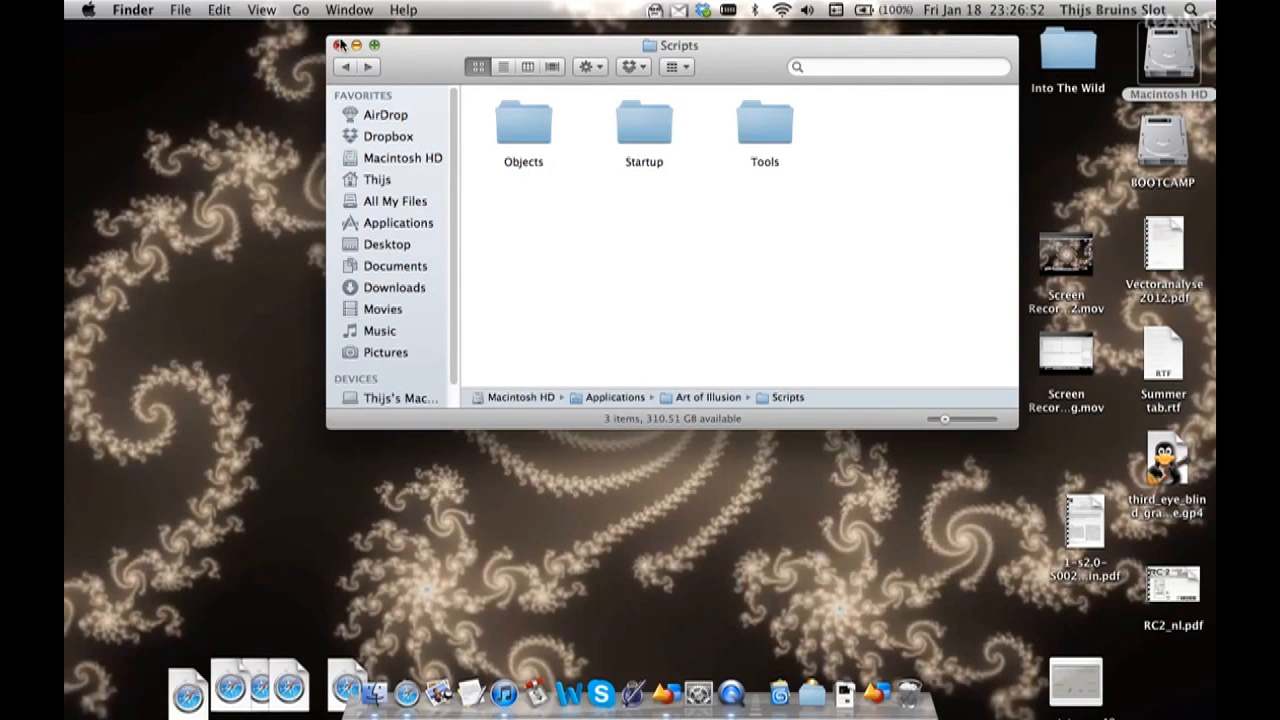
left_click(340, 44)
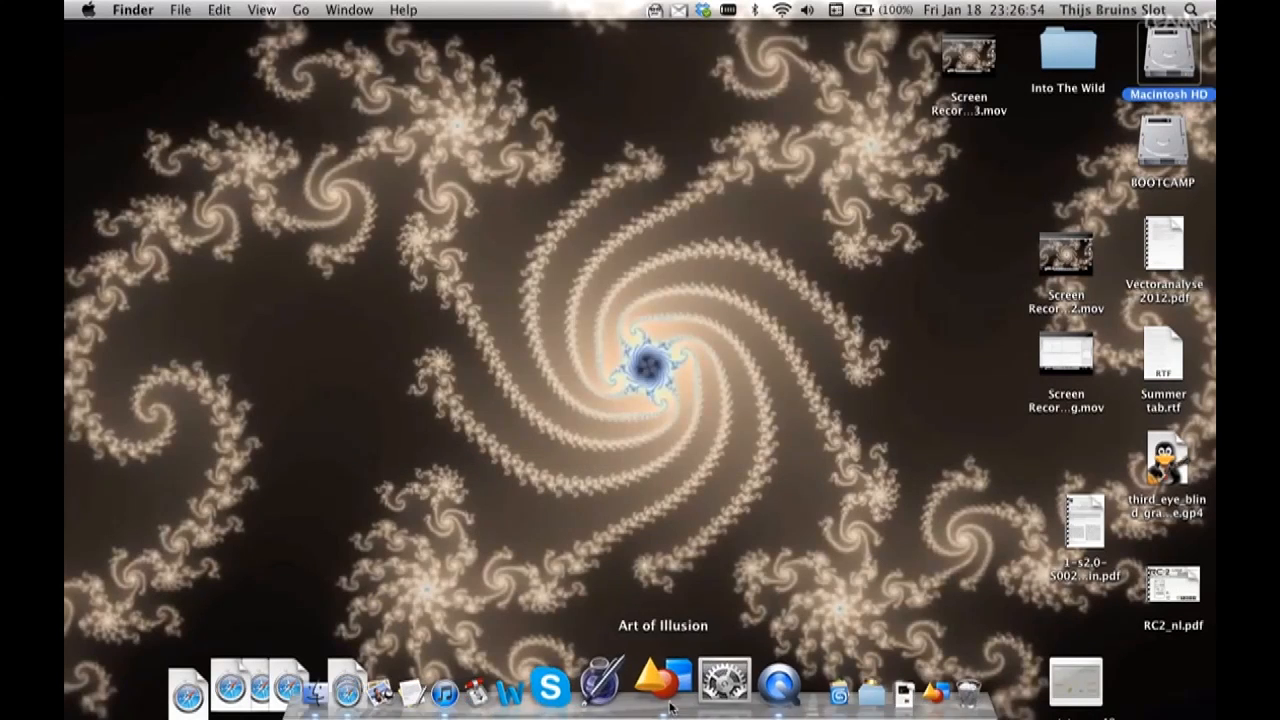
left_click(654, 688)
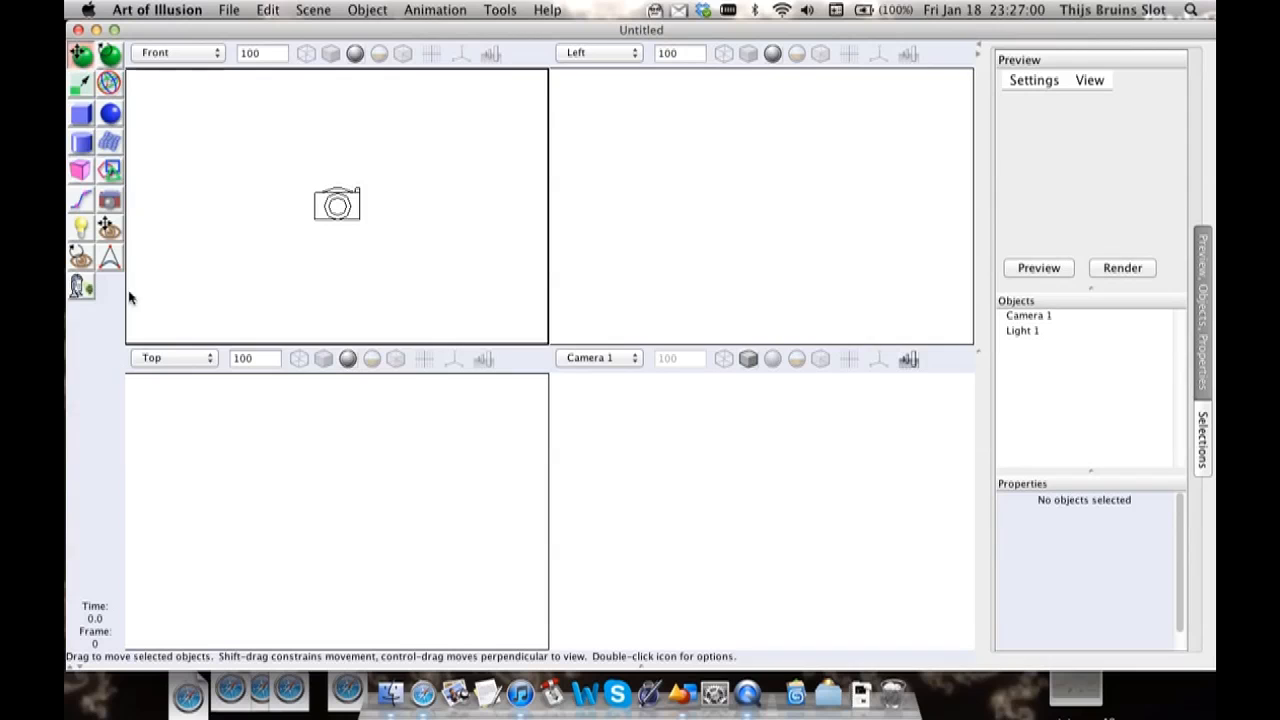
mouse_move(82, 284)
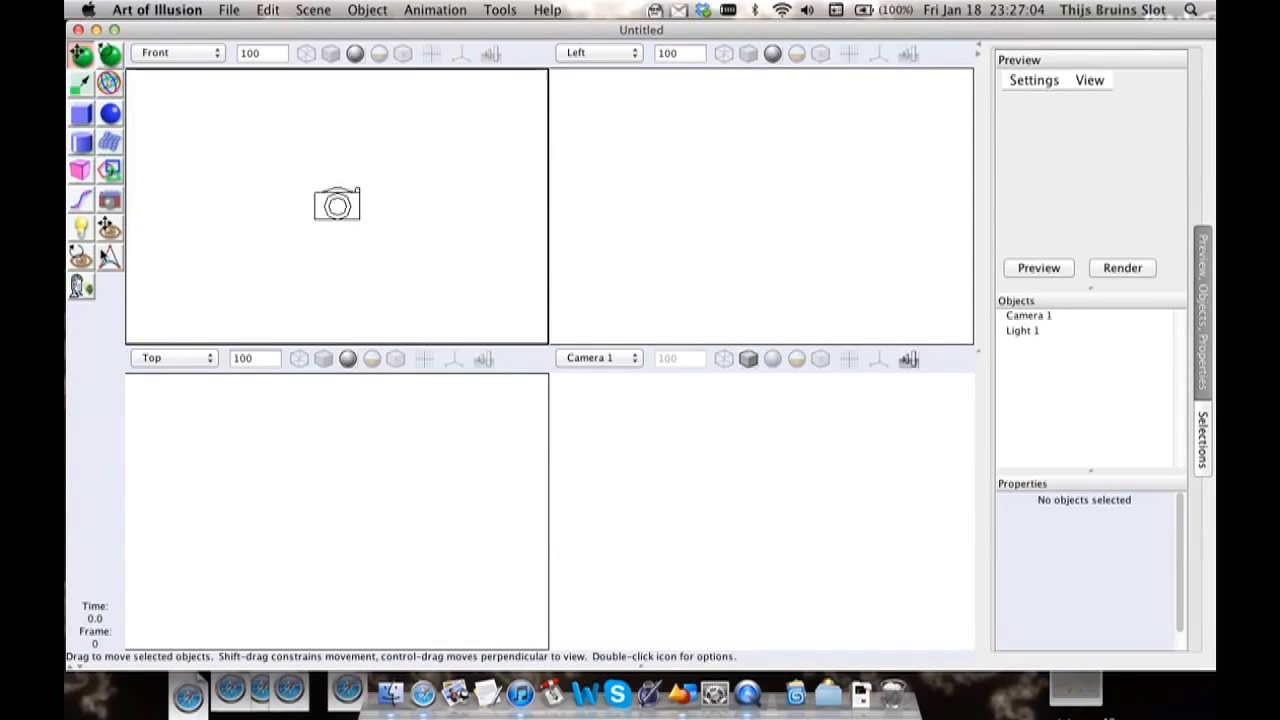
mouse_move(652, 364)
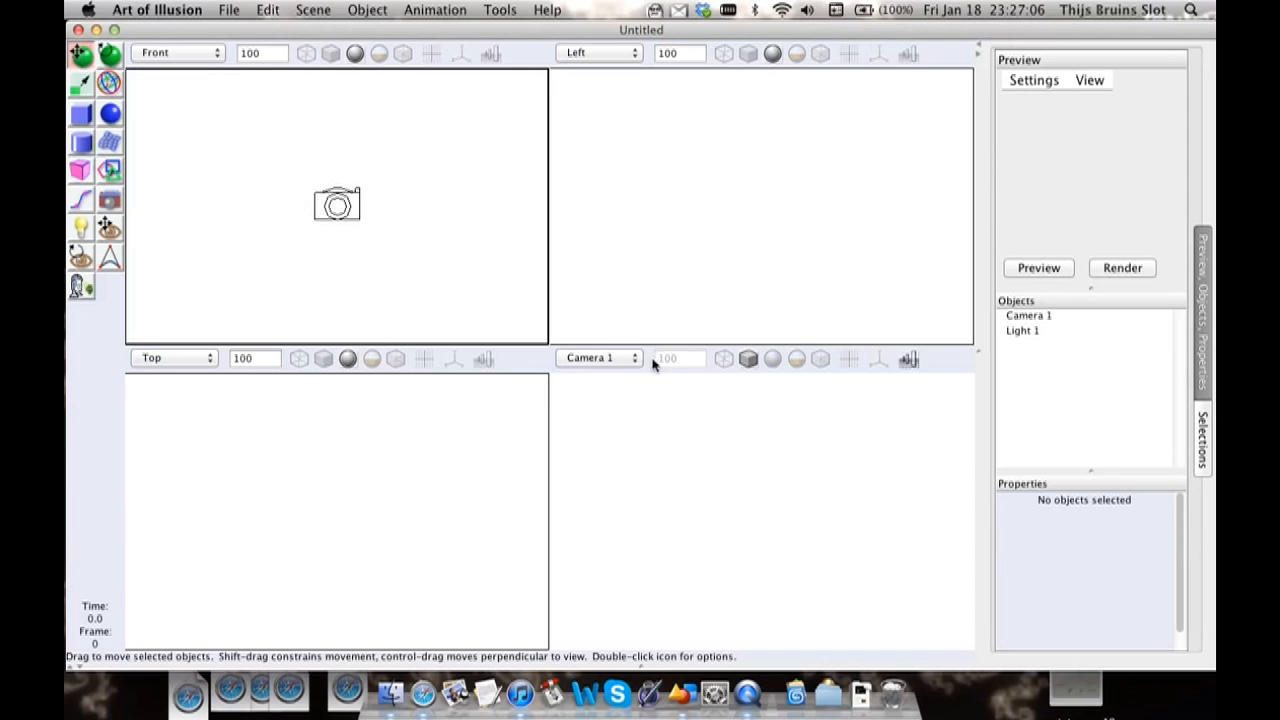
mouse_move(398, 36)
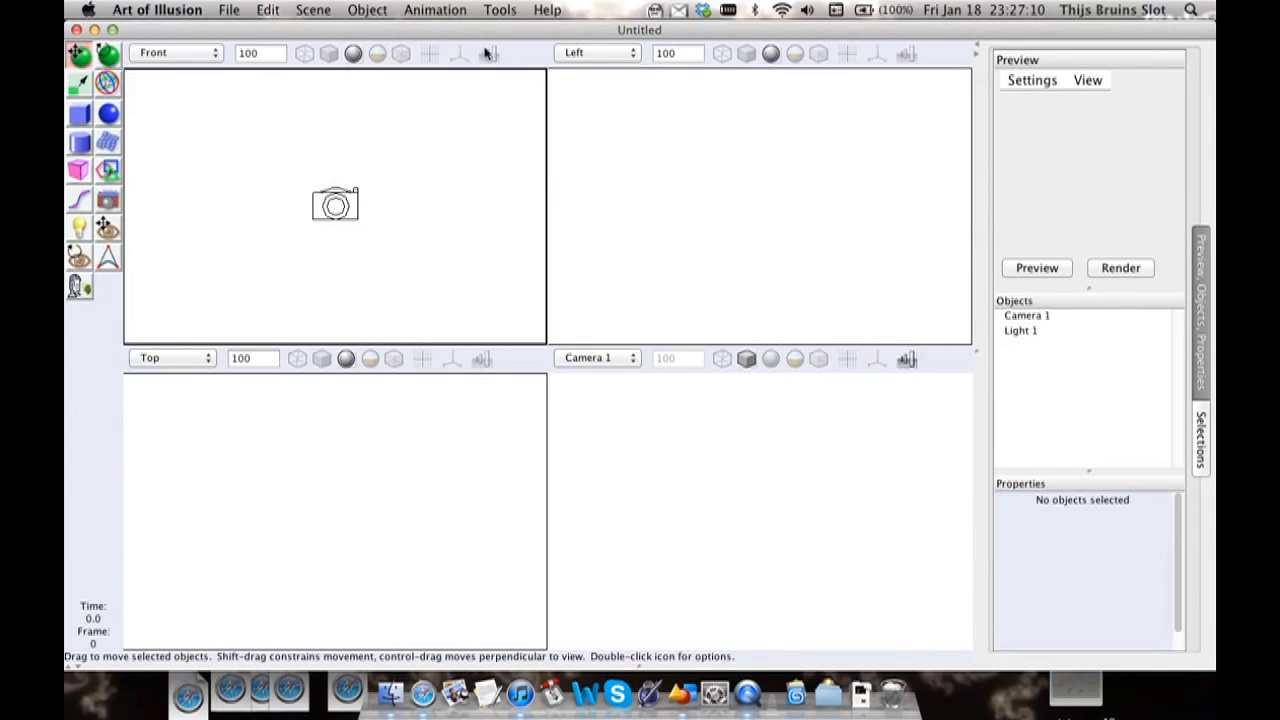
mouse_move(990, 478)
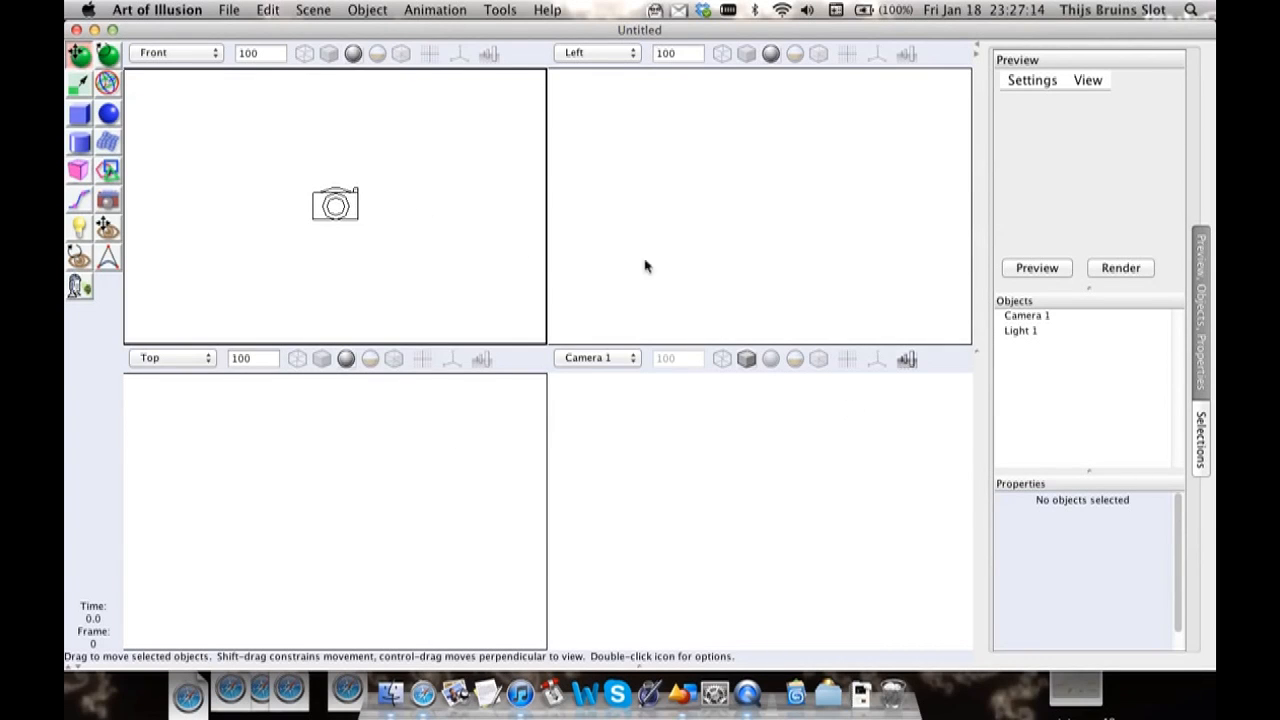
mouse_move(484, 38)
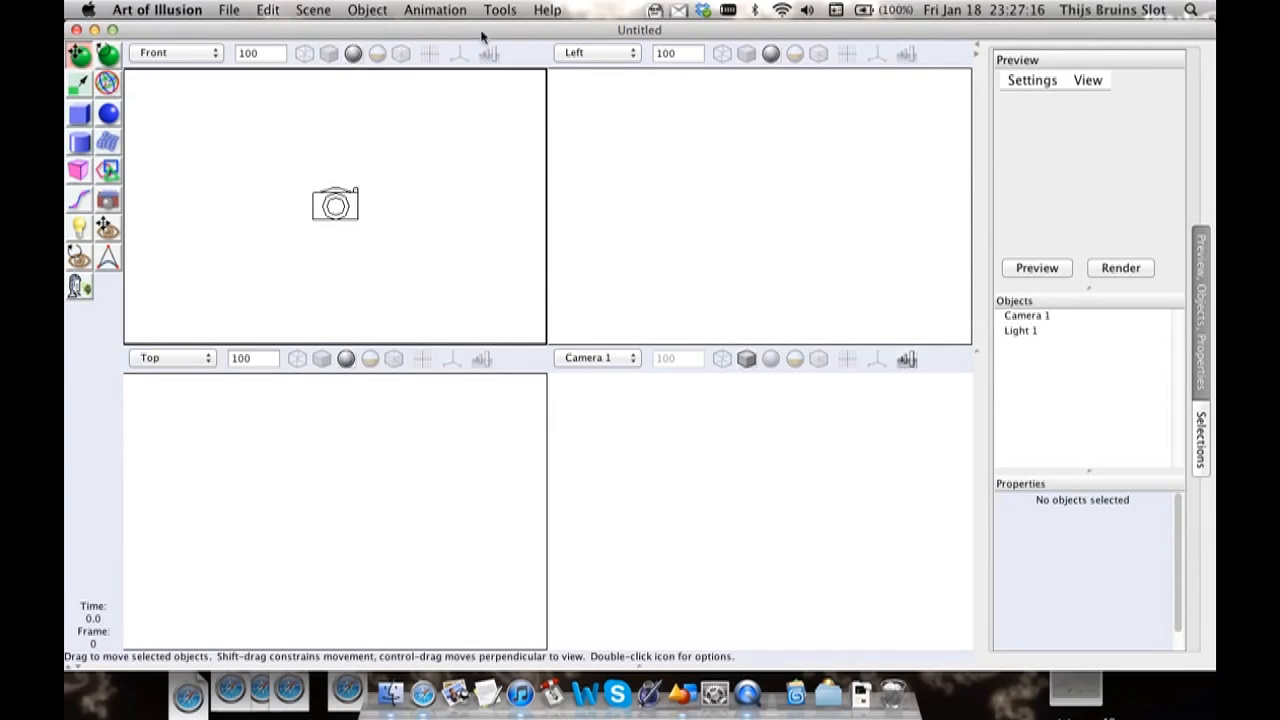
mouse_move(190, 128)
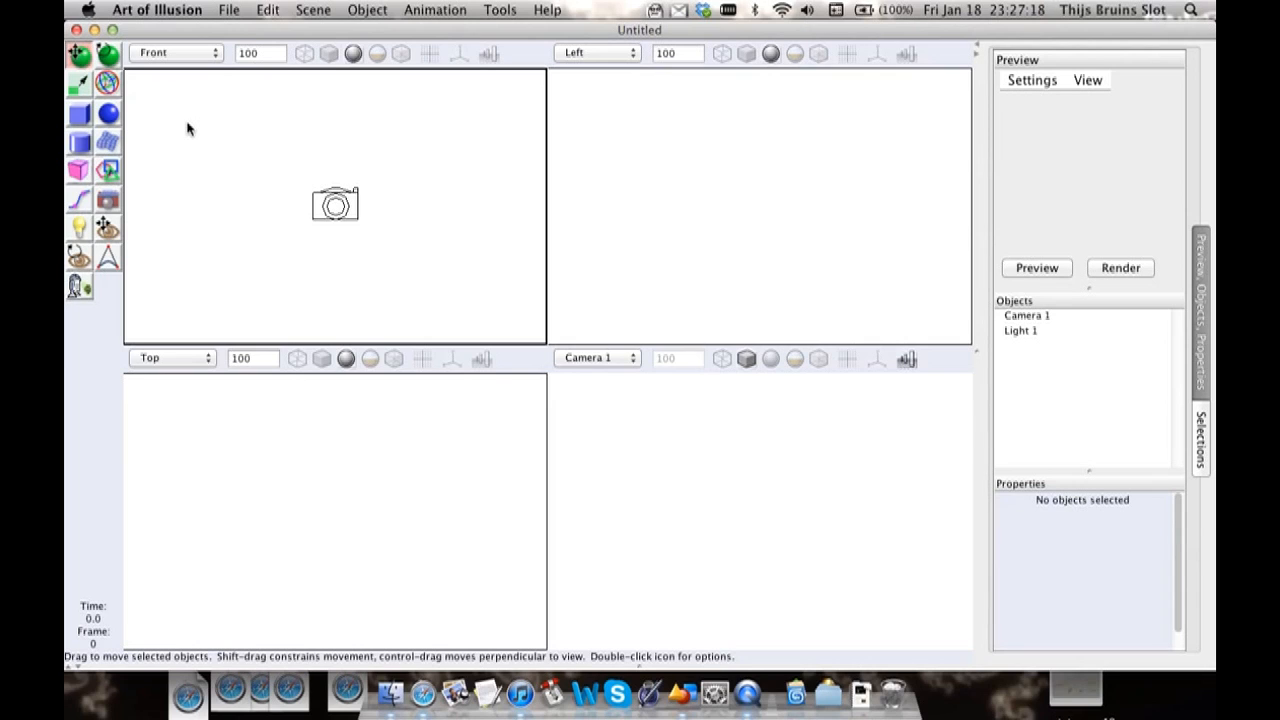
mouse_move(390, 220)
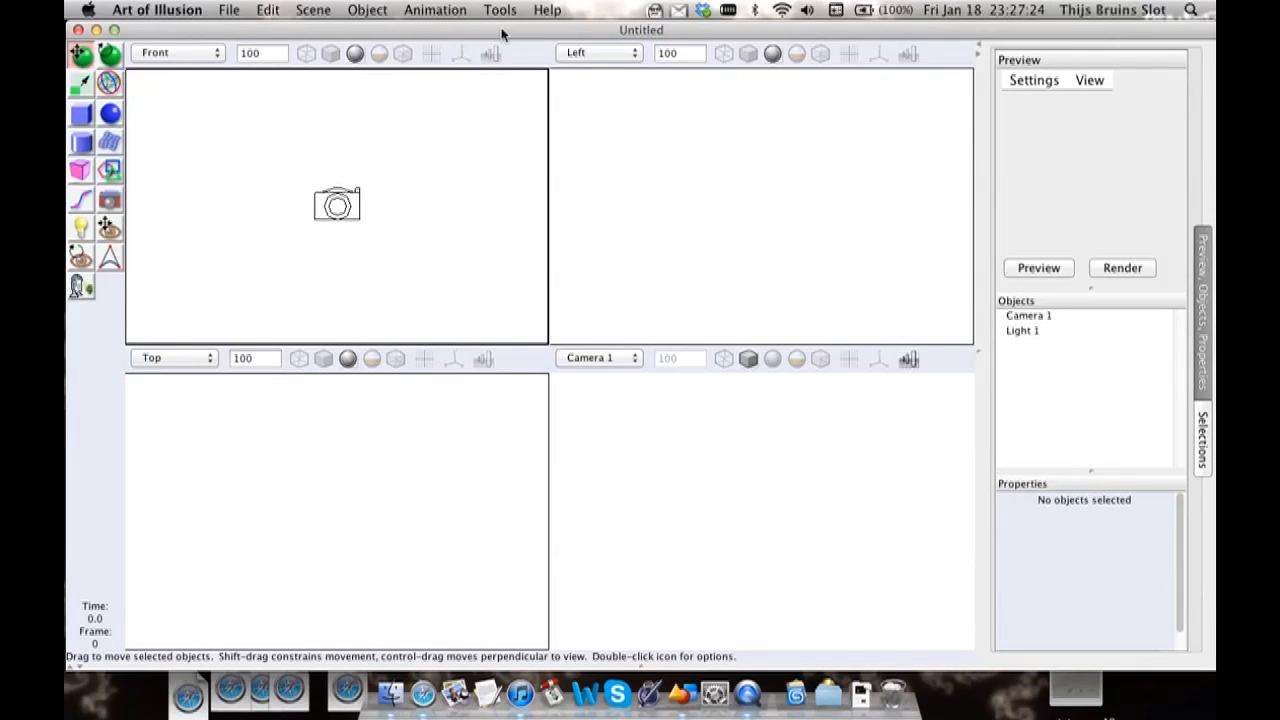
mouse_move(480, 200)
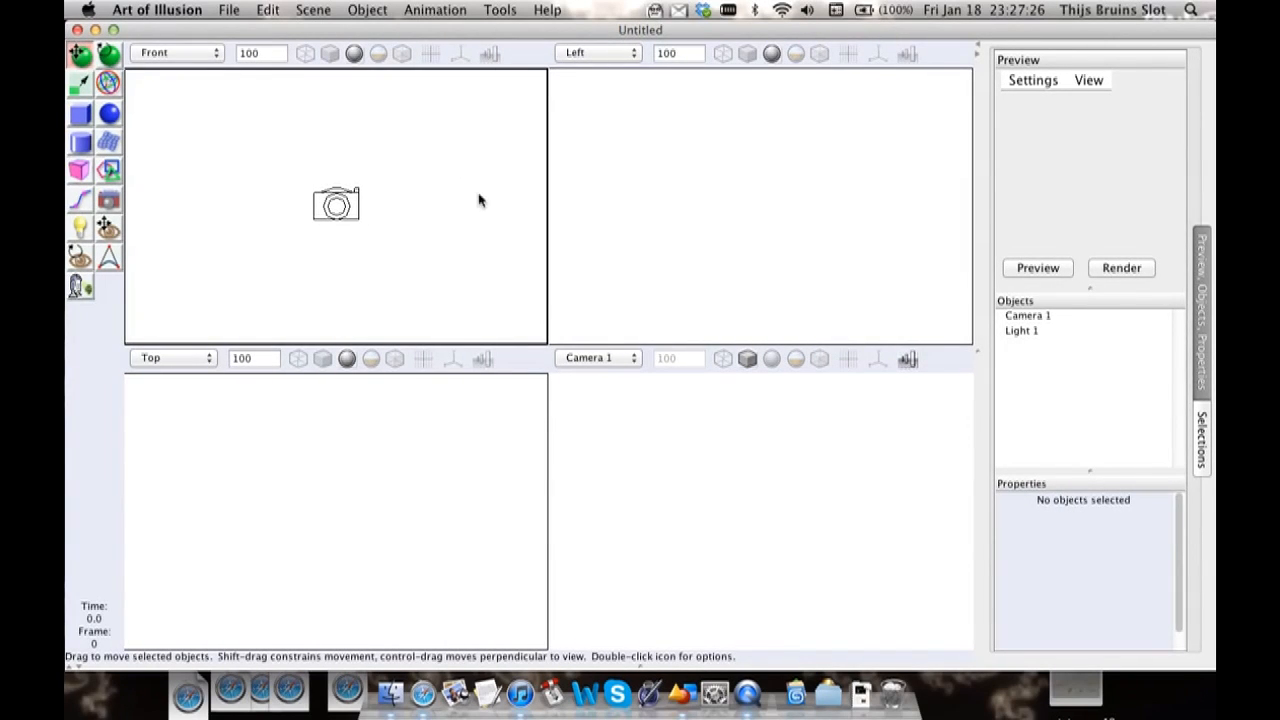
mouse_move(814, 404)
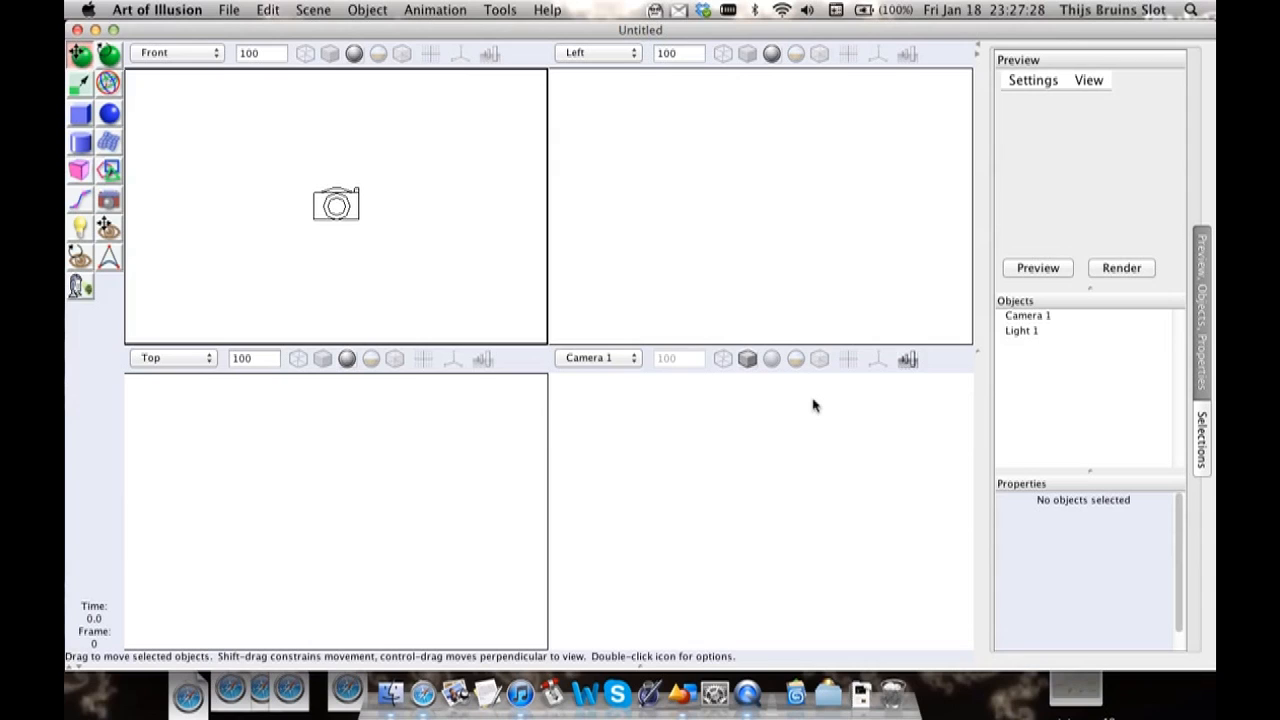
mouse_move(406, 222)
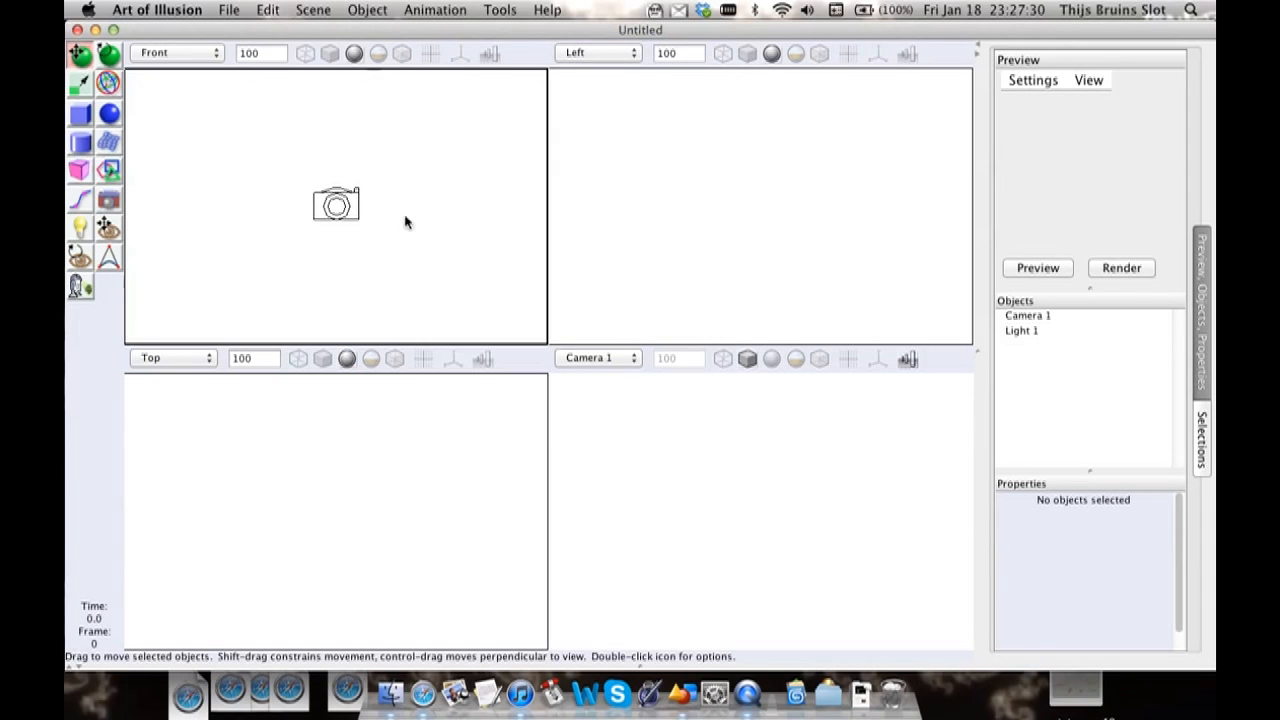
mouse_move(844, 388)
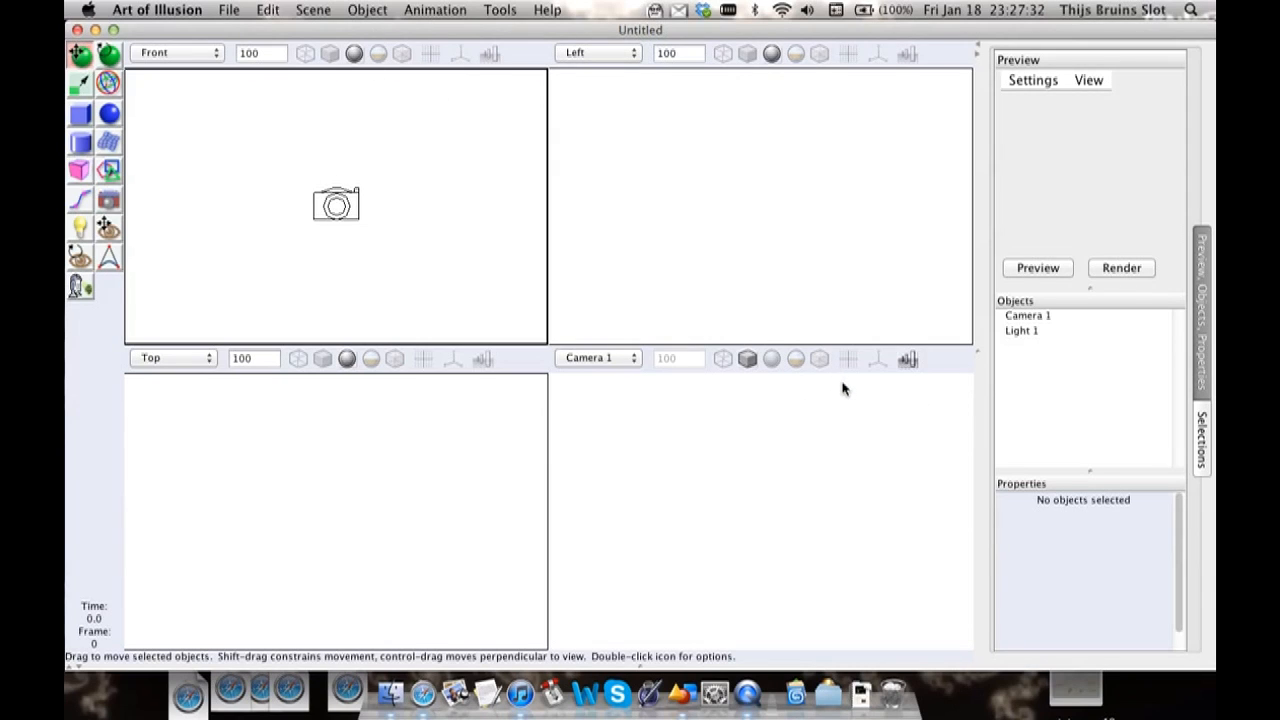
mouse_move(848, 364)
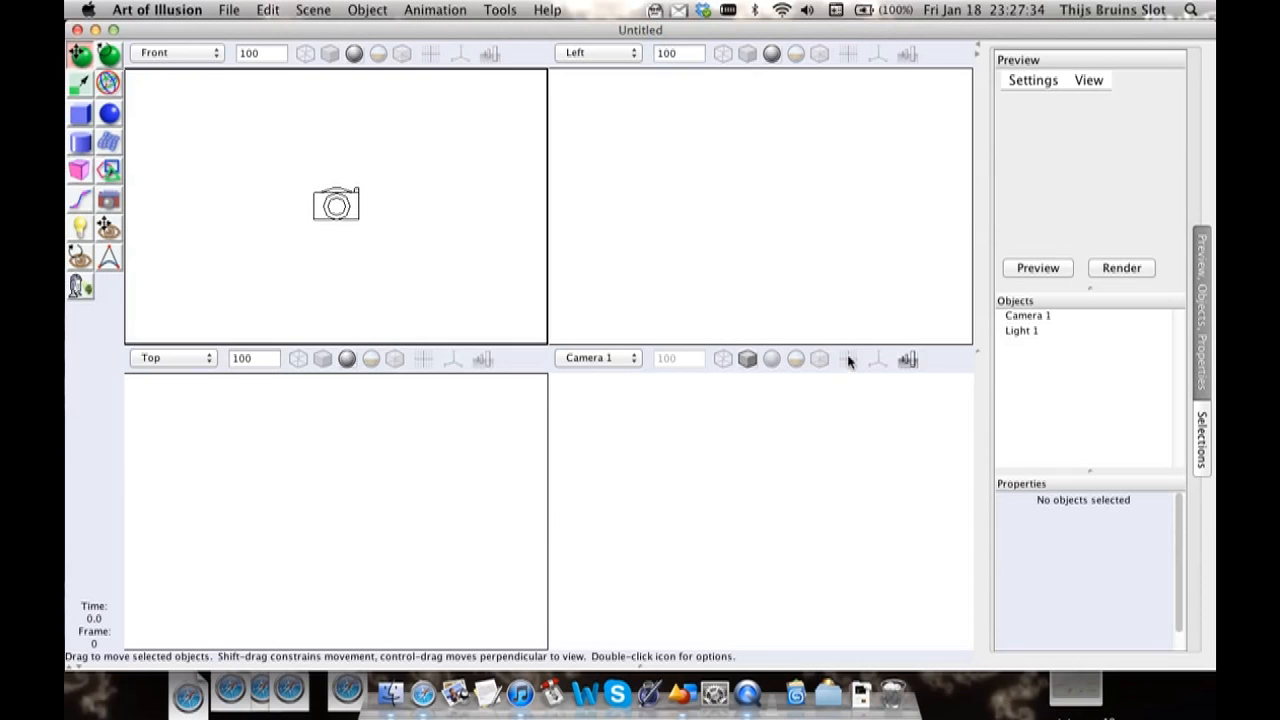
Step: Turn on Show Grid in two of the scene viewports
left_click(432, 52)
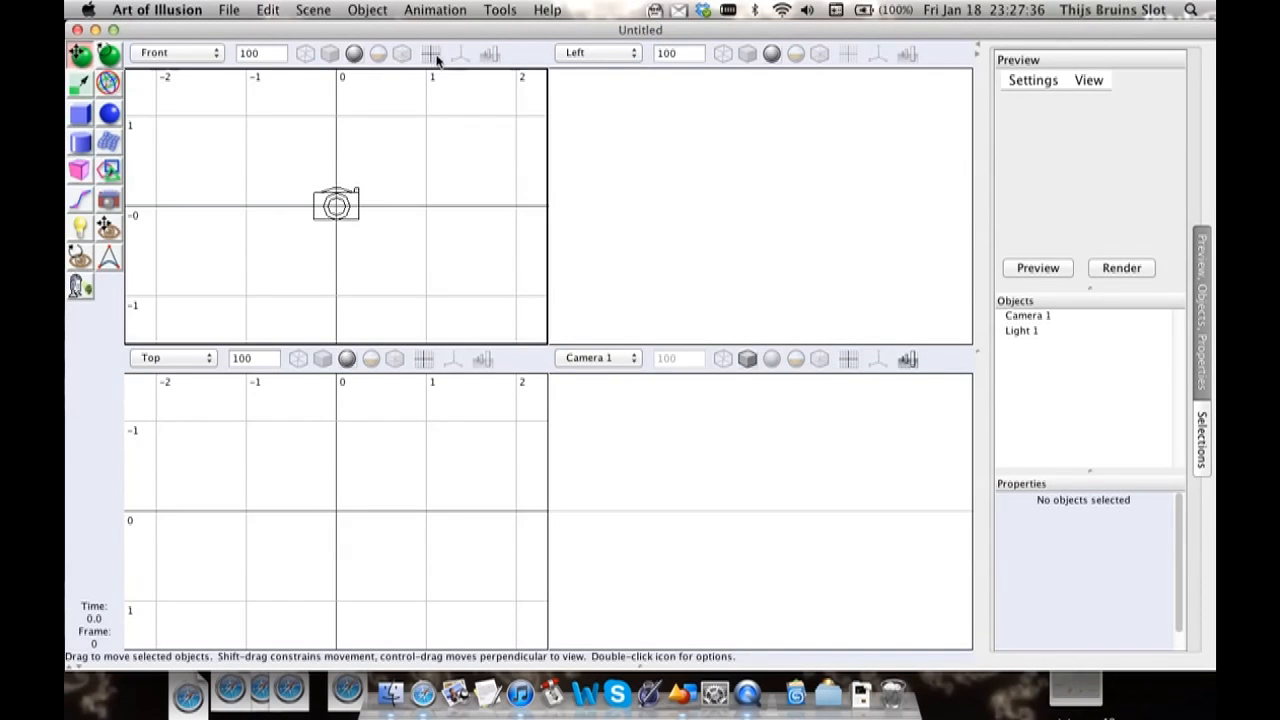
left_click(848, 52)
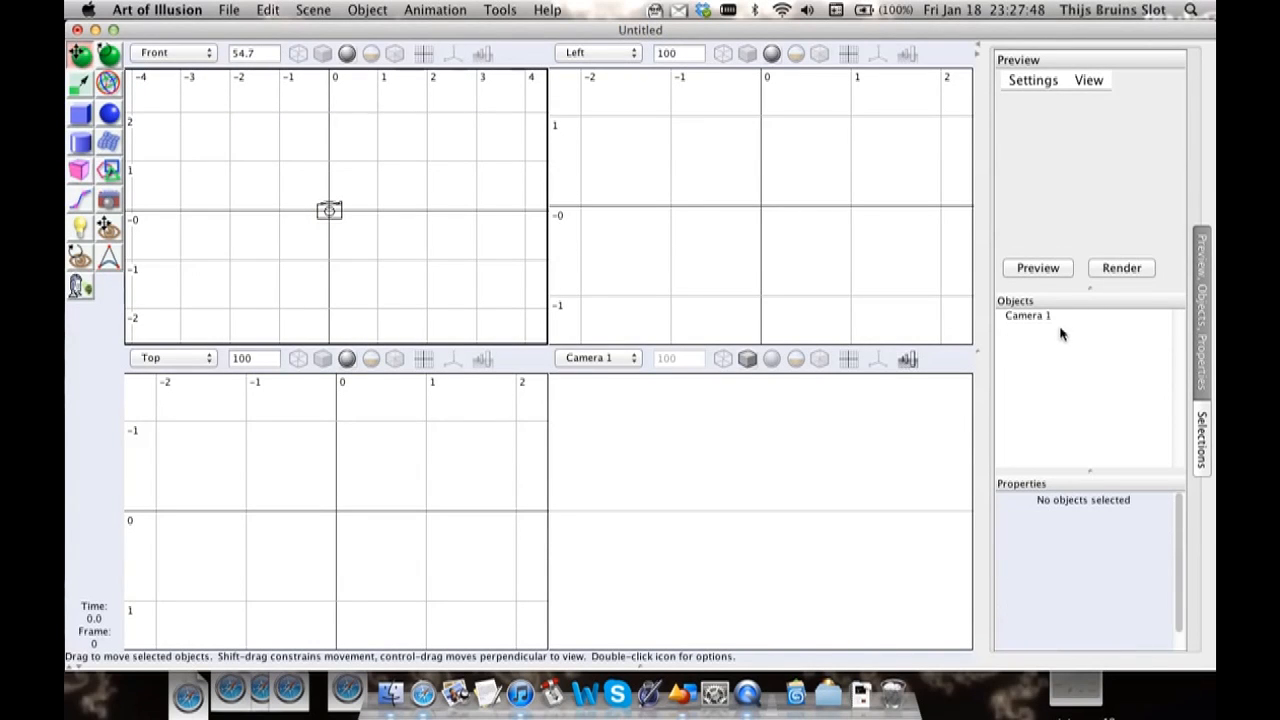
mouse_move(786, 500)
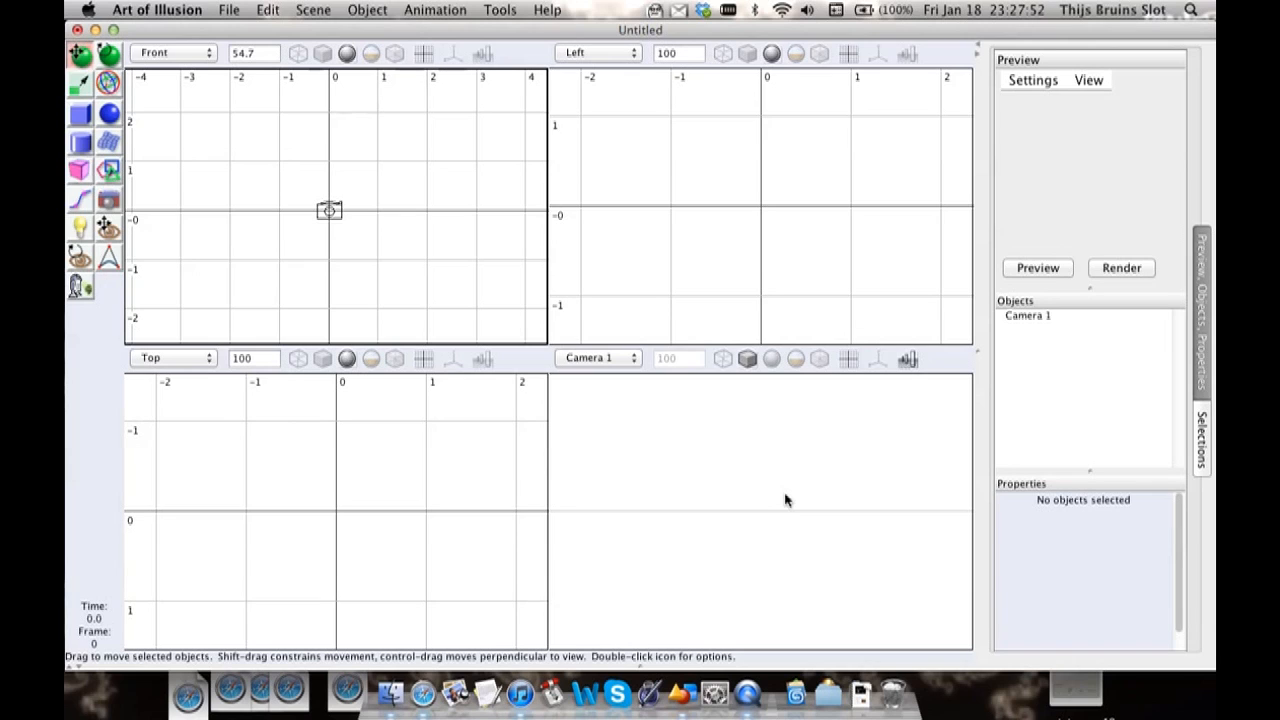
mouse_move(576, 456)
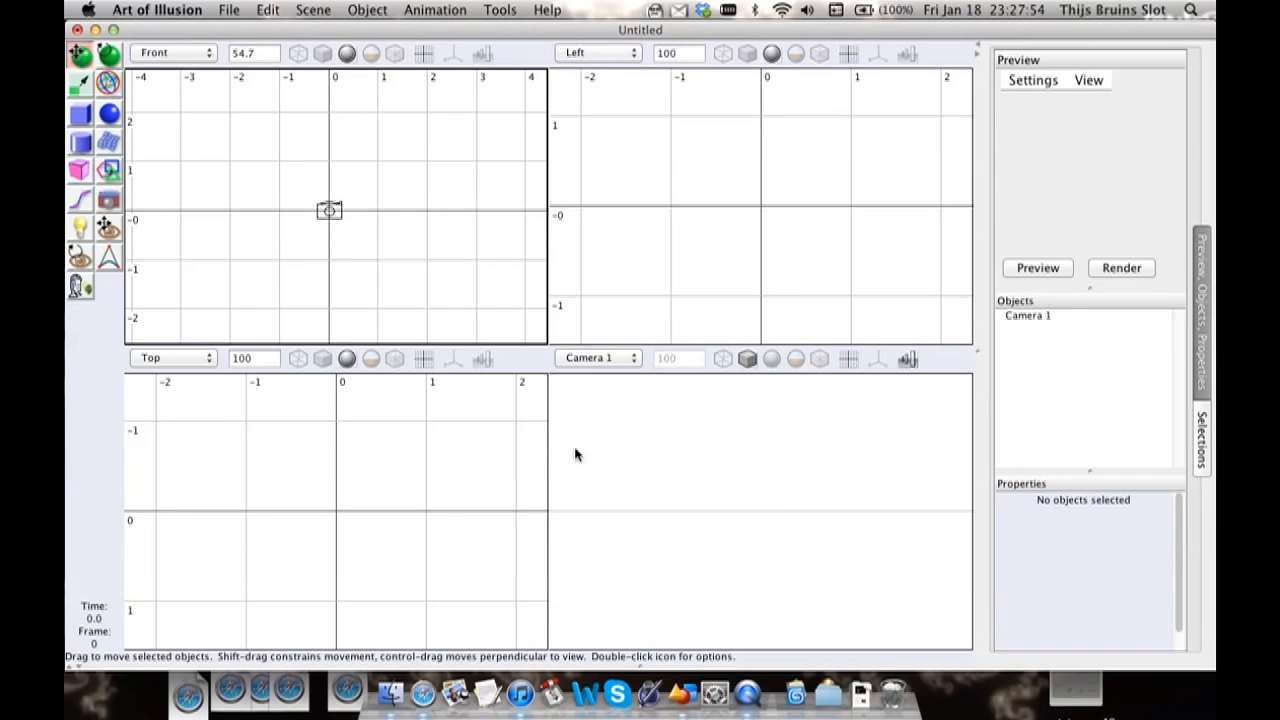
mouse_move(540, 424)
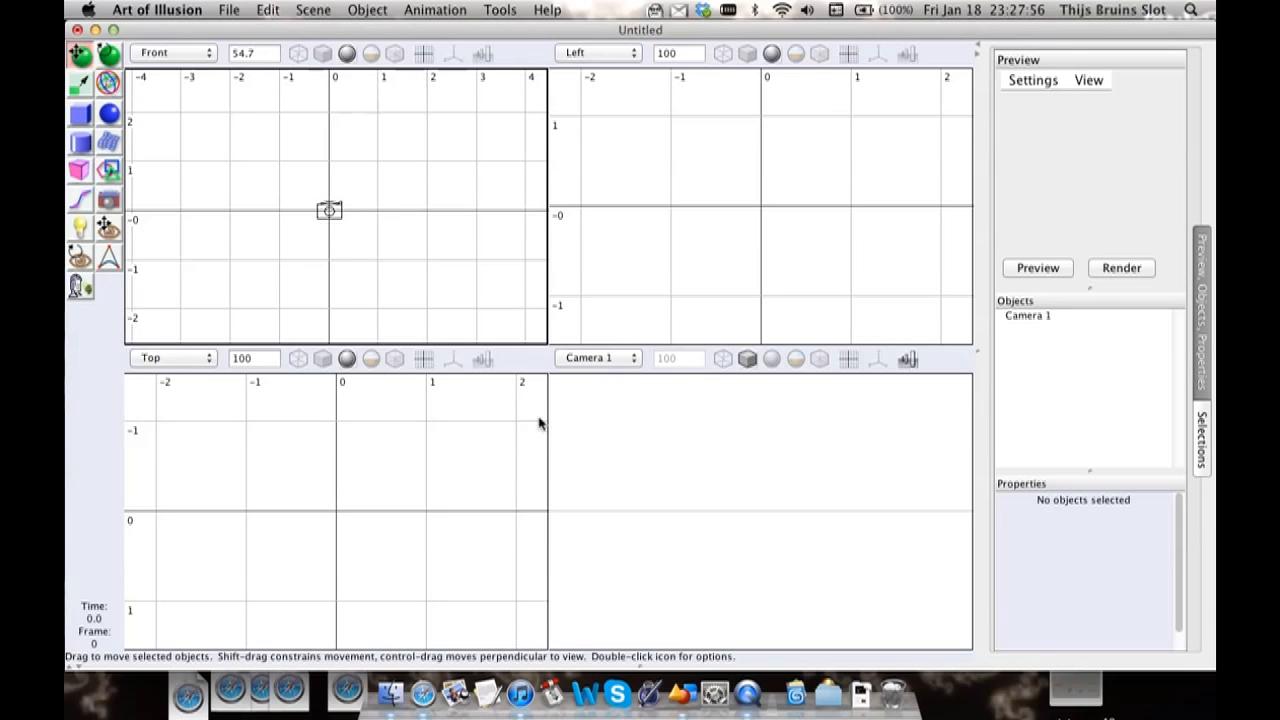
mouse_move(356, 248)
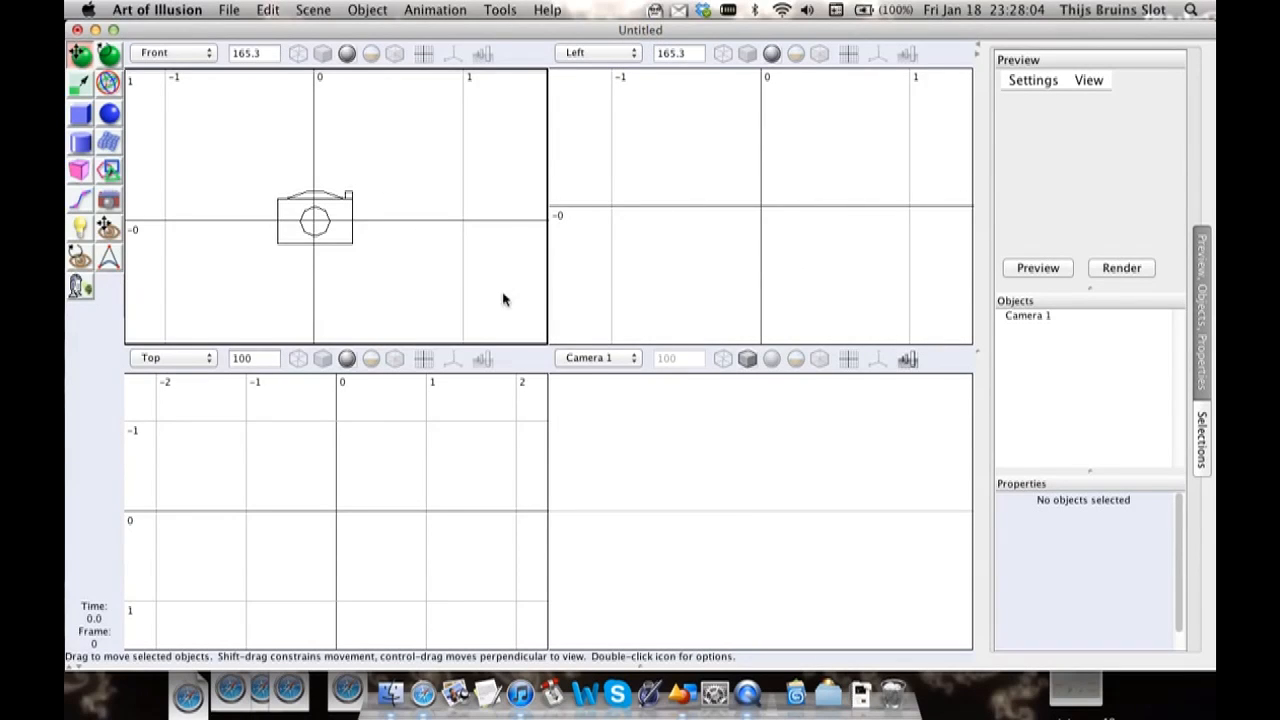
mouse_move(724, 520)
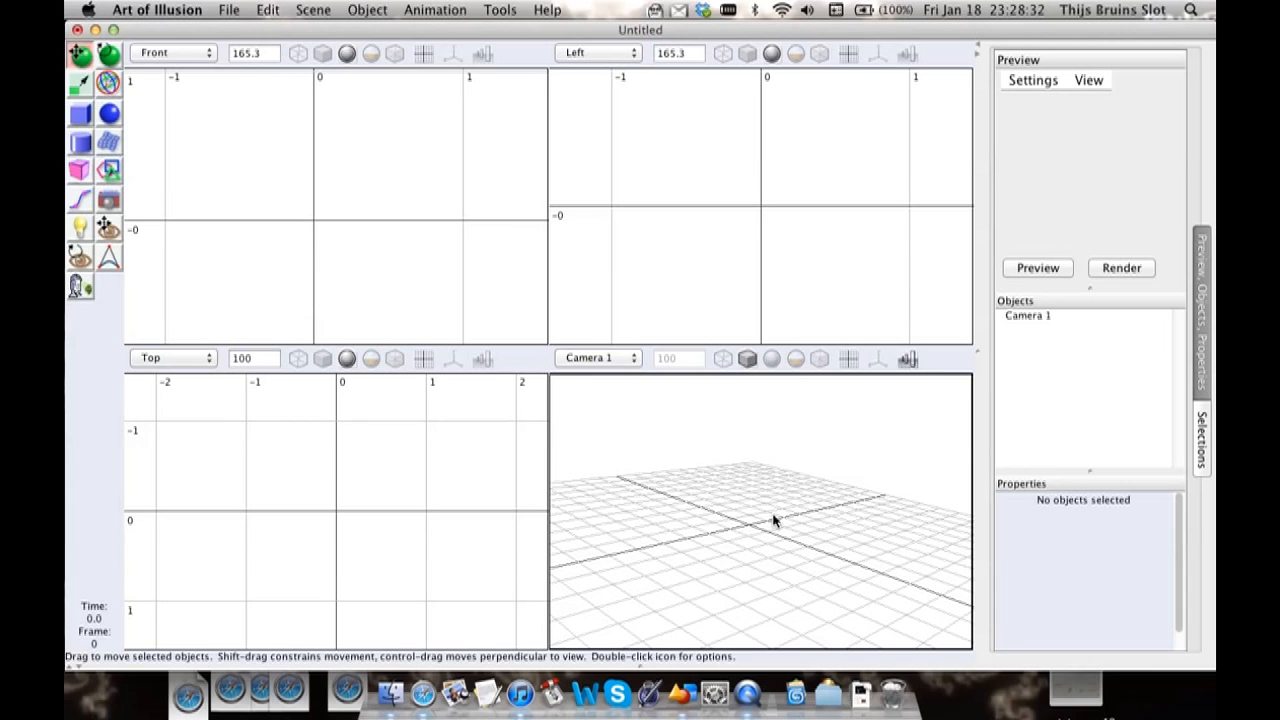
mouse_move(756, 474)
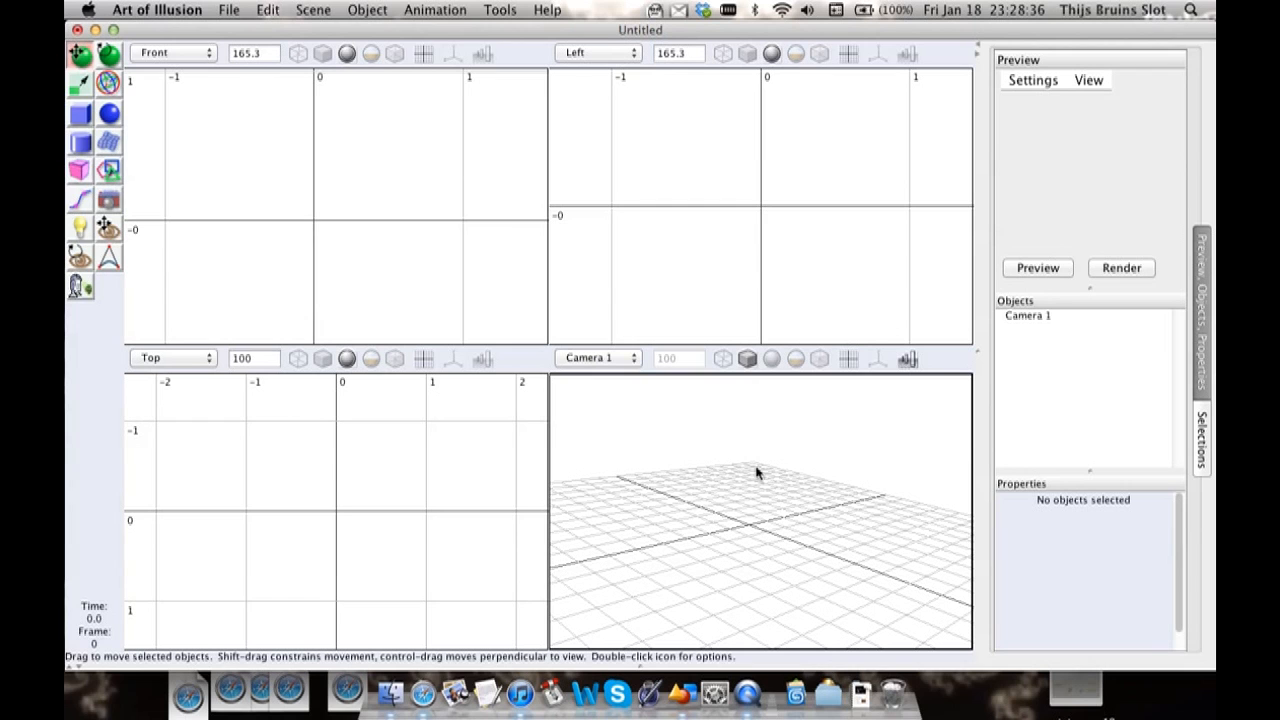
mouse_move(748, 456)
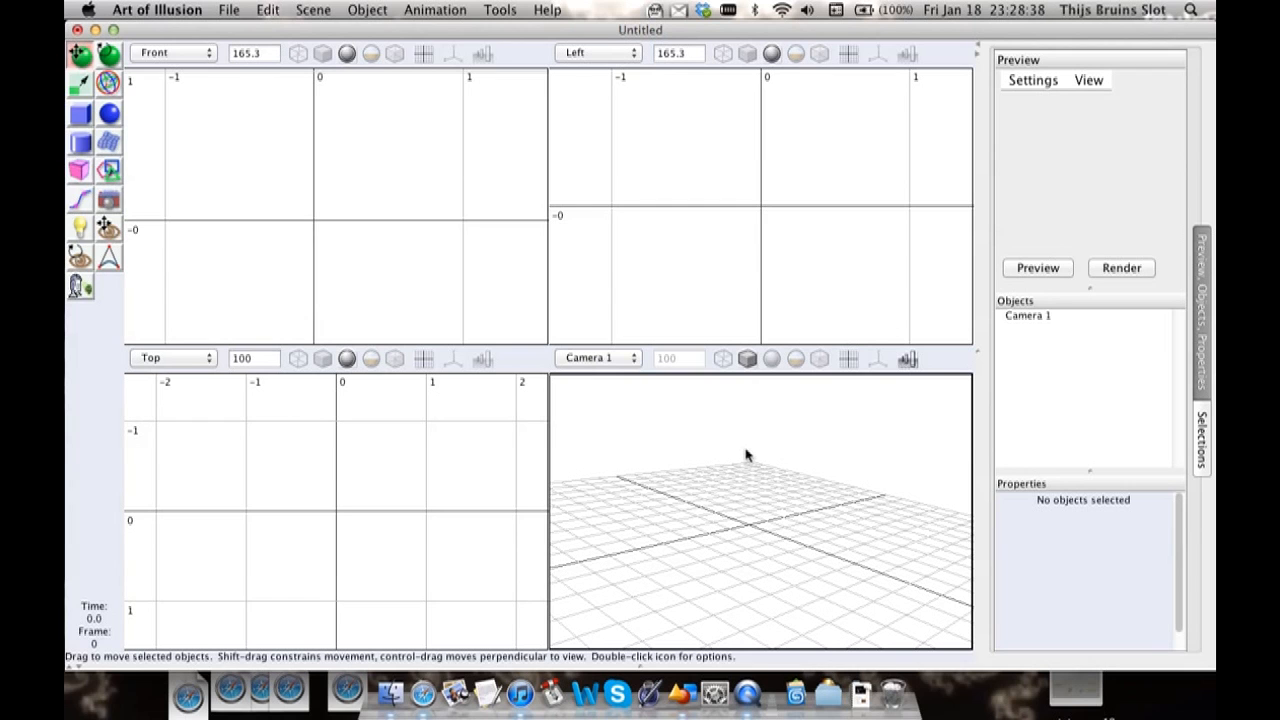
Step: Adjust the camera view to show the ground grid
left_click_drag(744, 456, 816, 510)
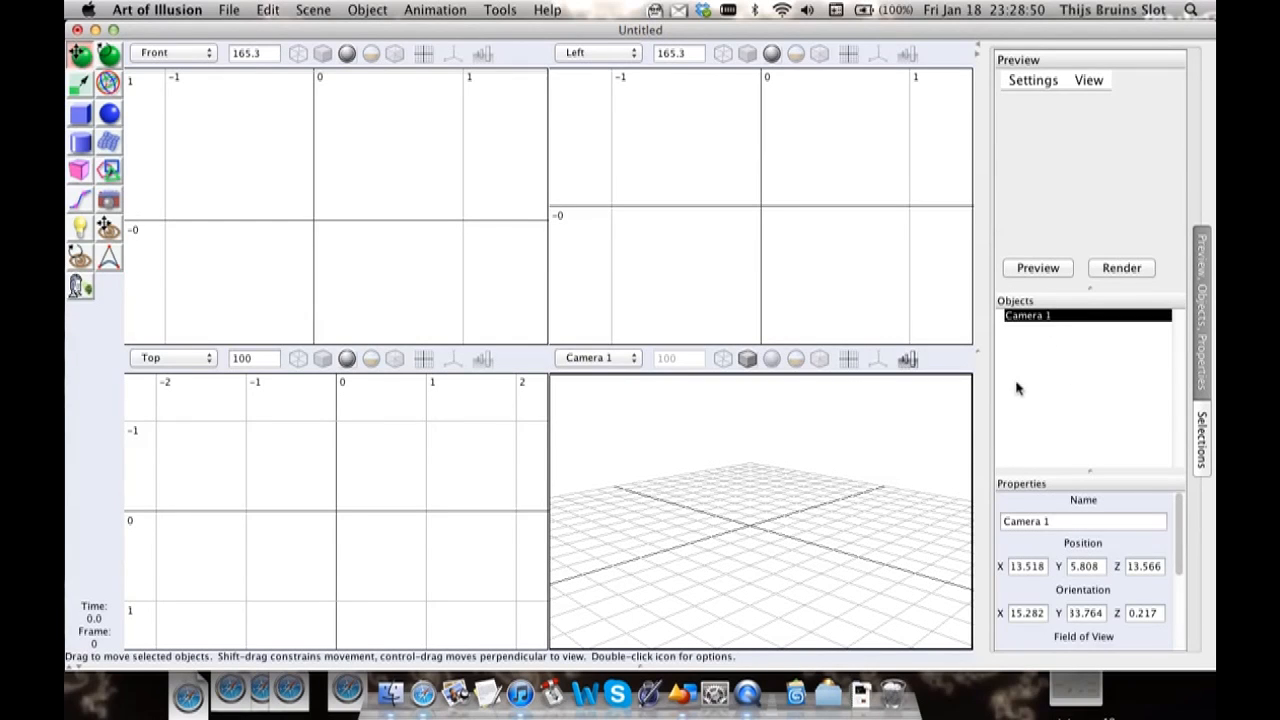
mouse_move(1068, 350)
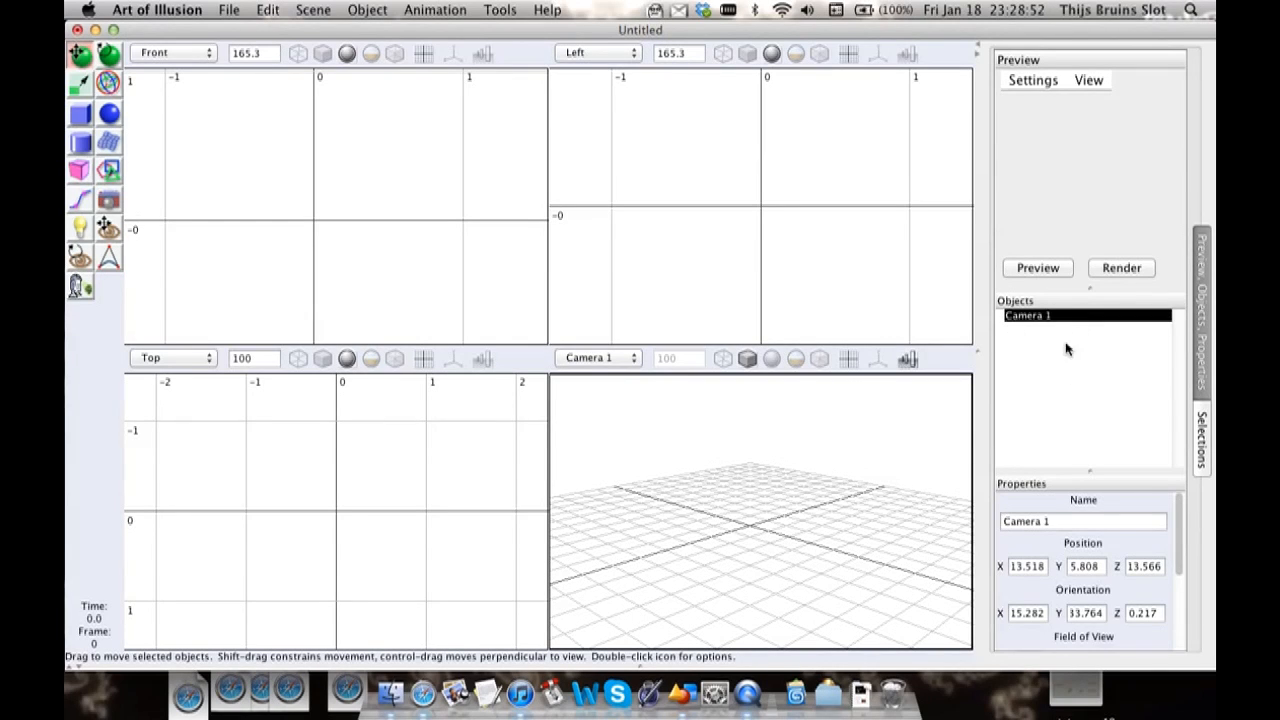
mouse_move(736, 564)
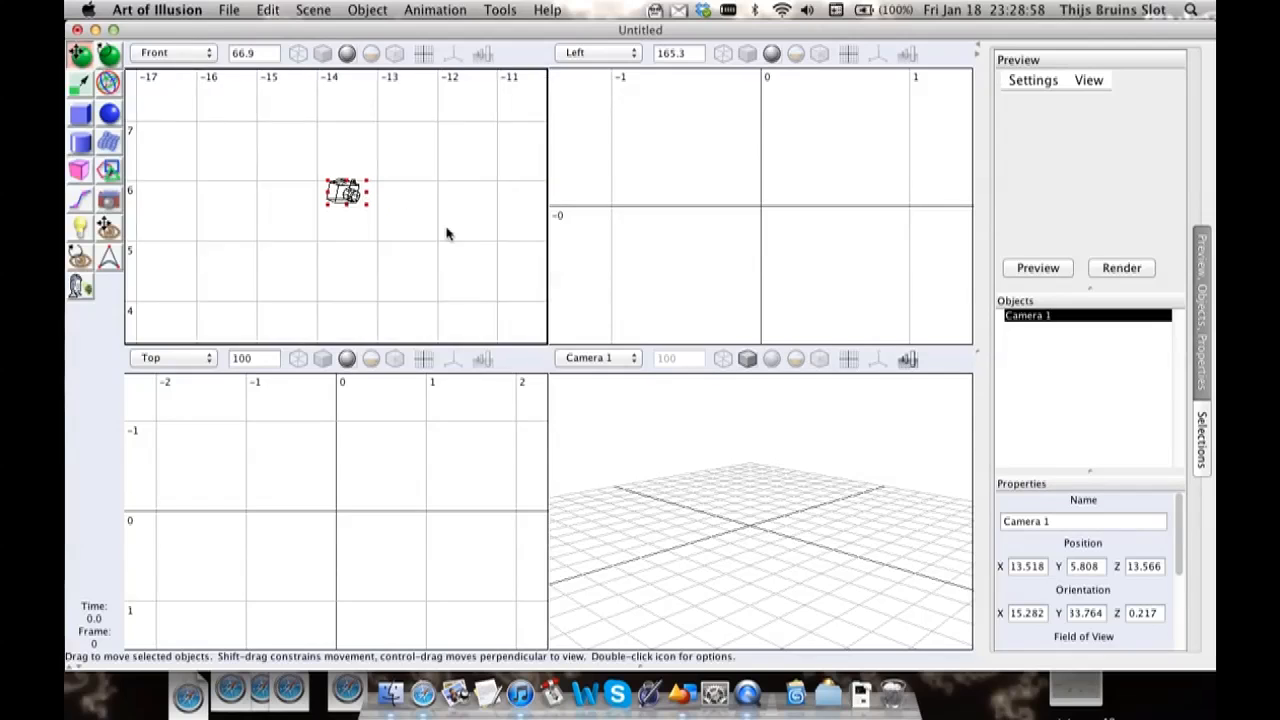
Step: Drag Camera 1 right, then up-left and back down-right in the Front view
left_click_drag(346, 192, 320, 196)
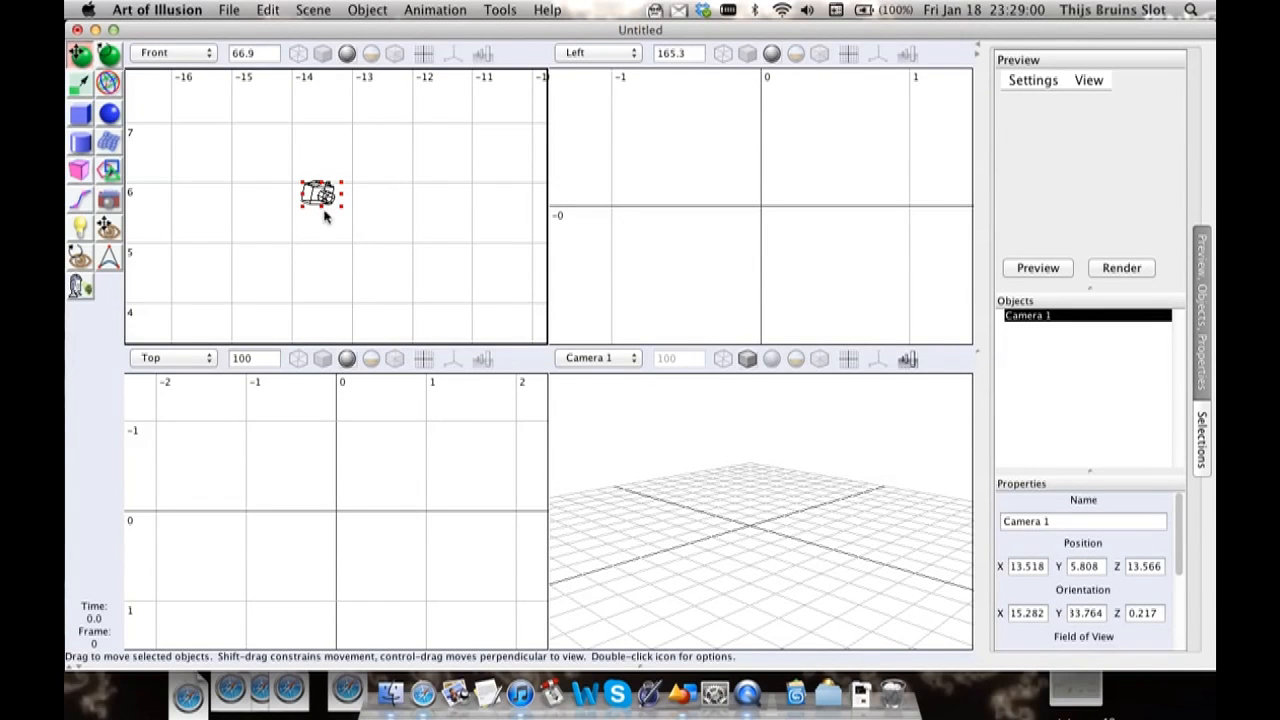
left_click_drag(320, 198, 338, 224)
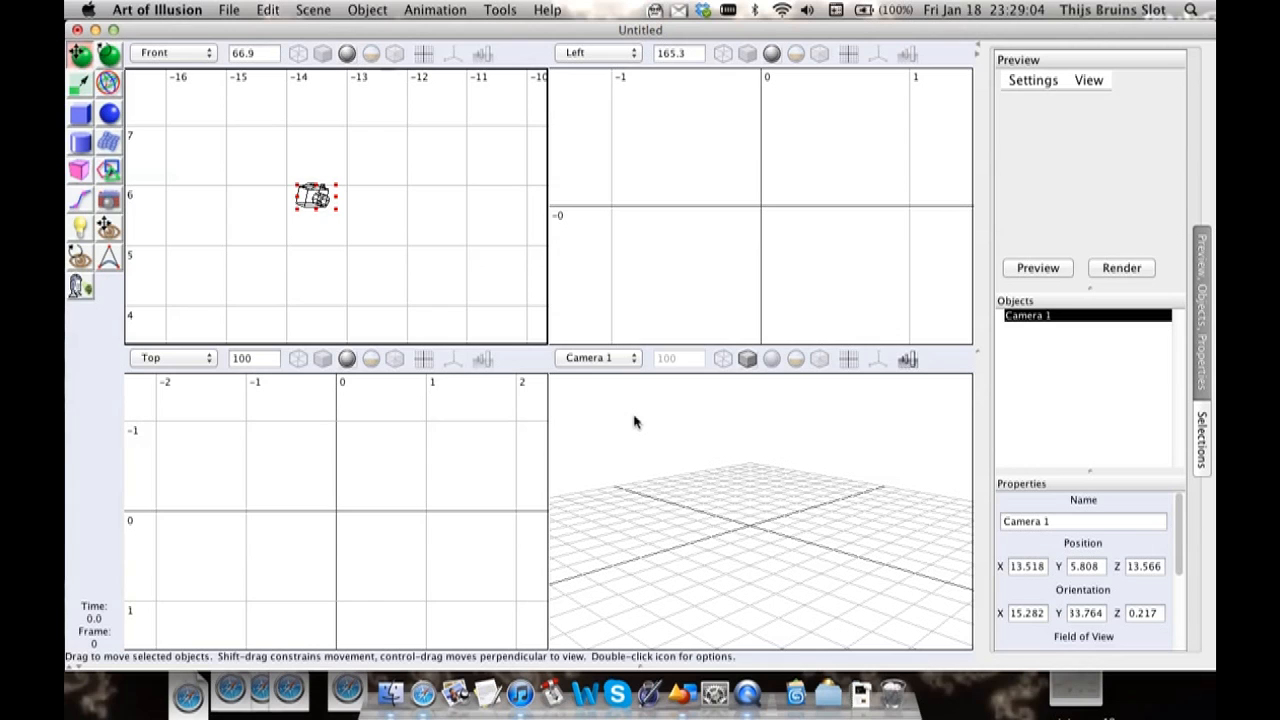
mouse_move(724, 496)
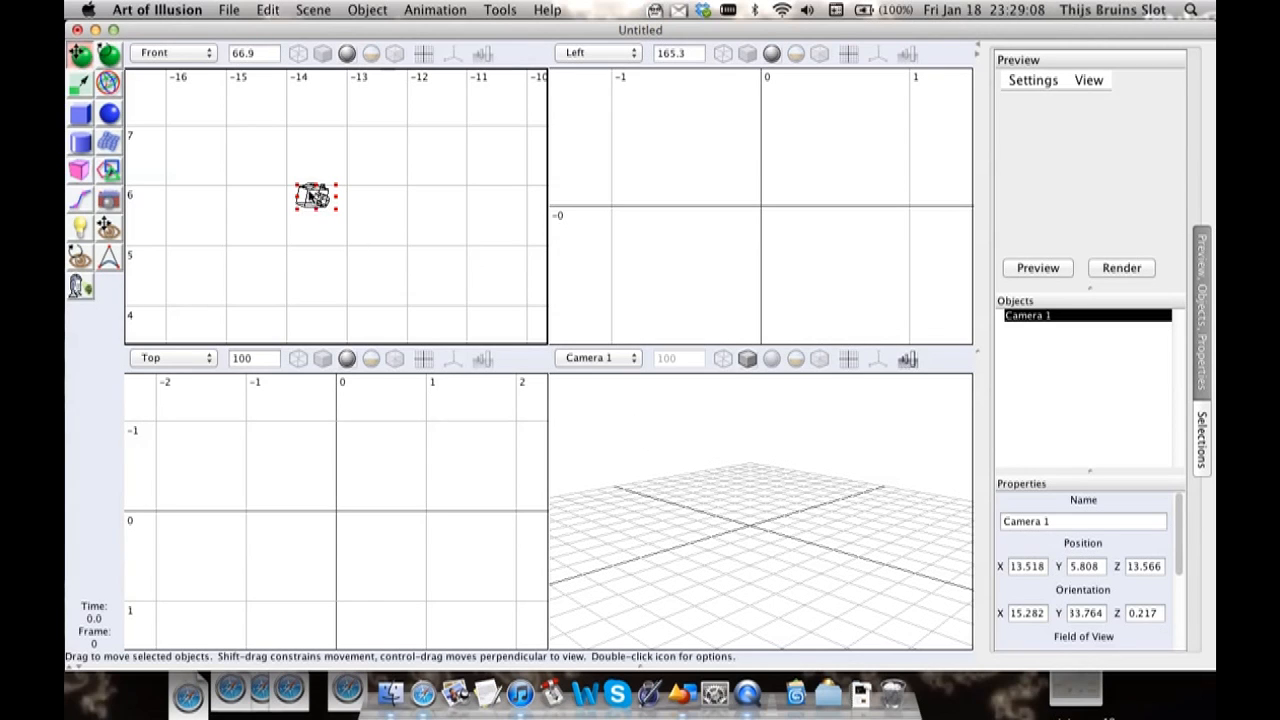
mouse_move(436, 278)
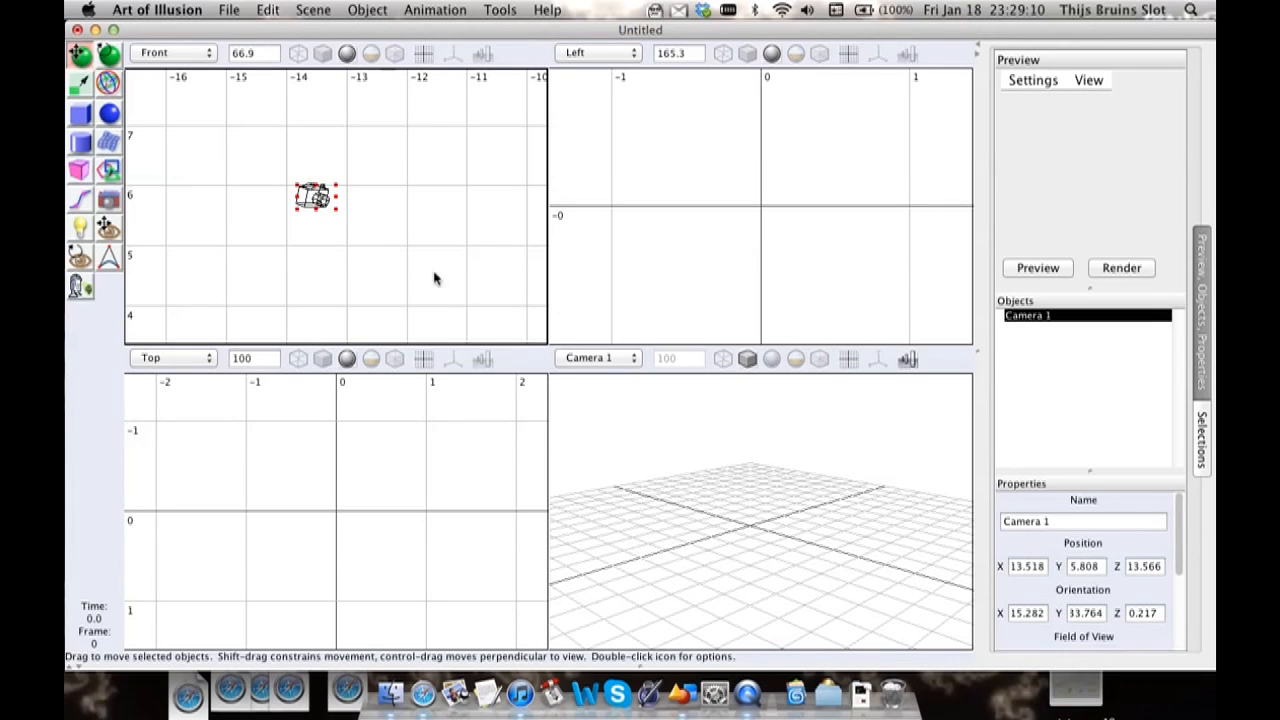
mouse_move(744, 518)
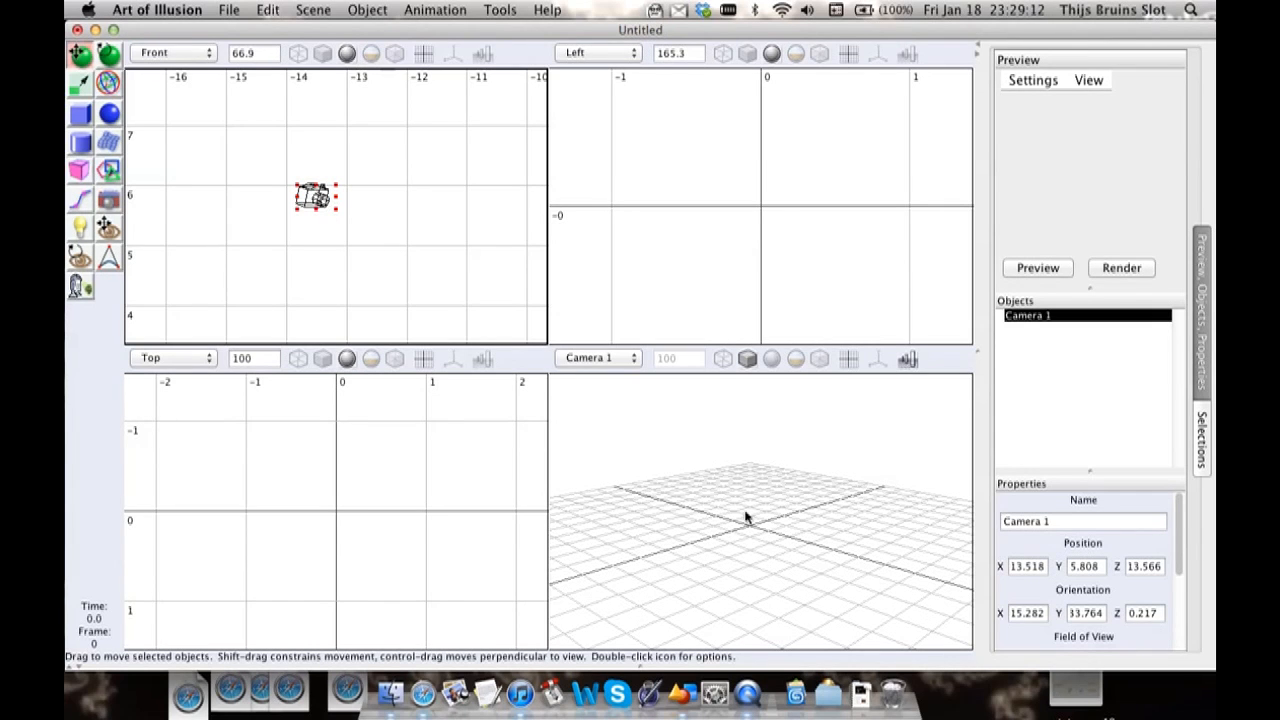
left_click_drag(316, 196, 356, 212)
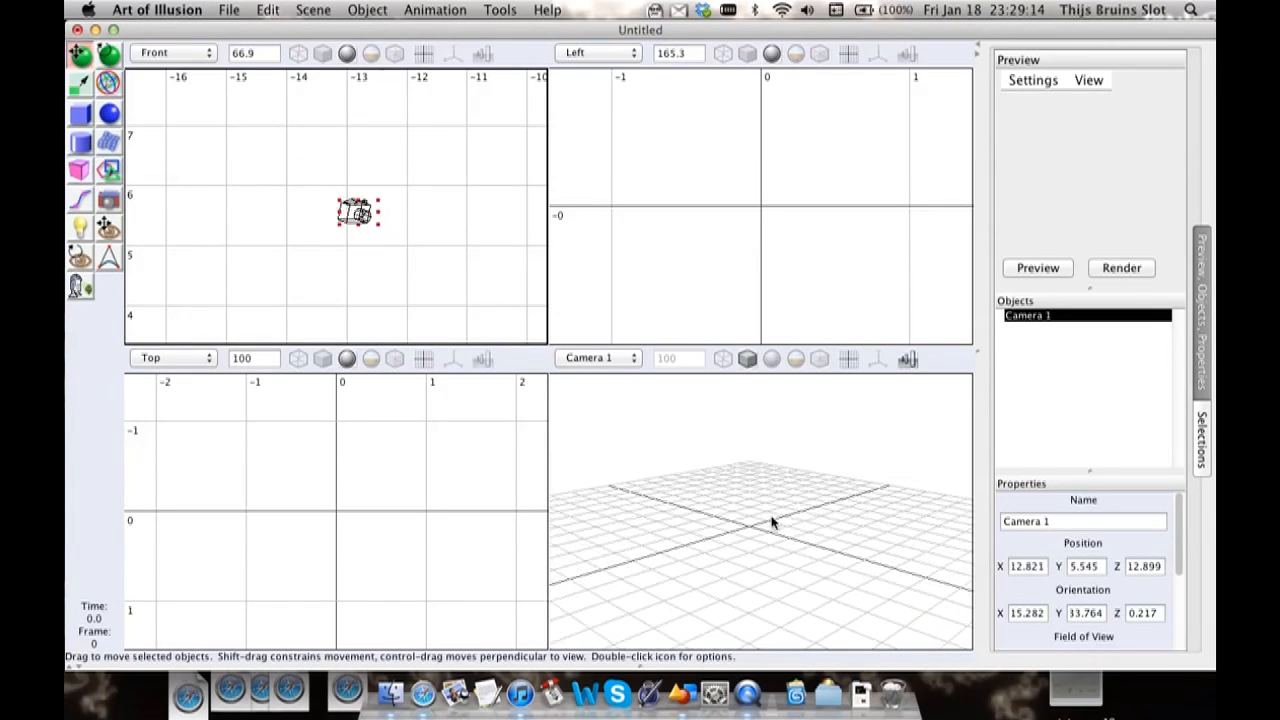
left_click_drag(358, 212, 270, 180)
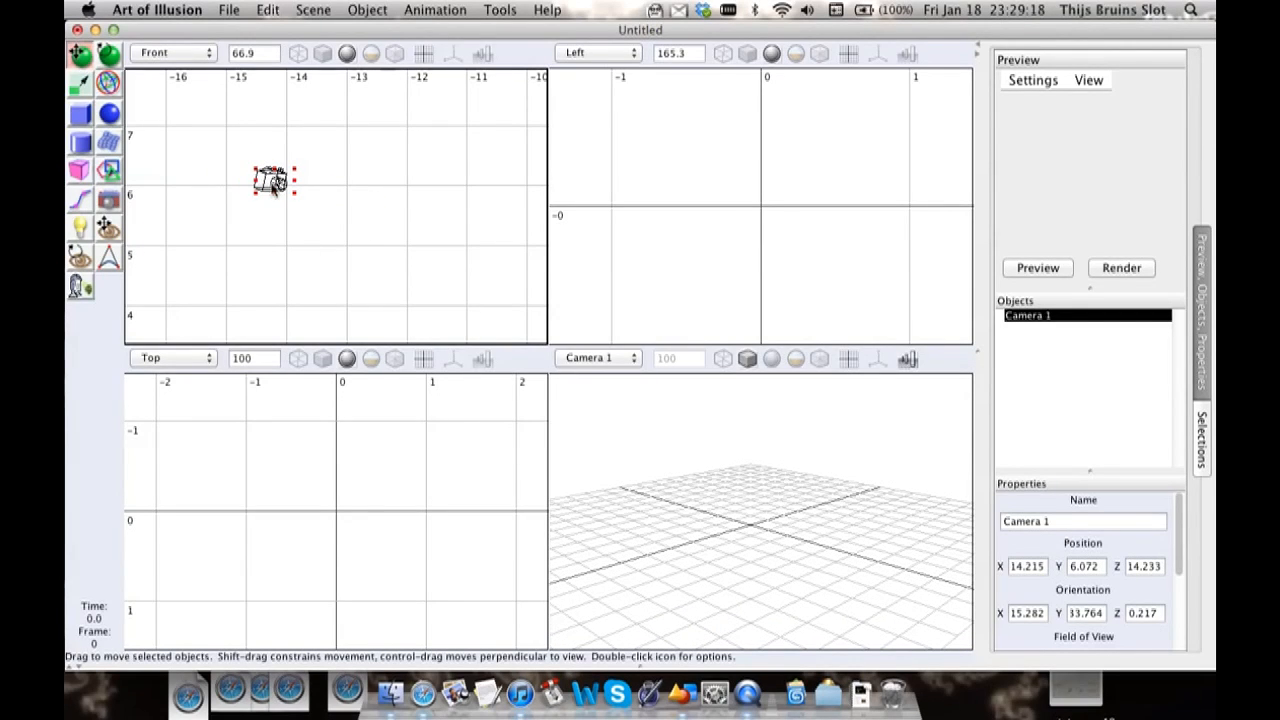
left_click_drag(270, 180, 312, 210)
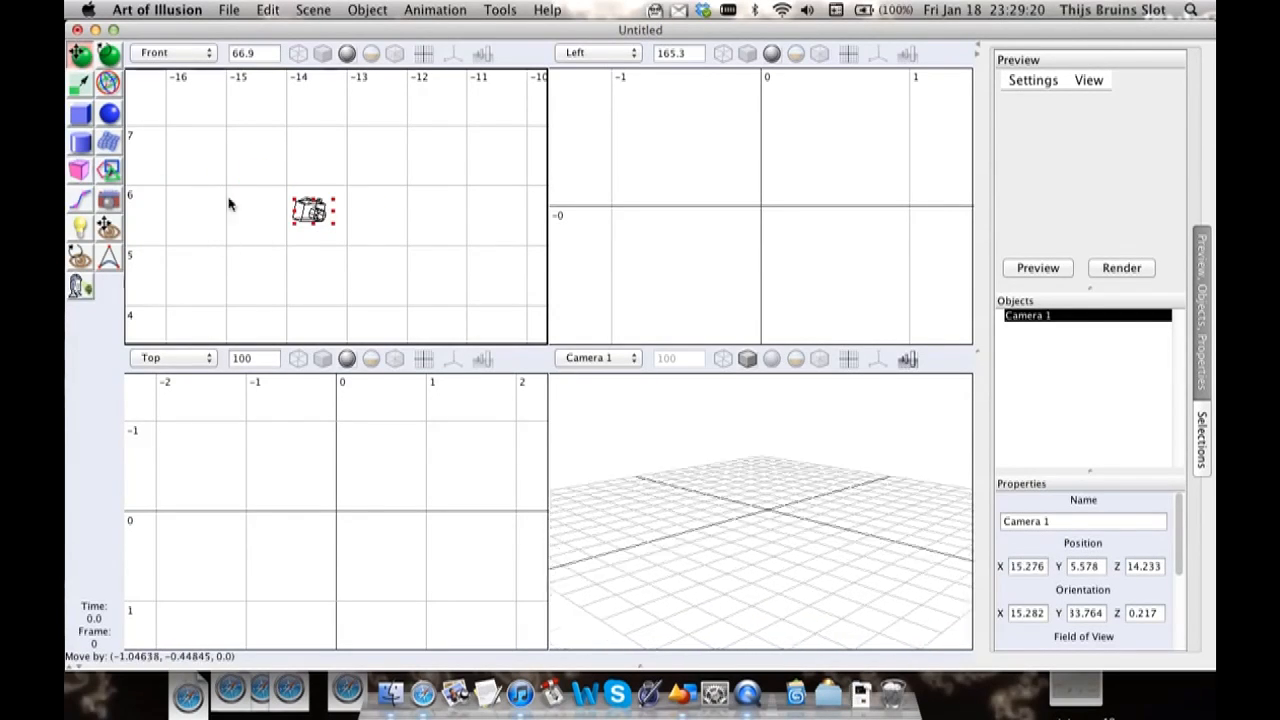
Step: Keep nudging Camera 1 around until it settles further up and left of its start
left_click_drag(316, 210, 280, 164)
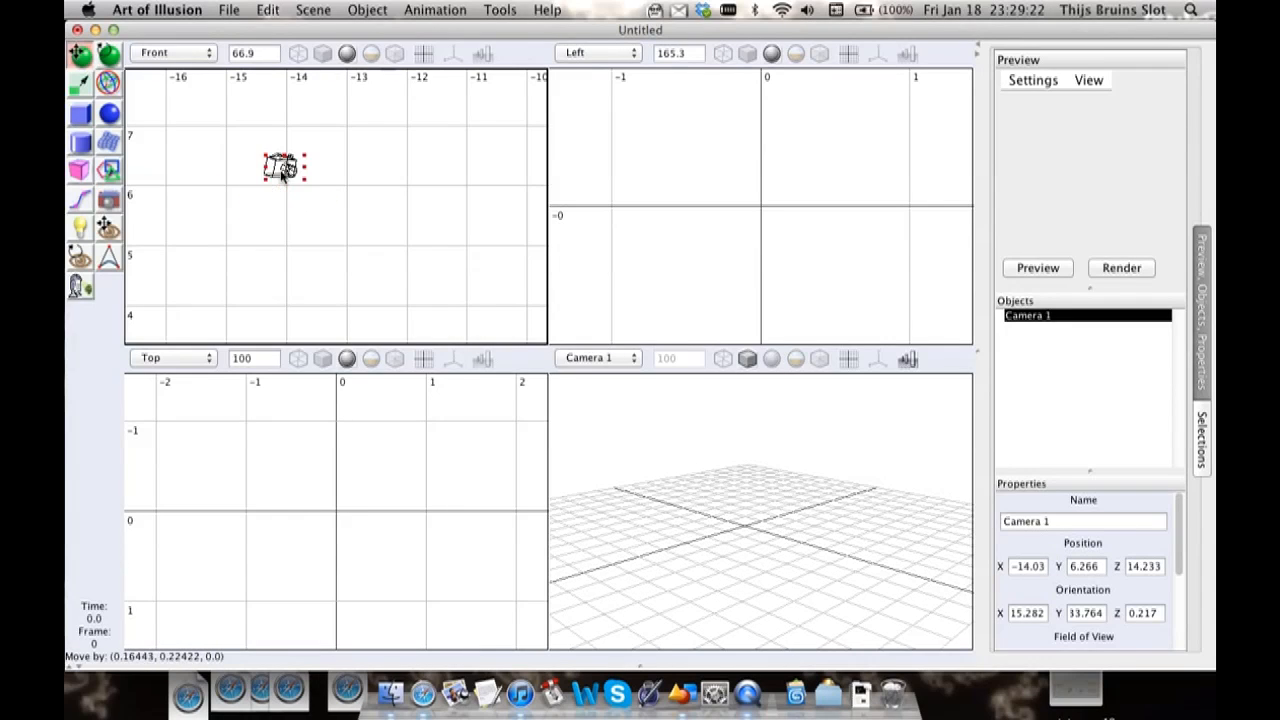
left_click_drag(284, 168, 276, 160)
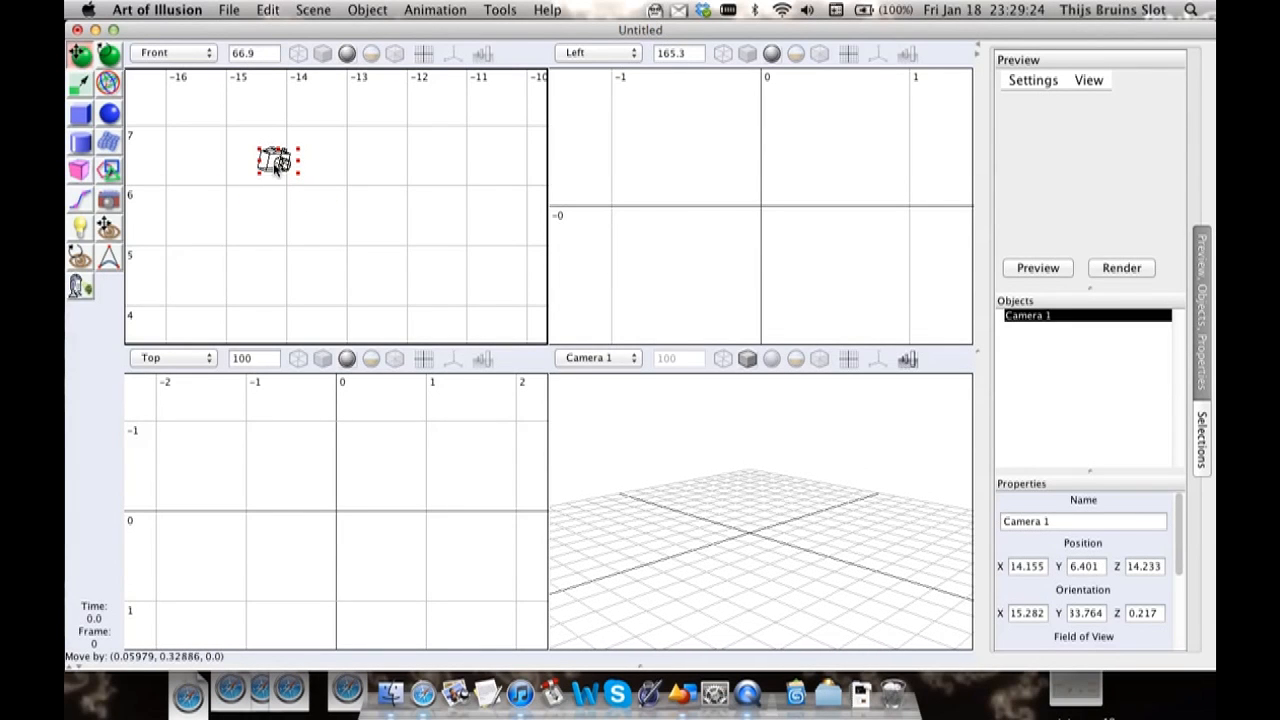
left_click_drag(276, 160, 262, 160)
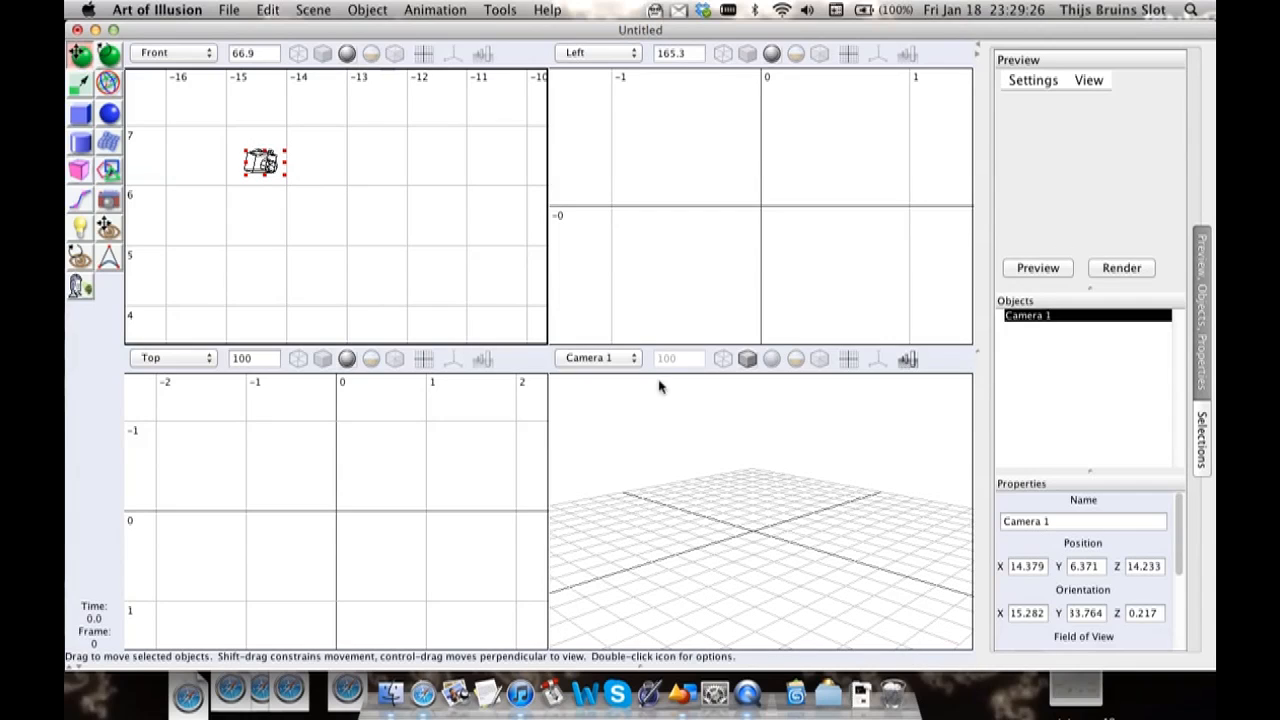
mouse_move(184, 192)
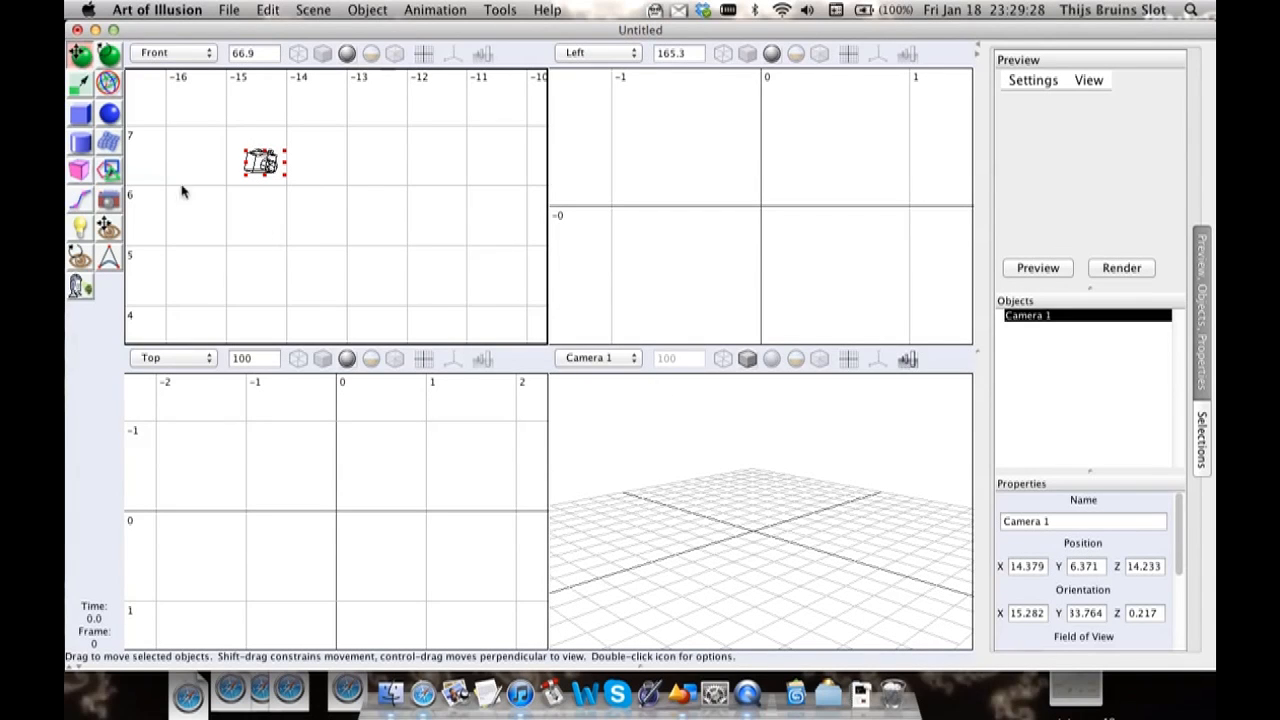
left_click_drag(264, 162, 304, 176)
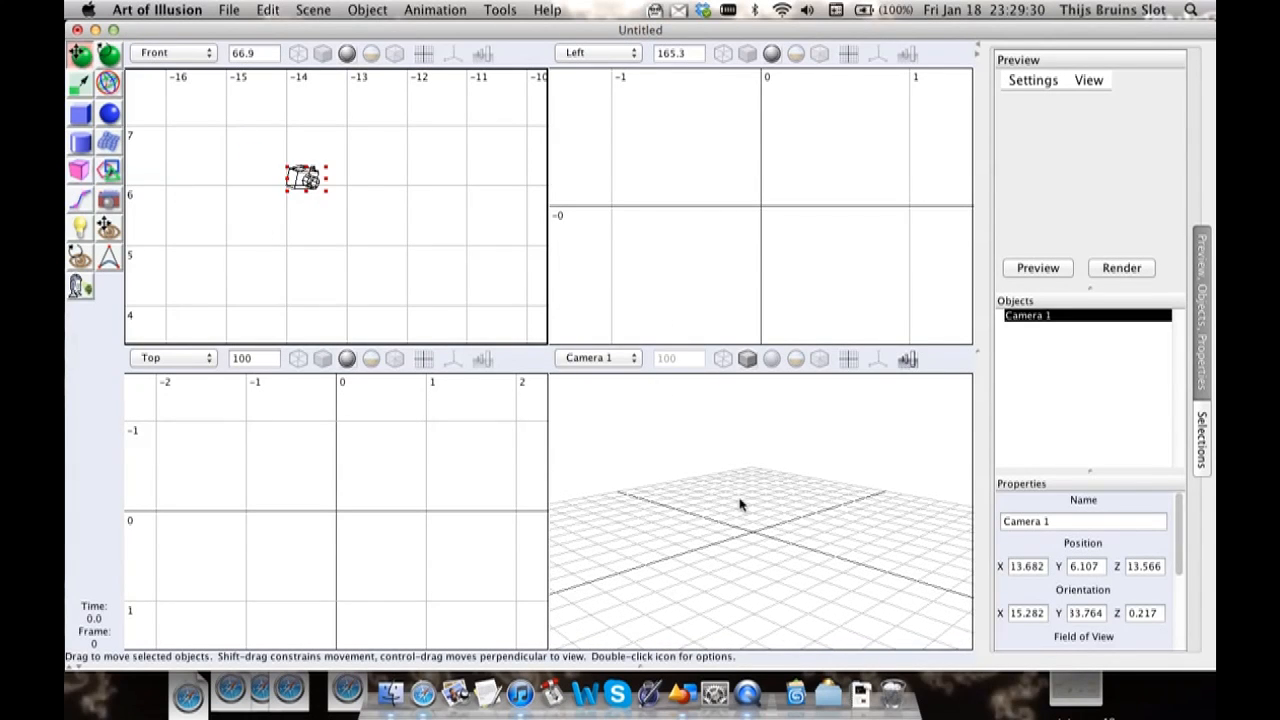
left_click_drag(304, 178, 222, 148)
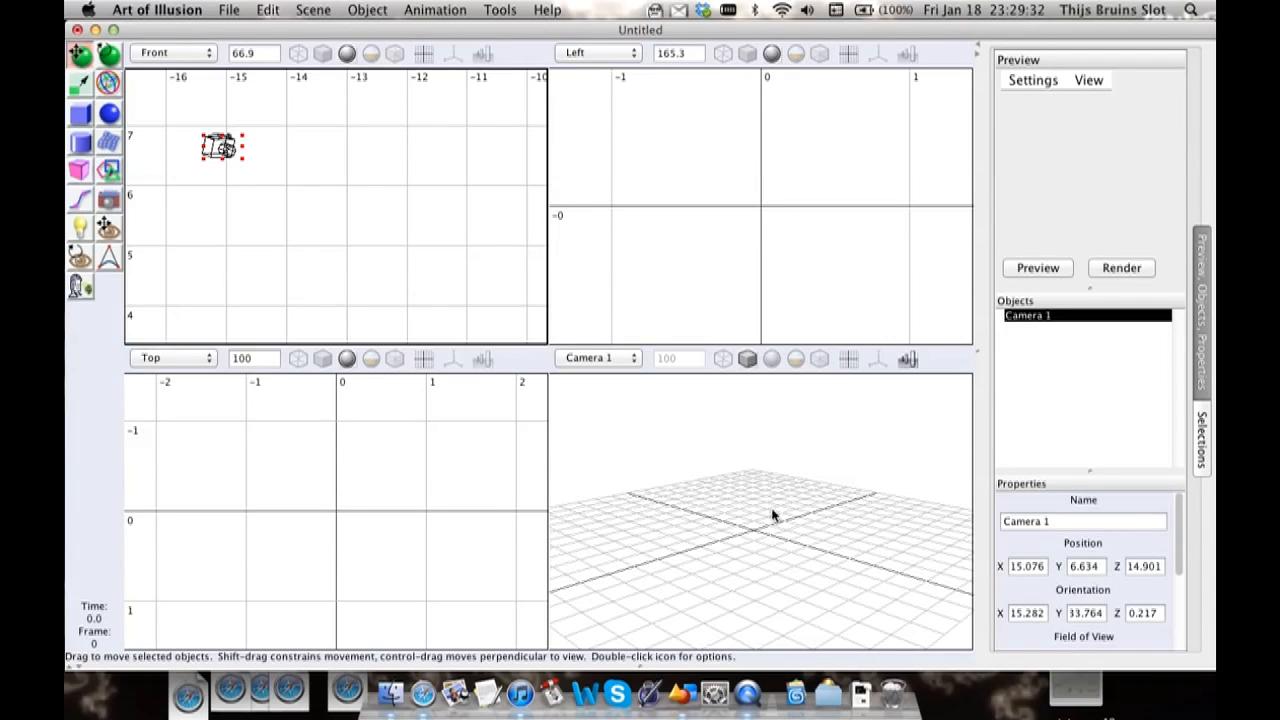
left_click_drag(220, 148, 238, 150)
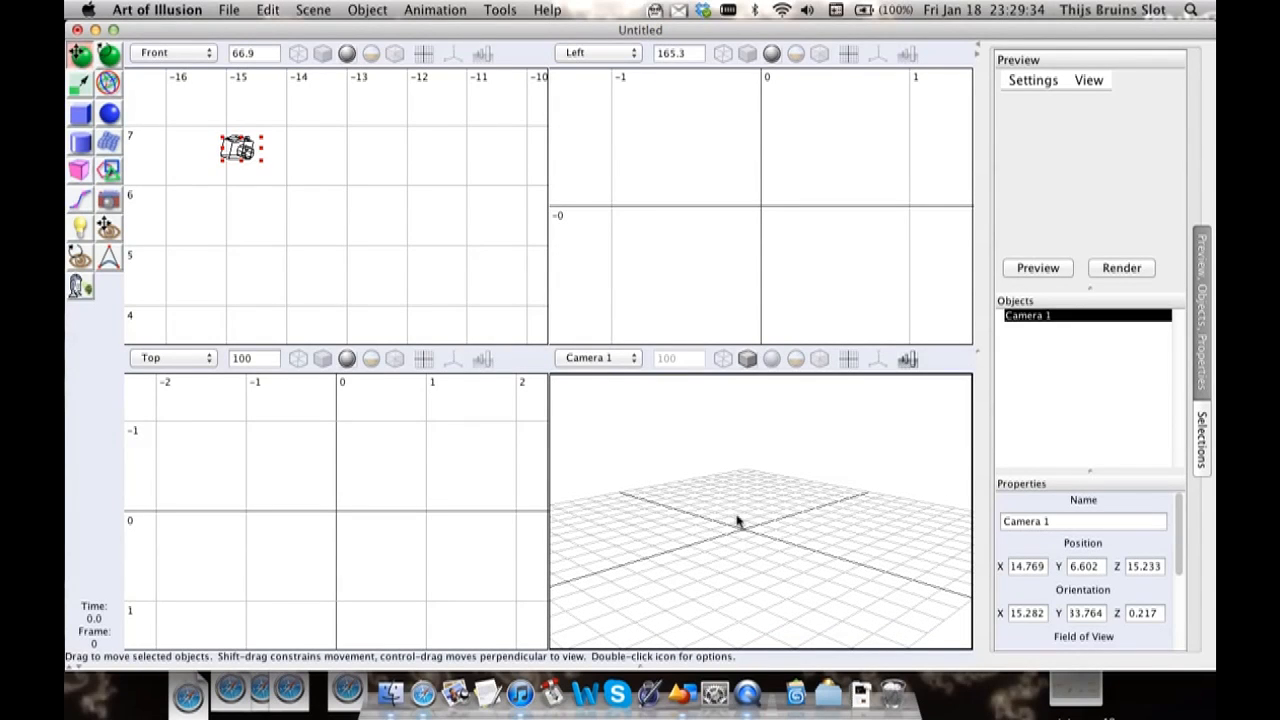
mouse_move(212, 204)
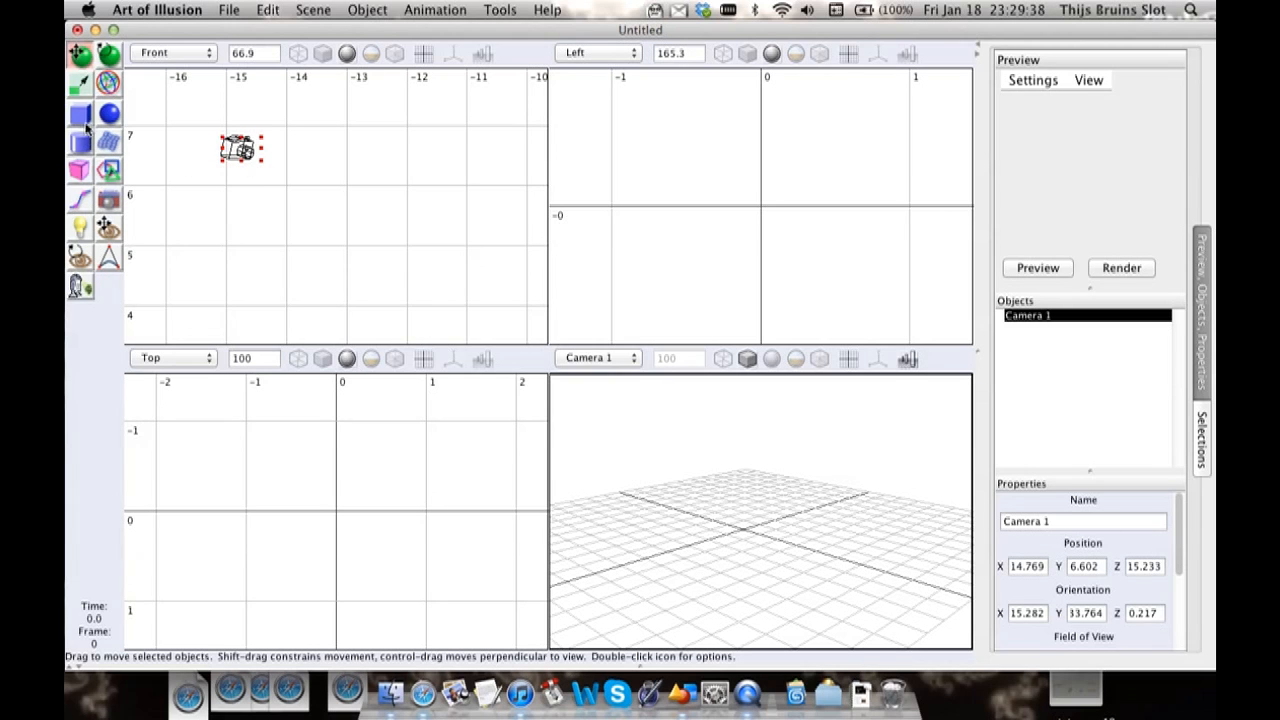
Step: Zoom the Front view in on the origin and drag out a cube near it
left_click(80, 114)
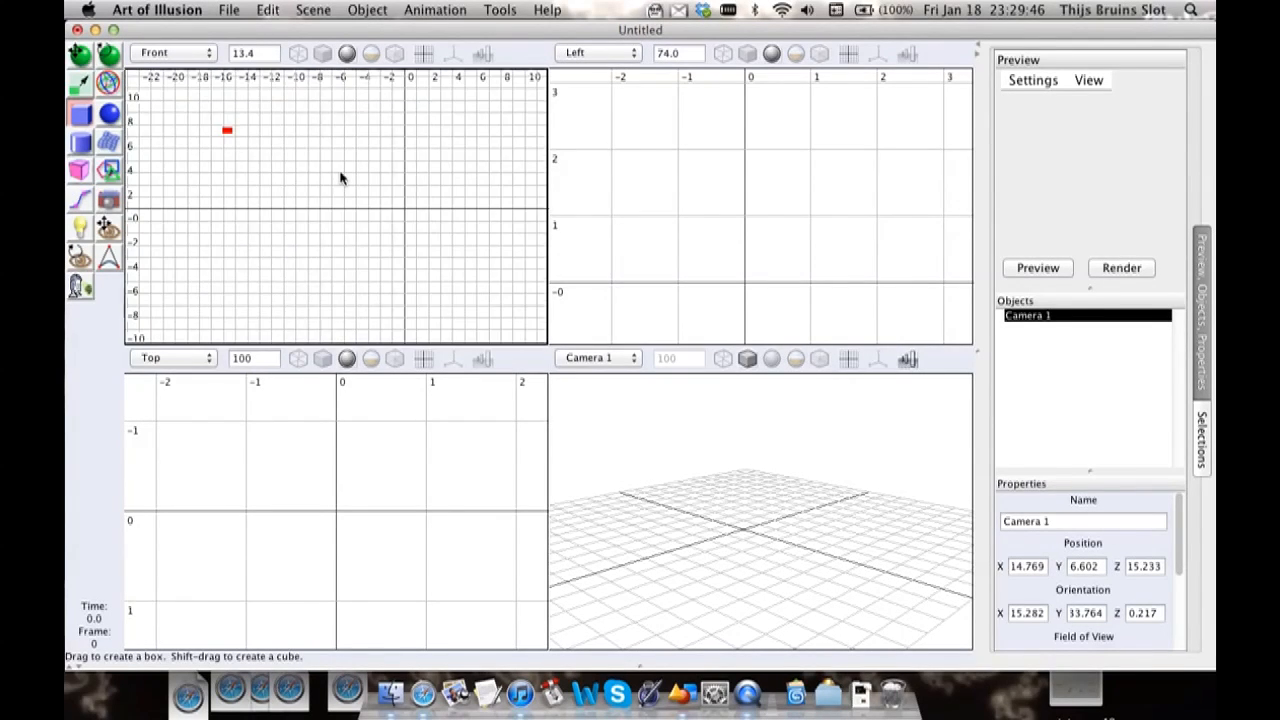
left_click(368, 10)
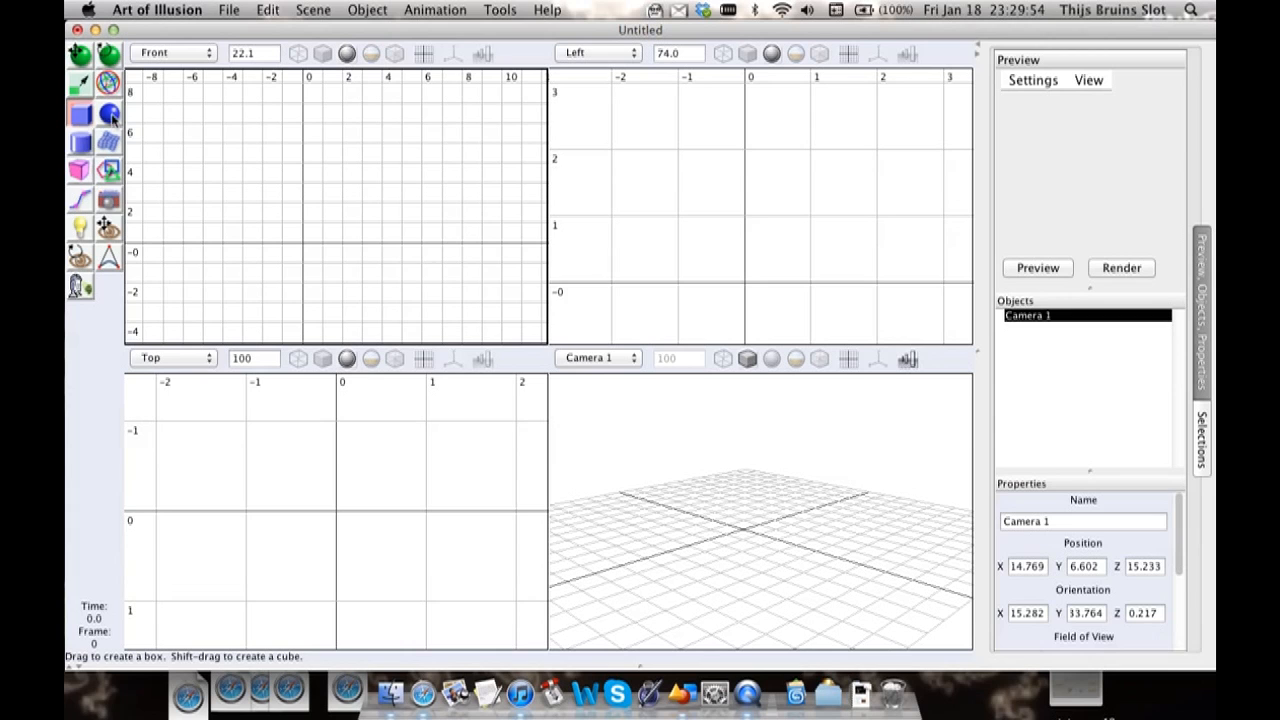
left_click(368, 10)
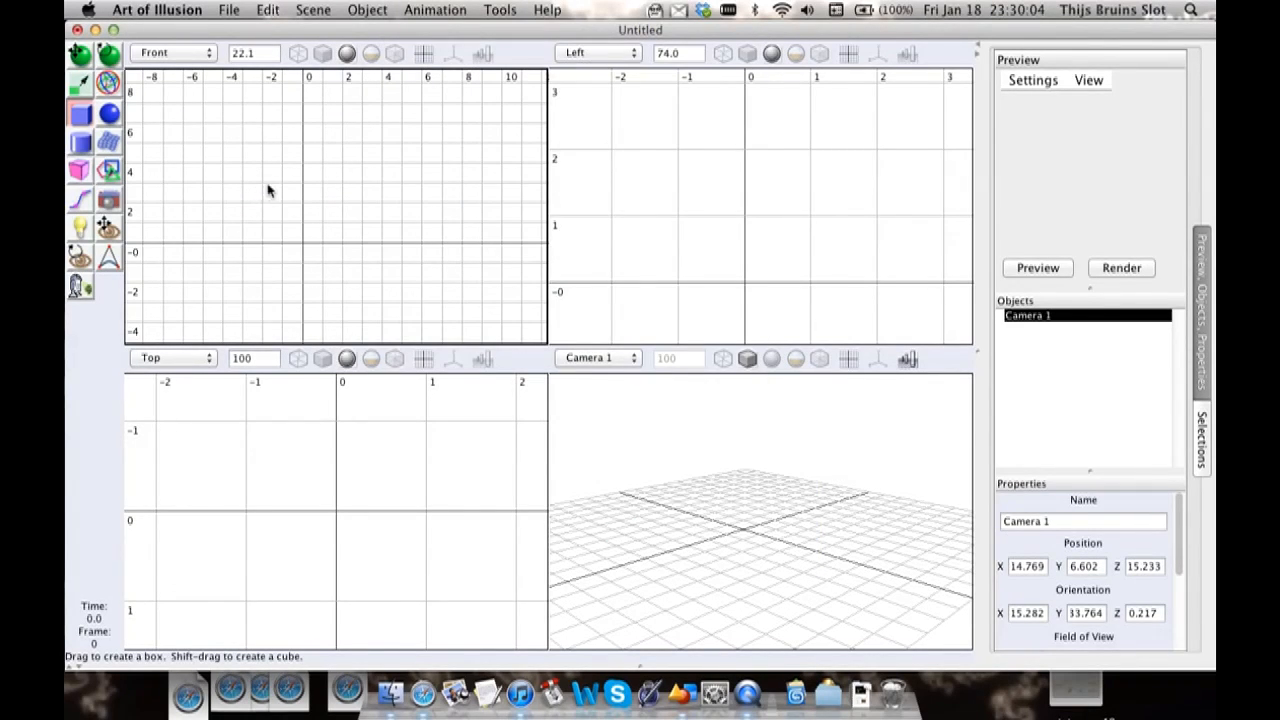
left_click_drag(688, 76, 800, 220)
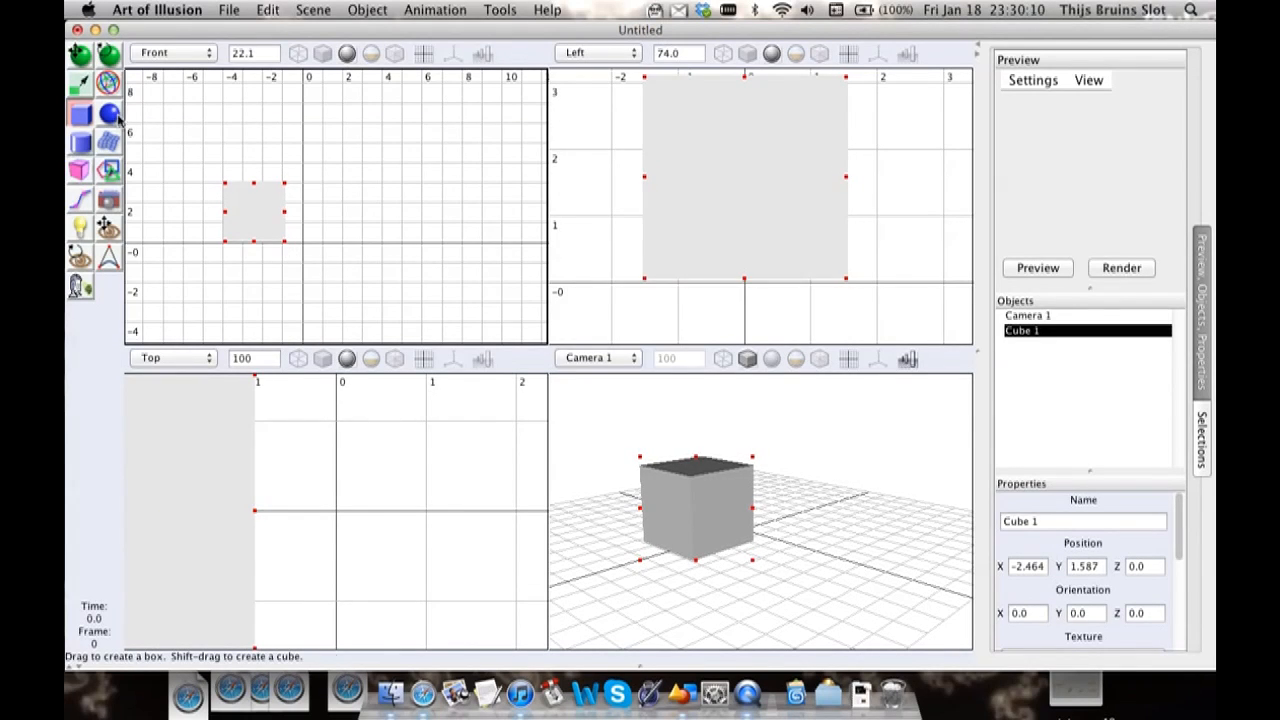
Step: Add a sphere resting just above the cube
left_click(108, 114)
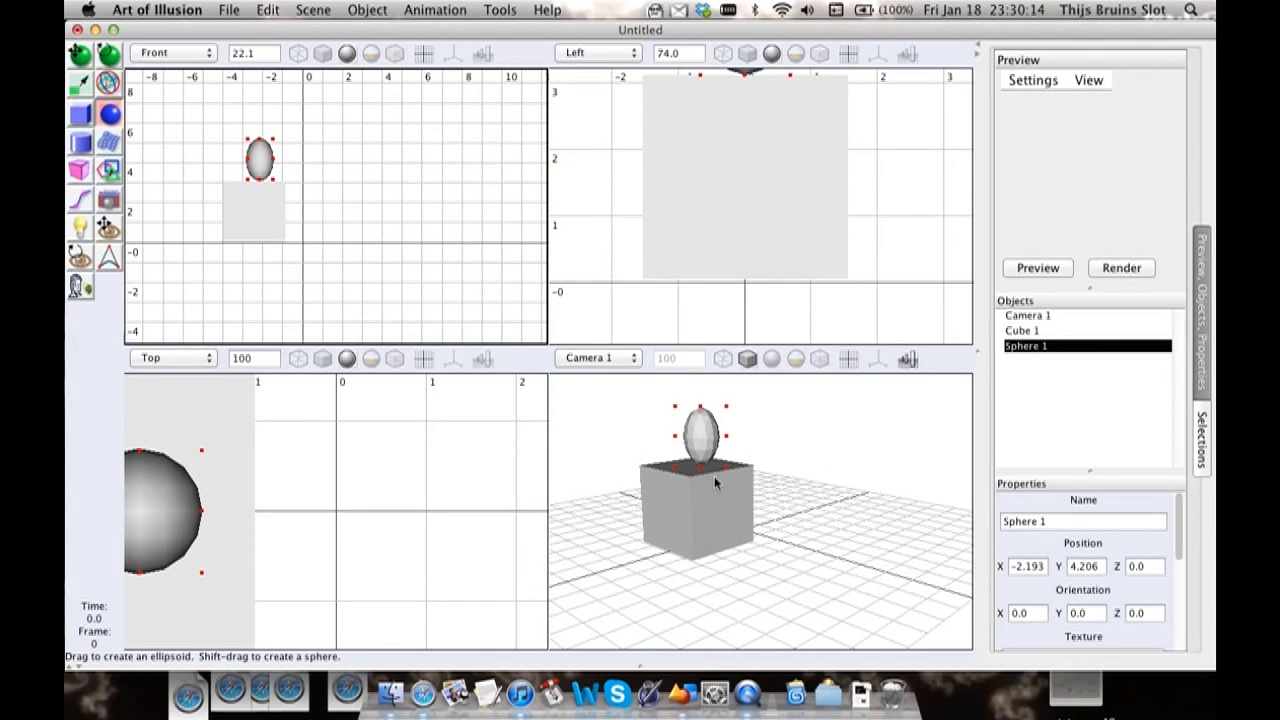
mouse_move(590, 460)
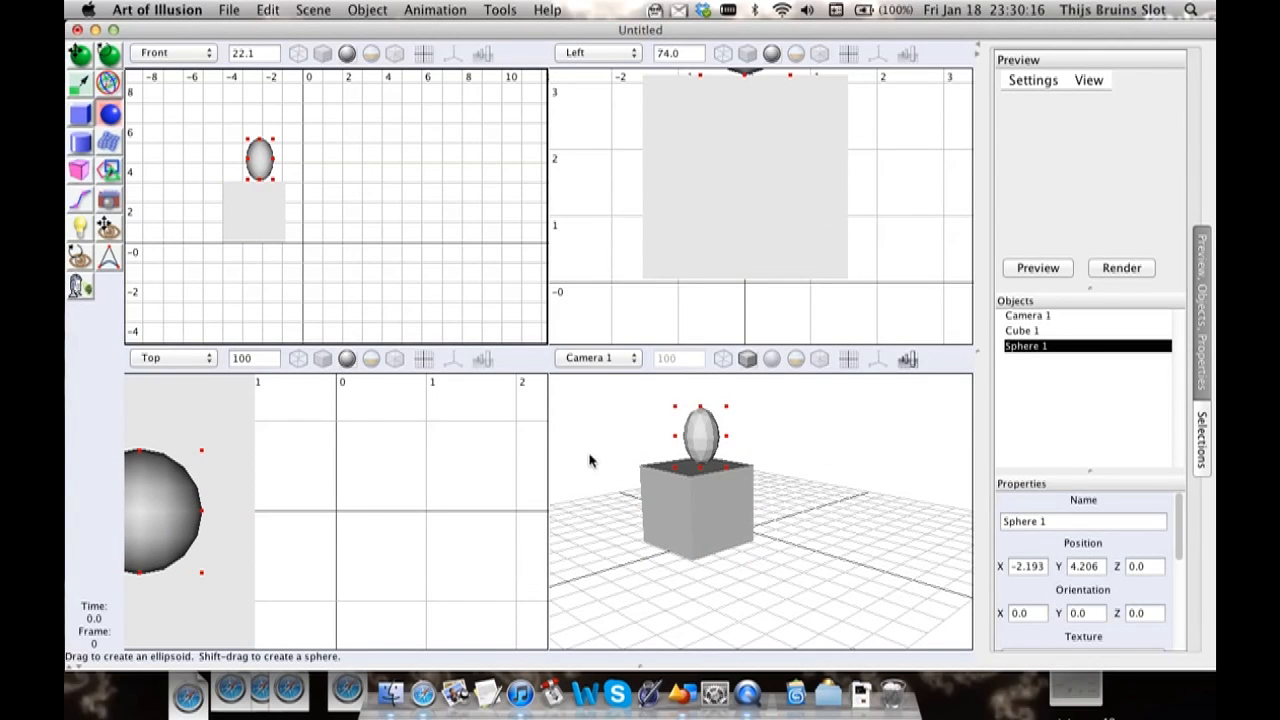
mouse_move(684, 458)
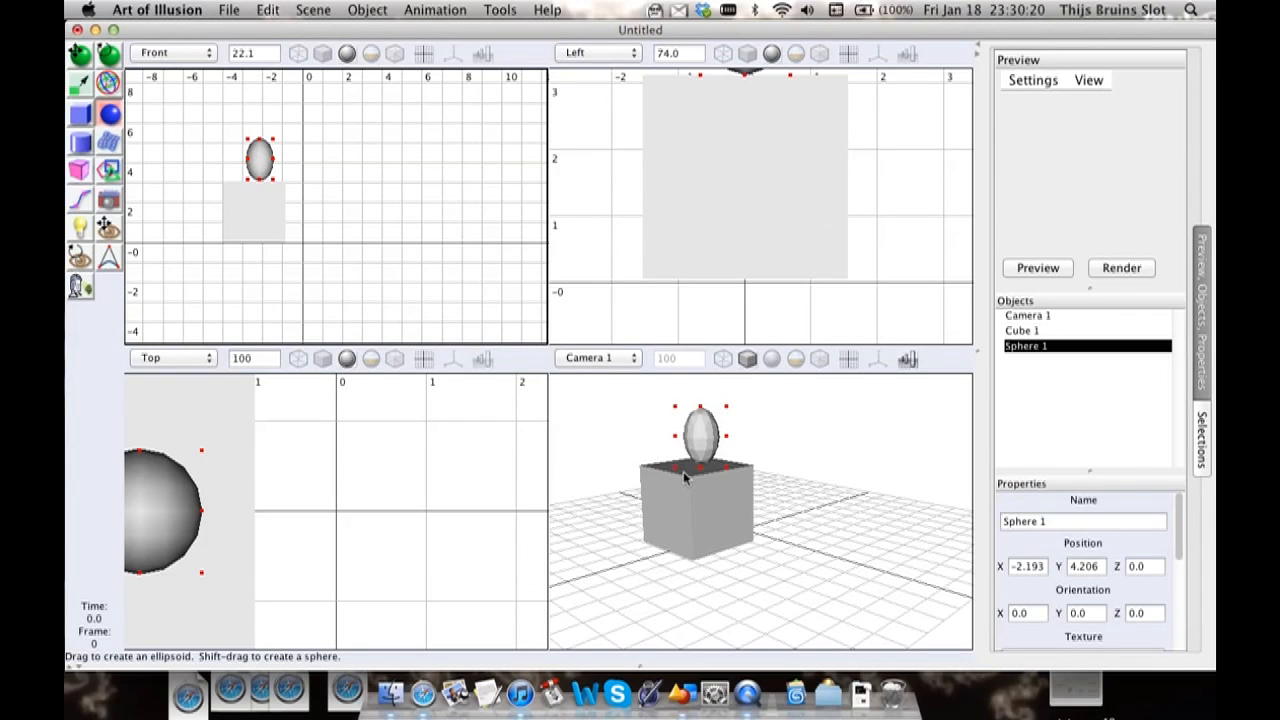
mouse_move(678, 408)
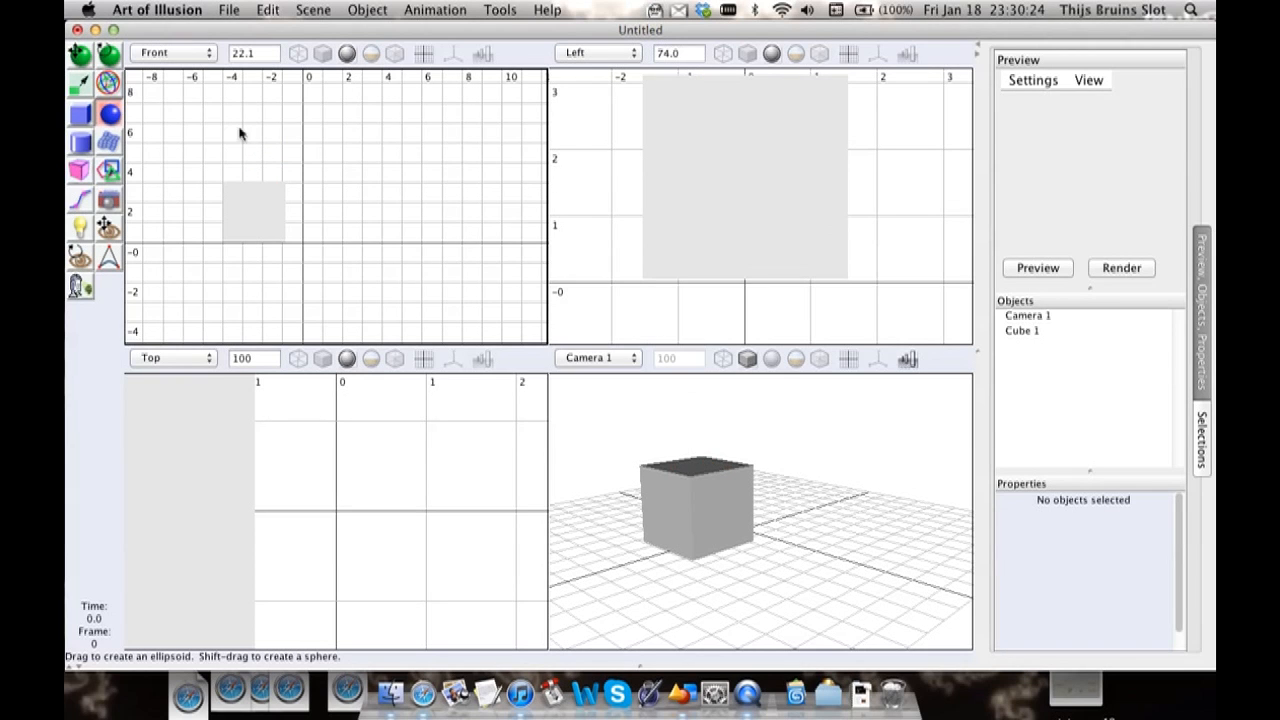
left_click_drag(258, 150, 276, 184)
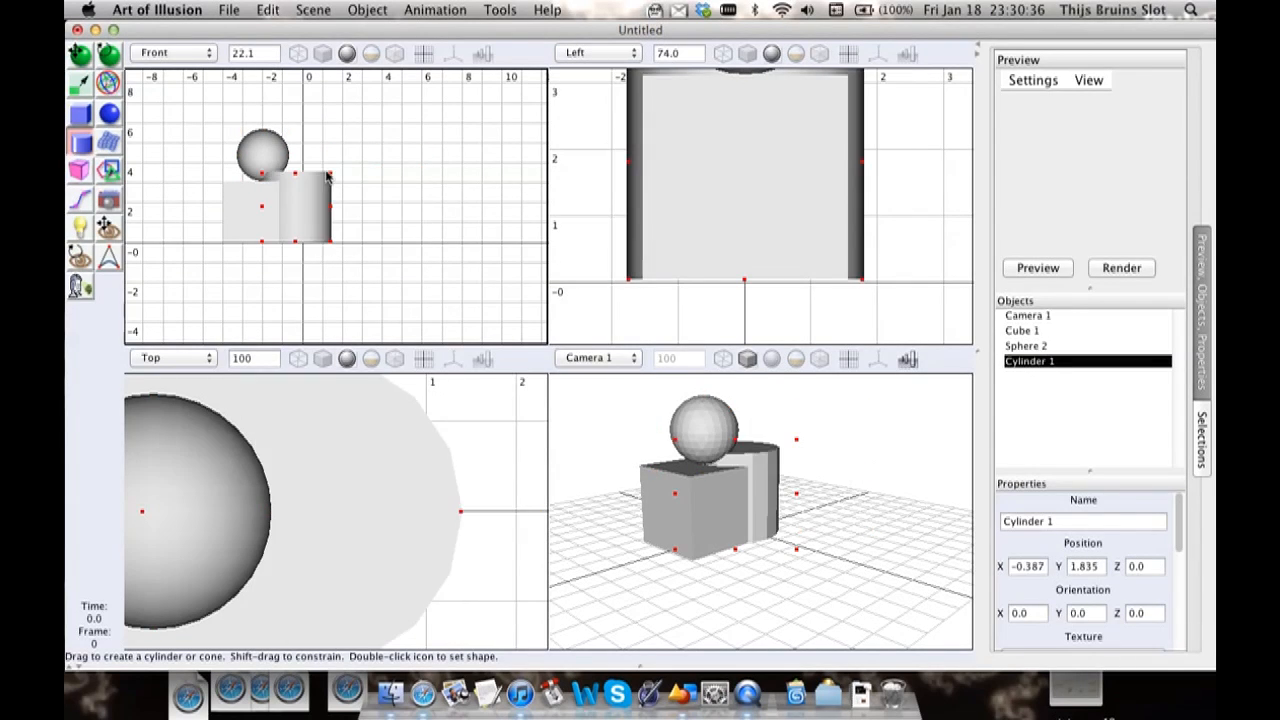
Step: Move the cylinder to the right of the cube and tilt it about -33 degrees
left_click_drag(264, 206, 370, 206)
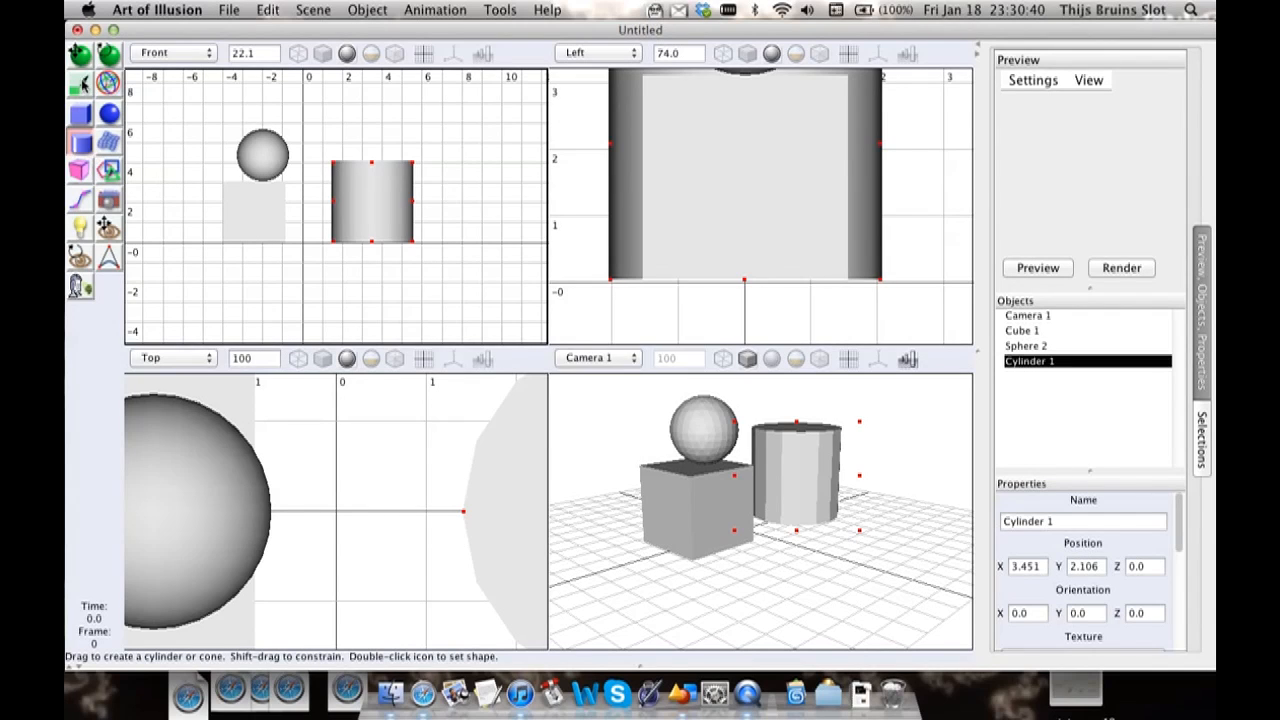
left_click(80, 84)
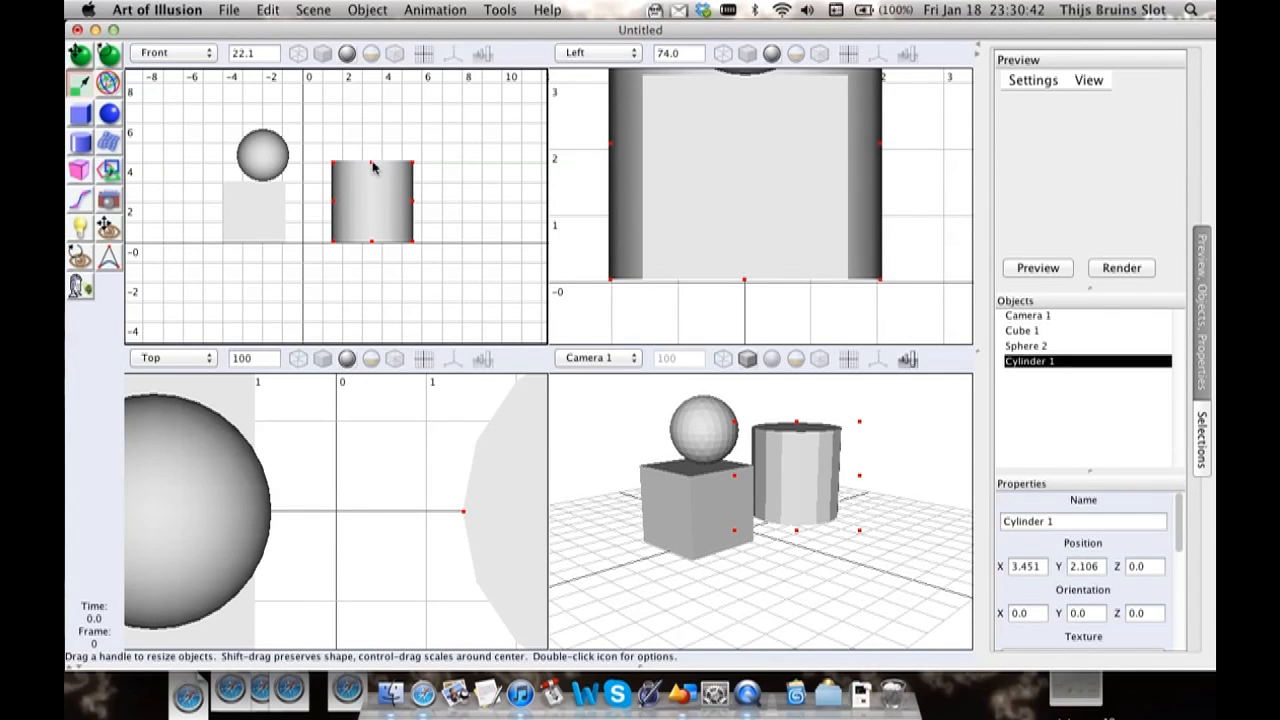
left_click_drag(372, 240, 372, 104)
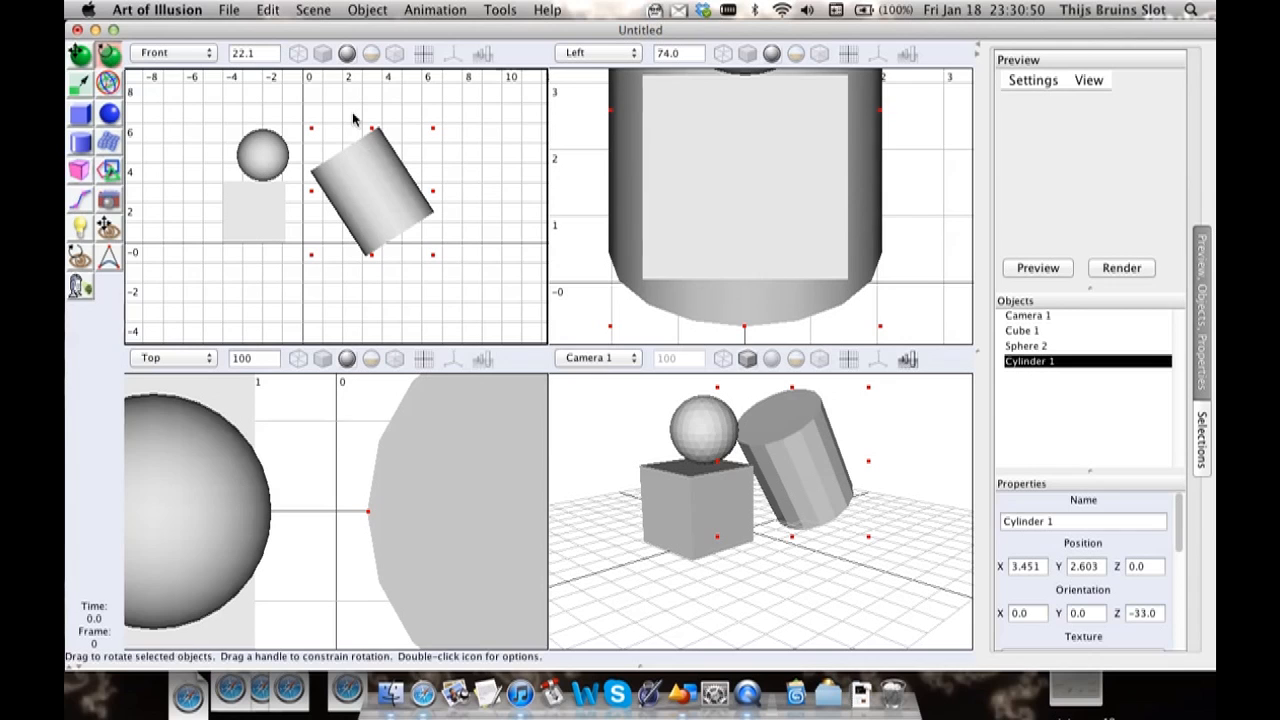
mouse_move(170, 108)
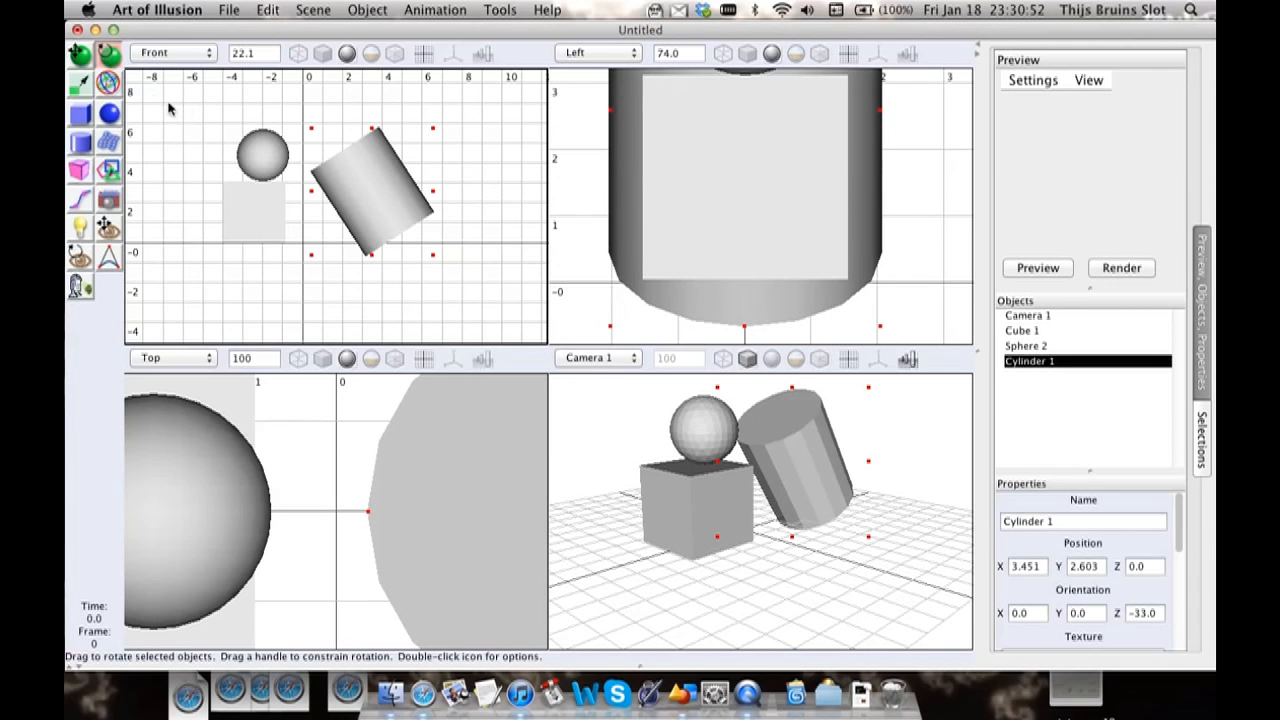
left_click(78, 88)
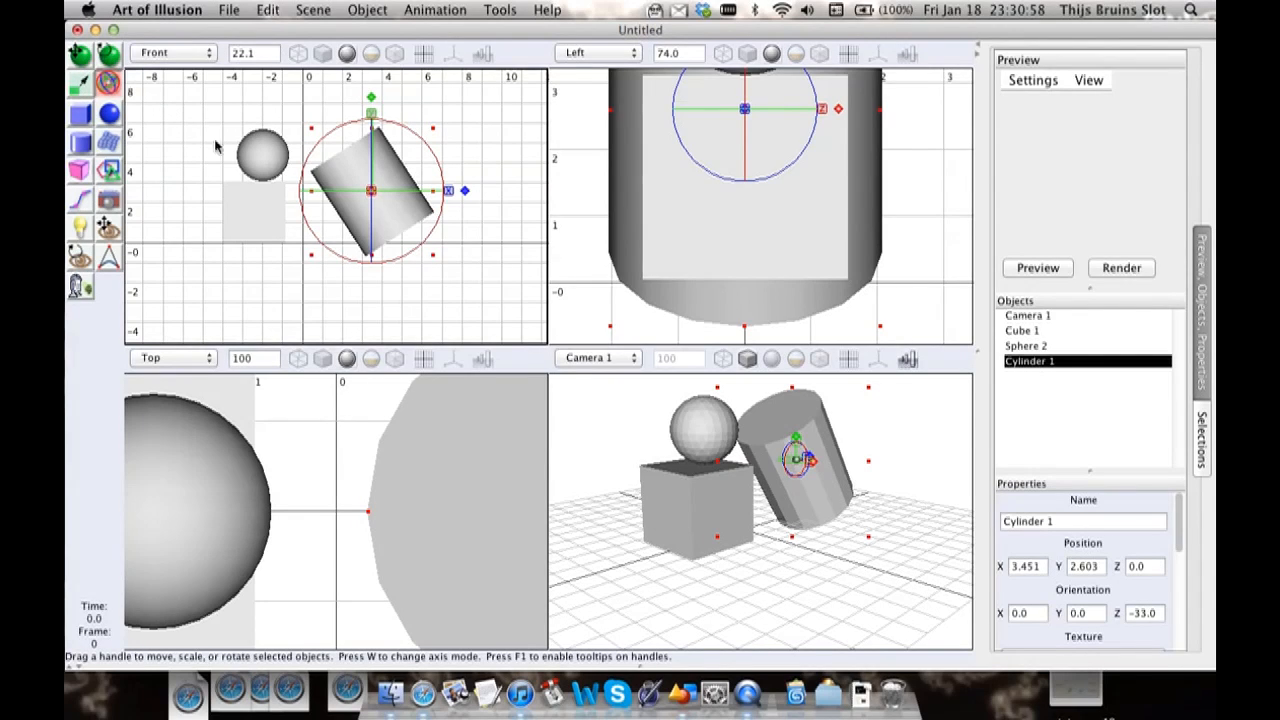
Step: Shift the cylinder closer to the sphere and orbit the view to an angled perspective
left_click_drag(372, 190, 398, 152)
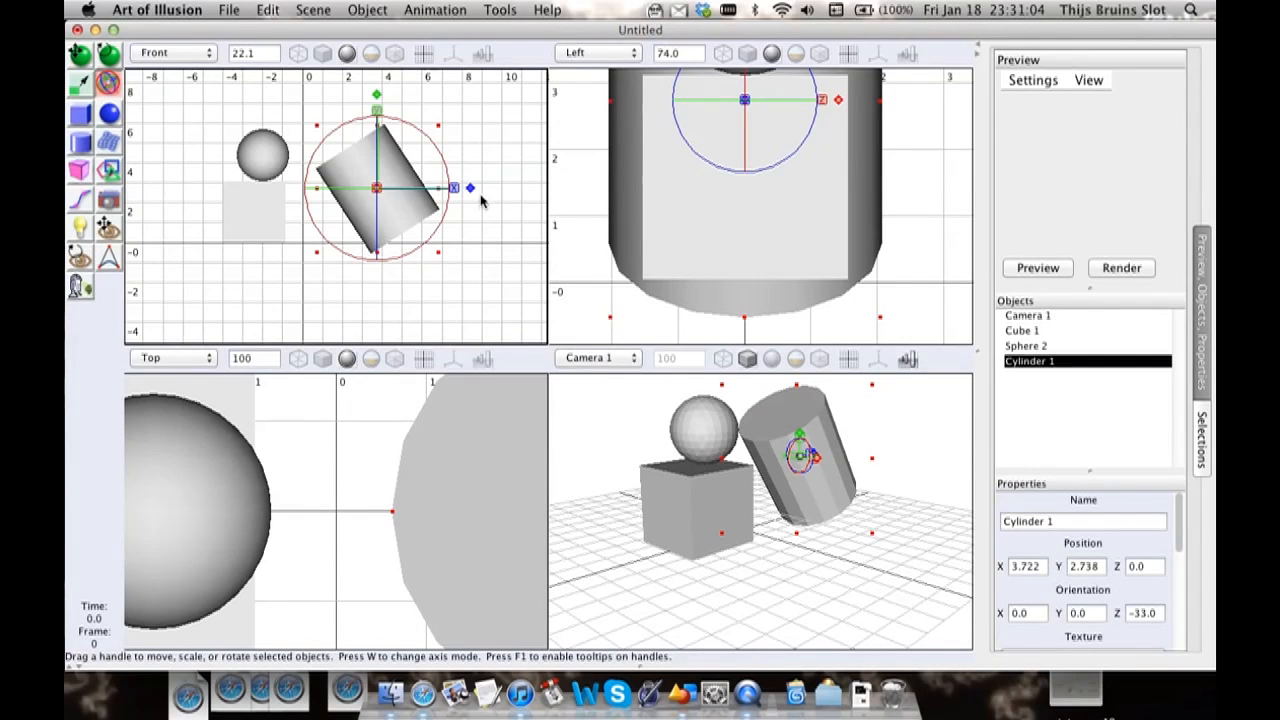
left_click_drag(480, 188, 440, 192)
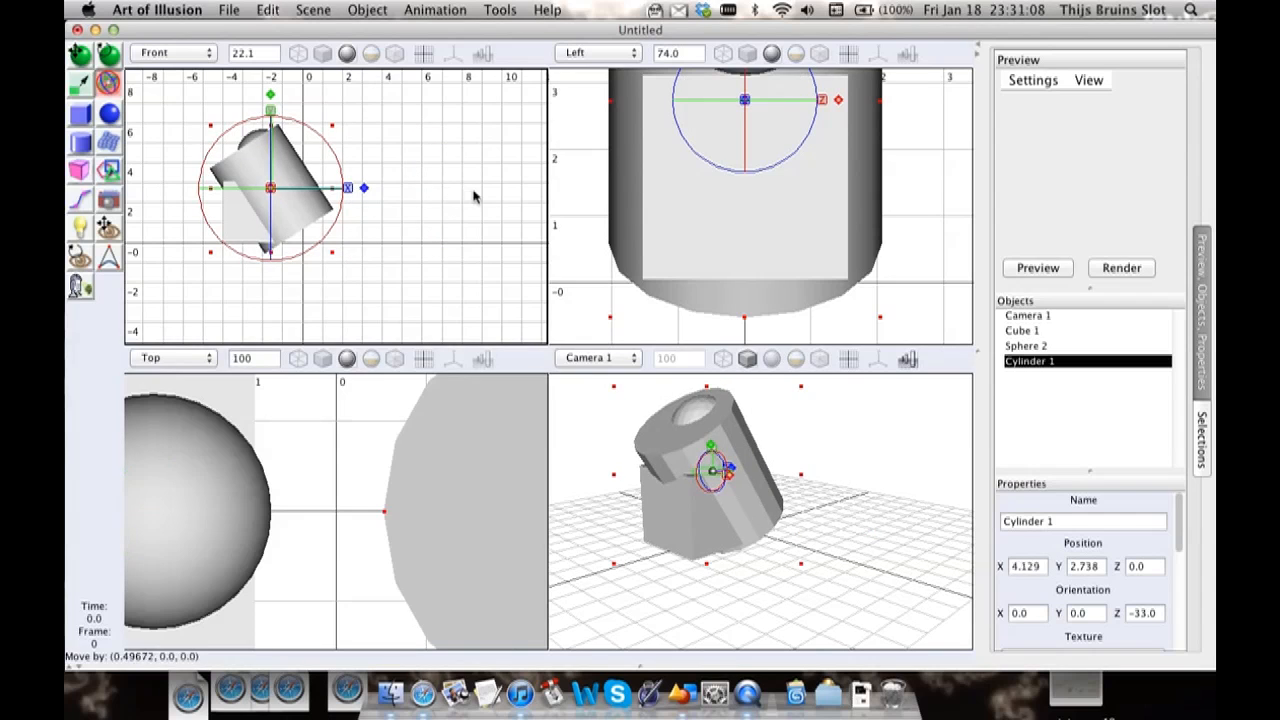
left_click_drag(270, 188, 376, 190)
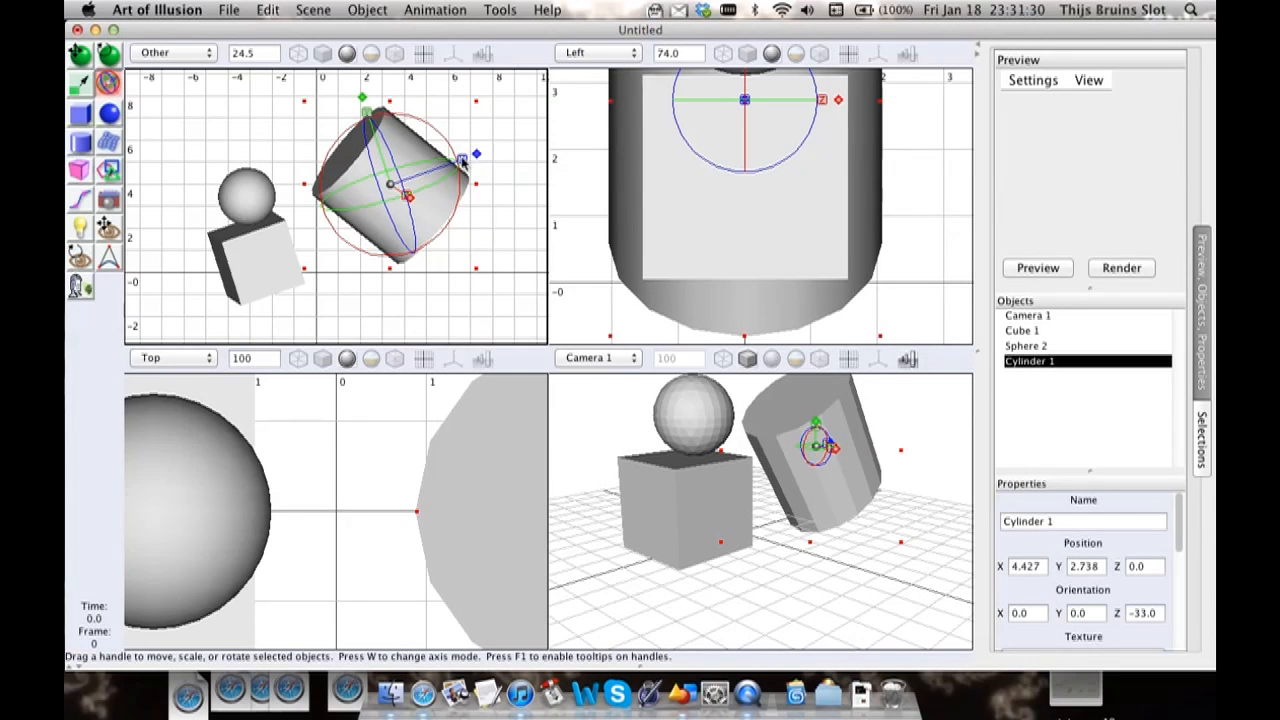
Step: Rotate the cylinder about another axis, leaving it with an extra 7.6-degree tilt
left_click_drag(464, 156, 364, 110)
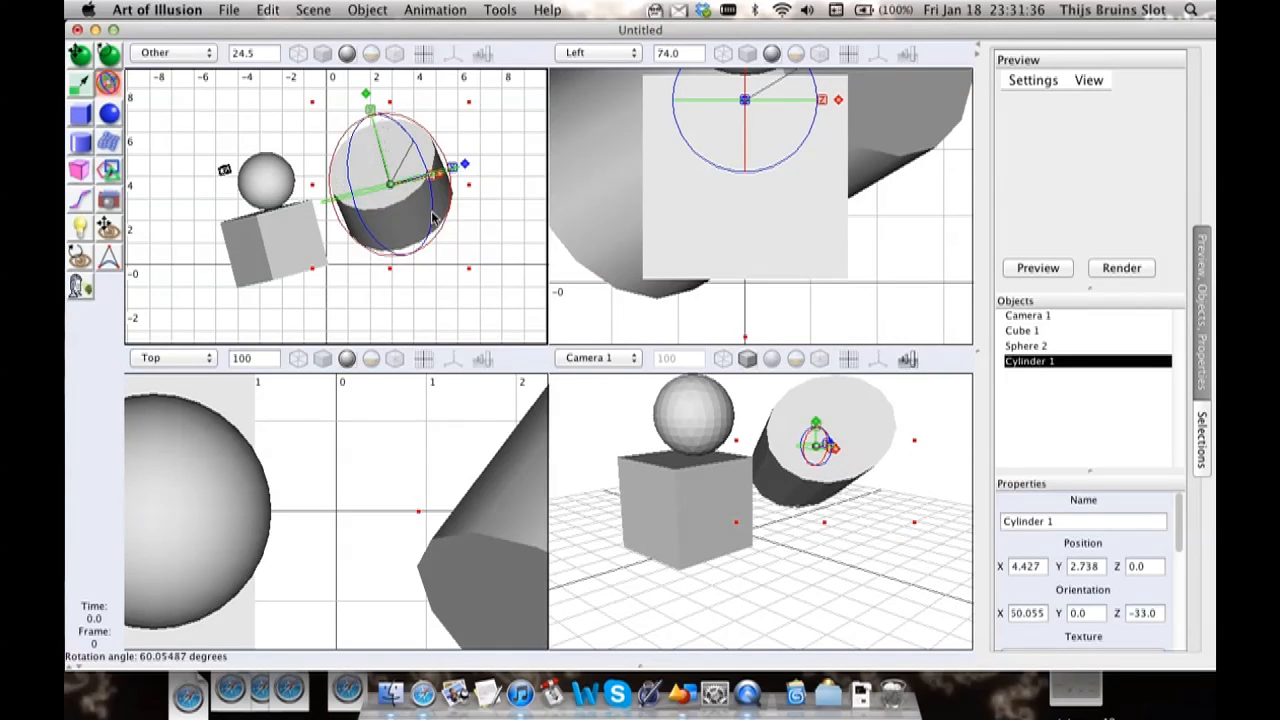
left_click_drag(436, 180, 410, 136)
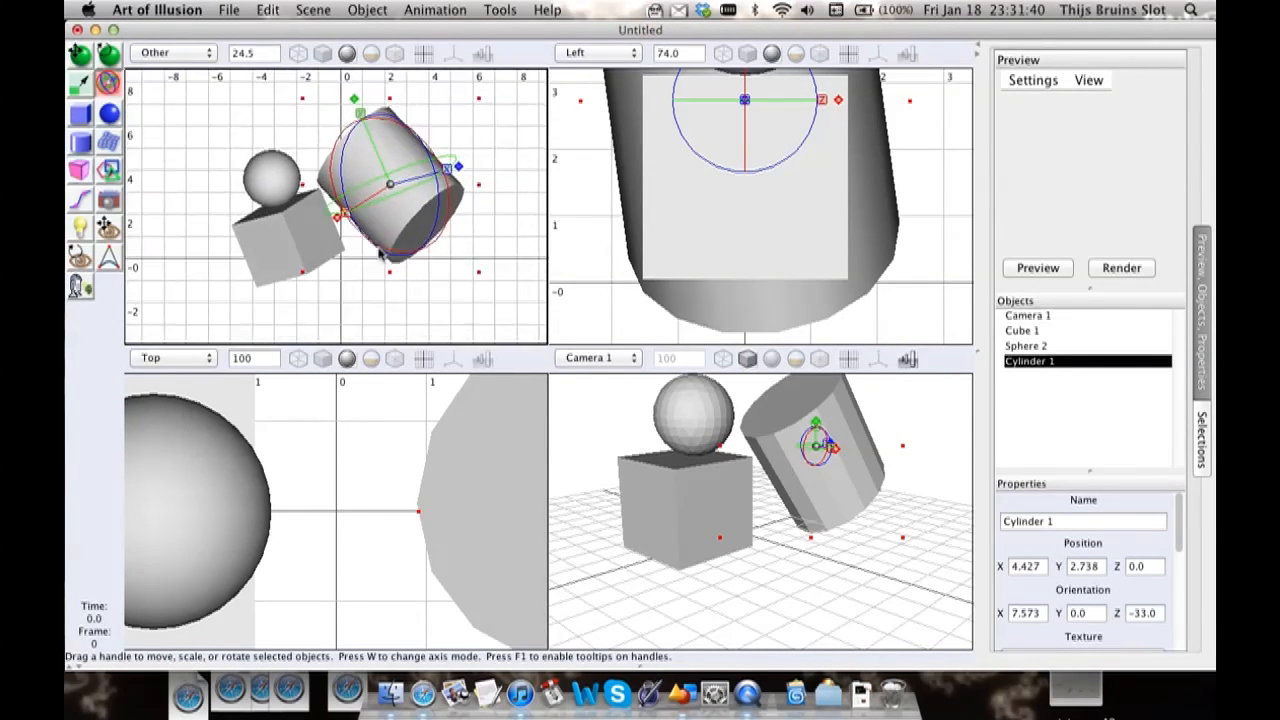
left_click_drag(390, 184, 420, 250)
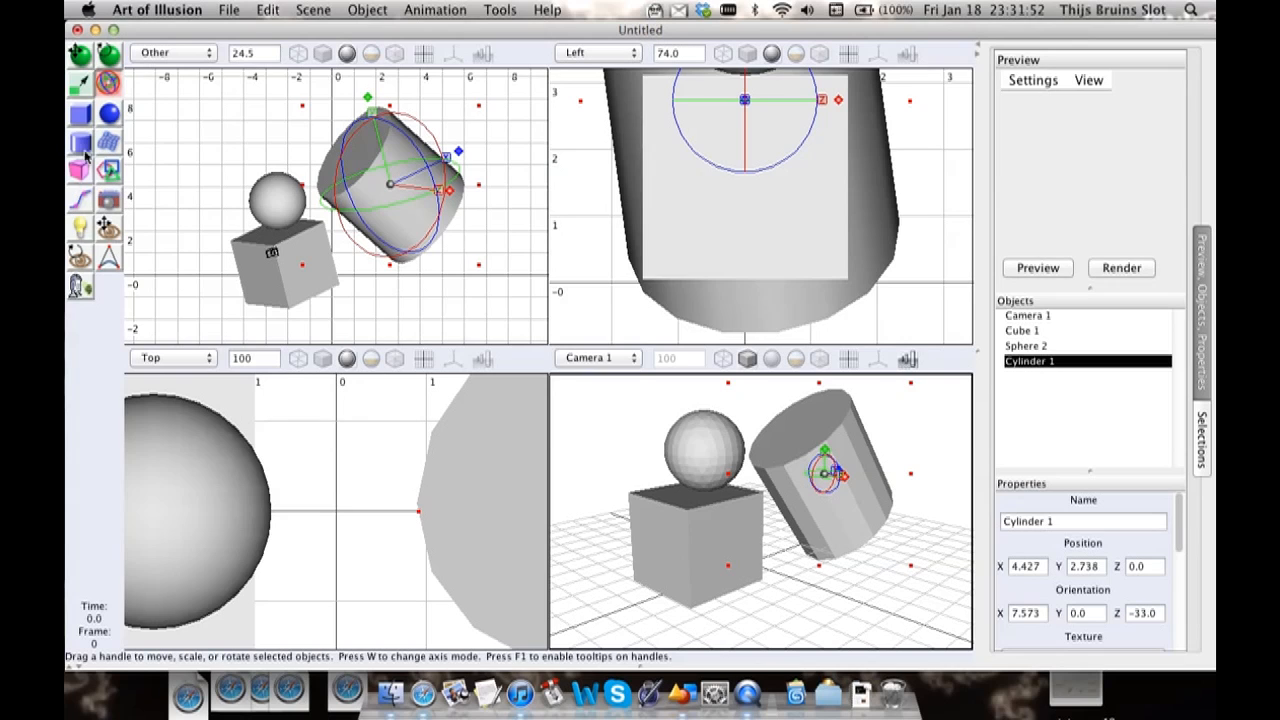
mouse_move(84, 200)
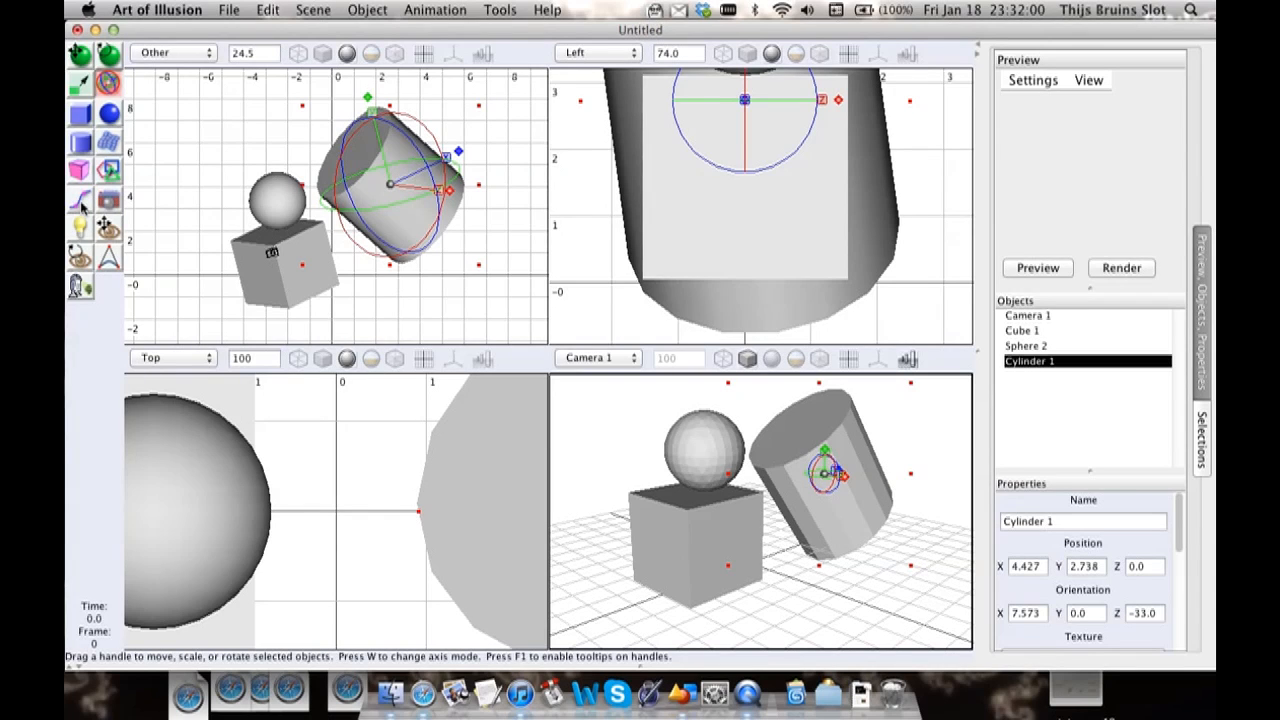
Step: Start a curve in the Other view with its first points left of and above the cube
left_click(80, 200)
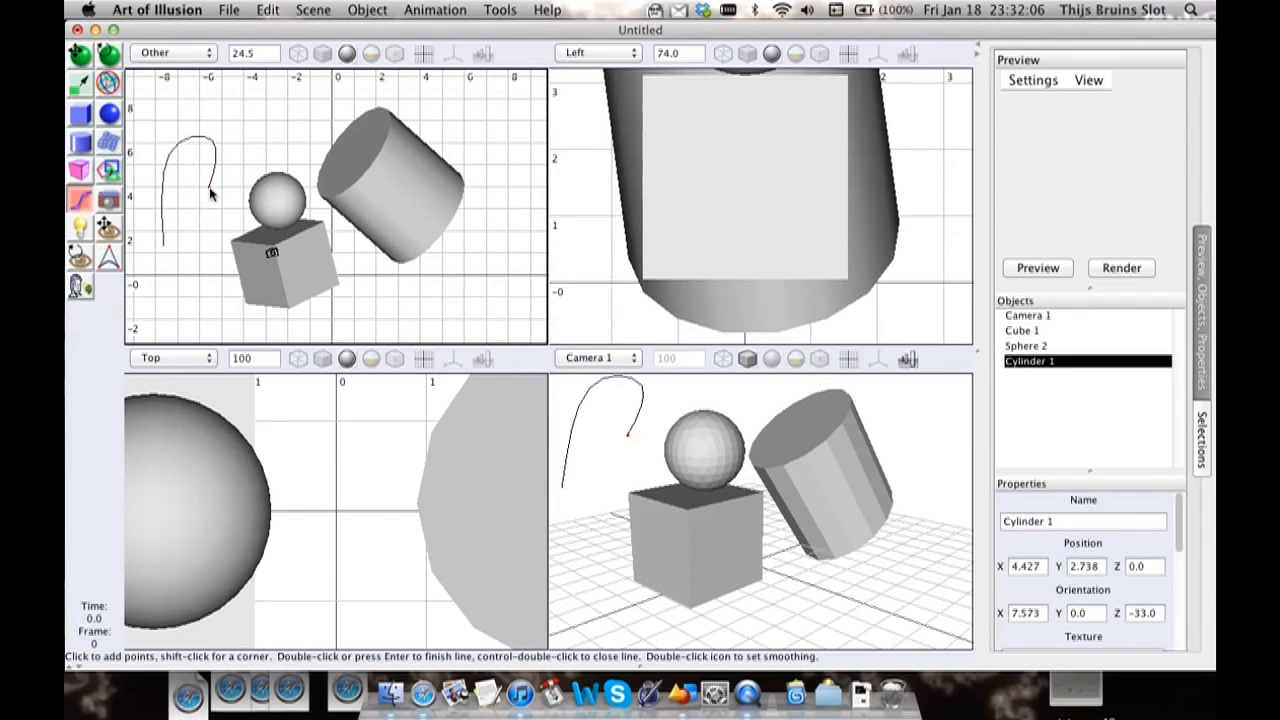
left_click(330, 128)
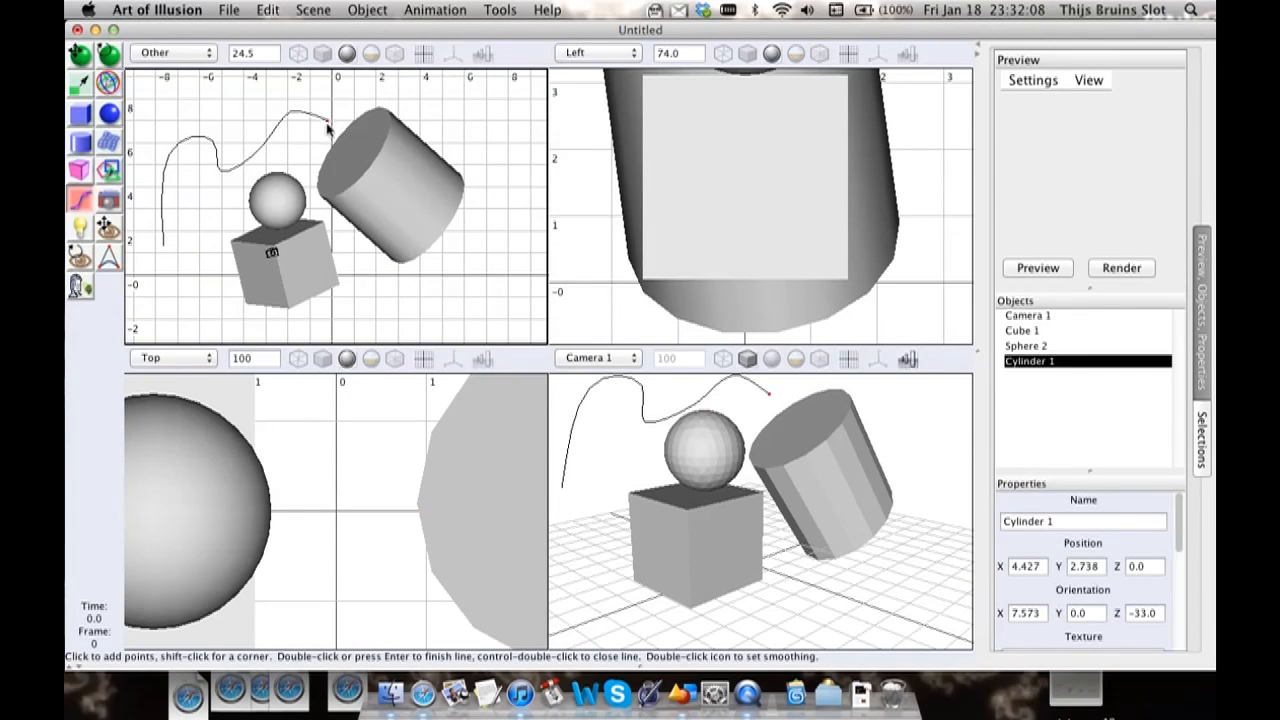
left_click(300, 130)
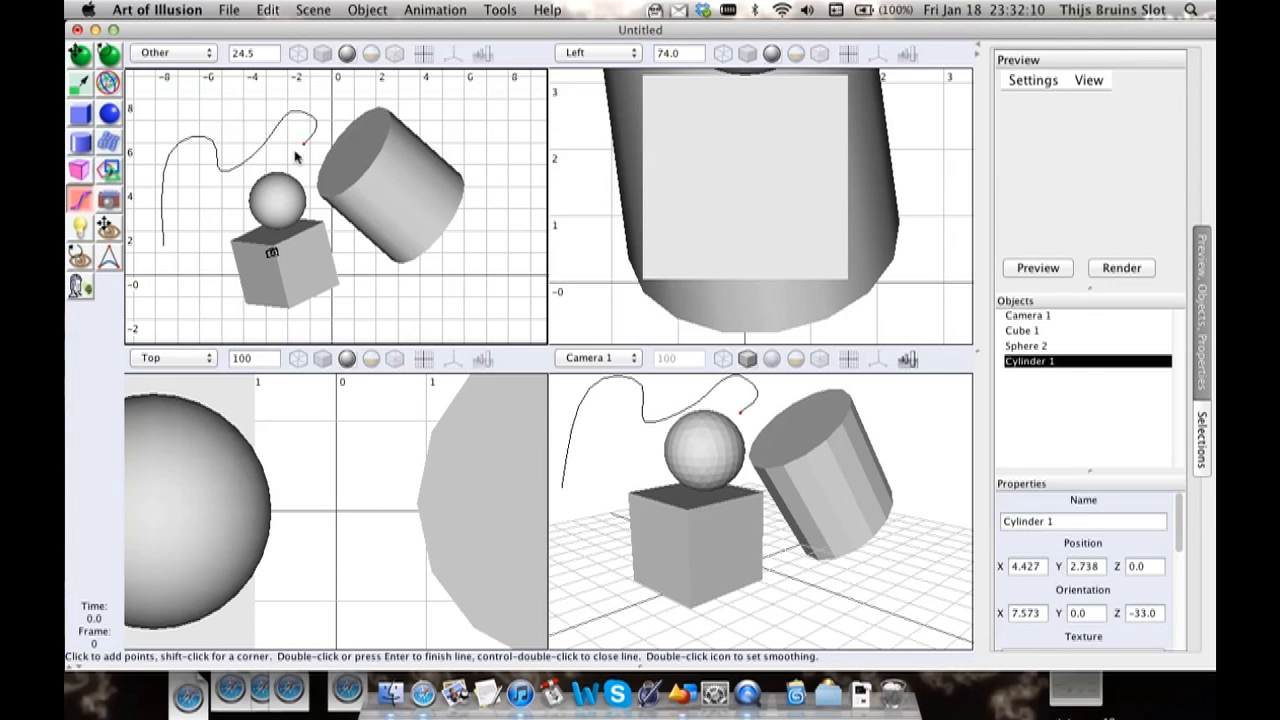
mouse_move(240, 178)
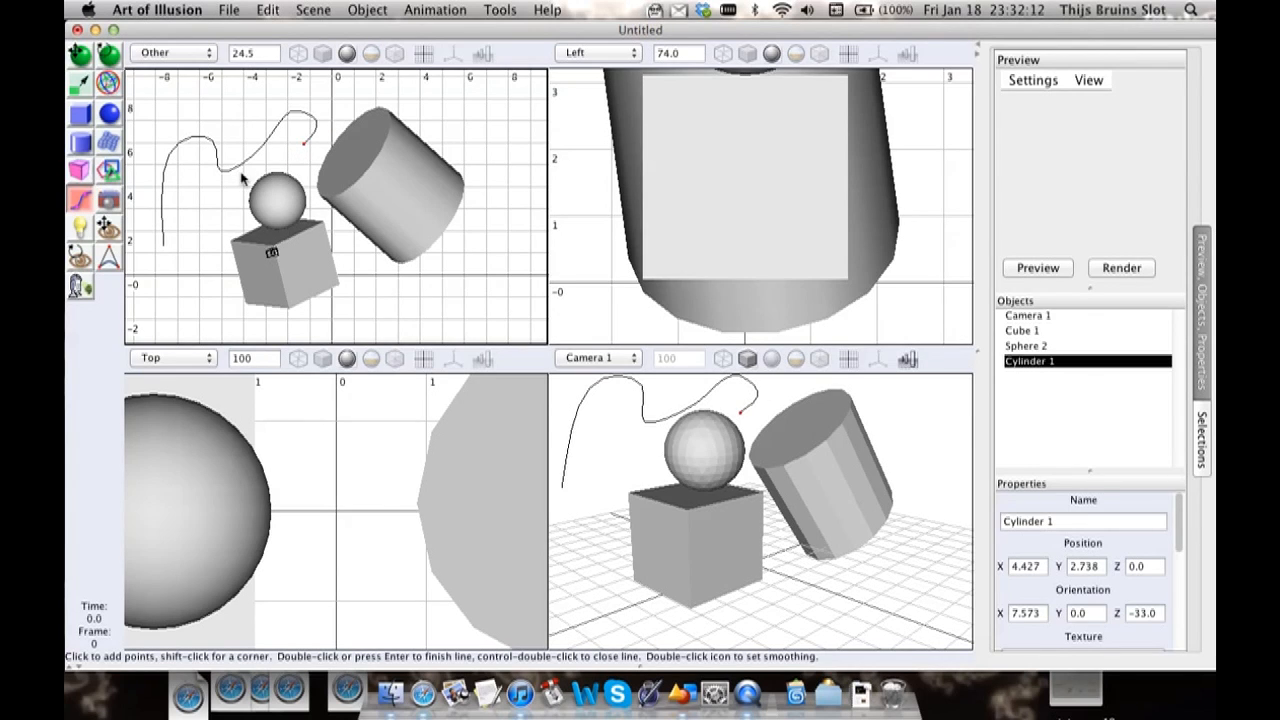
mouse_move(240, 202)
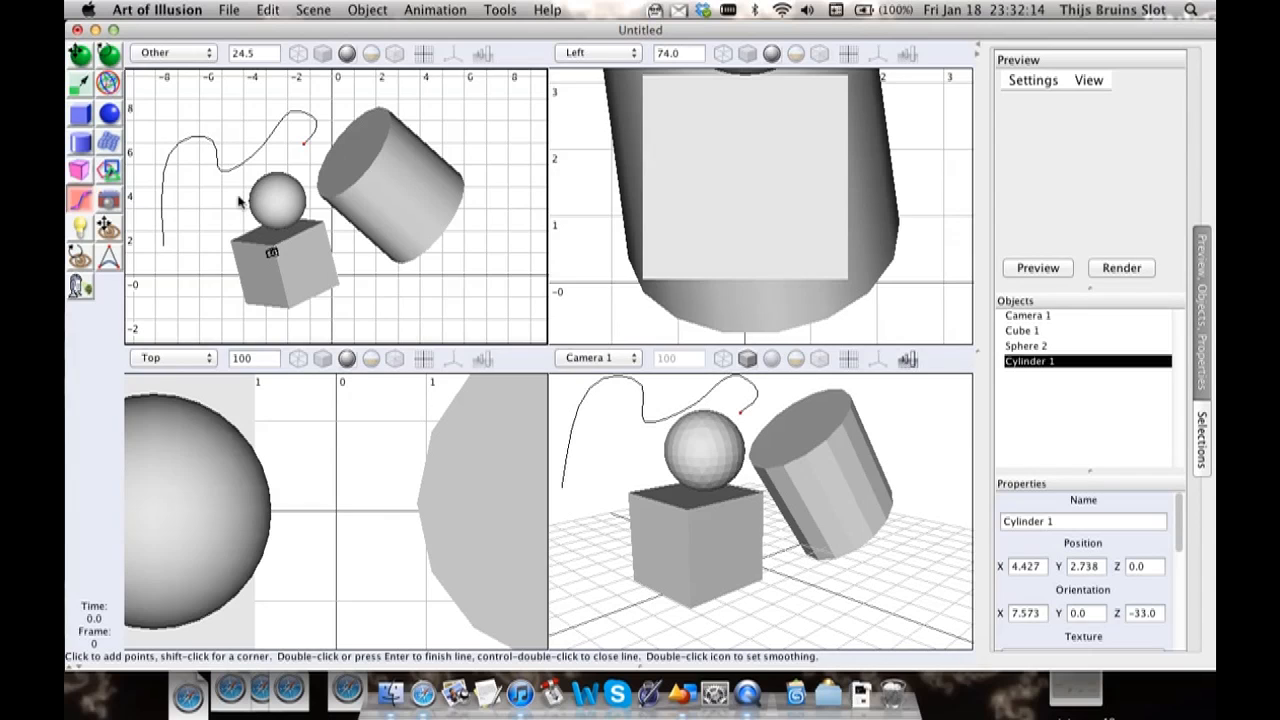
mouse_move(156, 220)
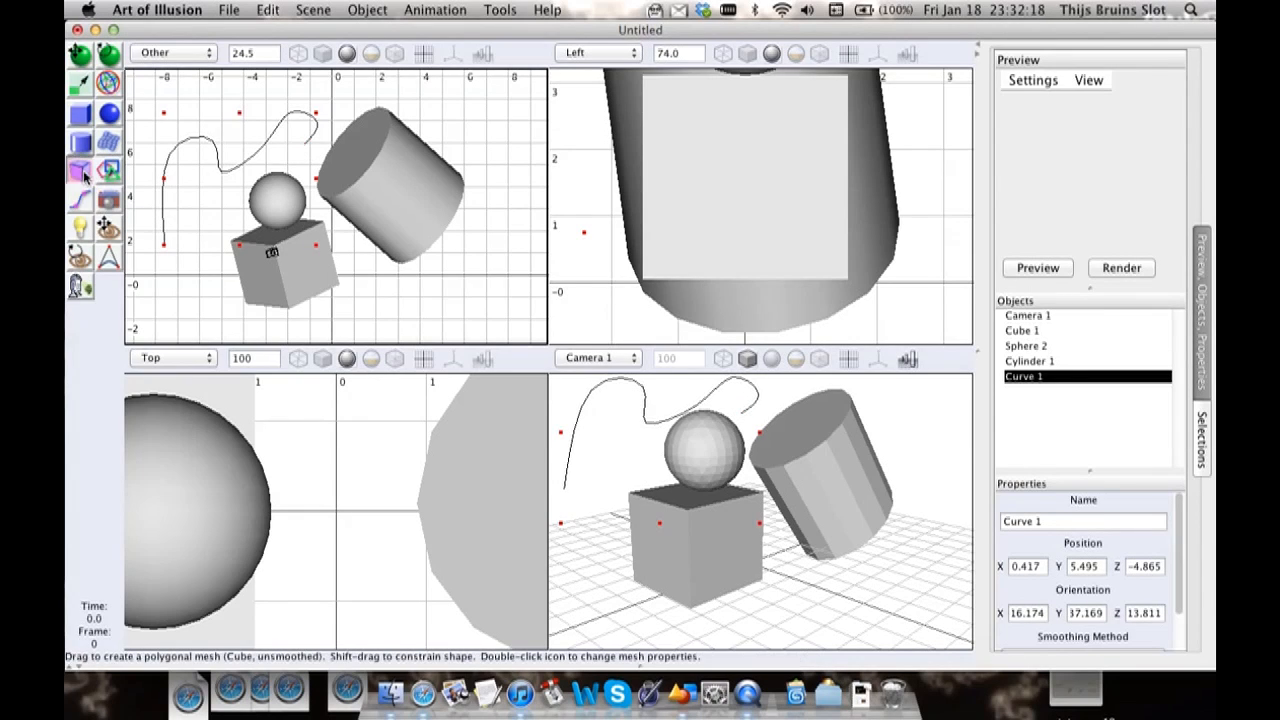
mouse_move(548, 304)
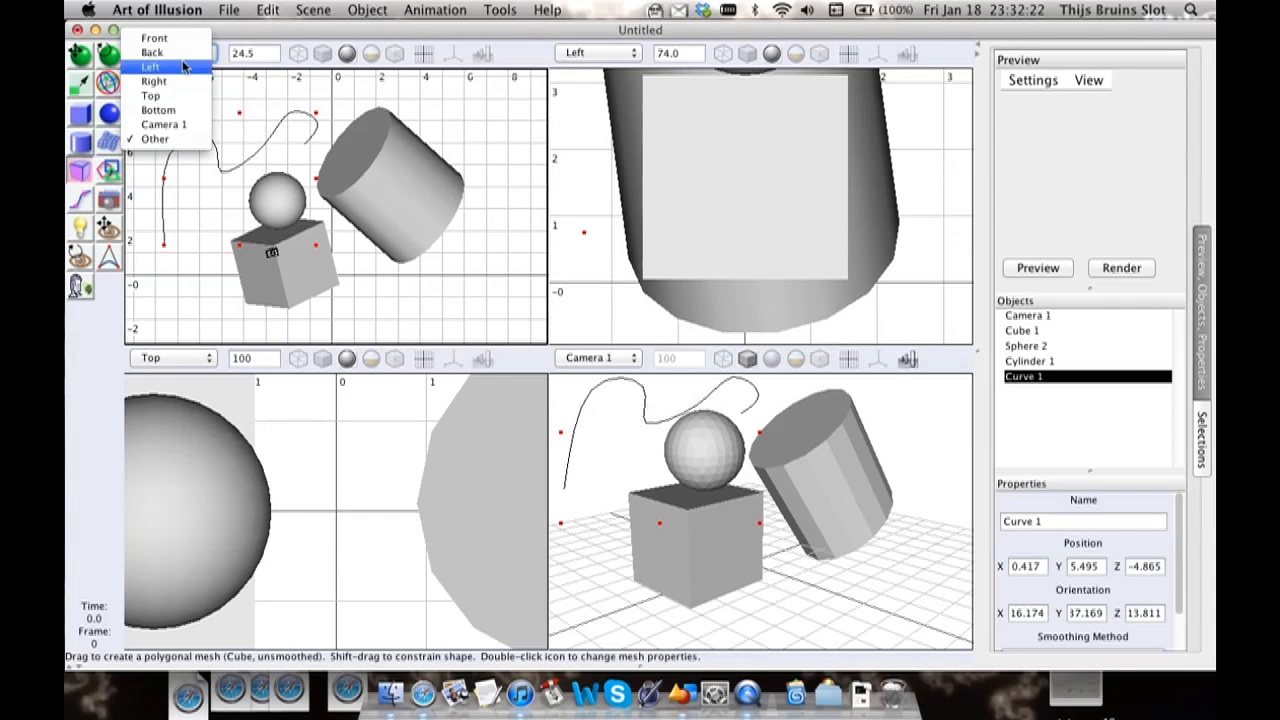
Step: Create a PolyMesh 1 box right of the cylinder and extrude a smaller block from its top
left_click(154, 38)
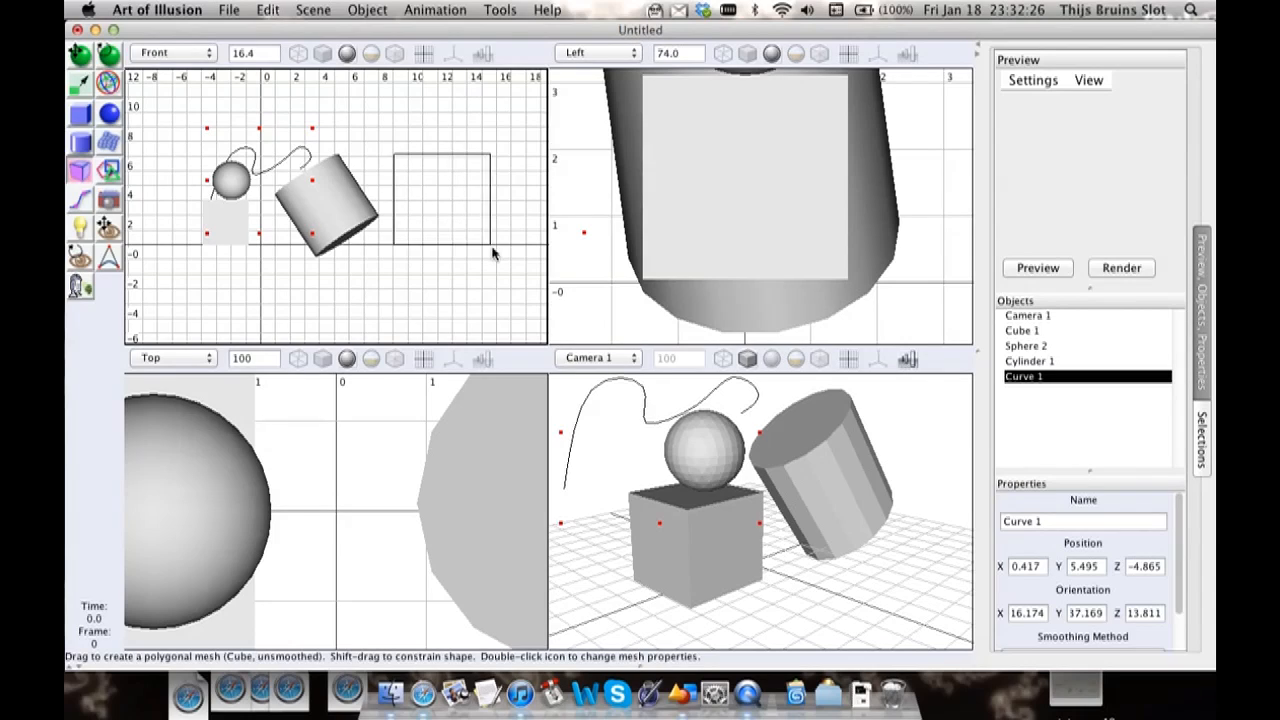
left_click_drag(392, 150, 490, 244)
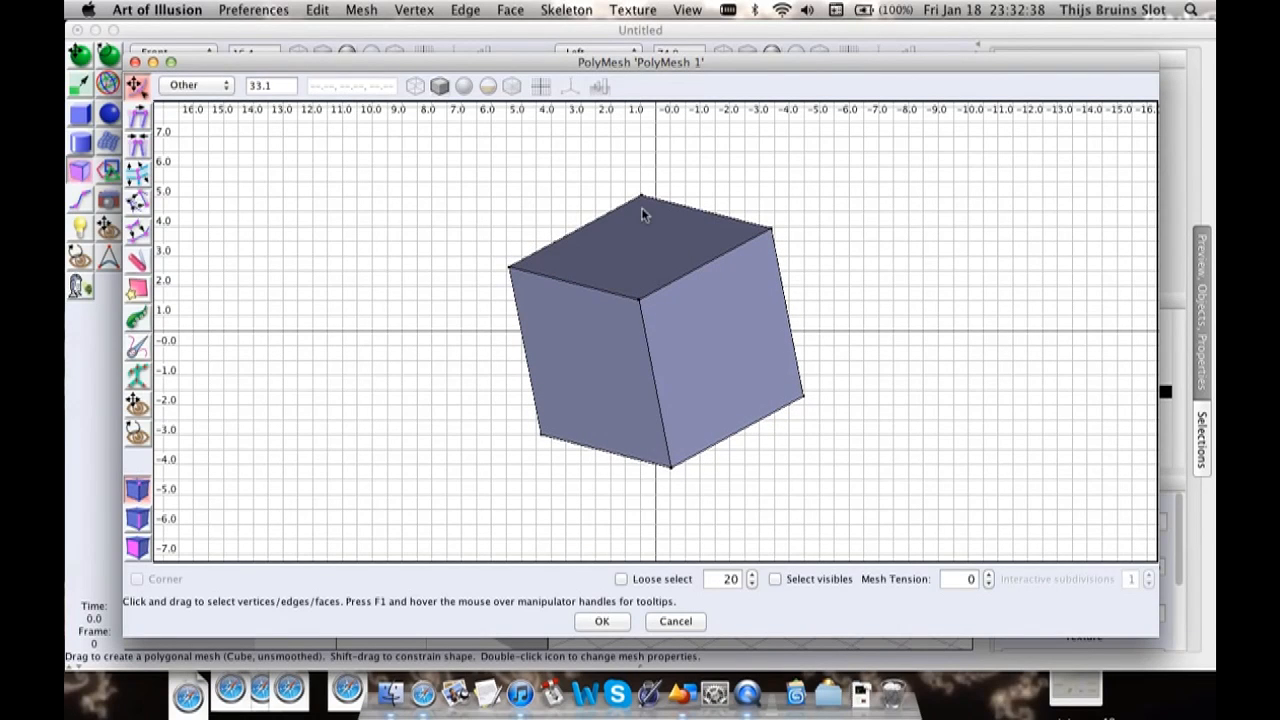
mouse_move(648, 224)
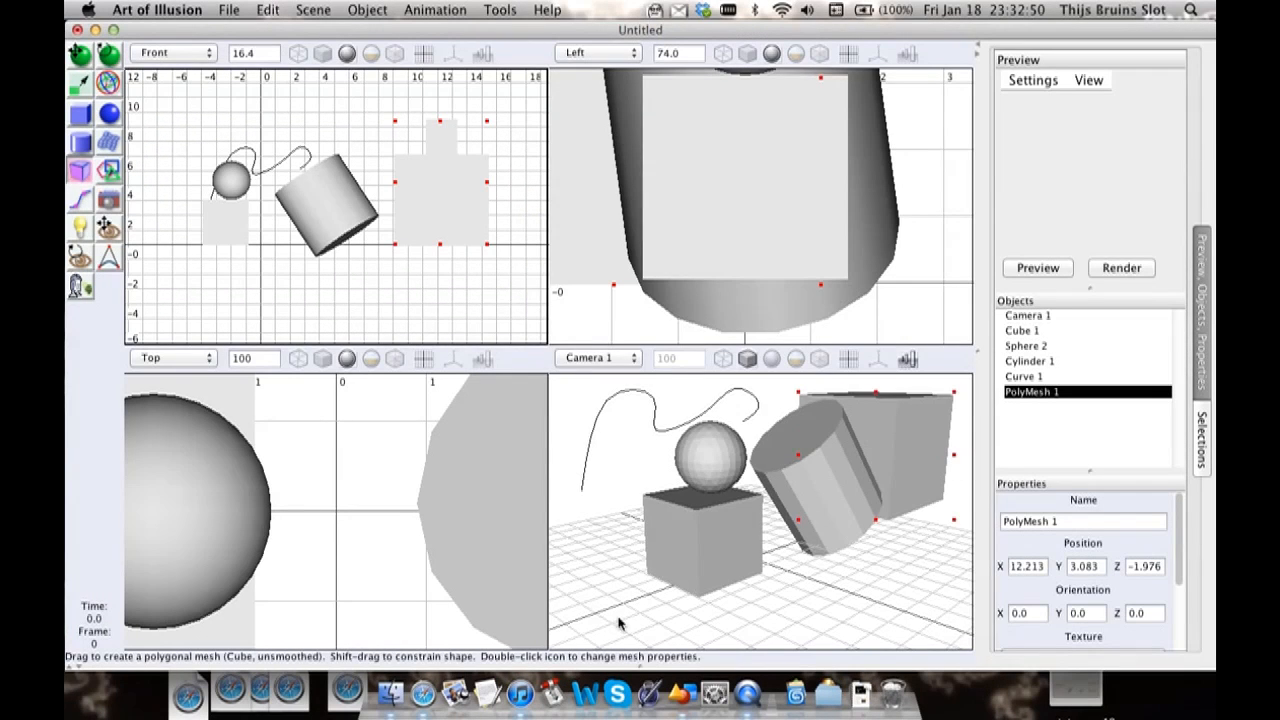
left_click_drag(620, 624, 840, 504)
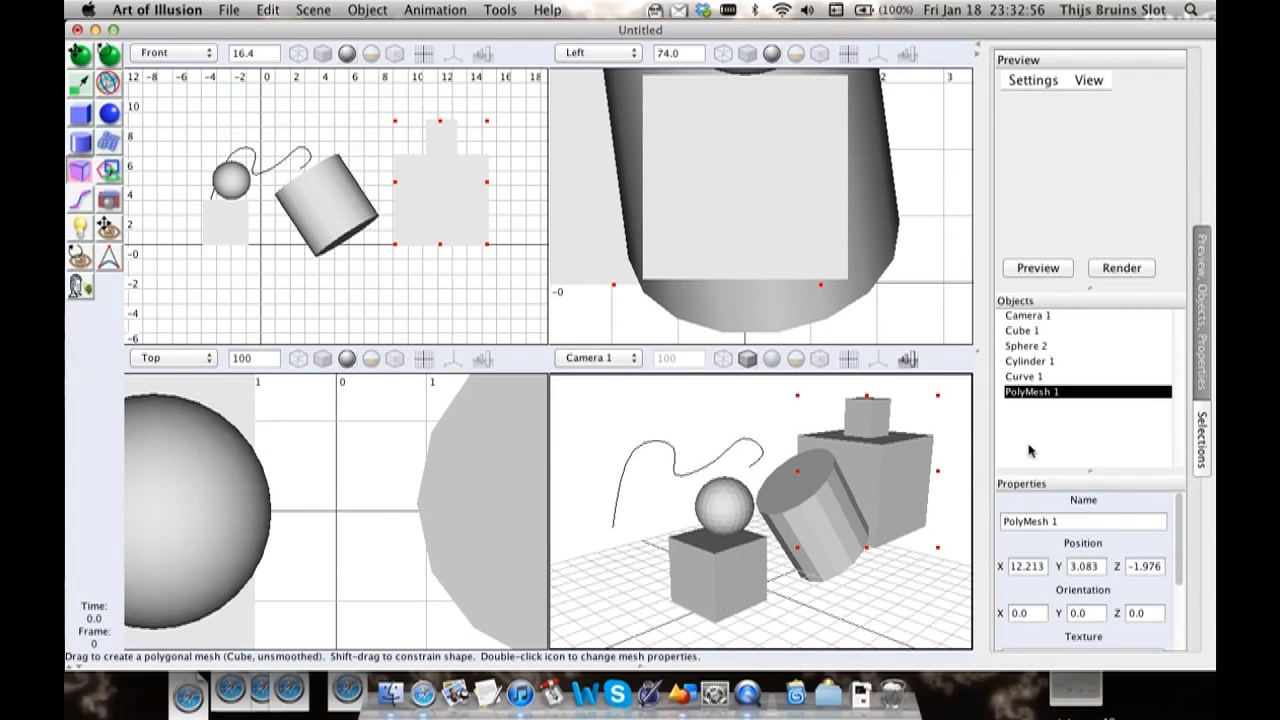
mouse_move(424, 80)
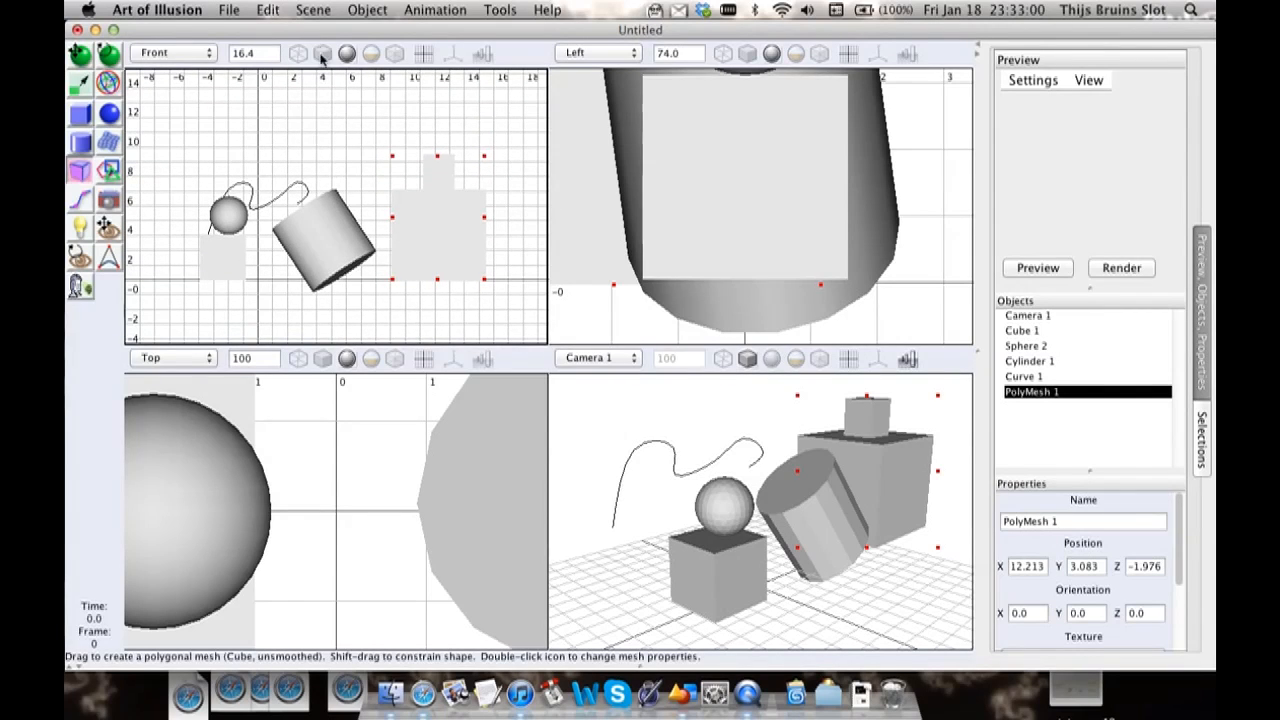
Step: Switch the Front view through wireframe and shaded display, ending in transparent mode
left_click(296, 52)
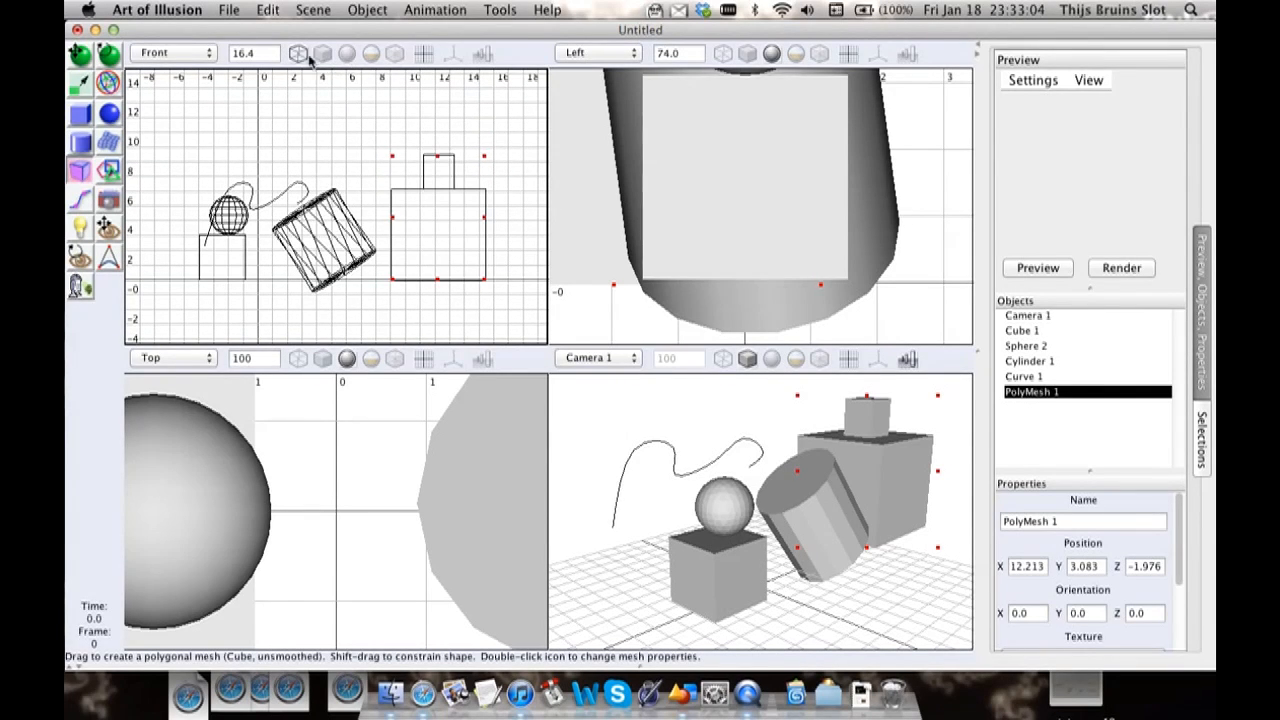
left_click(322, 52)
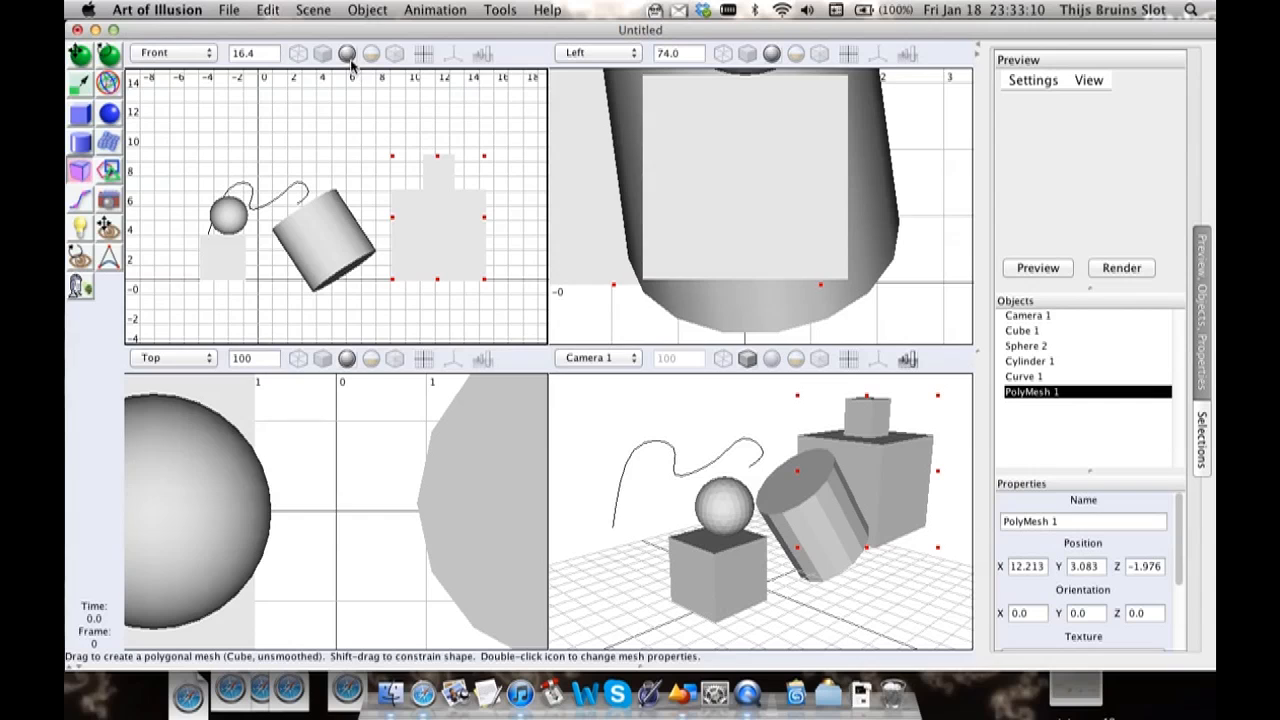
mouse_move(362, 304)
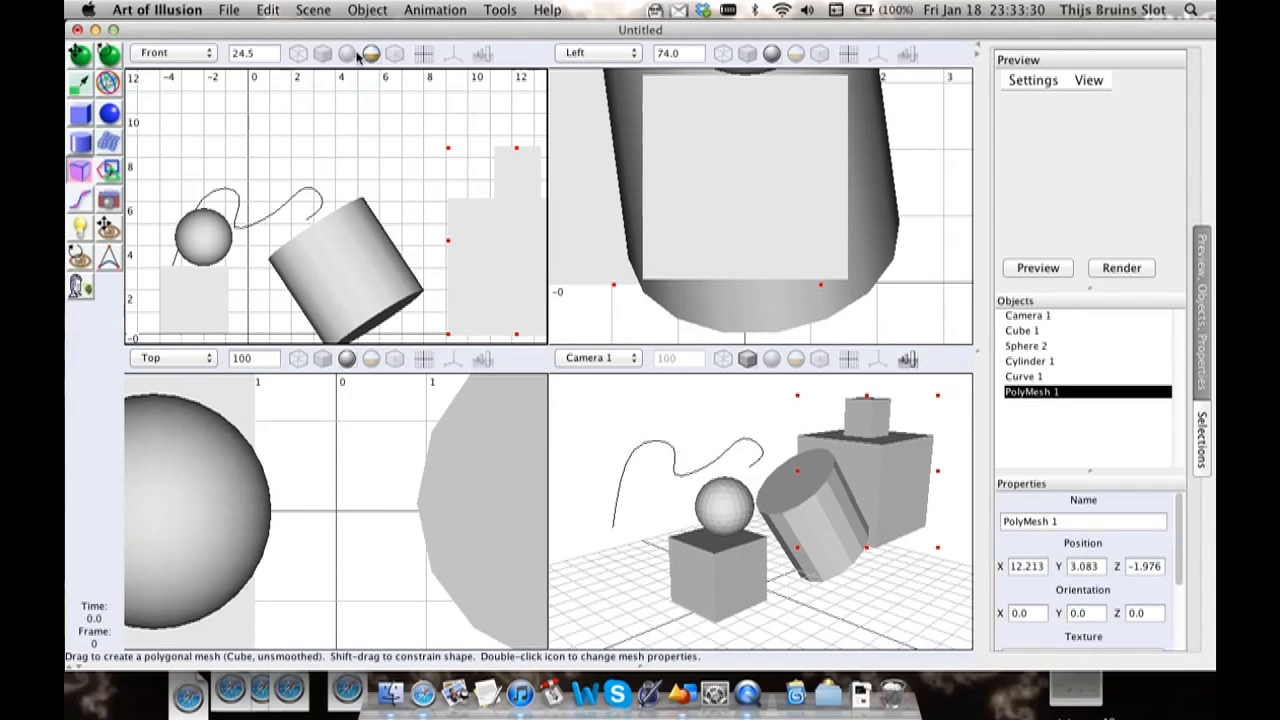
mouse_move(378, 70)
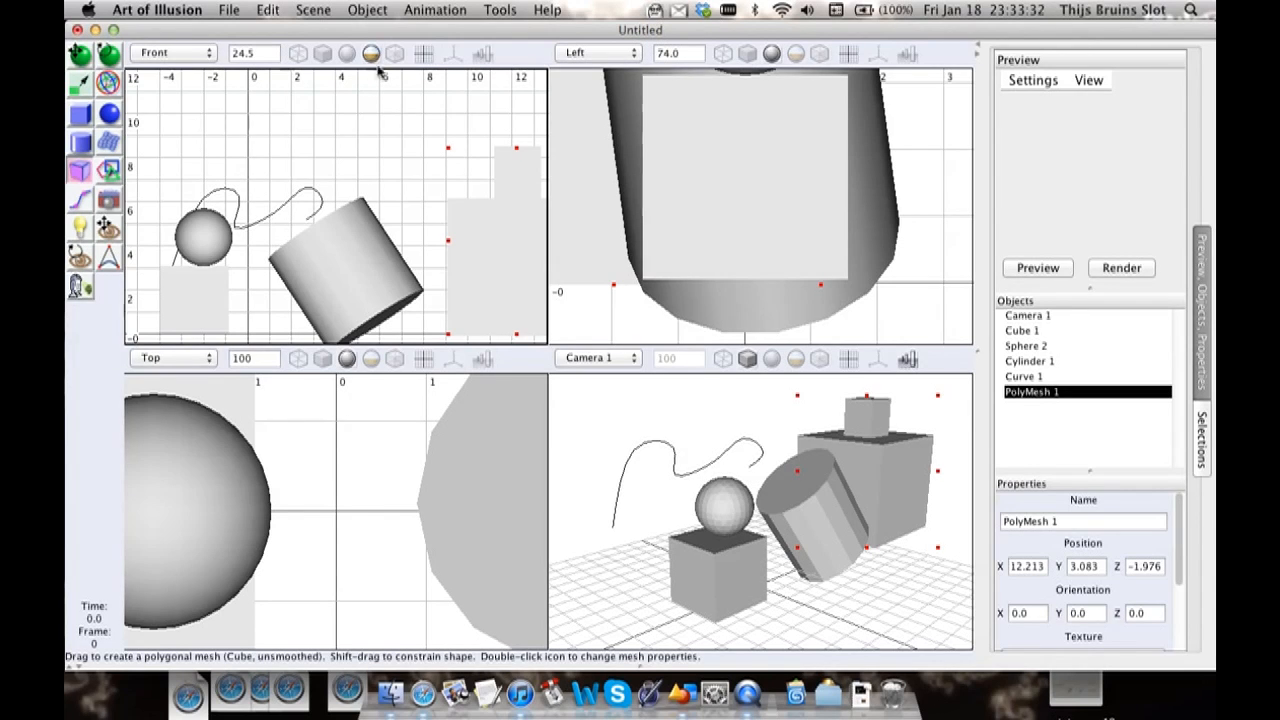
left_click(370, 52)
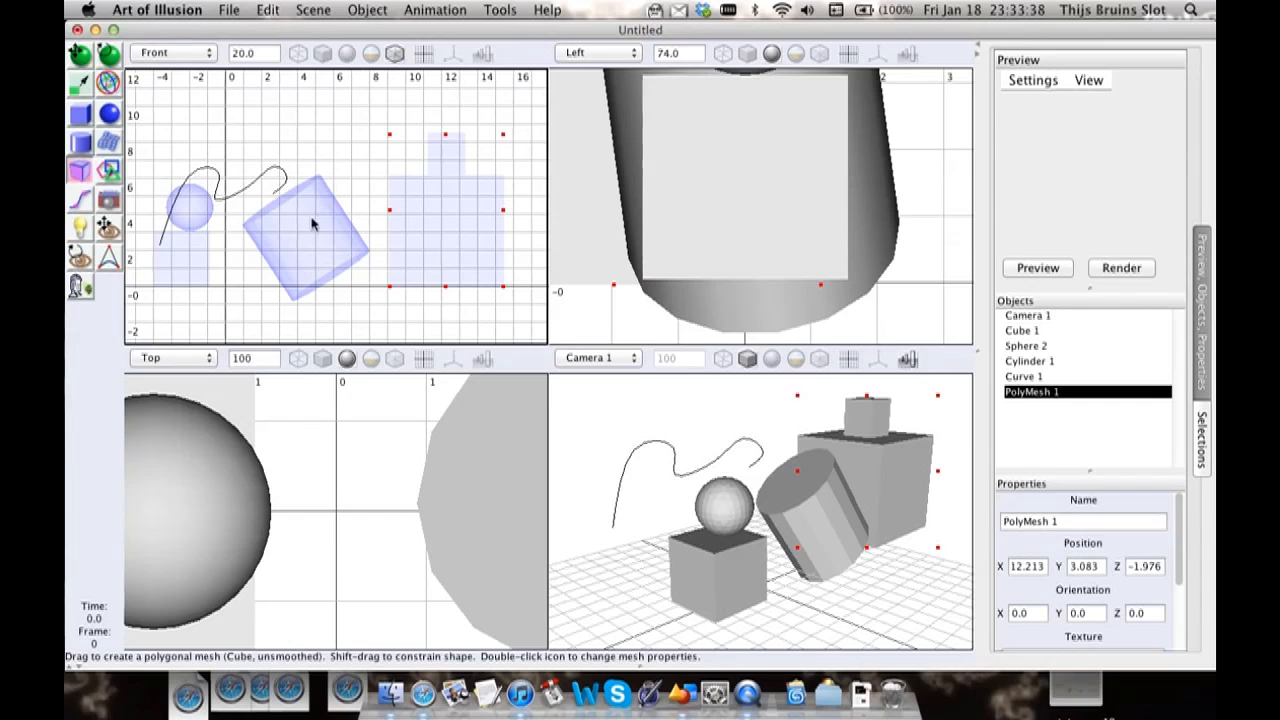
mouse_move(336, 228)
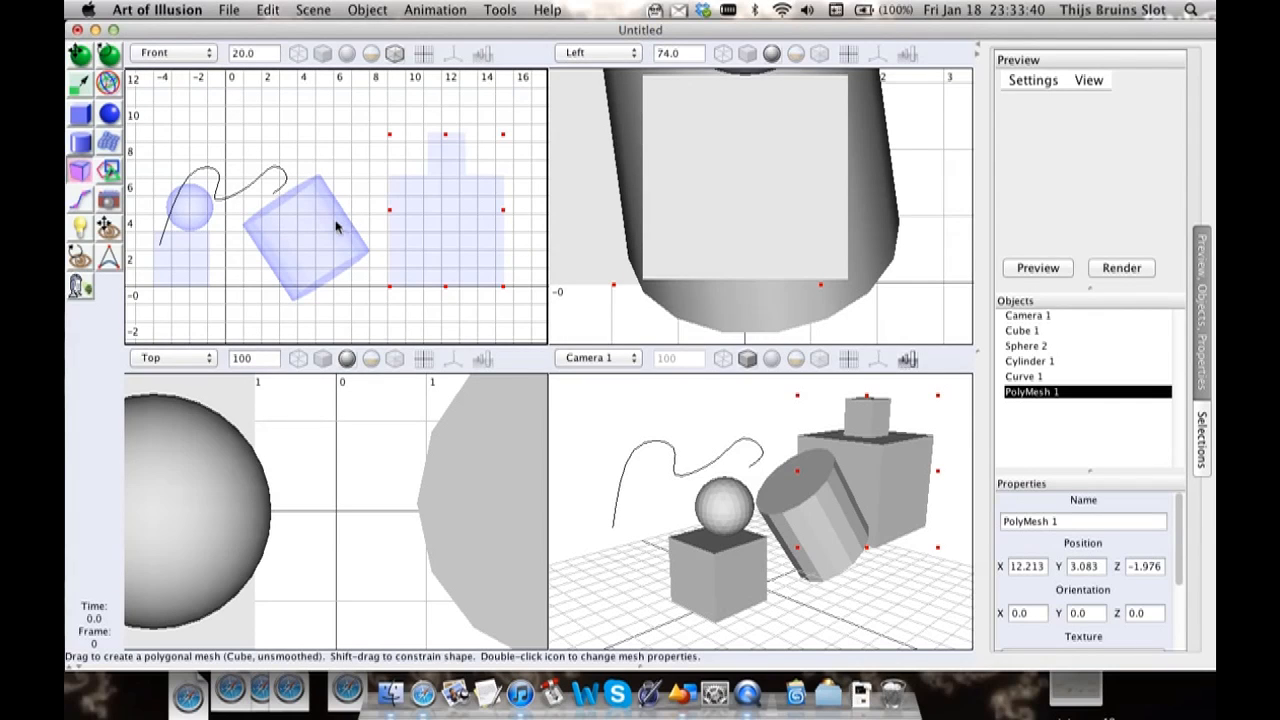
mouse_move(334, 224)
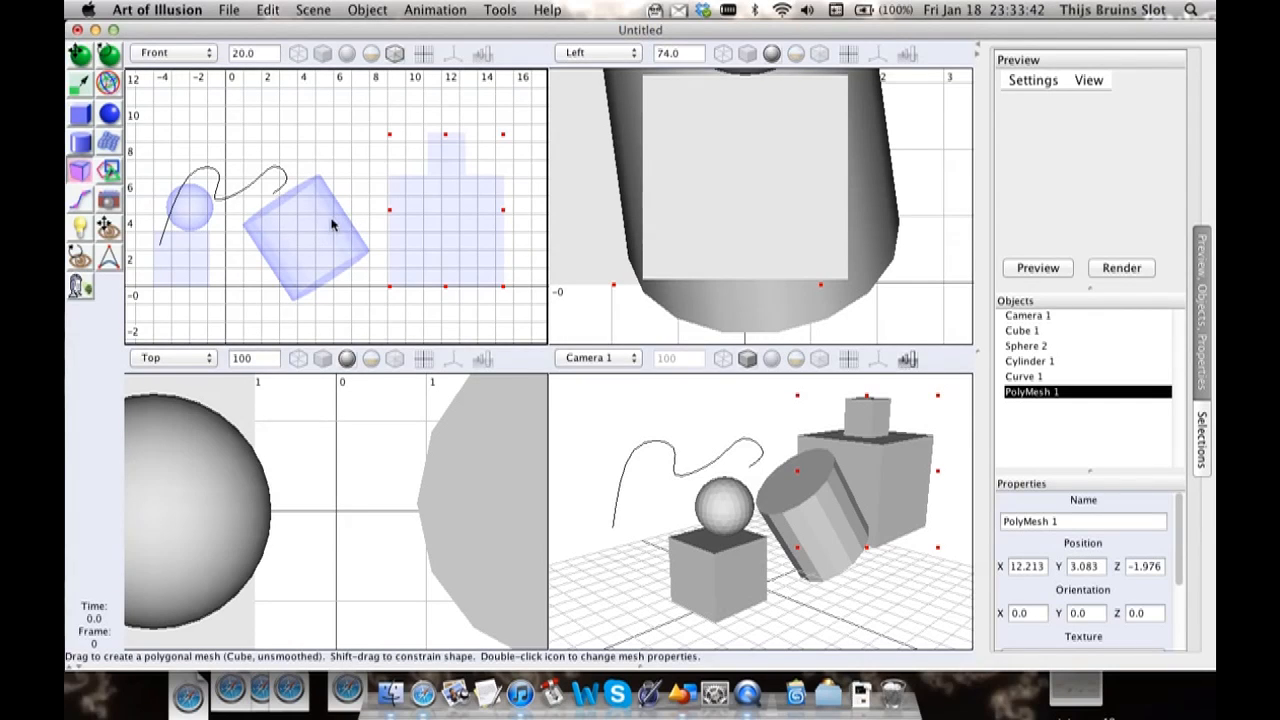
mouse_move(344, 222)
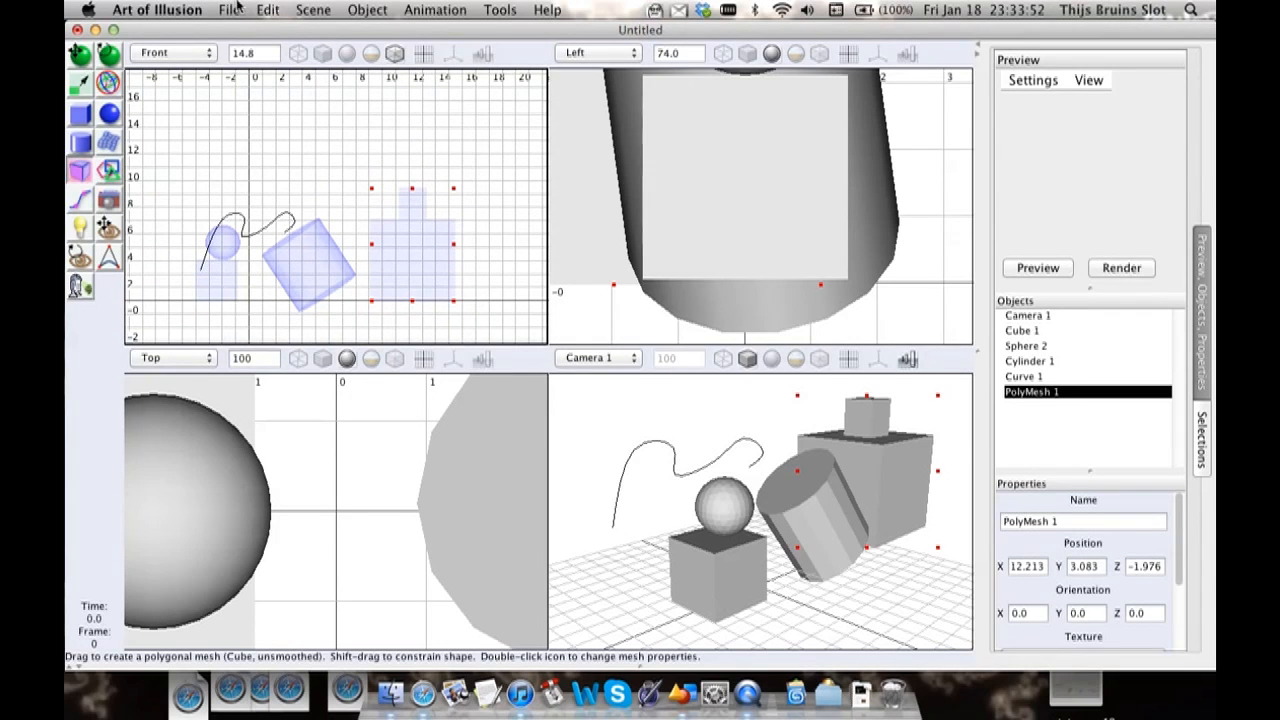
left_click(230, 10)
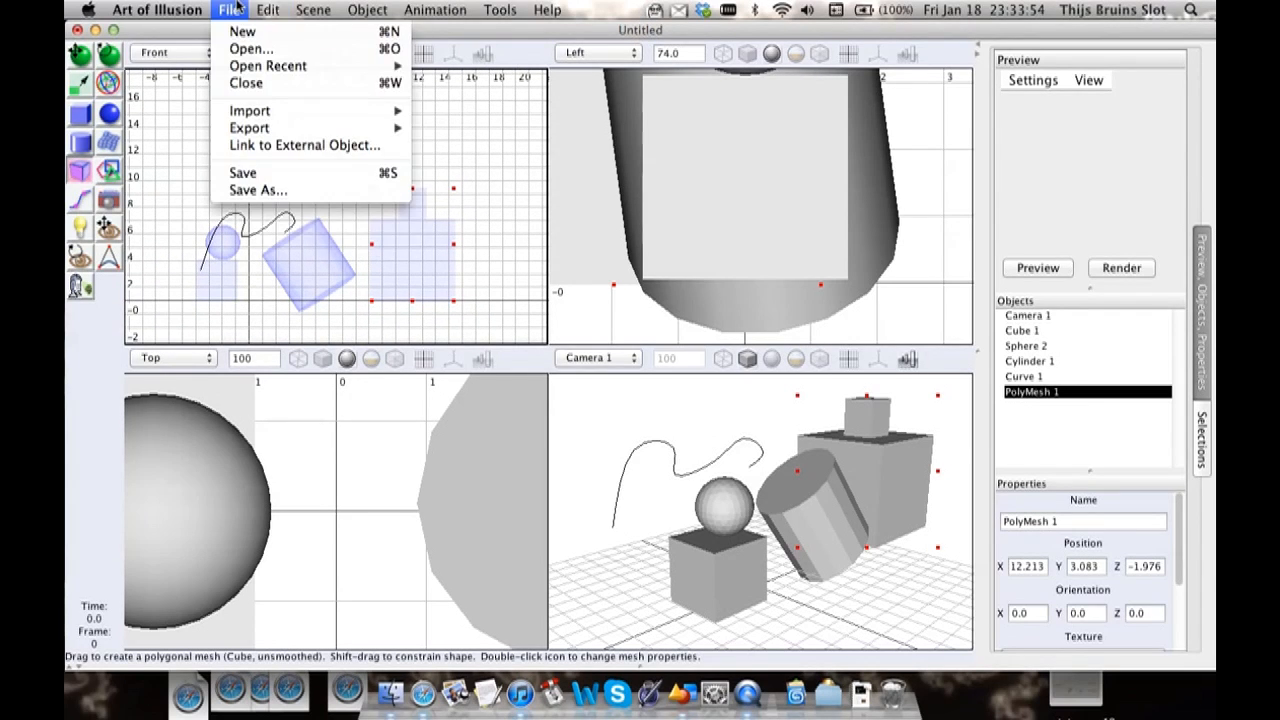
mouse_move(248, 110)
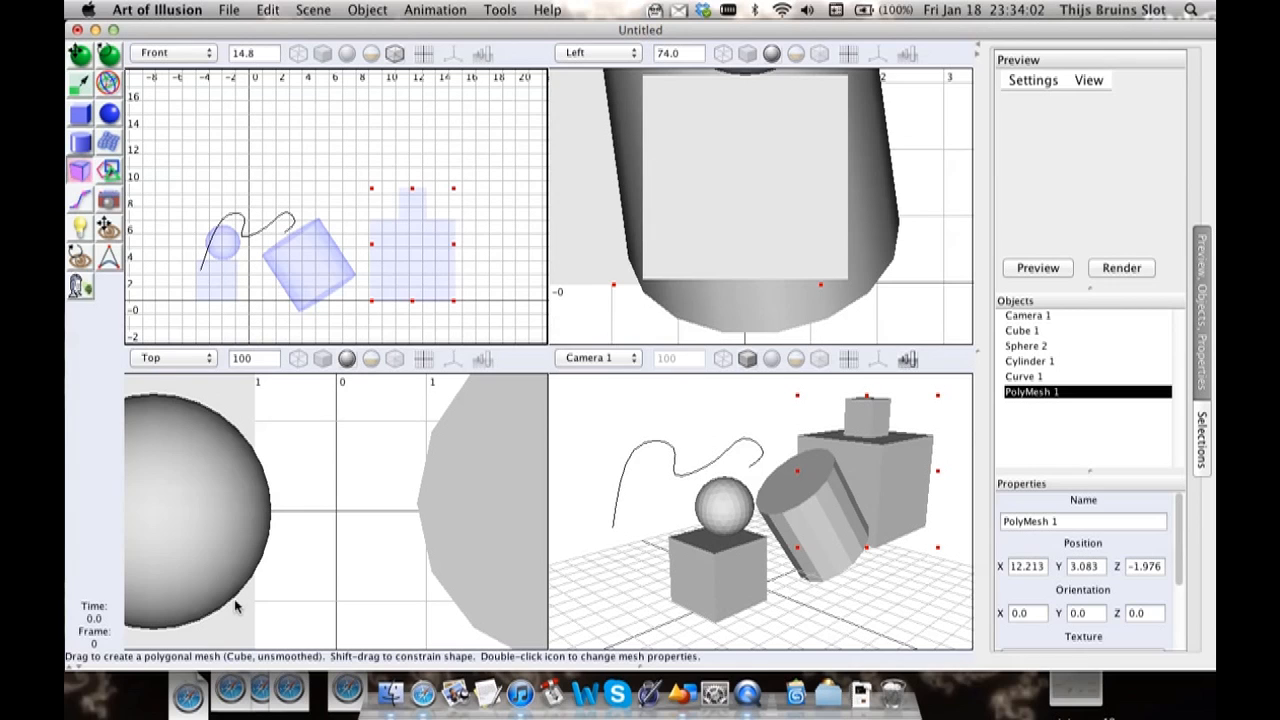
mouse_move(200, 668)
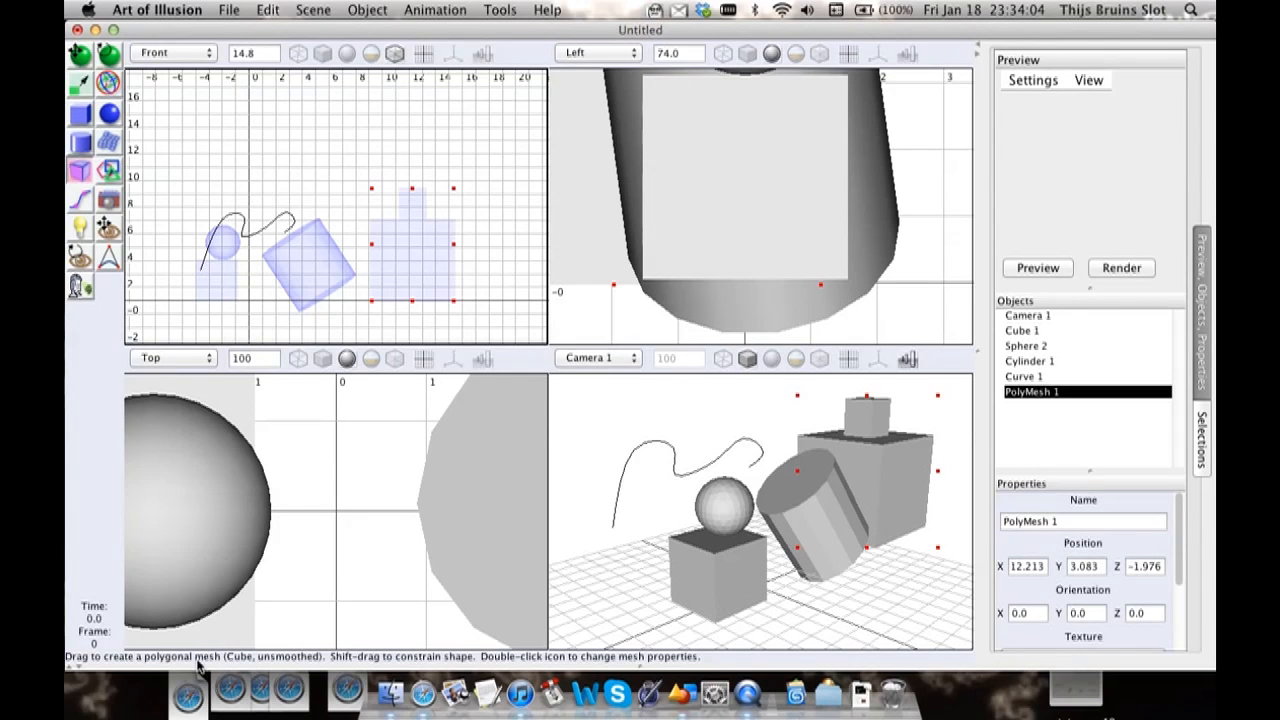